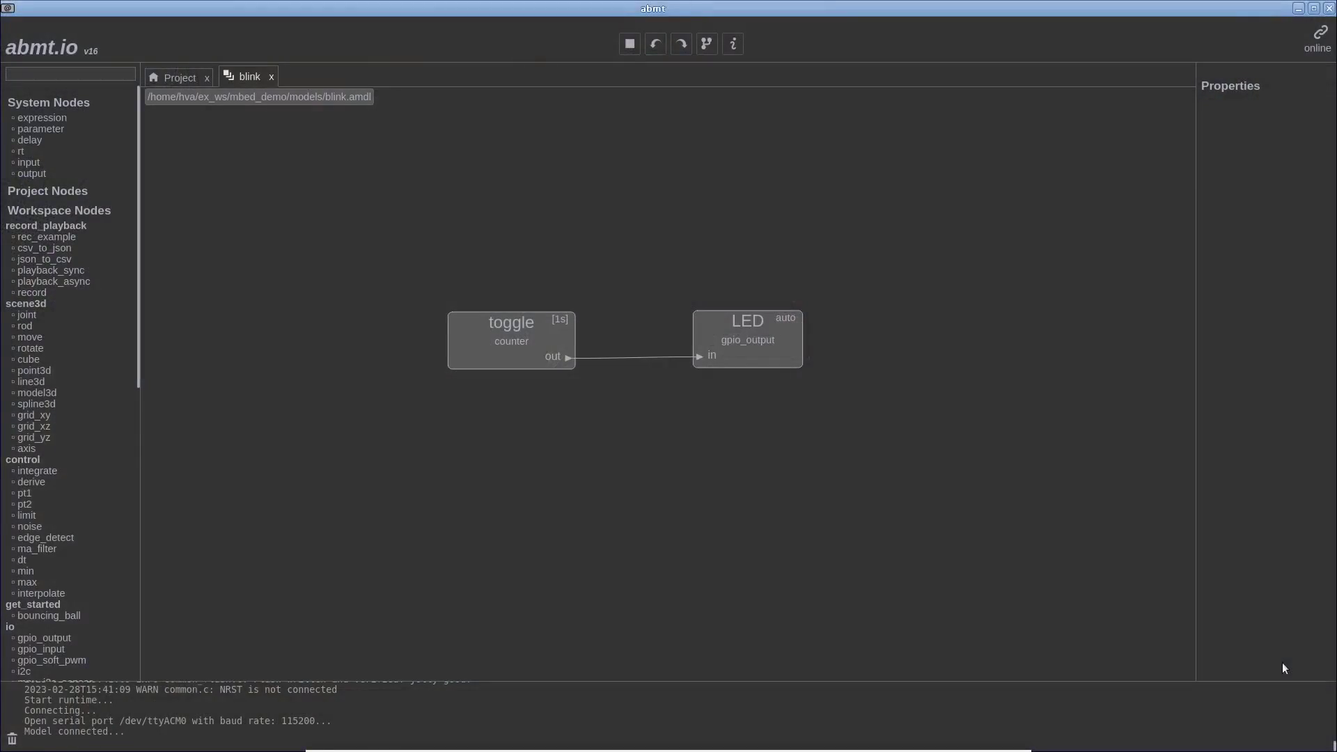
mouse_move(481, 360)
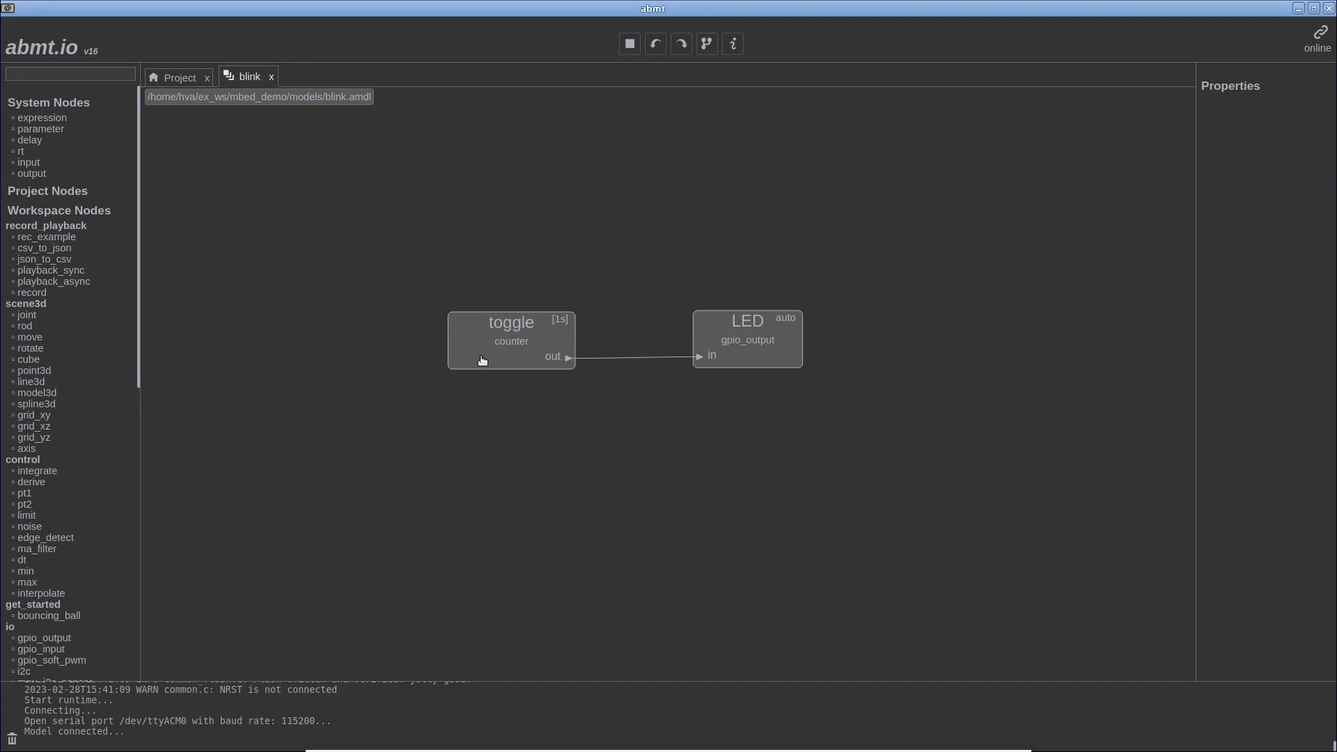
Step: Review the toggle counter and LED gpio_output settings, including the LED's pin
click(511, 339)
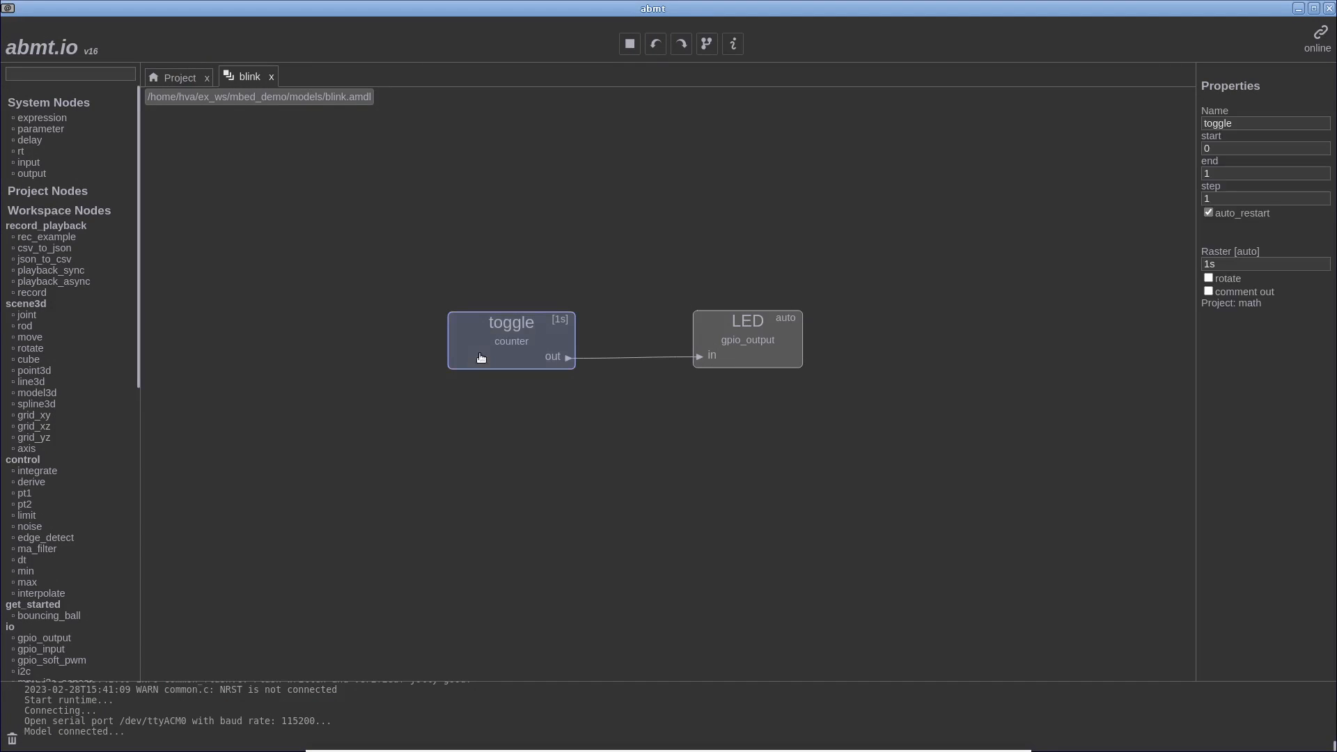
click(747, 339)
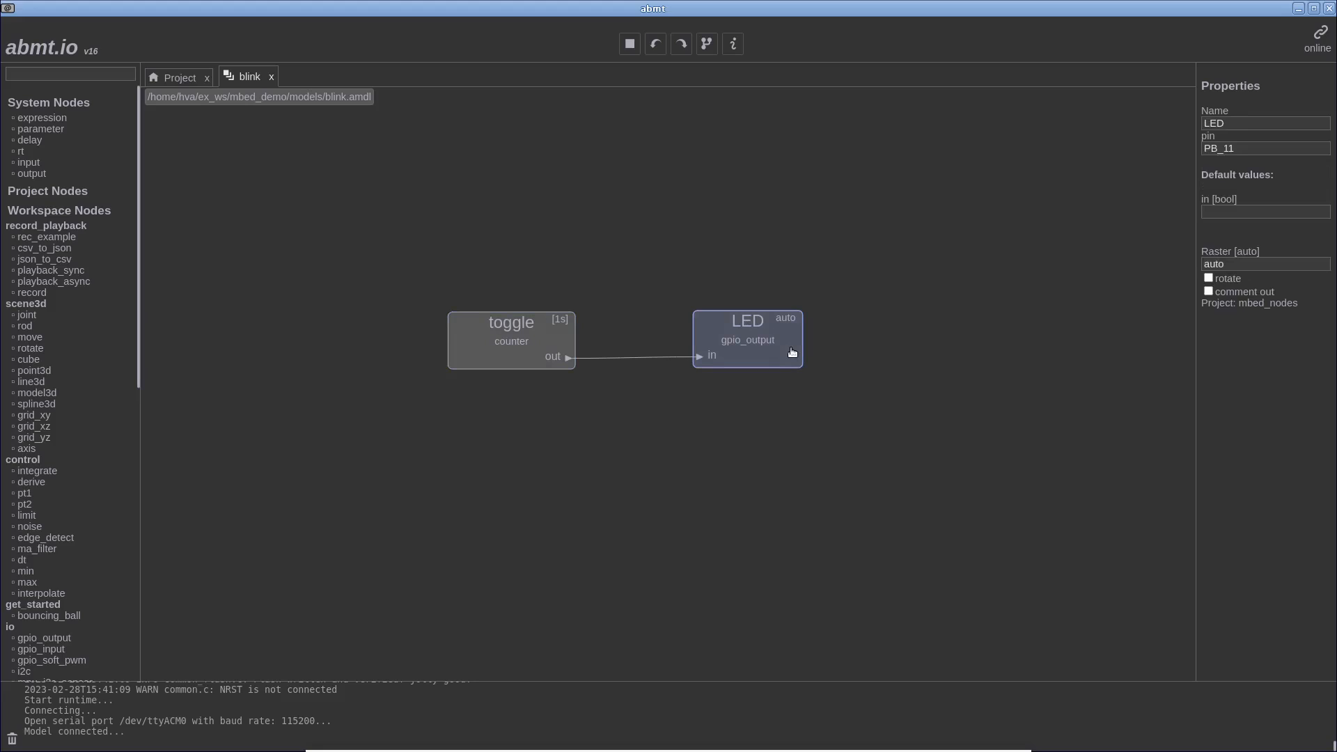
click(1256, 147)
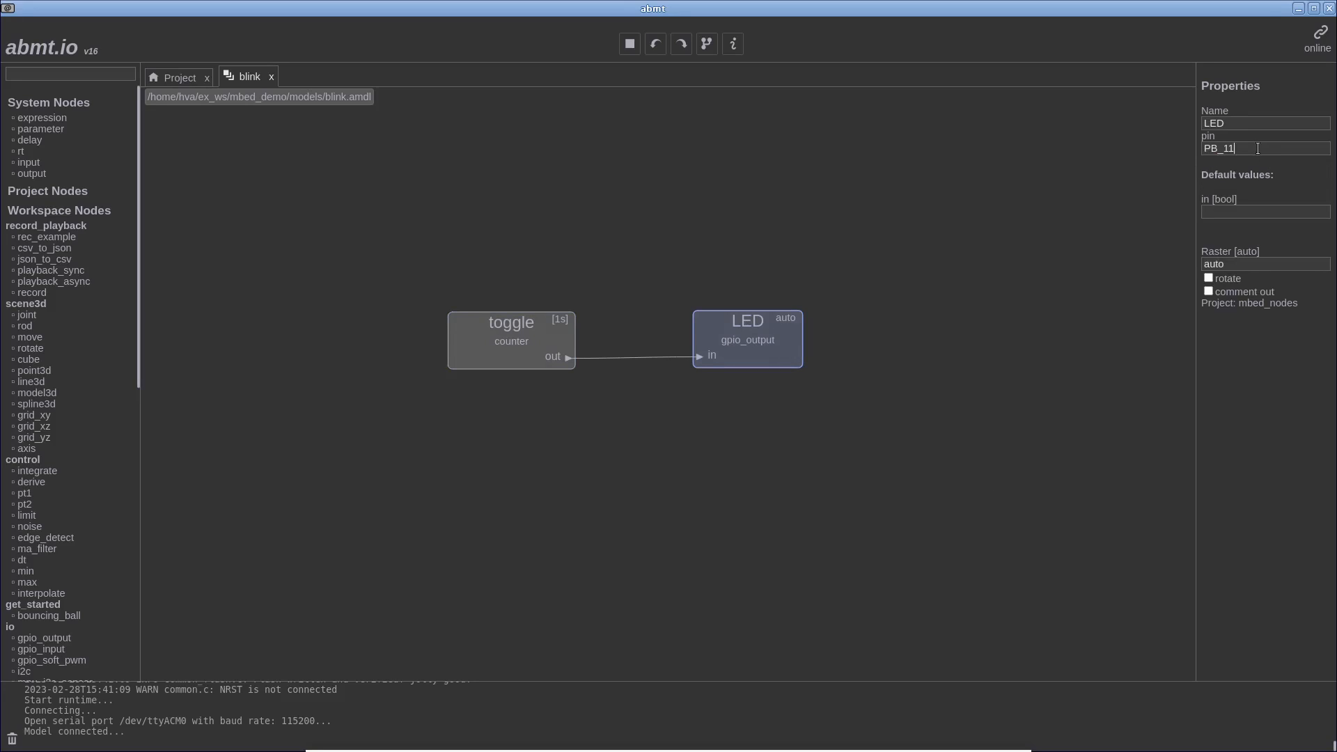
click(919, 203)
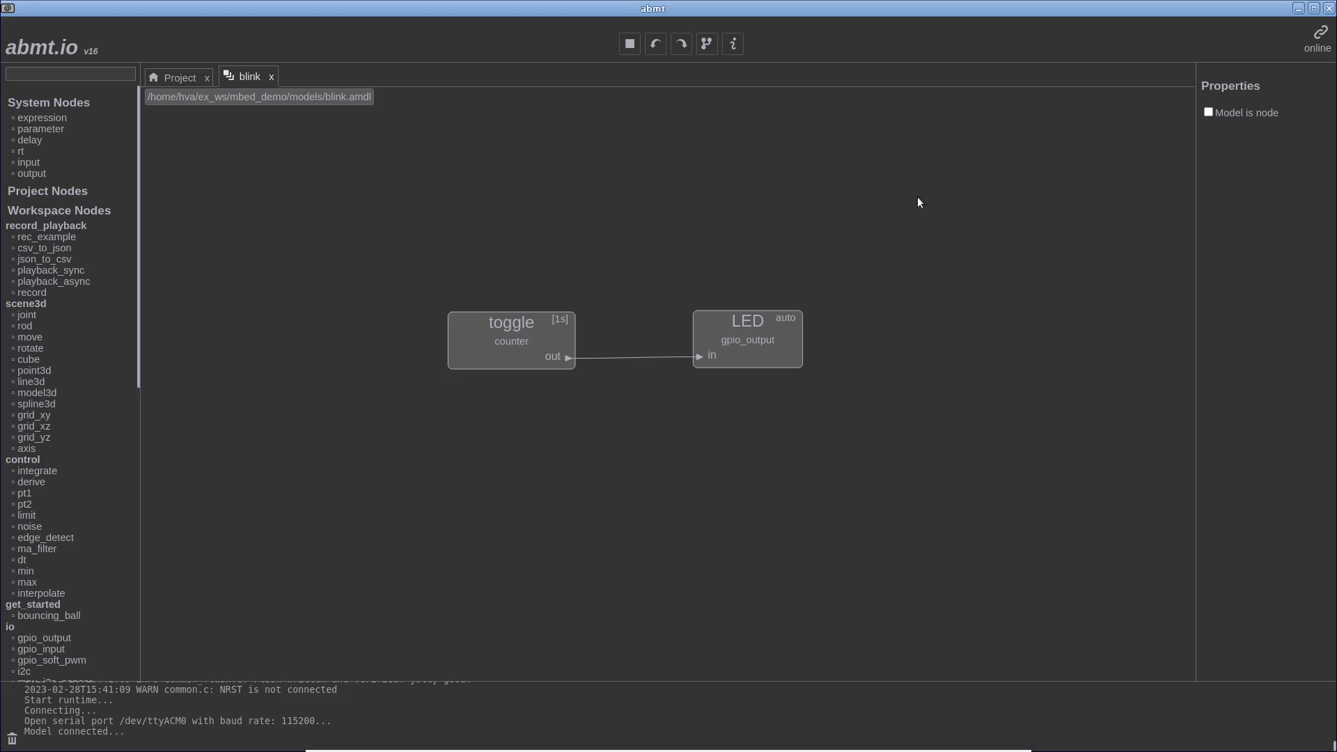
mouse_move(73, 245)
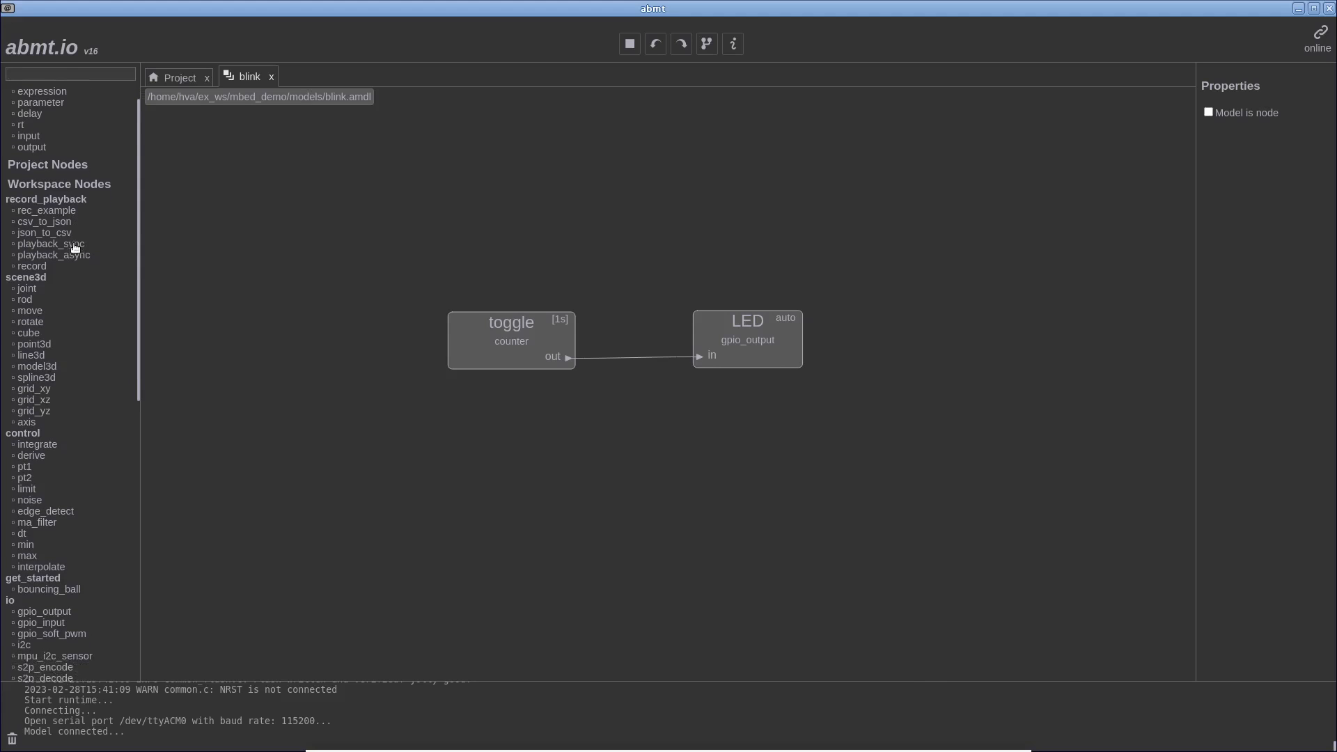
scroll(down, 3)
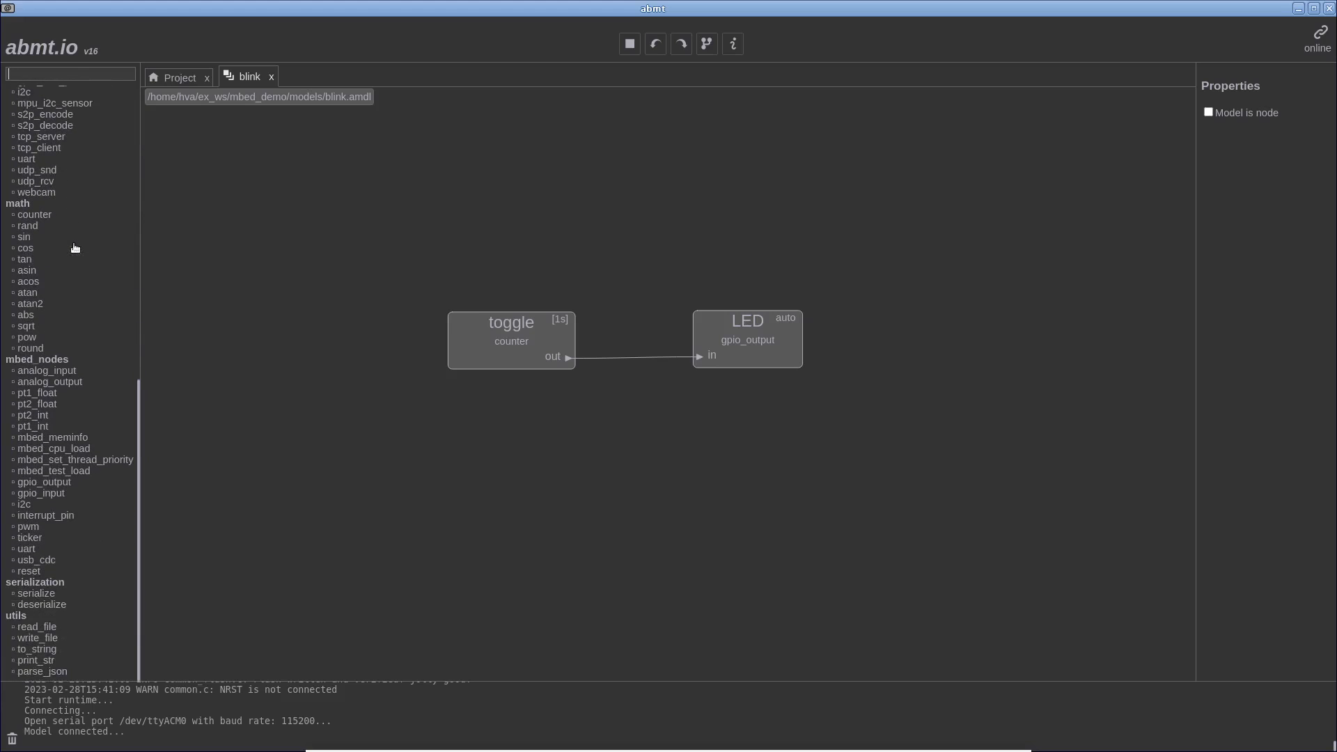
mouse_move(75, 296)
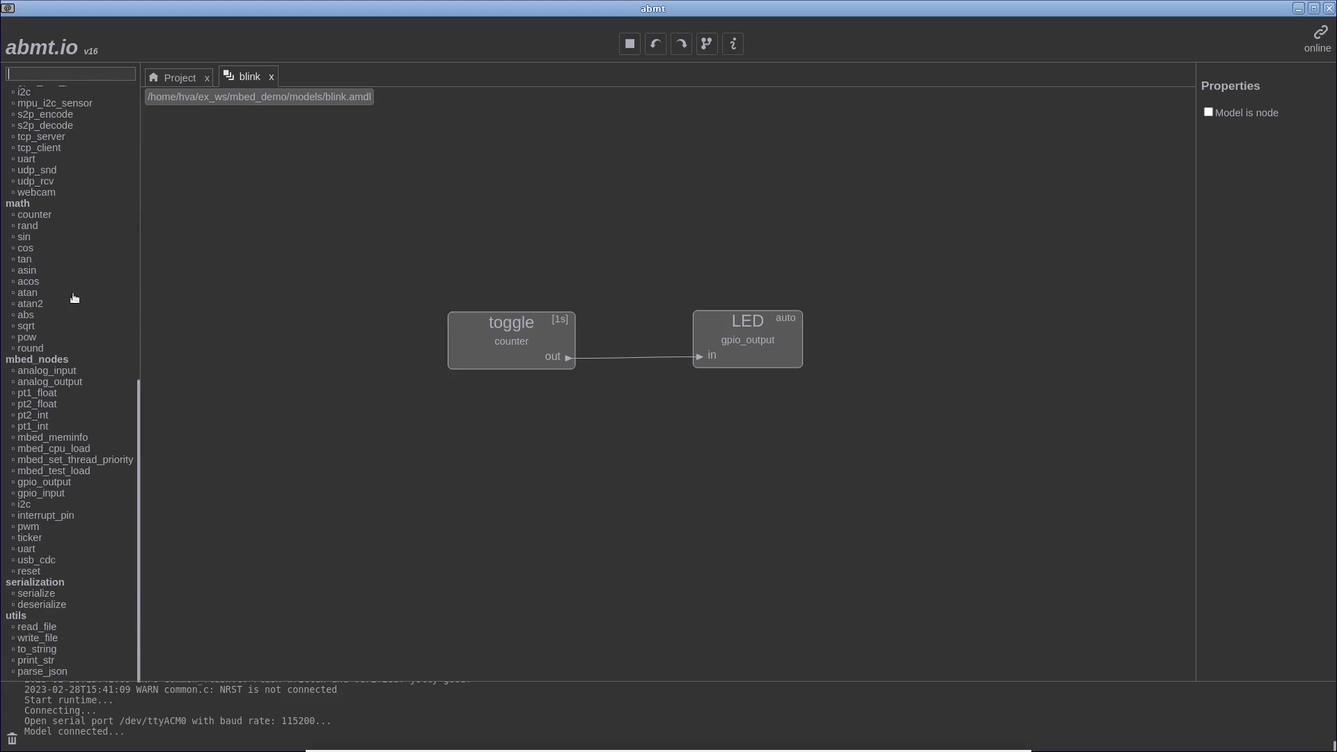
mouse_move(50, 362)
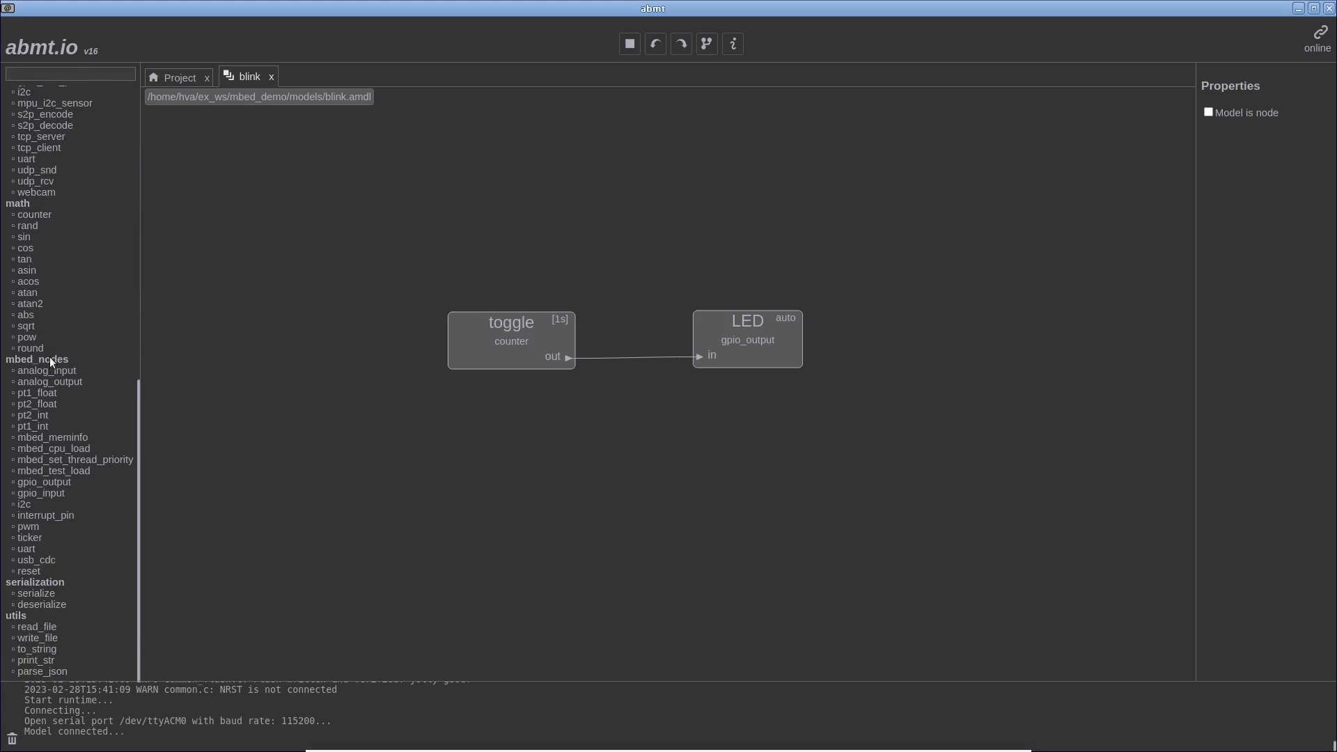
click(746, 338)
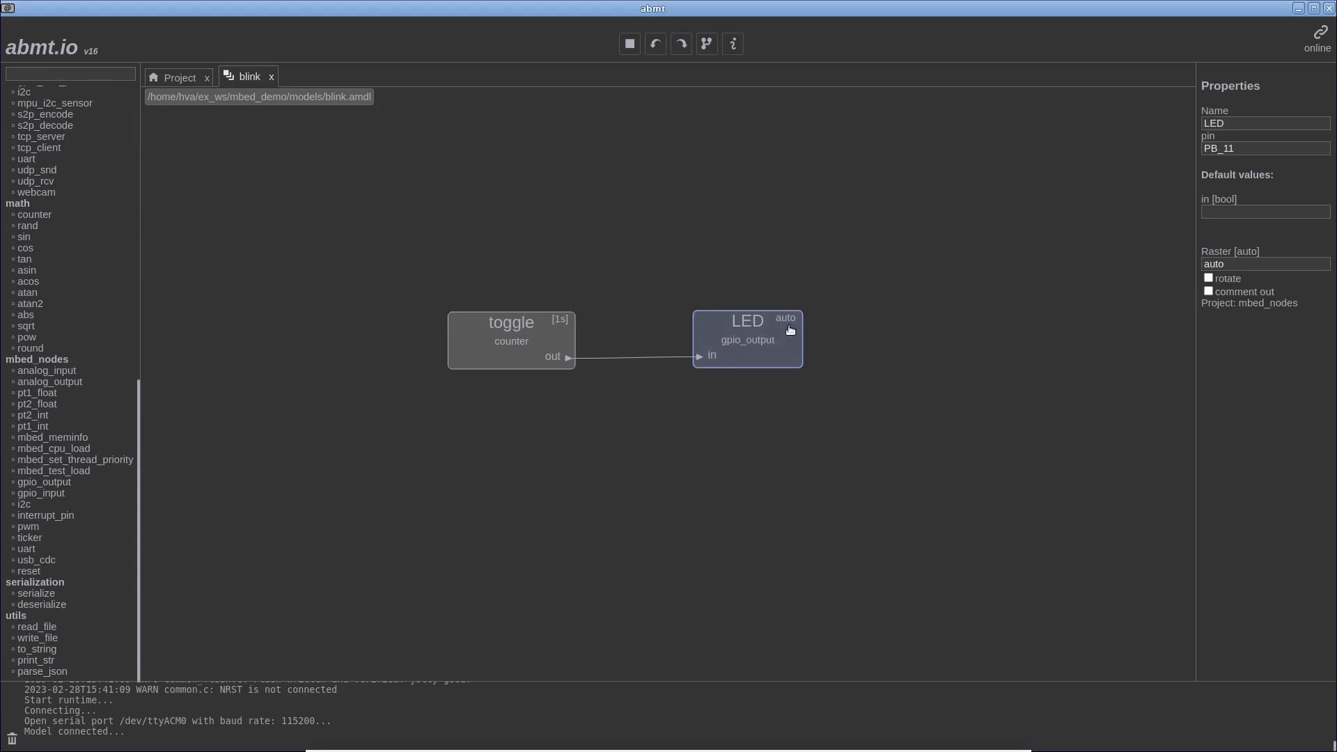
mouse_move(905, 471)
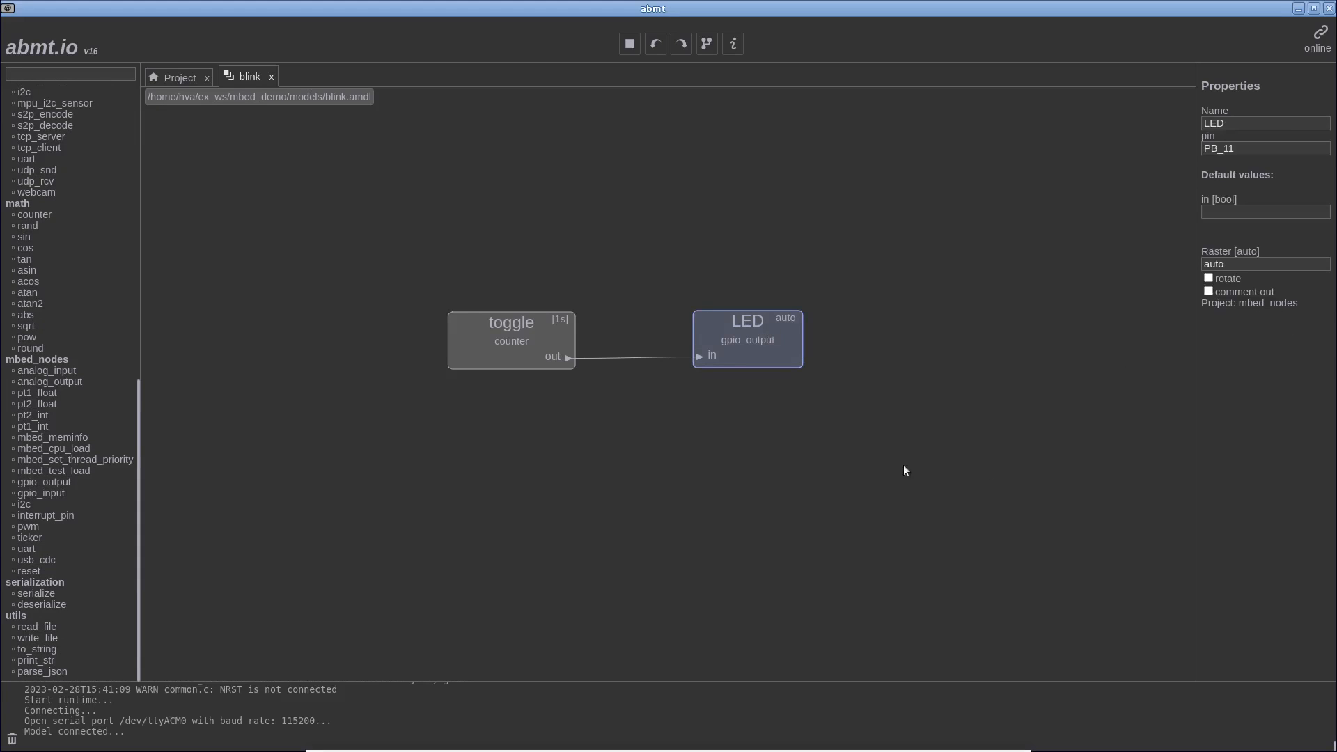
mouse_move(693, 471)
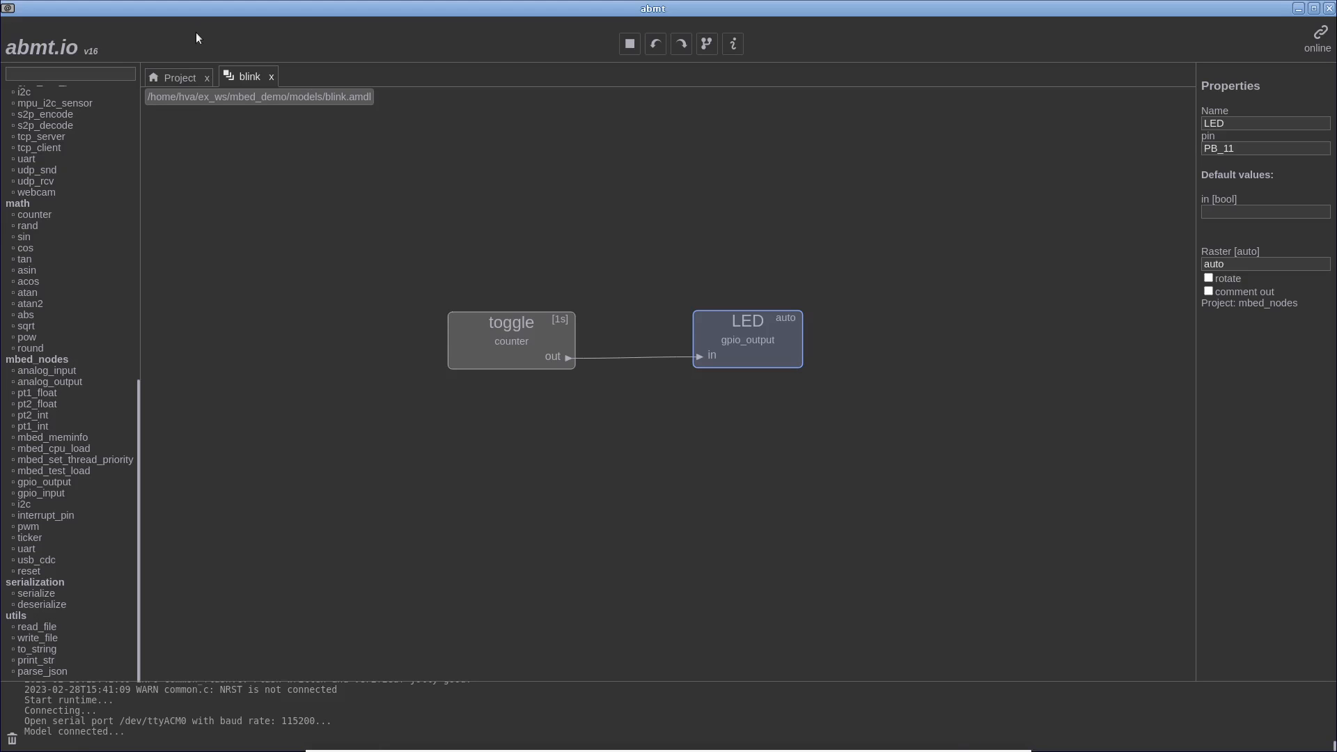
Step: In the Project configuration, keep mbed selected as the runtime
click(178, 78)
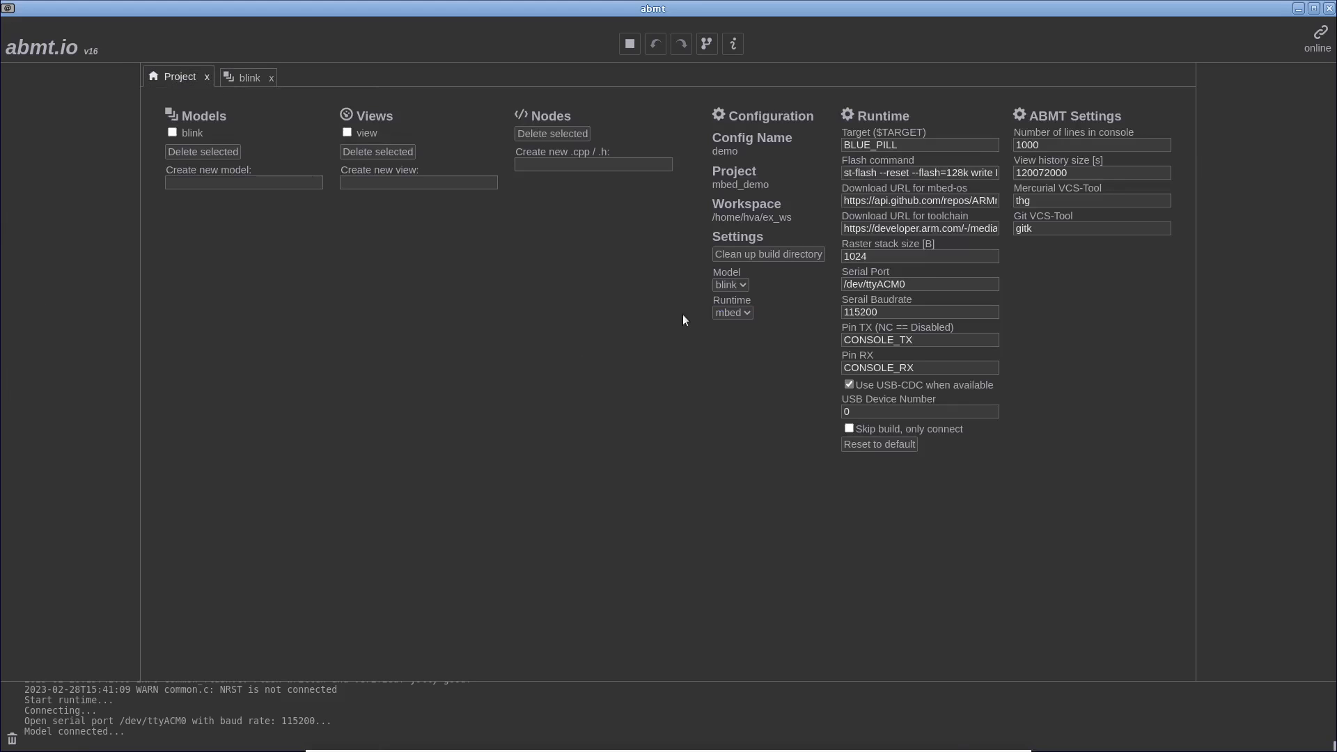
click(733, 312)
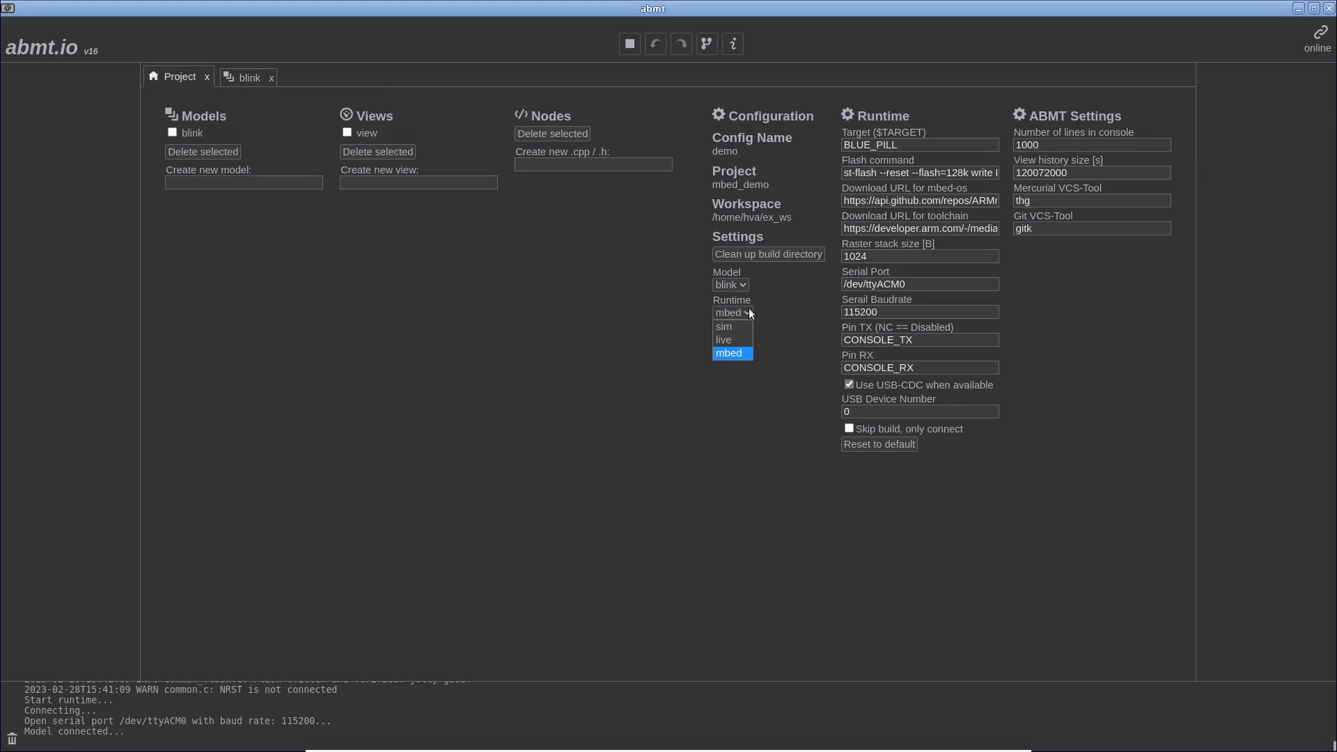
mouse_move(740, 337)
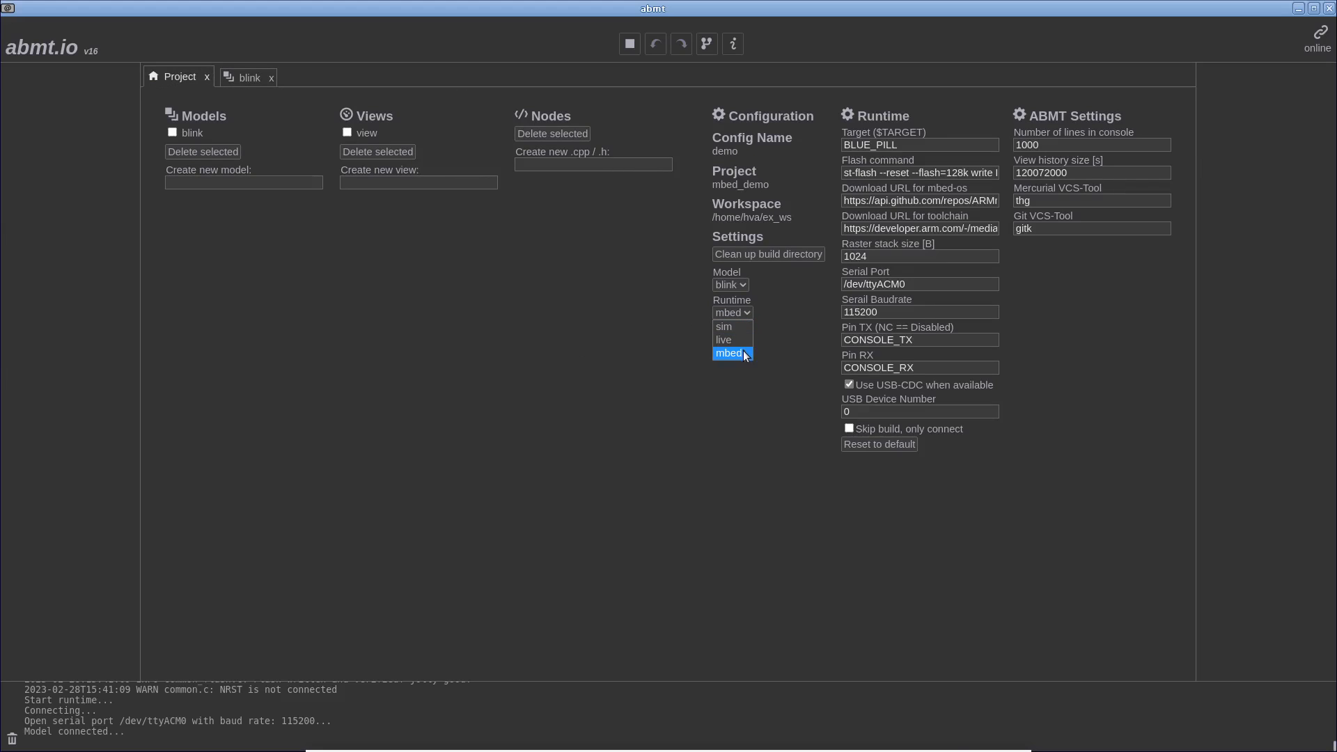
click(729, 354)
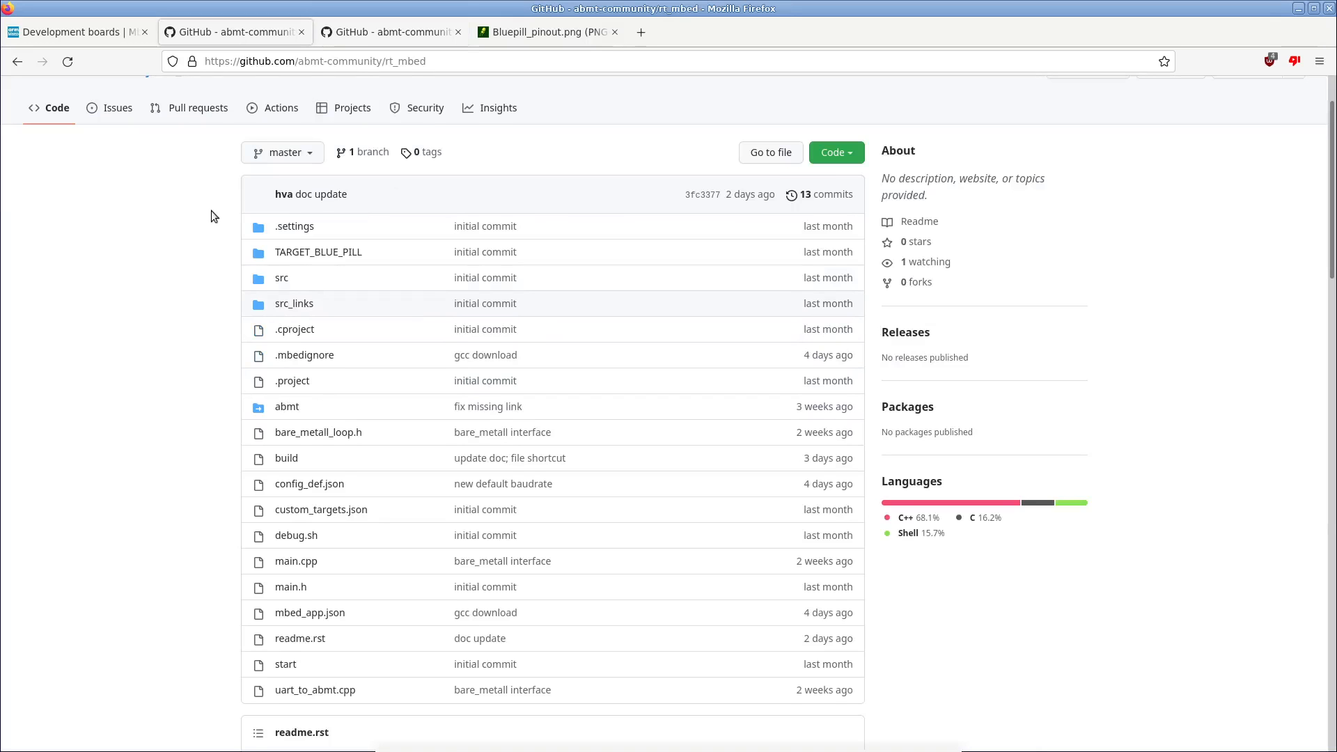
scroll(down, 3)
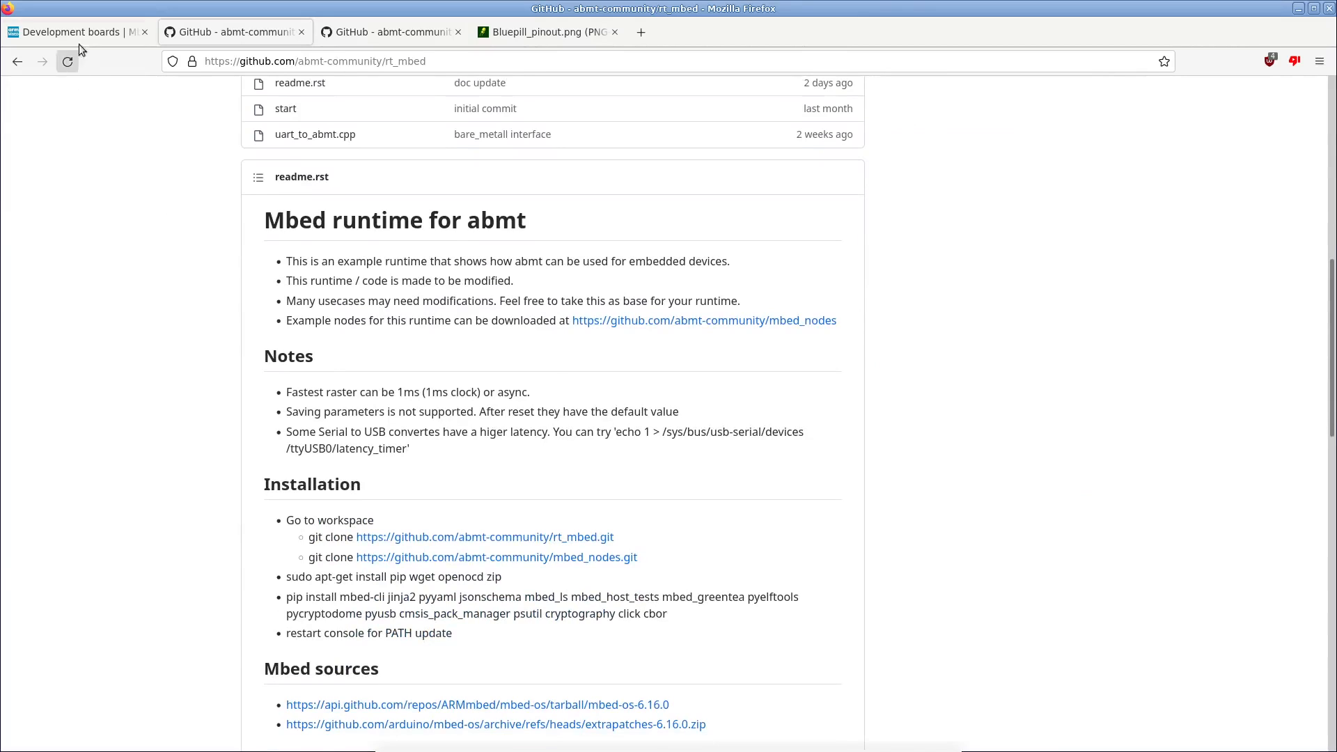
click(72, 31)
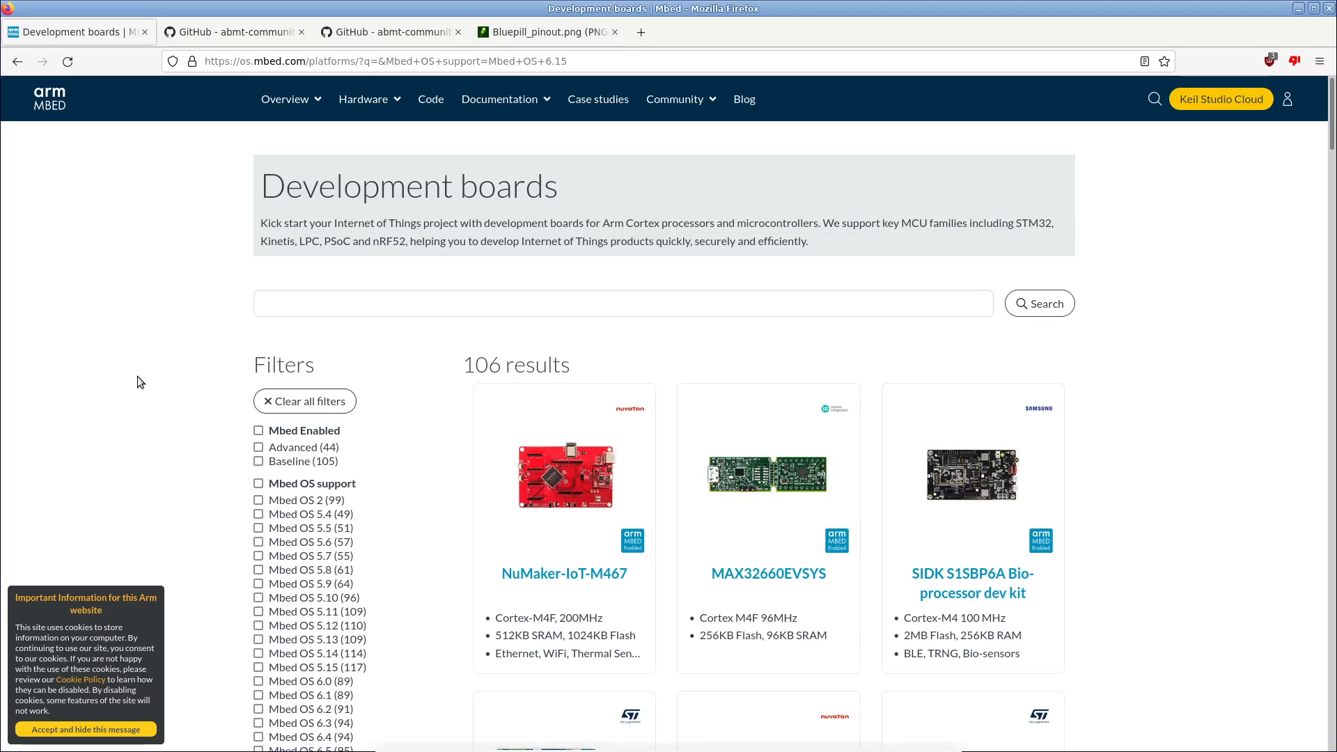
scroll(down, 3)
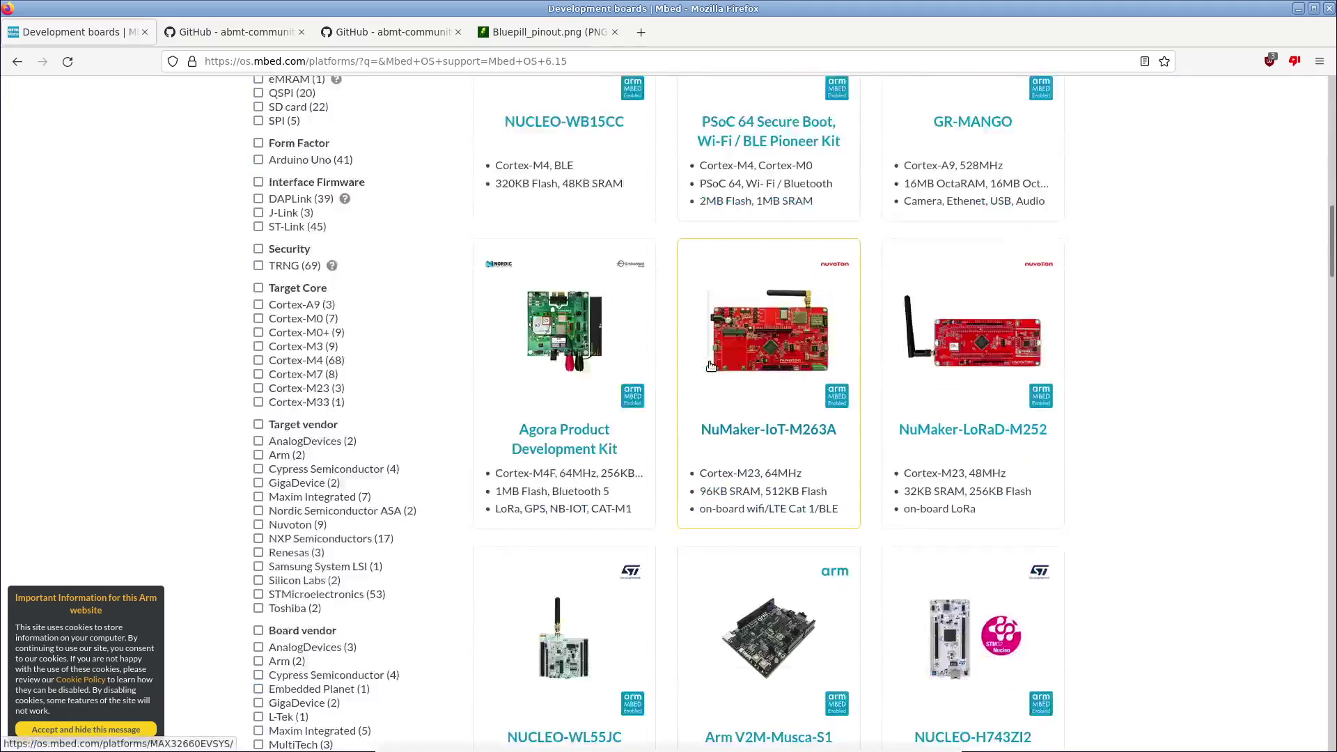
scroll(down, 3)
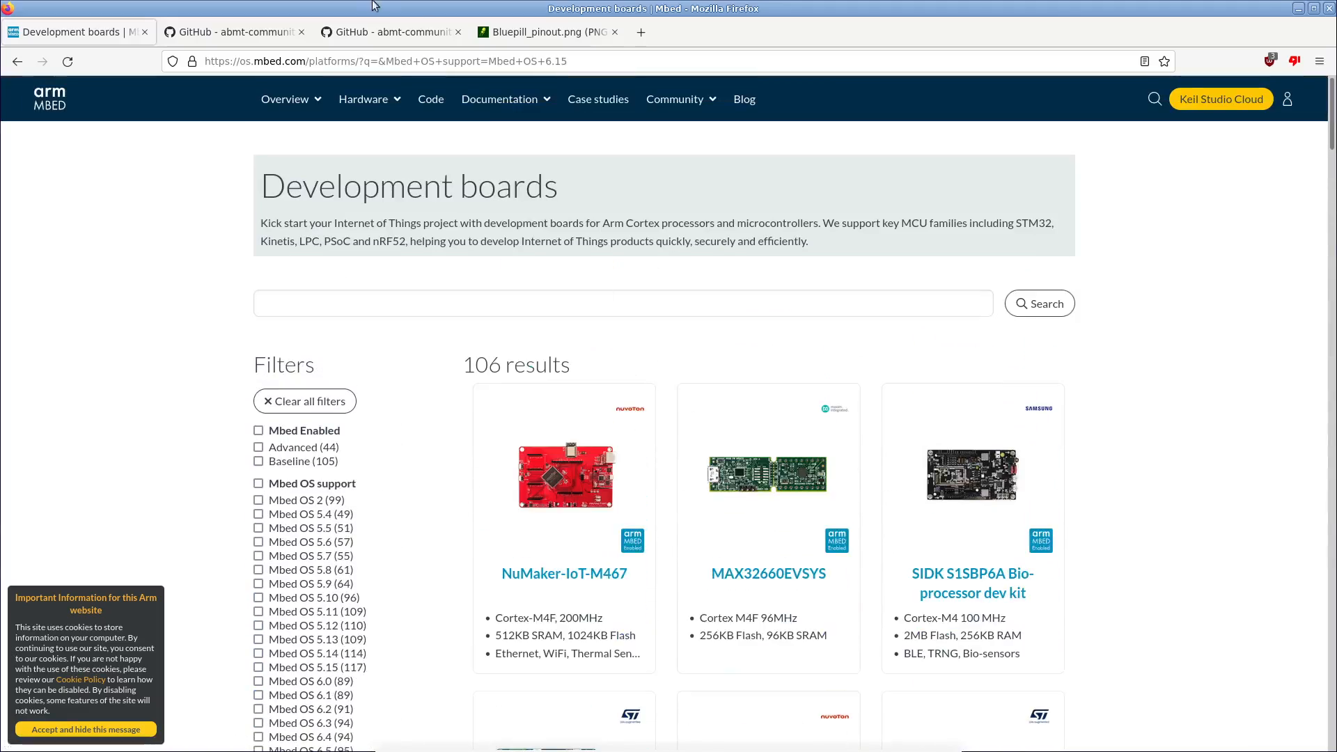
click(237, 32)
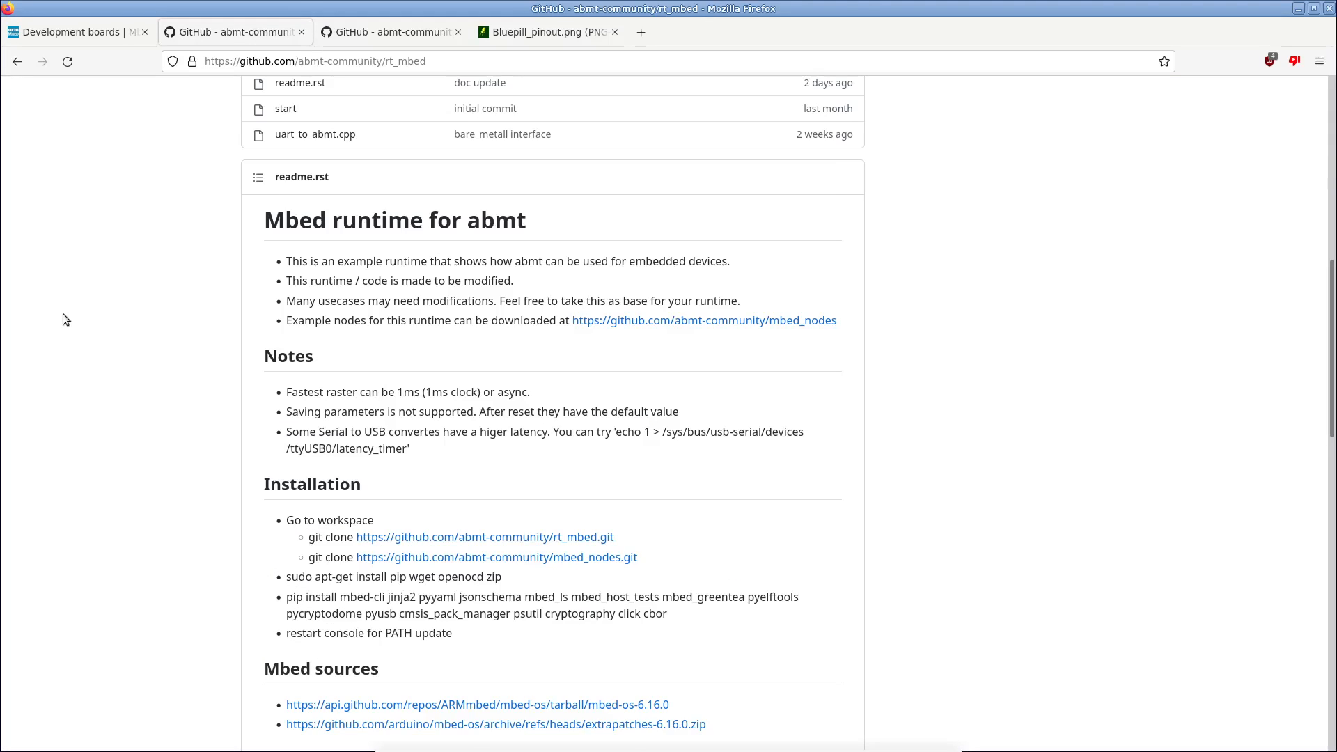
mouse_move(129, 324)
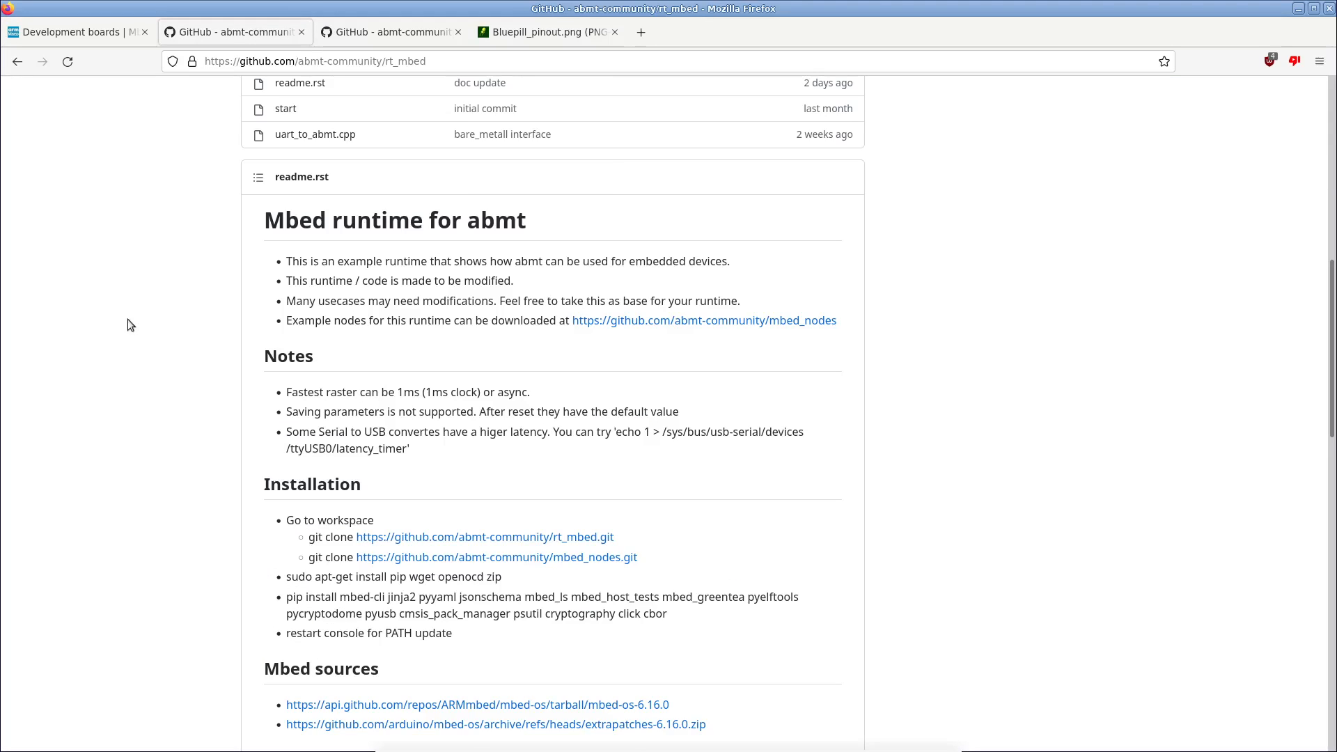
Step: Scroll the rt_mbed readme to the Installation section and select the word pip
scroll(down, 3)
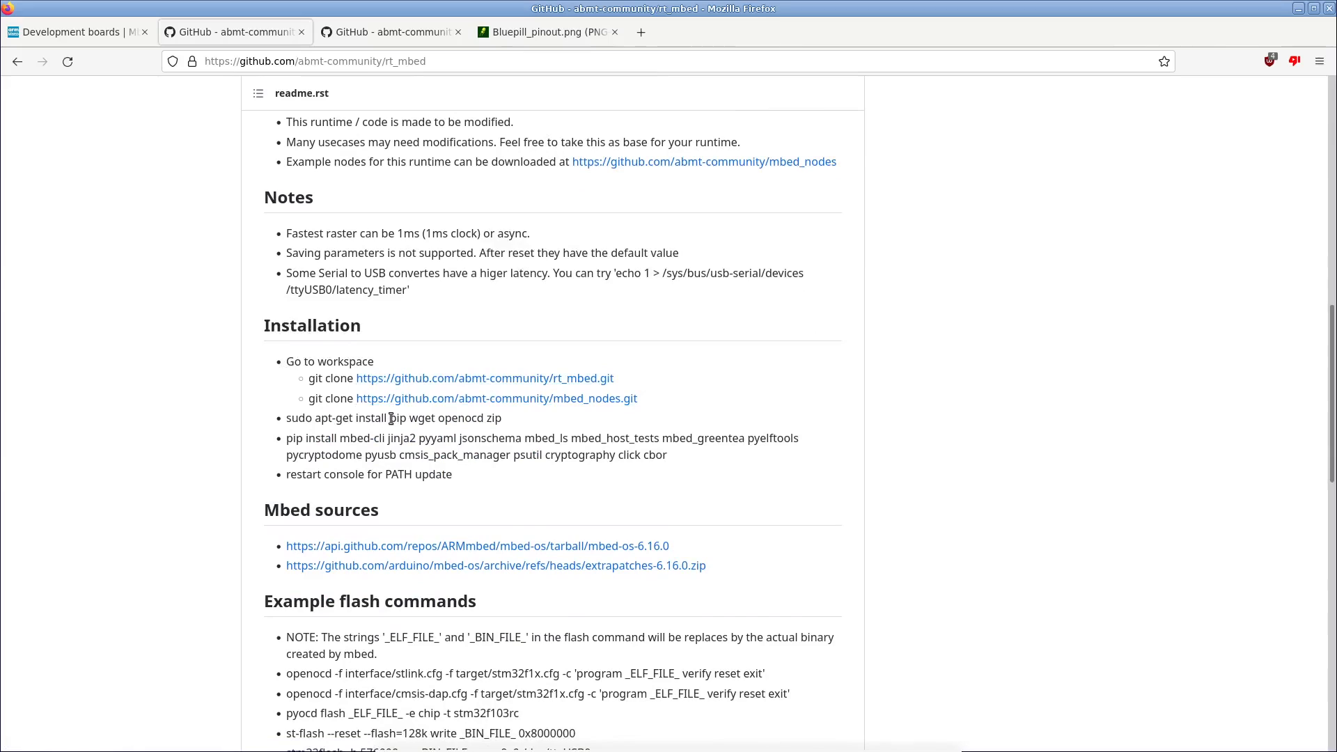
double_click(460, 418)
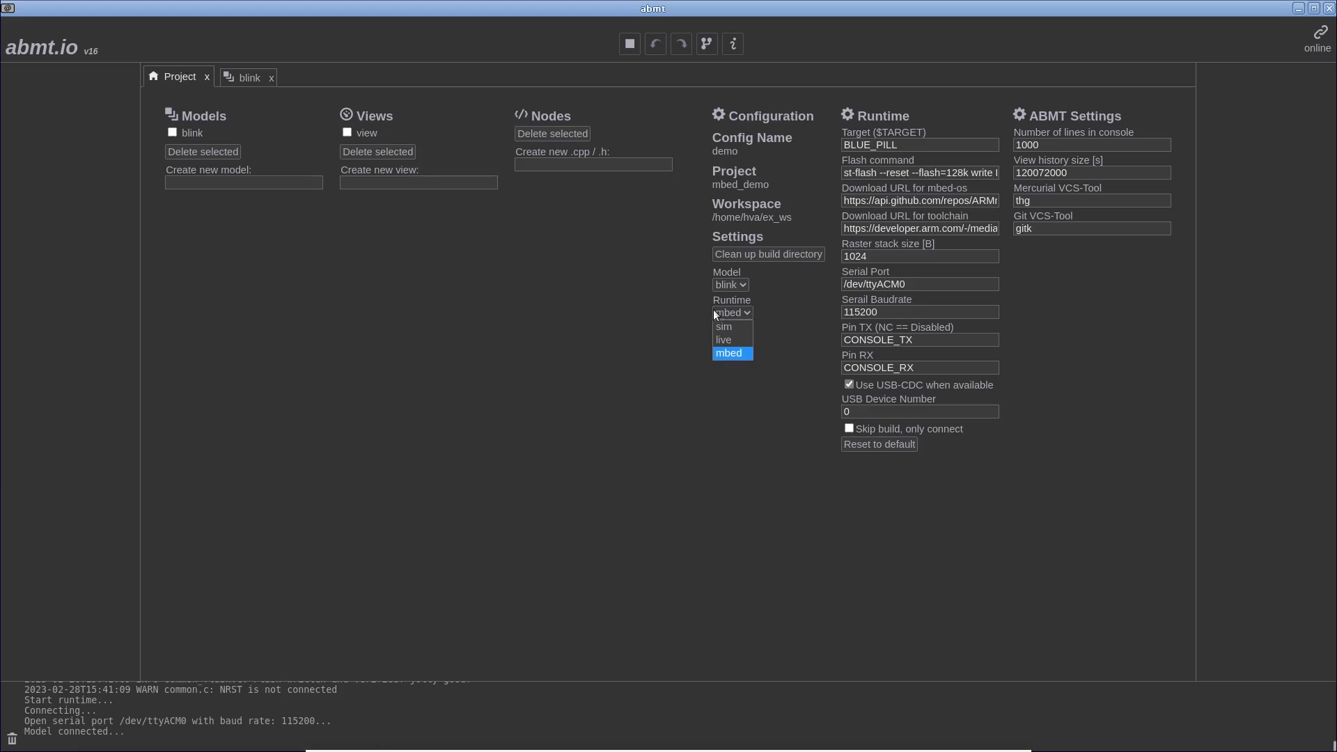
Step: Return to the blink model canvas showing the toggle counter wired to the LED output
click(248, 77)
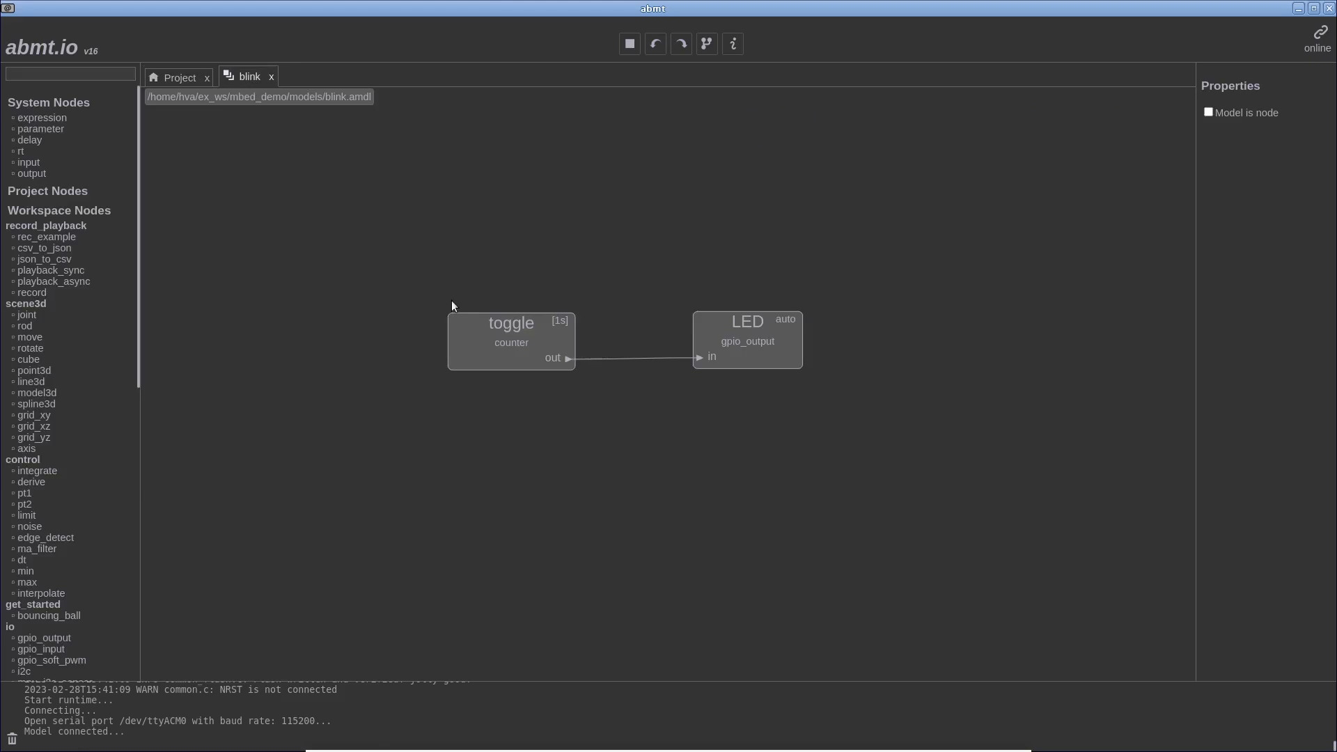
mouse_move(408, 326)
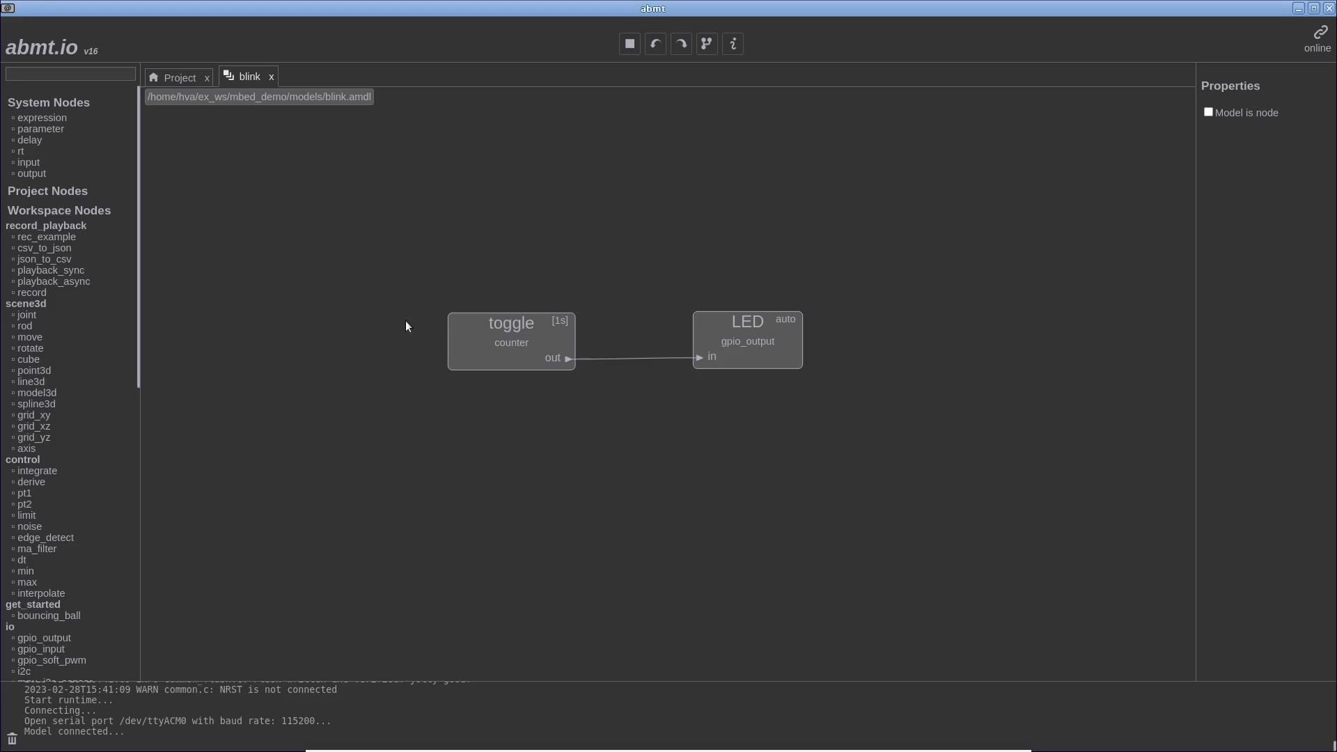
mouse_move(660, 323)
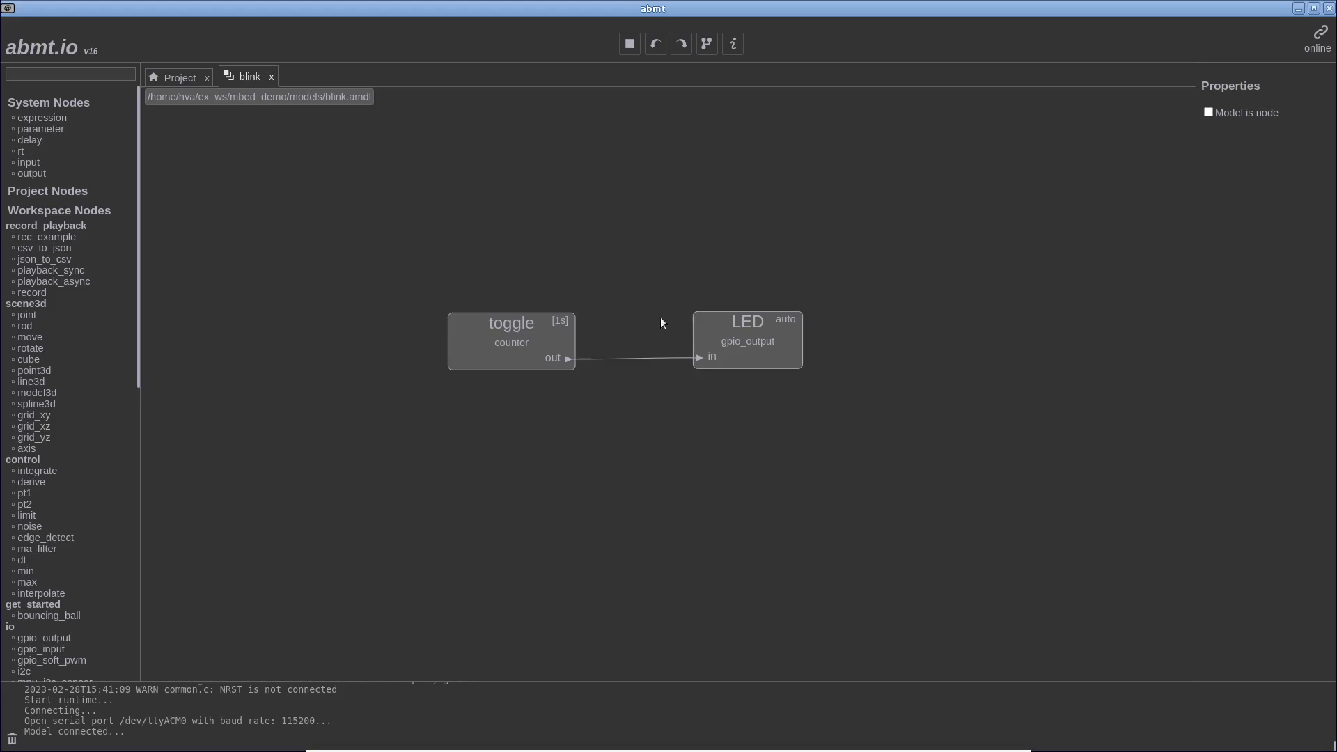
click(746, 350)
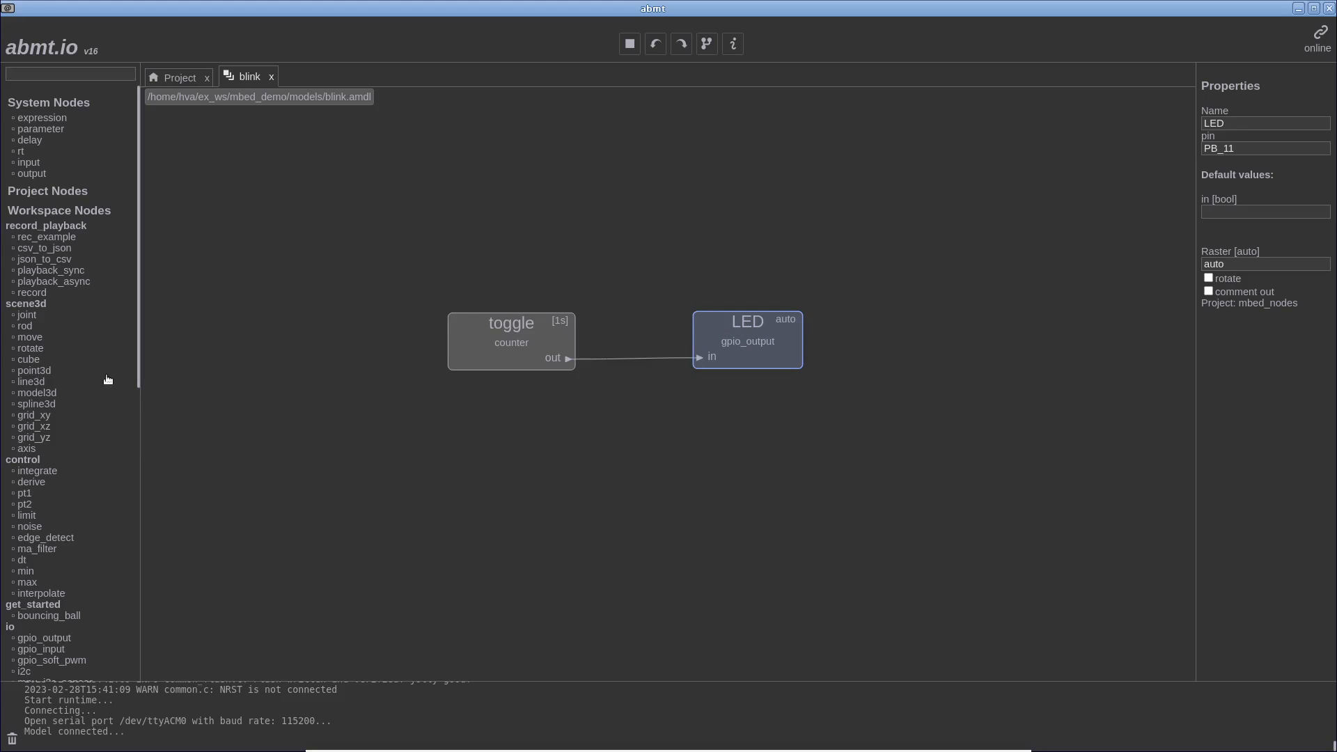
scroll(down, 3)
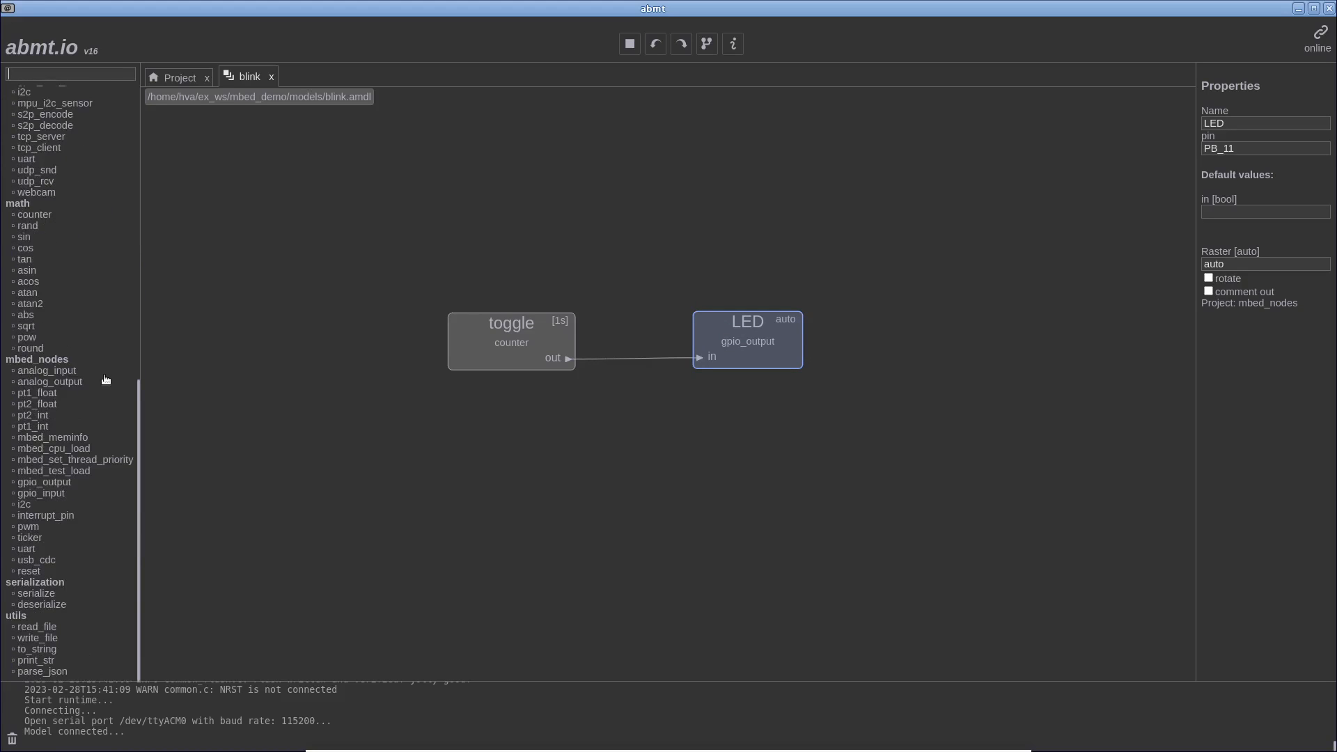
mouse_move(56, 376)
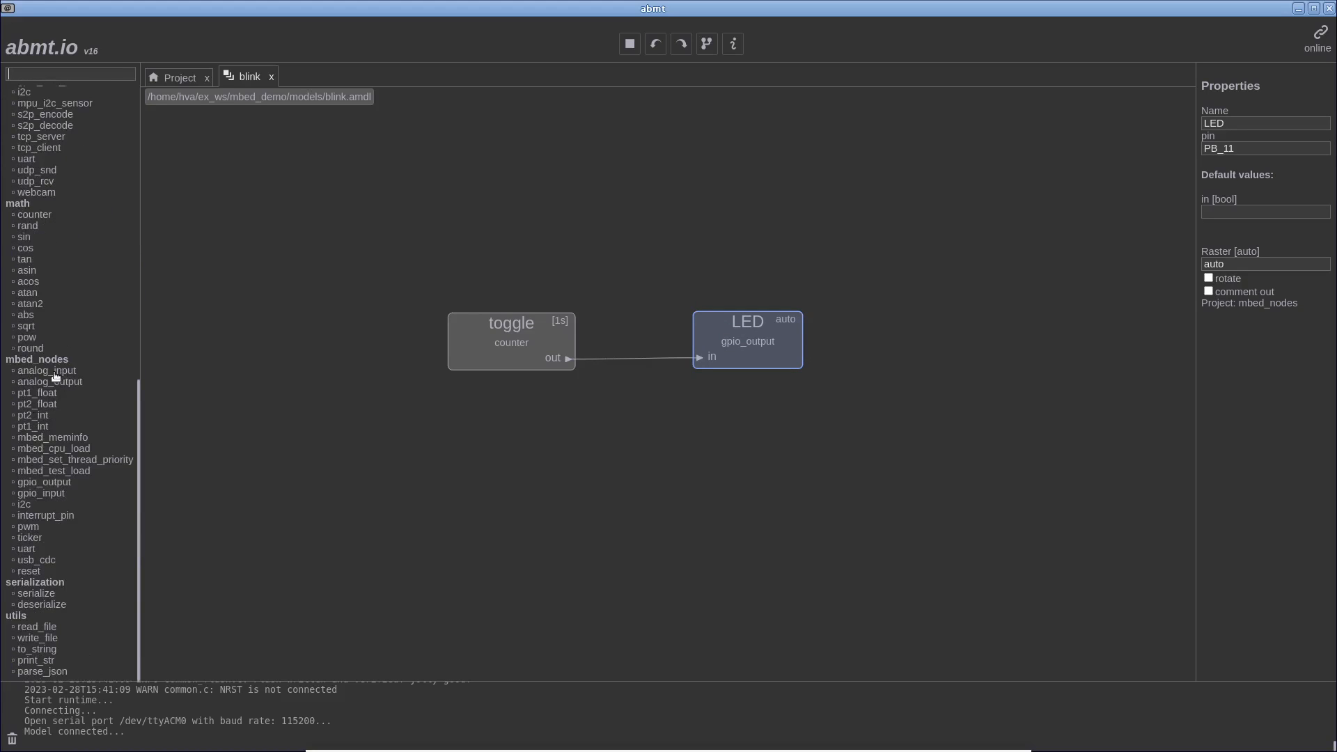
mouse_move(51, 412)
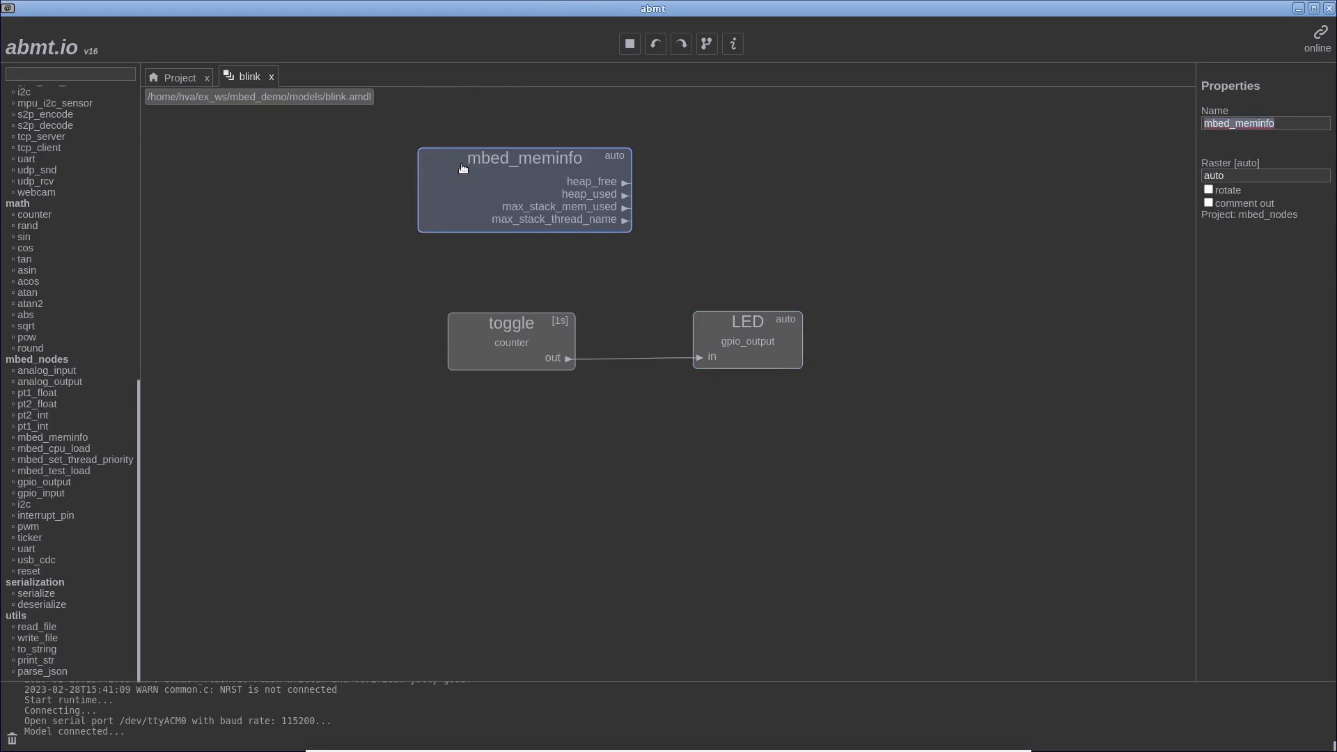
mouse_move(585, 201)
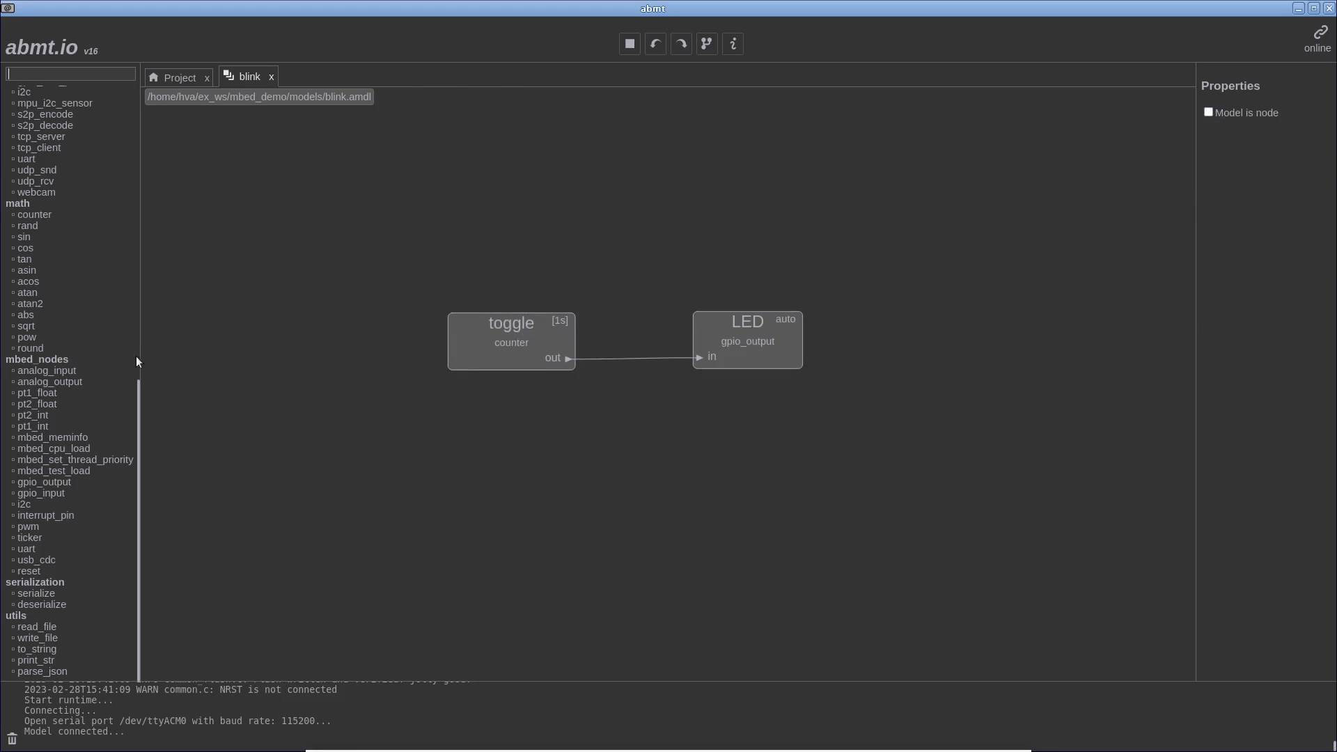
mouse_move(112, 432)
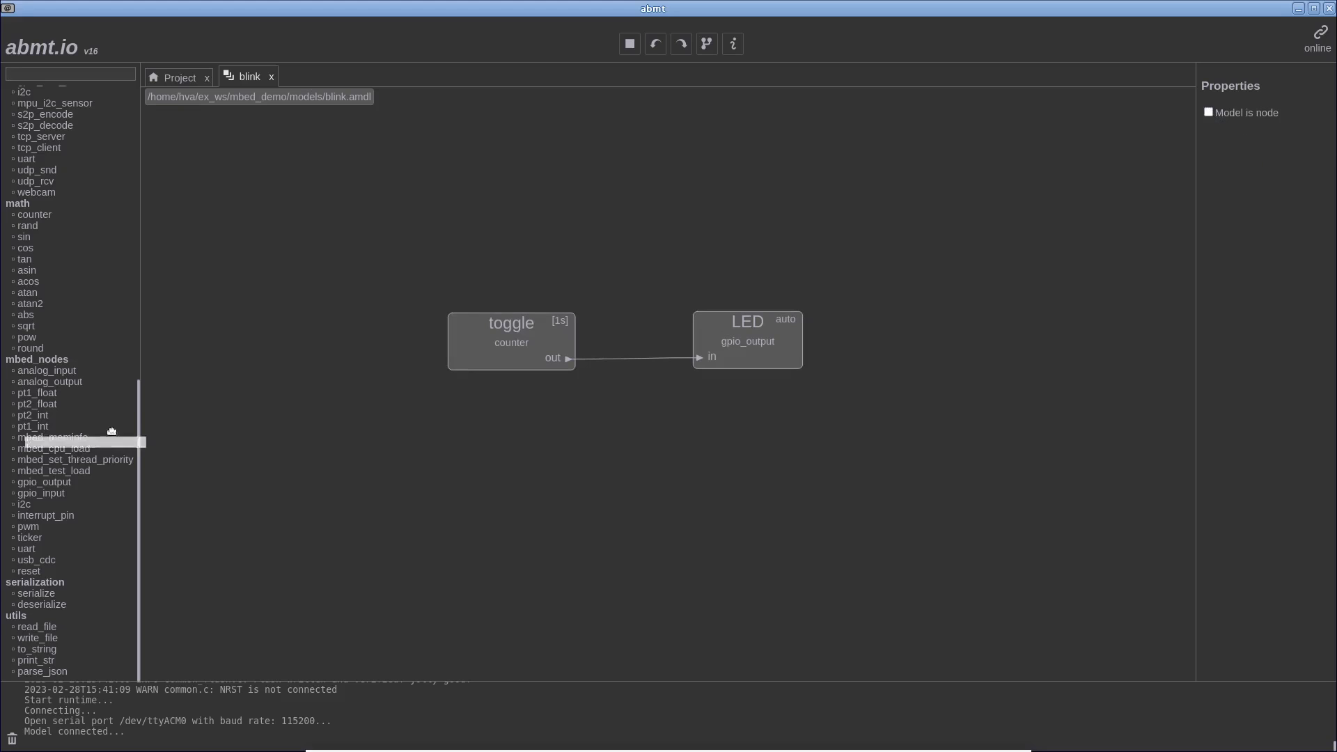
Step: Try out several mbed_nodes on the canvas and leave a pwm node in the model
drag(53, 447, 529, 232)
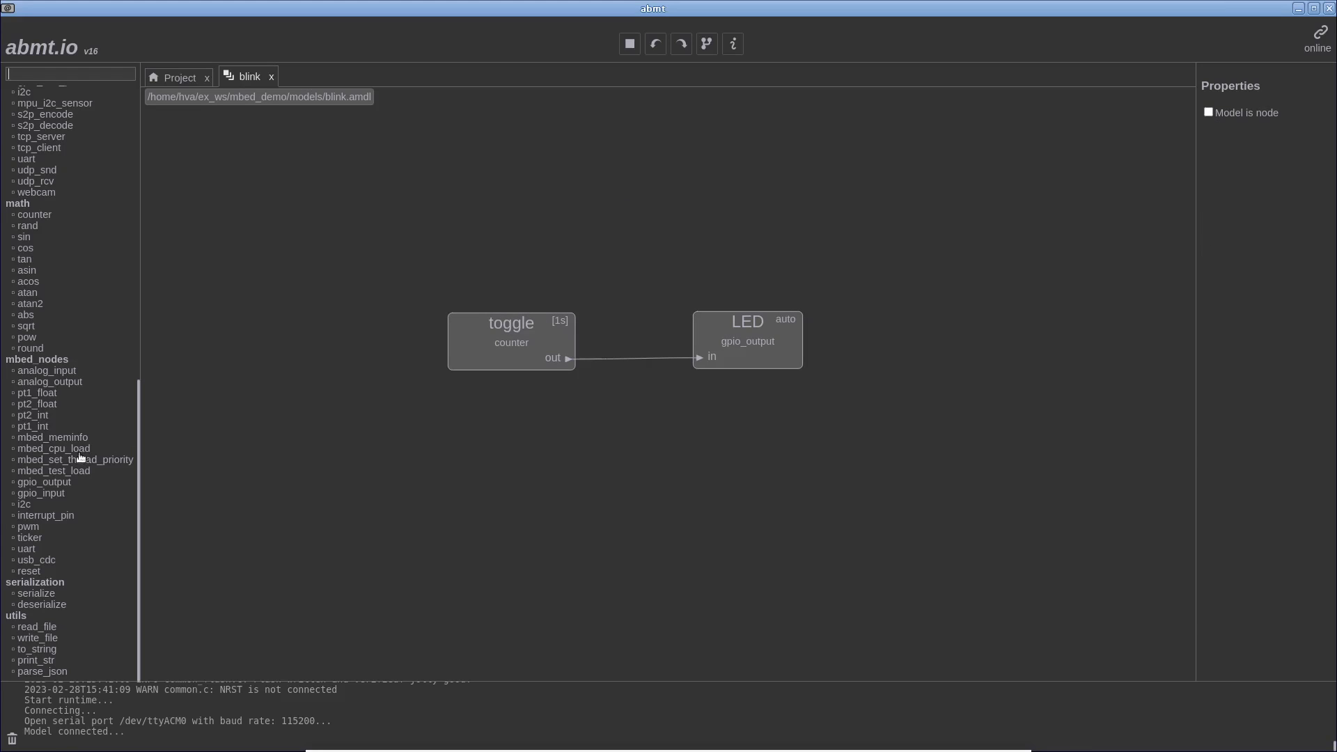
mouse_move(55, 465)
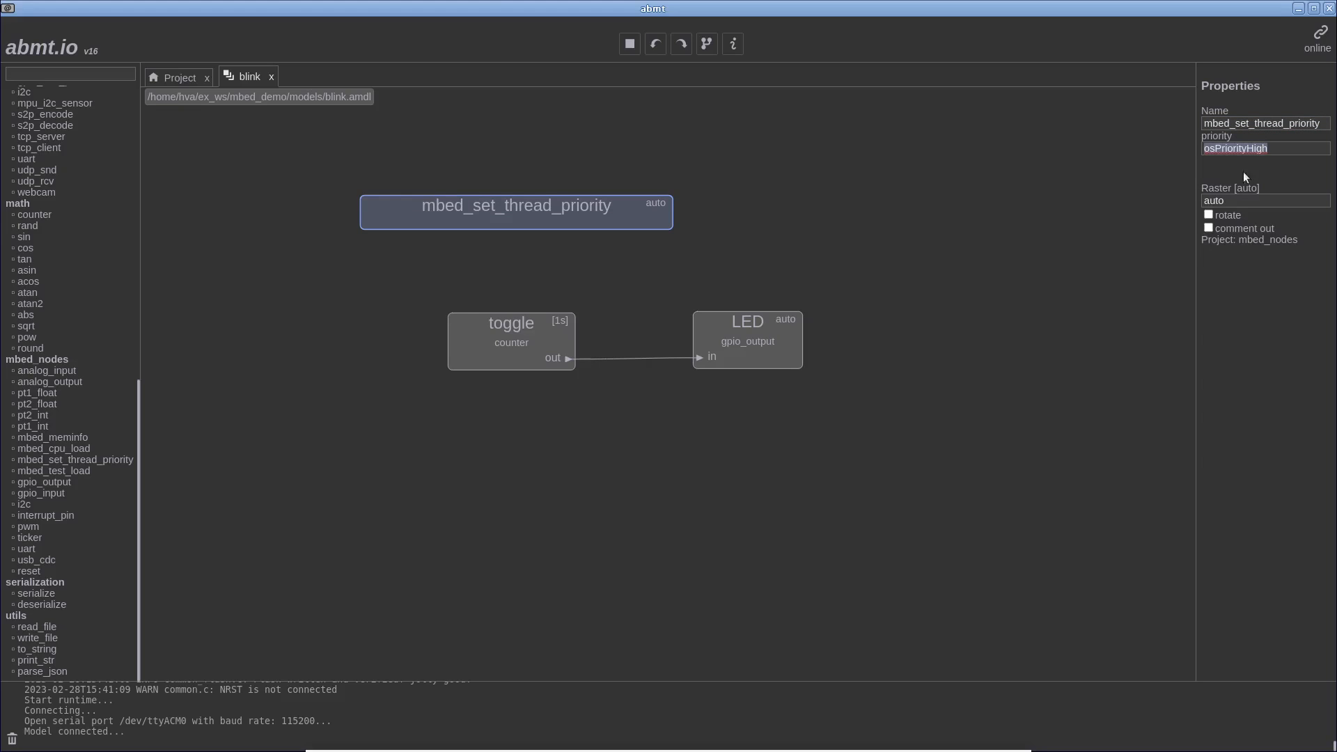
click(1264, 200)
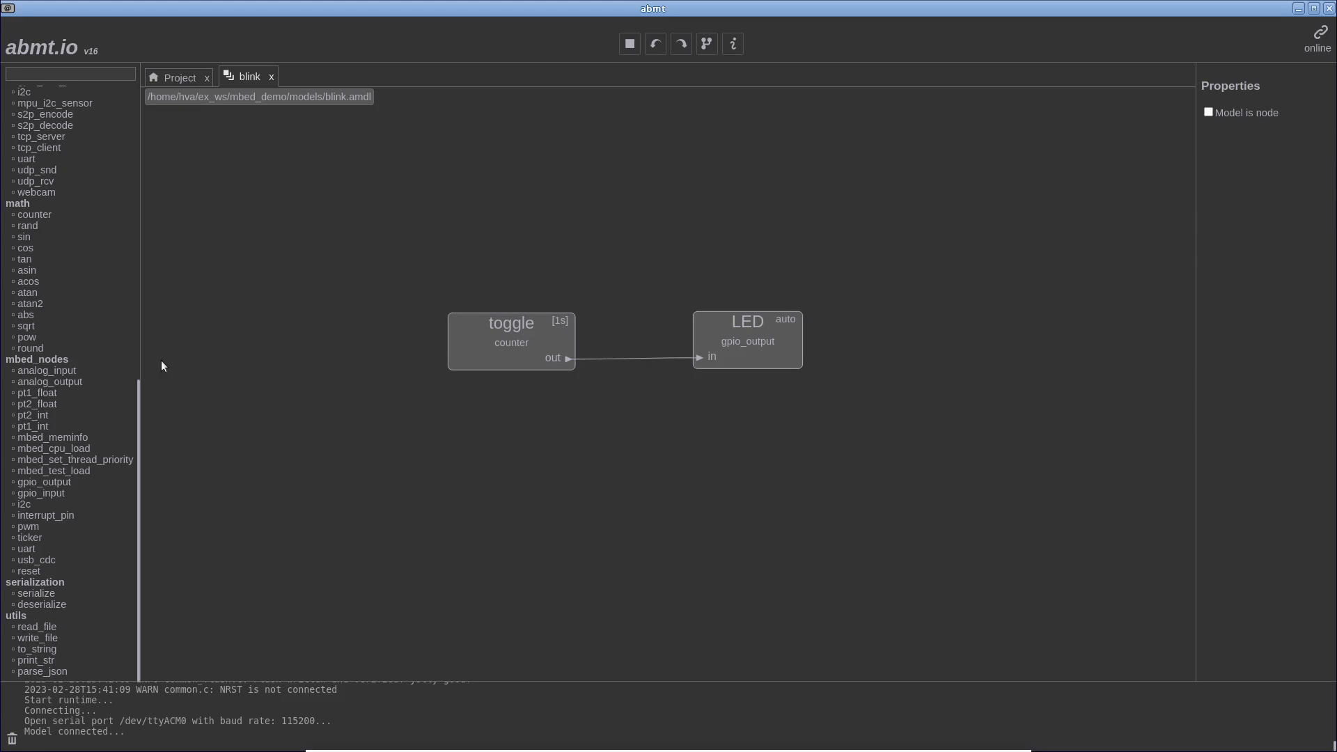
drag(53, 470, 533, 476)
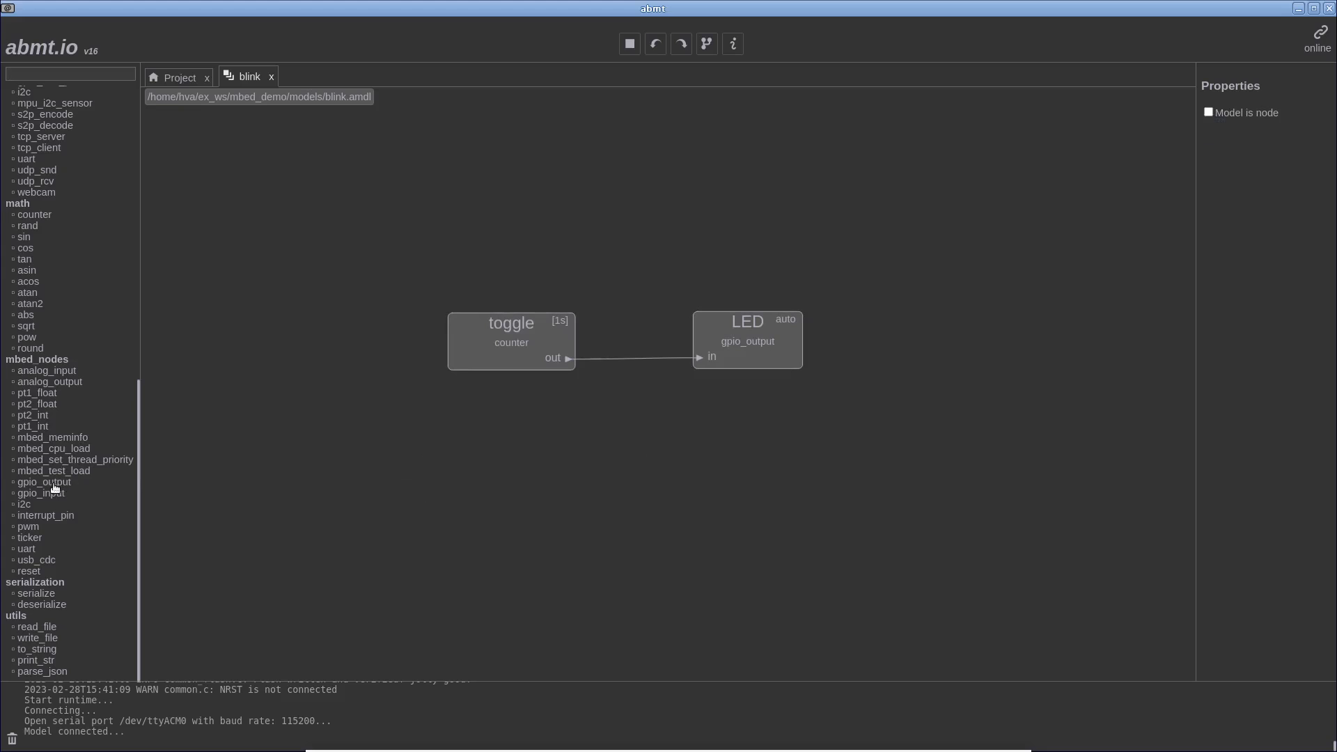
mouse_move(56, 493)
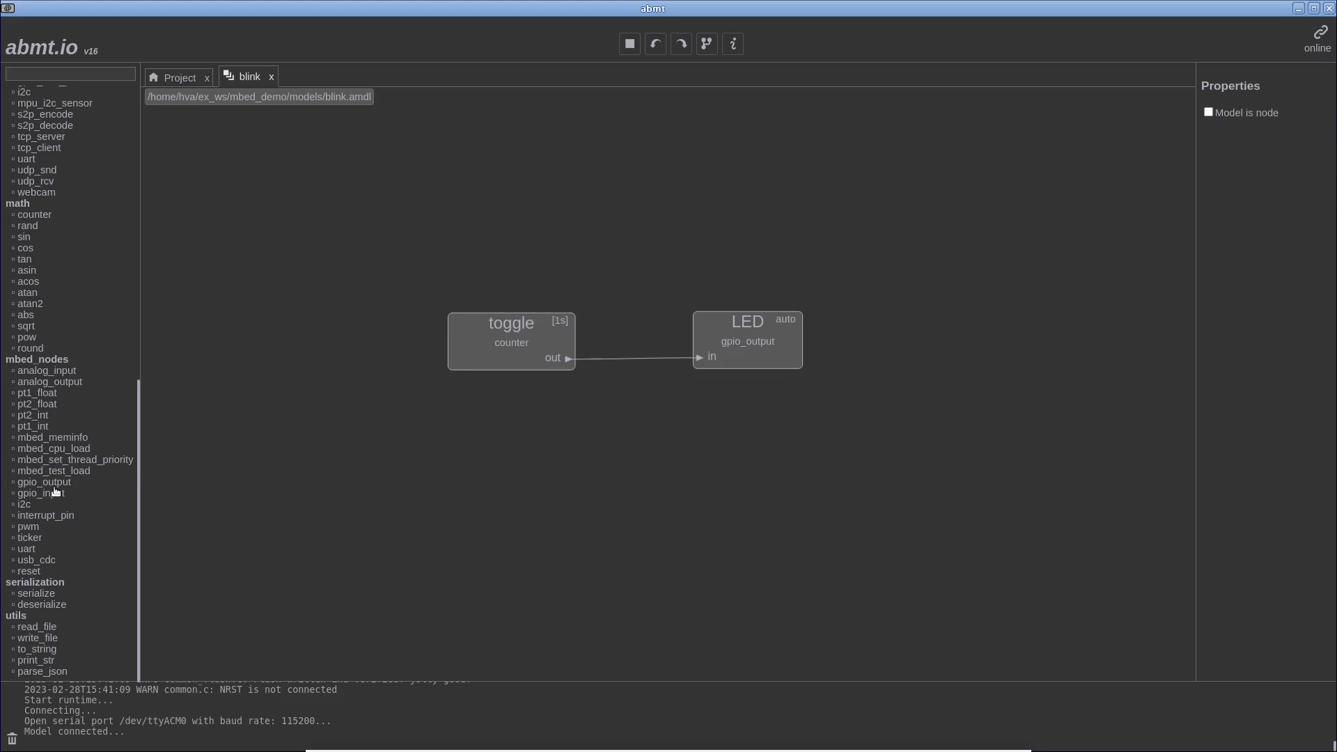
mouse_move(27, 509)
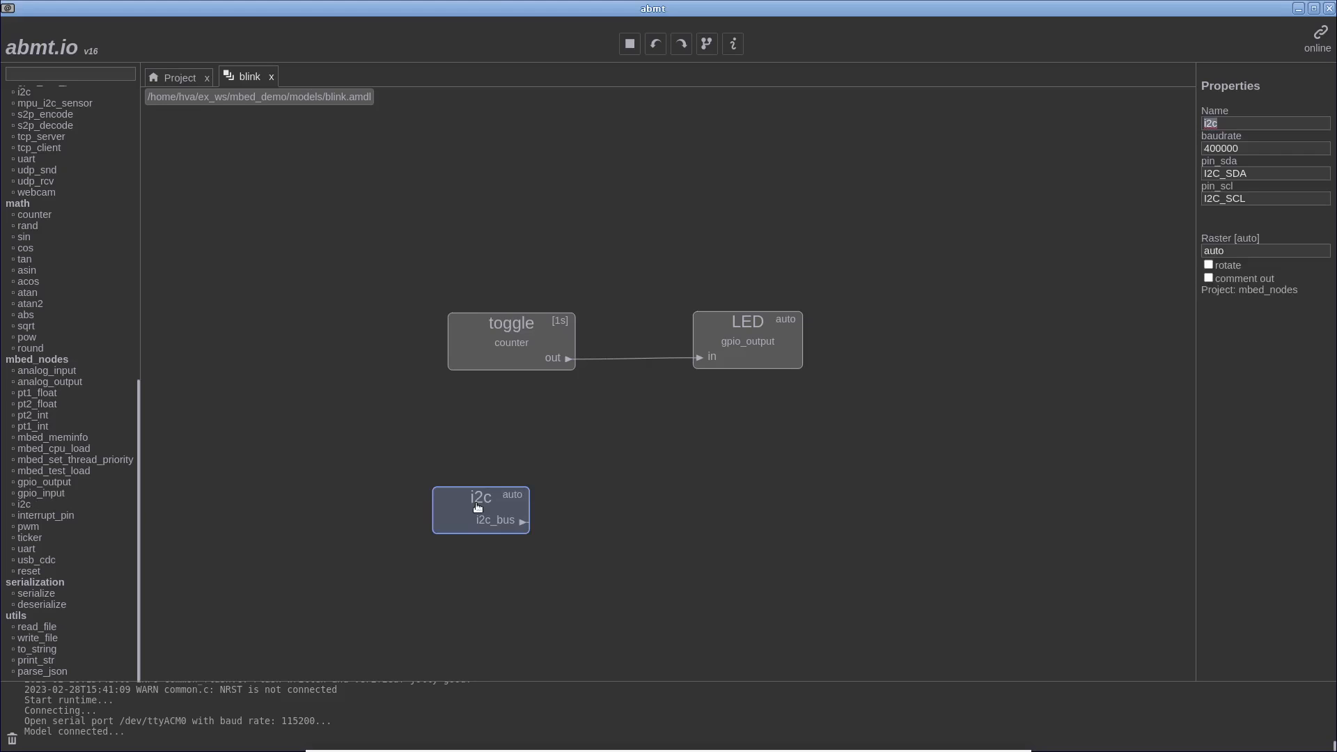
mouse_move(58, 519)
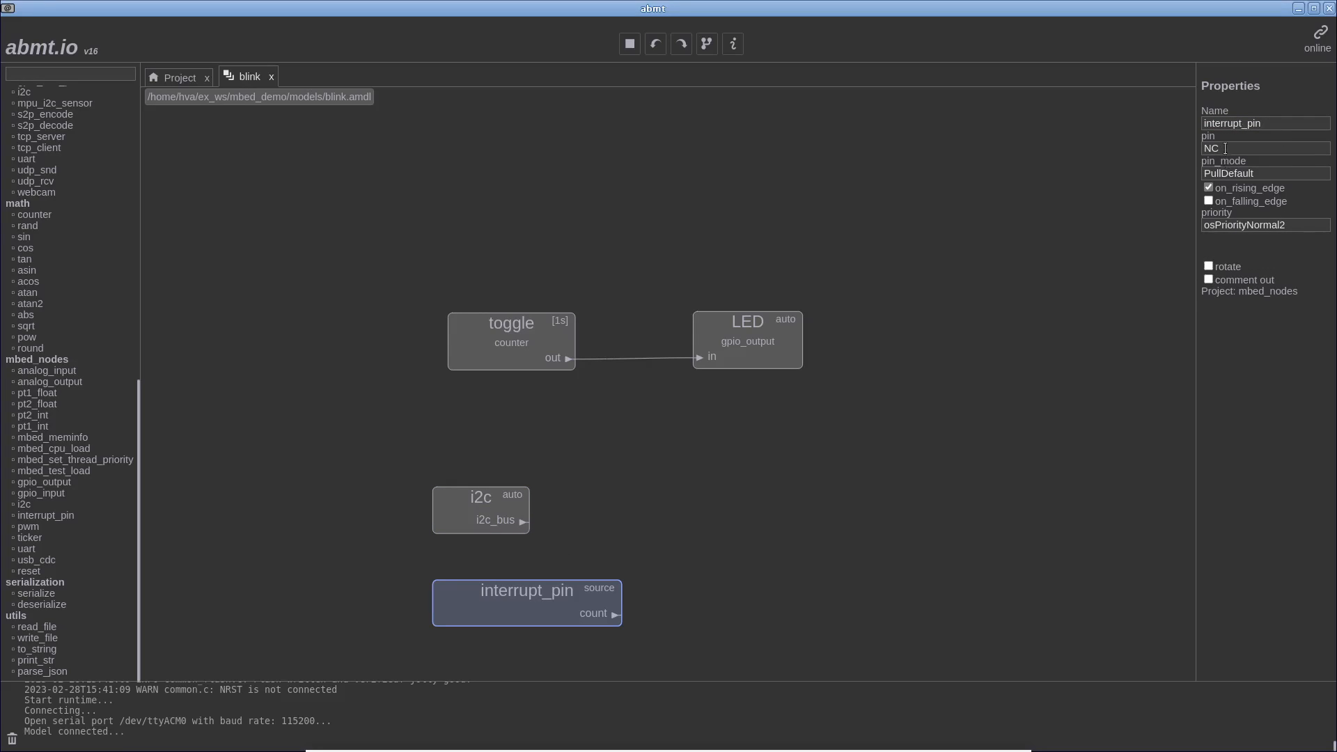
double_click(1210, 148)
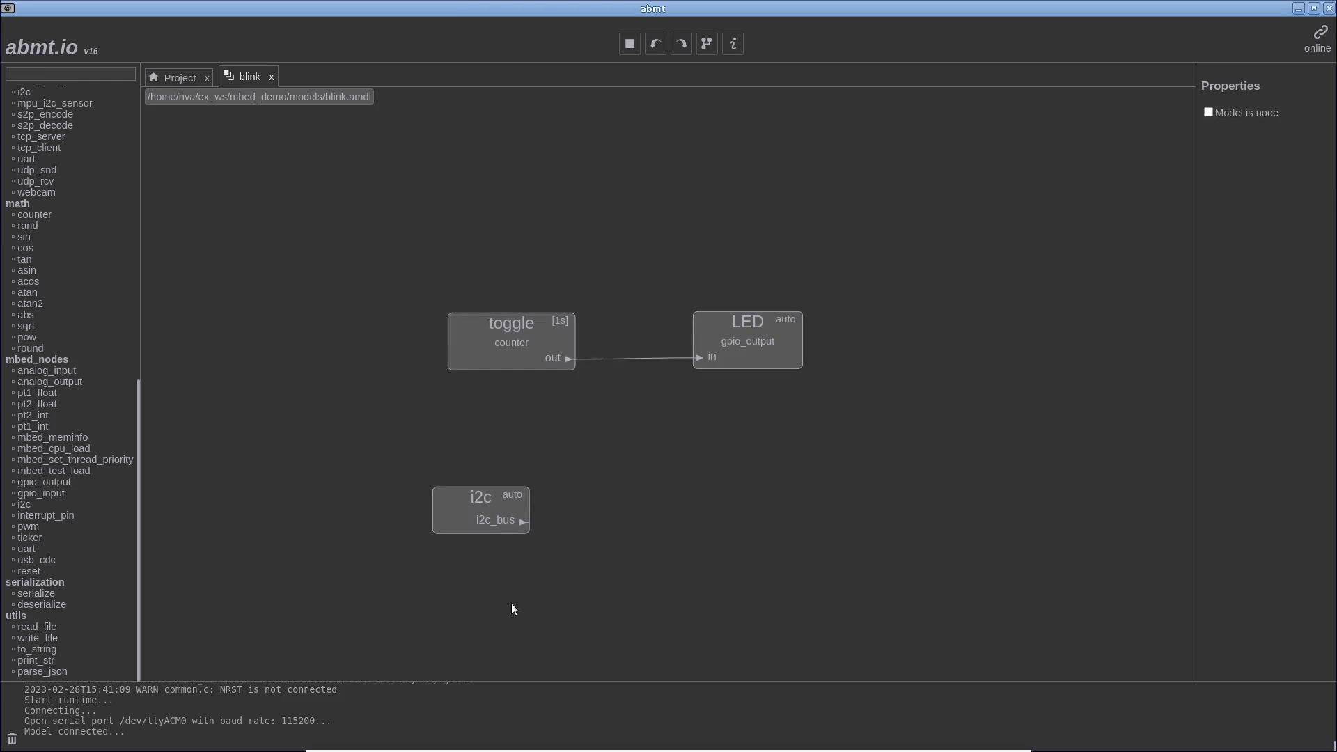
mouse_move(31, 530)
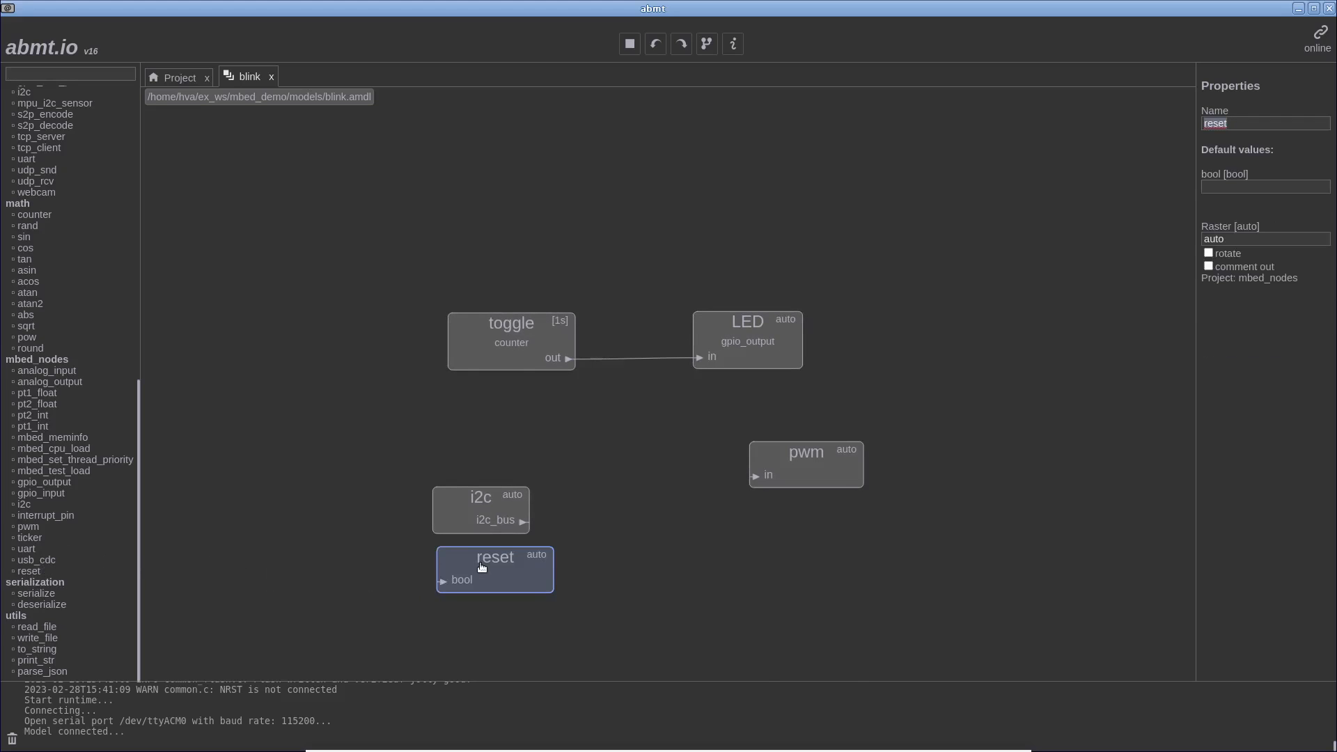
drag(494, 568, 498, 591)
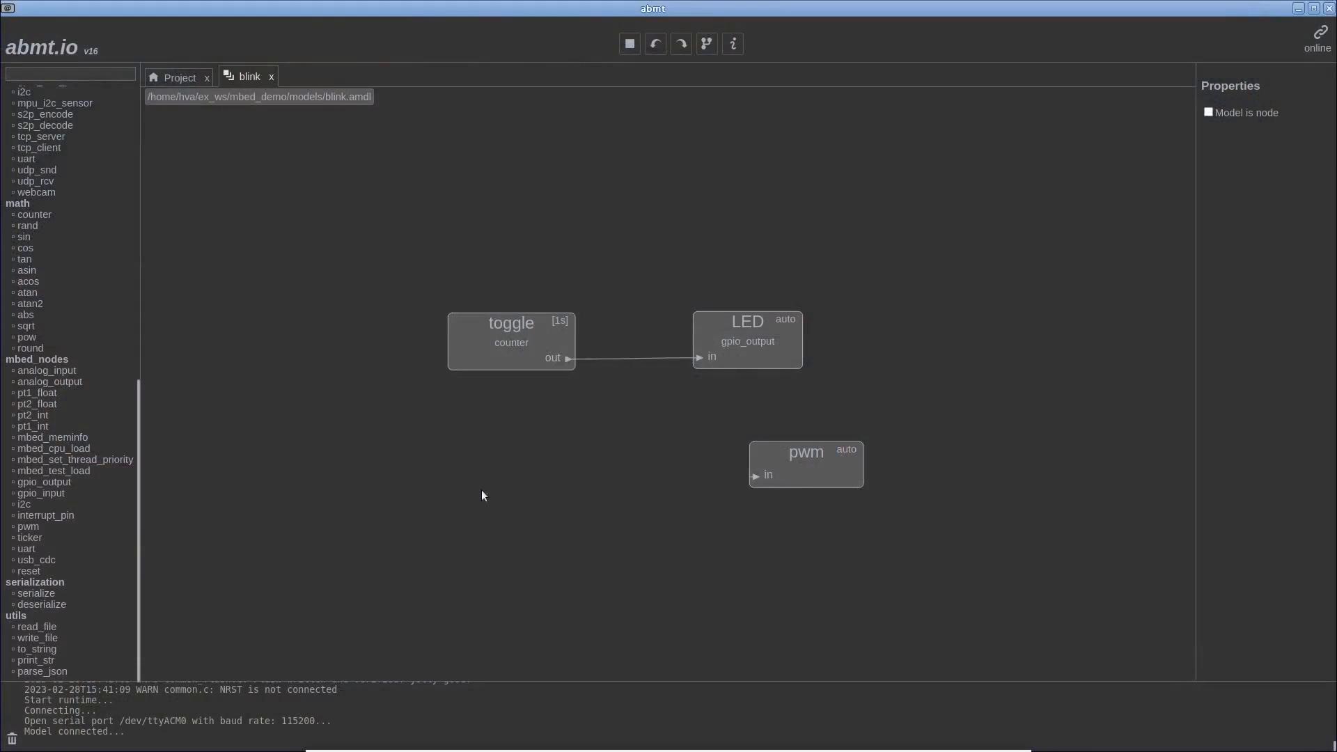
Step: Set the pwm pin to PB_11, replace the LED output with an analog_input on PA_0 feeding pwm
click(805, 465)
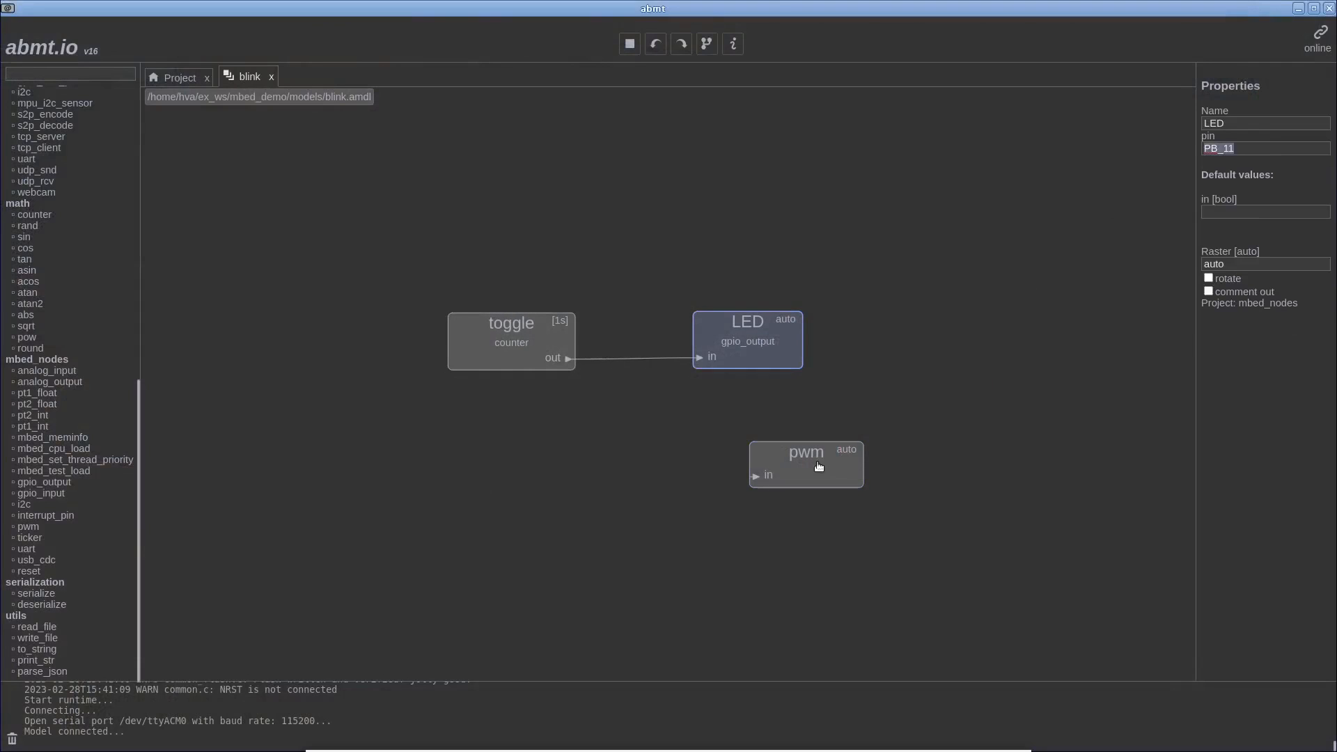
click(806, 465)
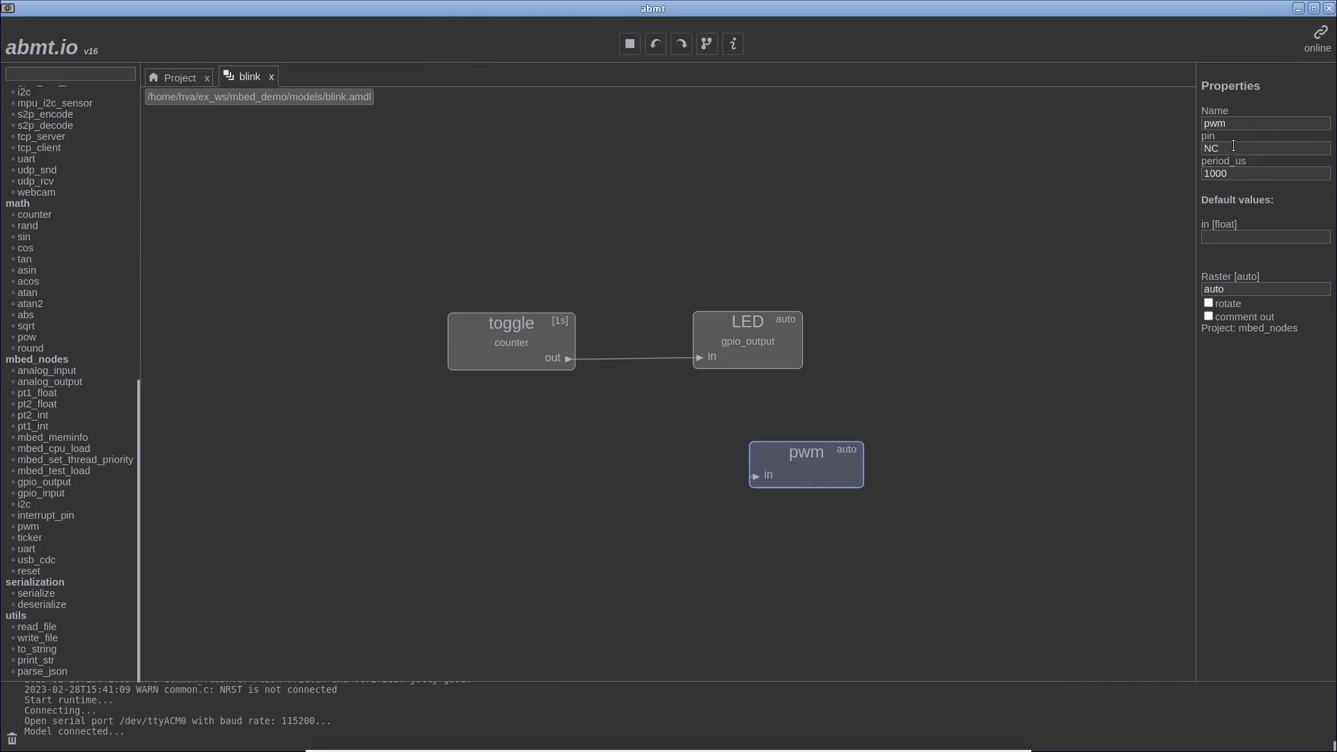
text(PB_11)
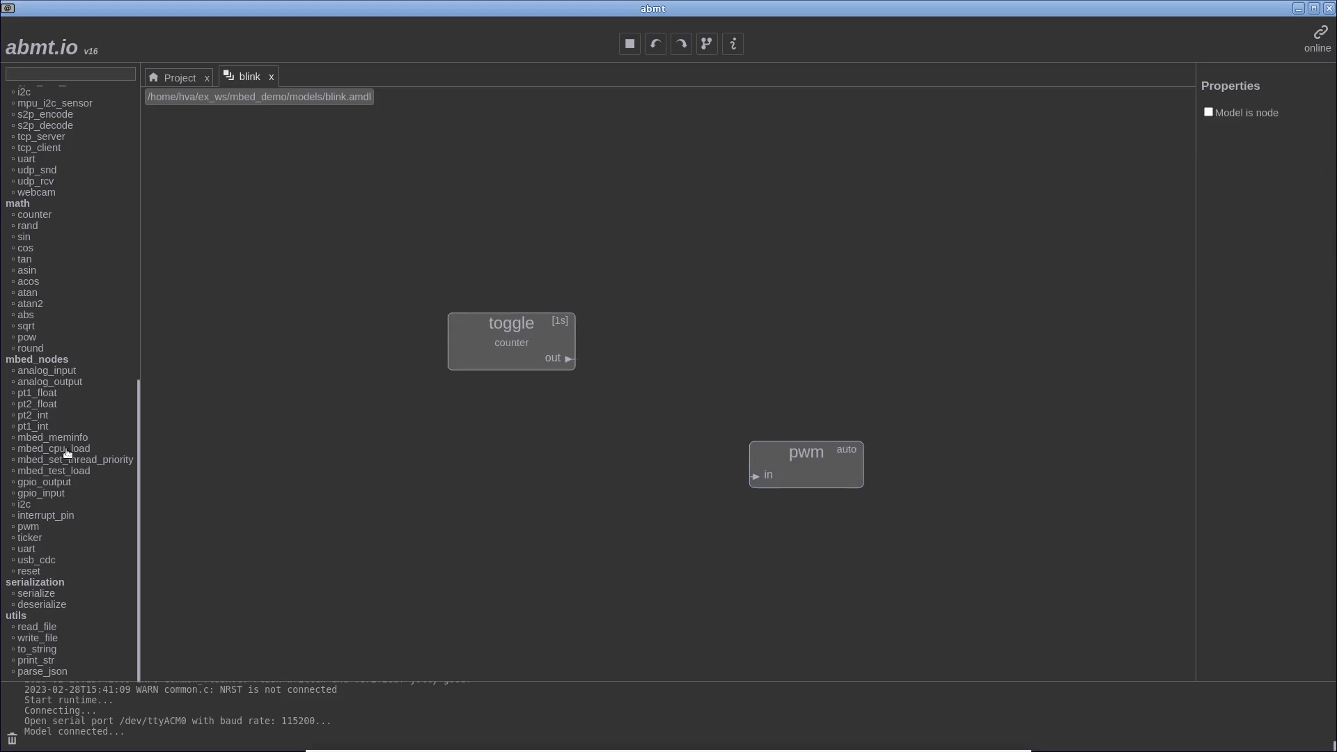
text(an)
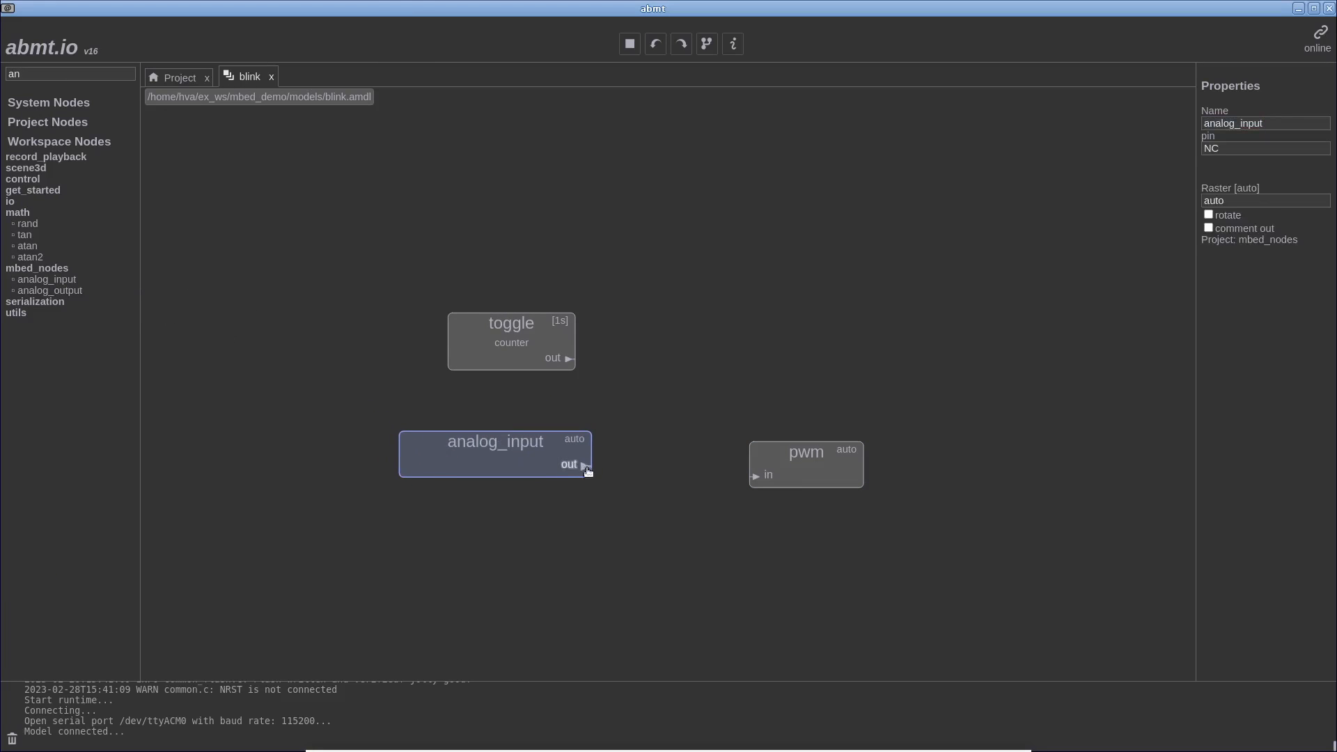
drag(584, 465, 756, 475)
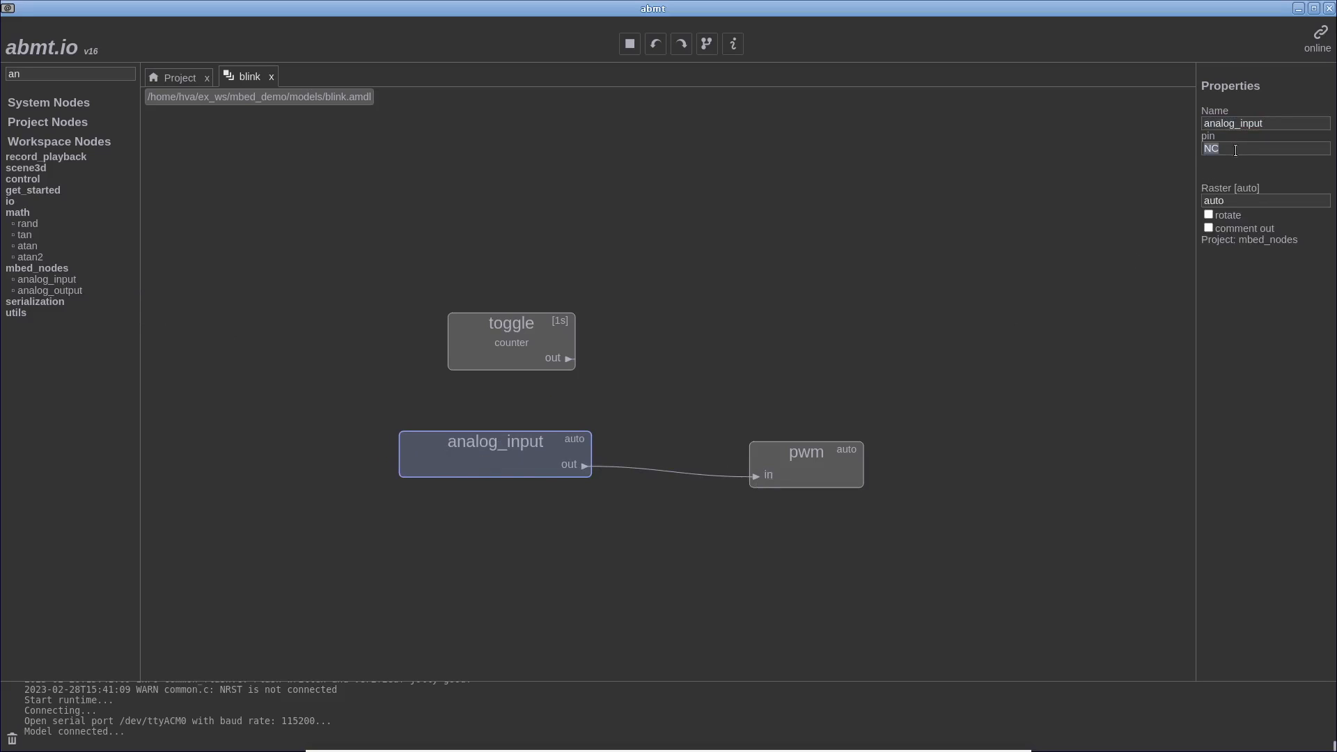
text(PA_0)
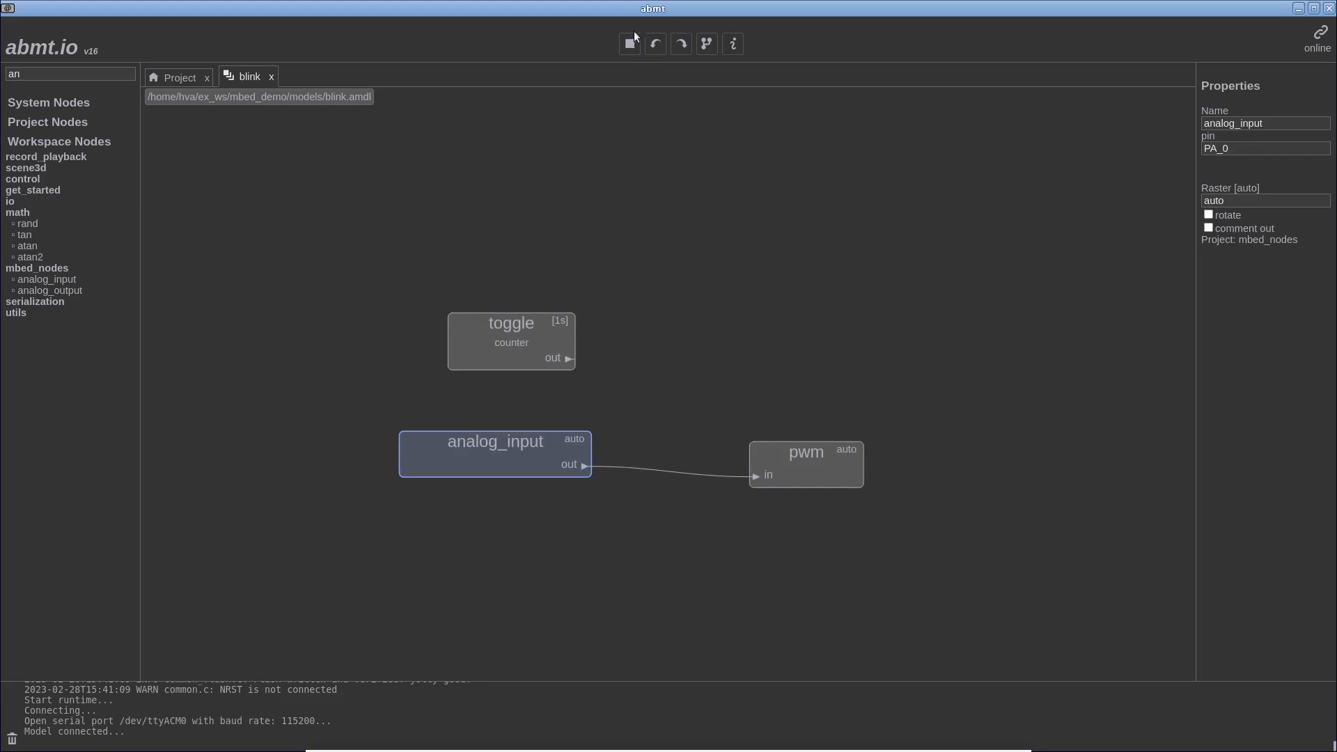
Step: Rebuild and redeploy the model so analog_input and pwm run on 10 ms rasters
click(627, 43)
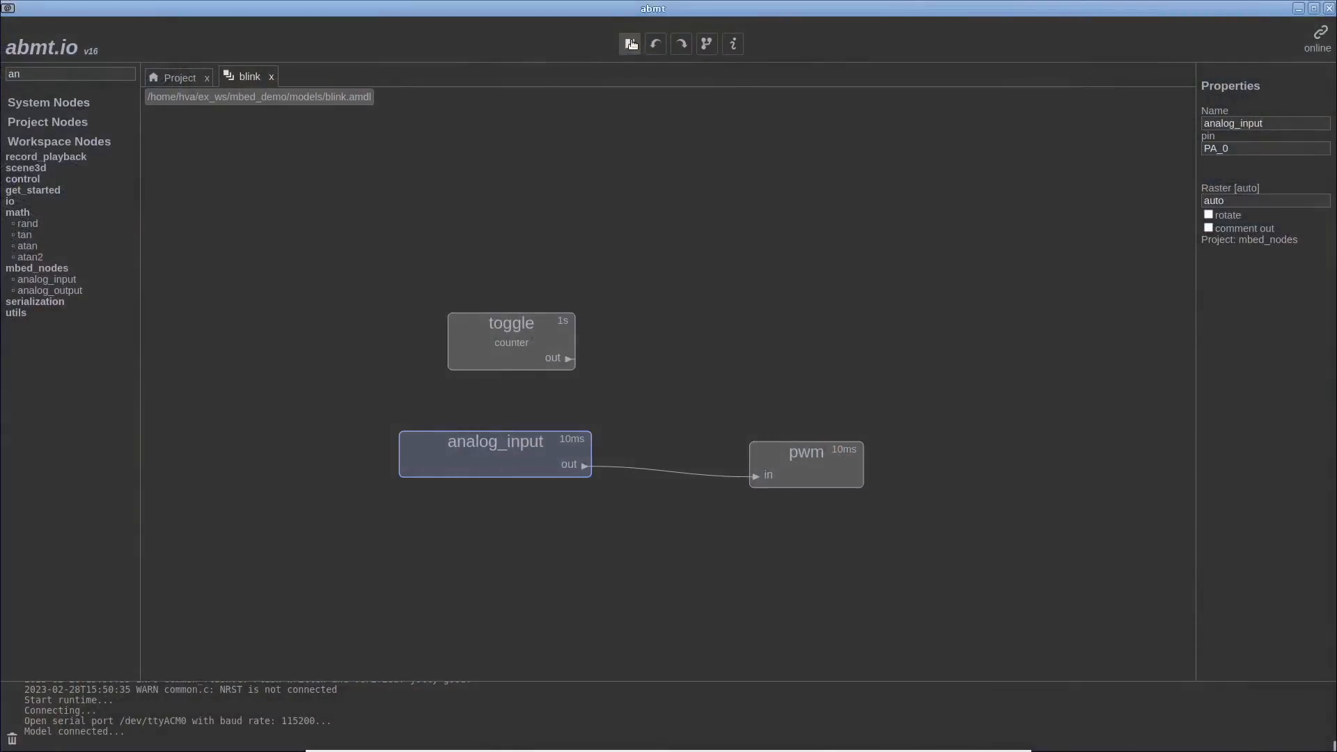
click(629, 43)
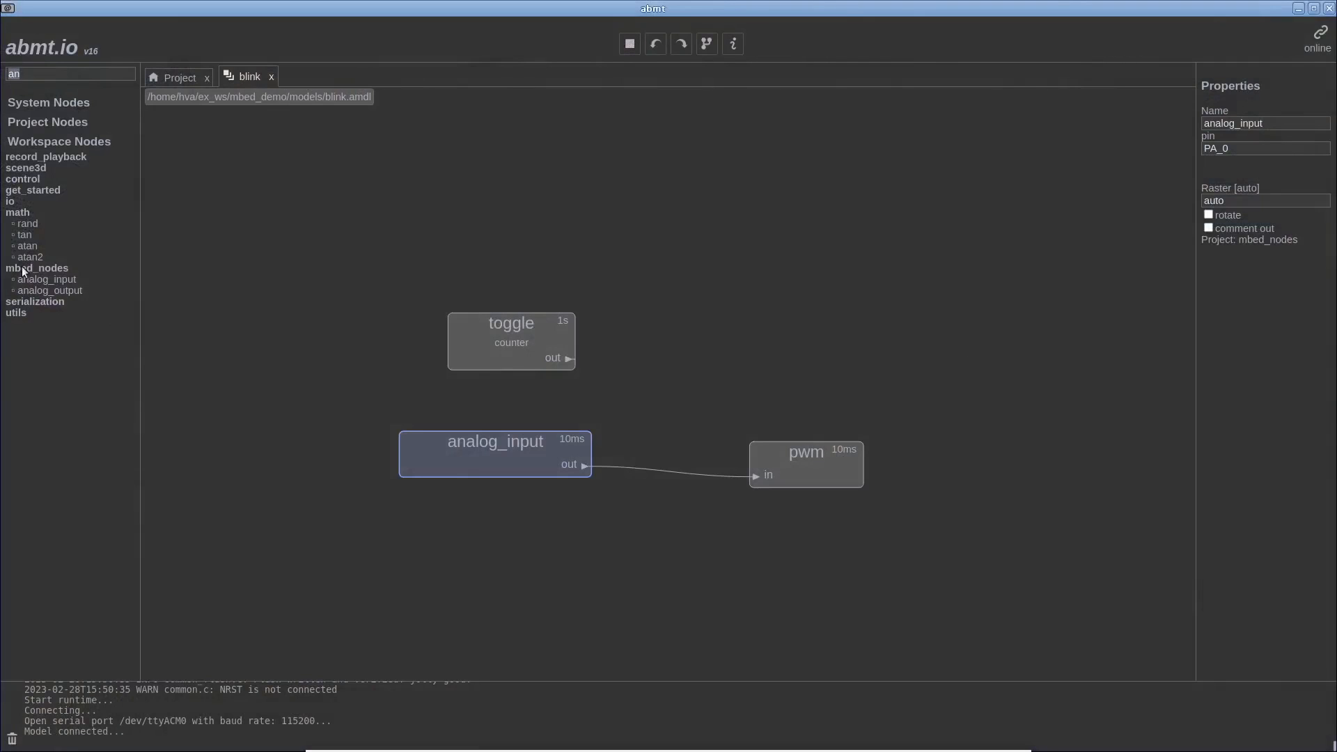
mouse_move(66, 248)
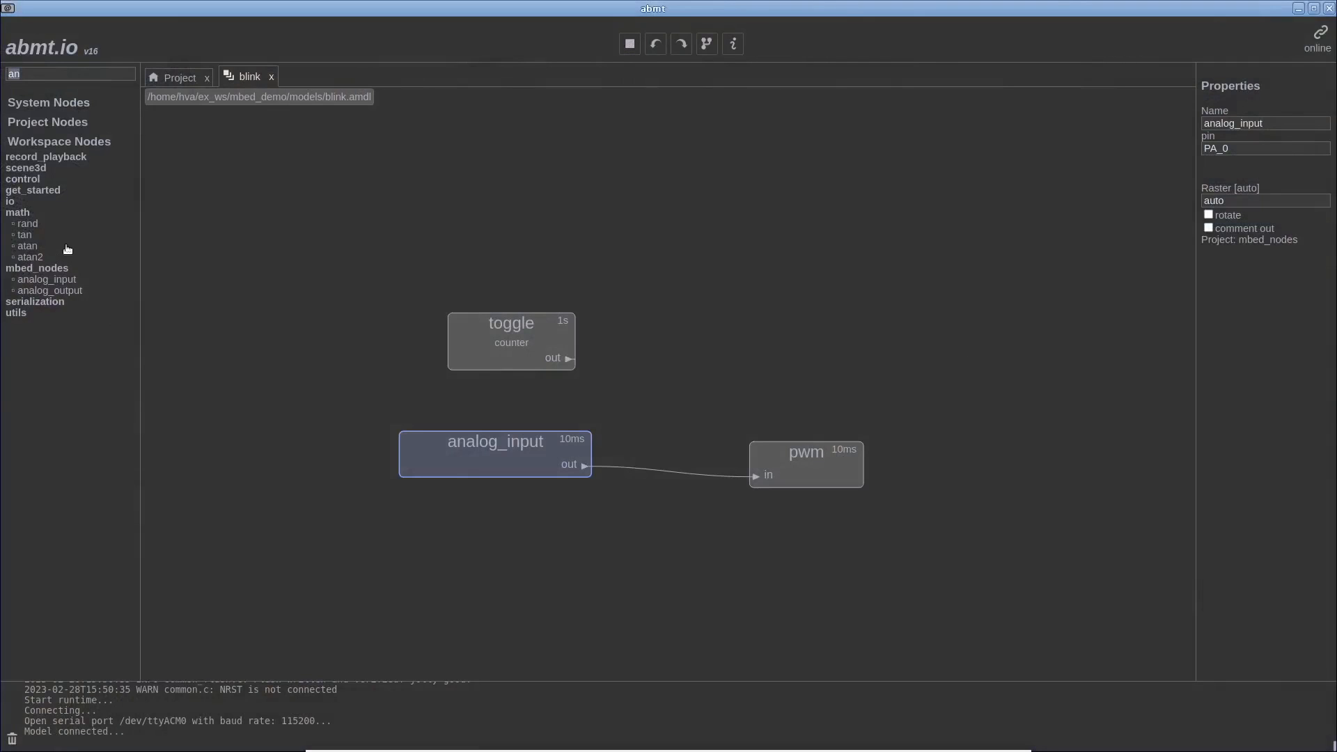
Step: Add an mpu_i2c_sensor node and wire the i2c bus into its i2c_bus input
text(i2c)
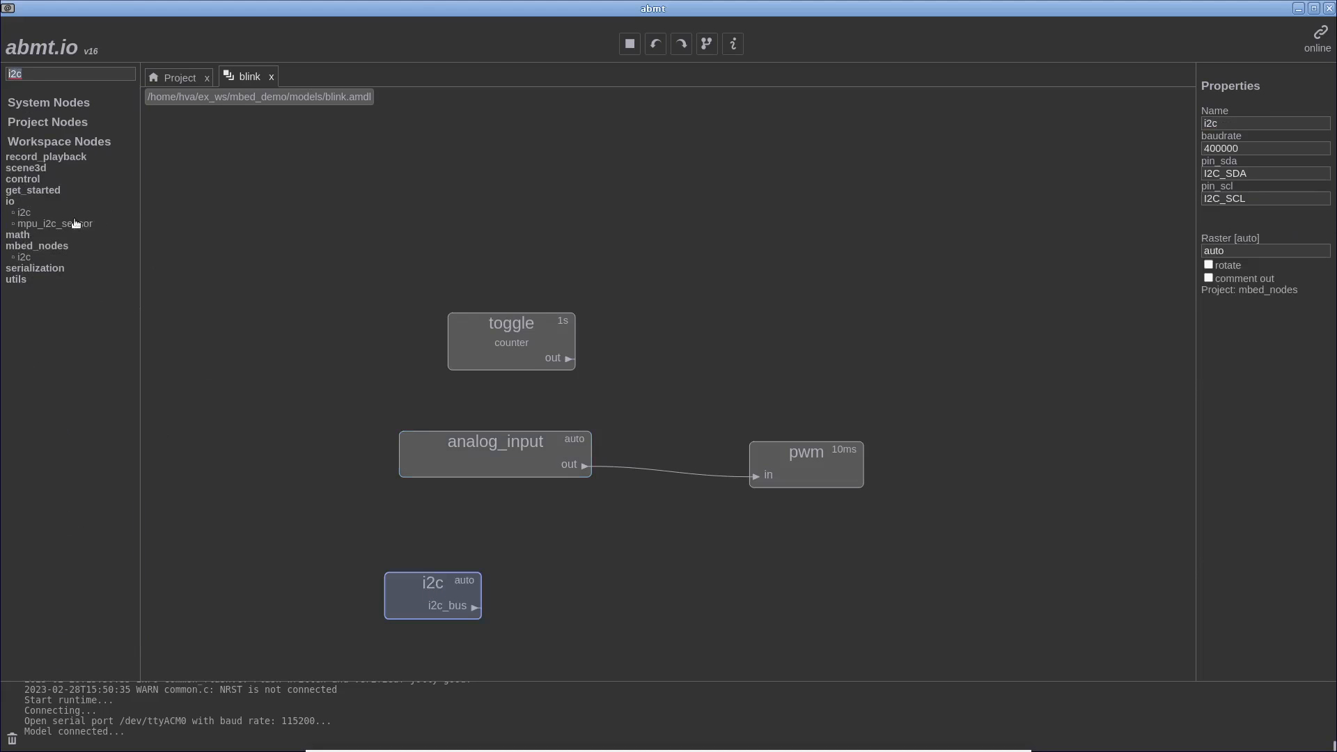
drag(54, 223, 833, 587)
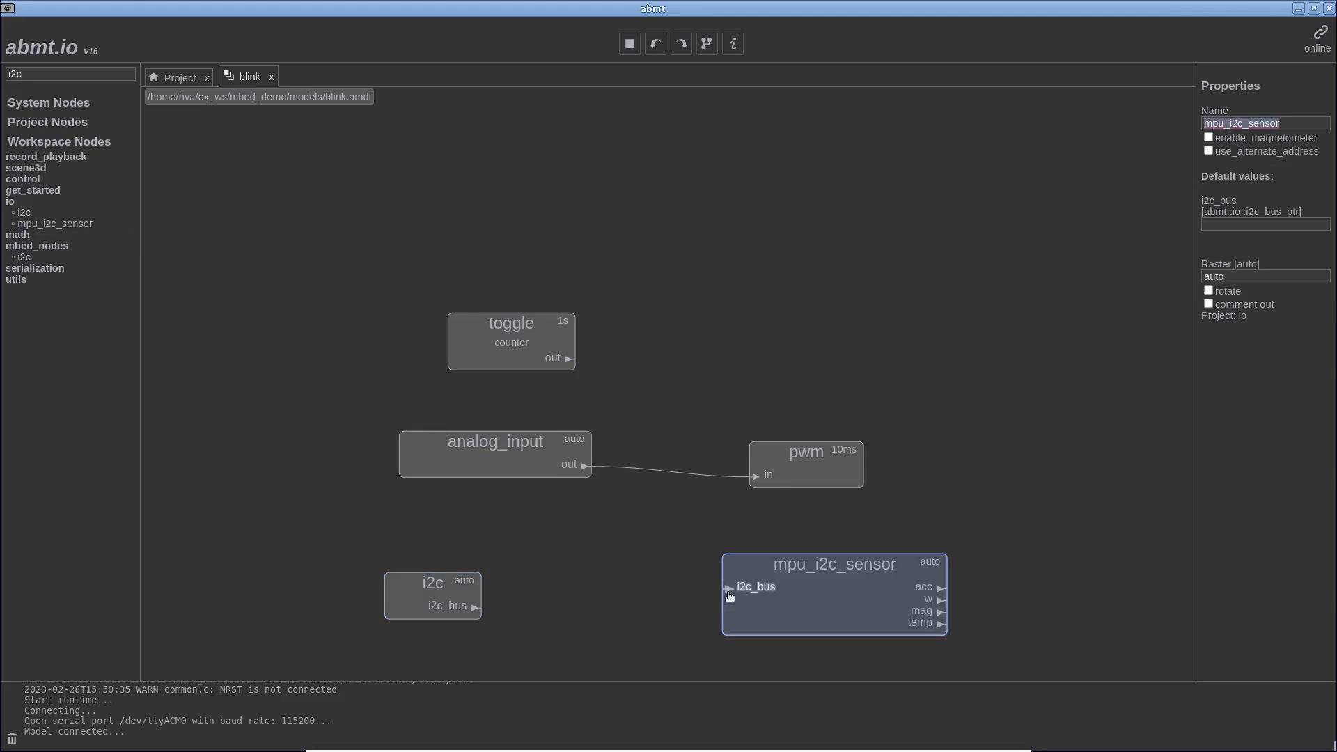
drag(476, 606, 731, 586)
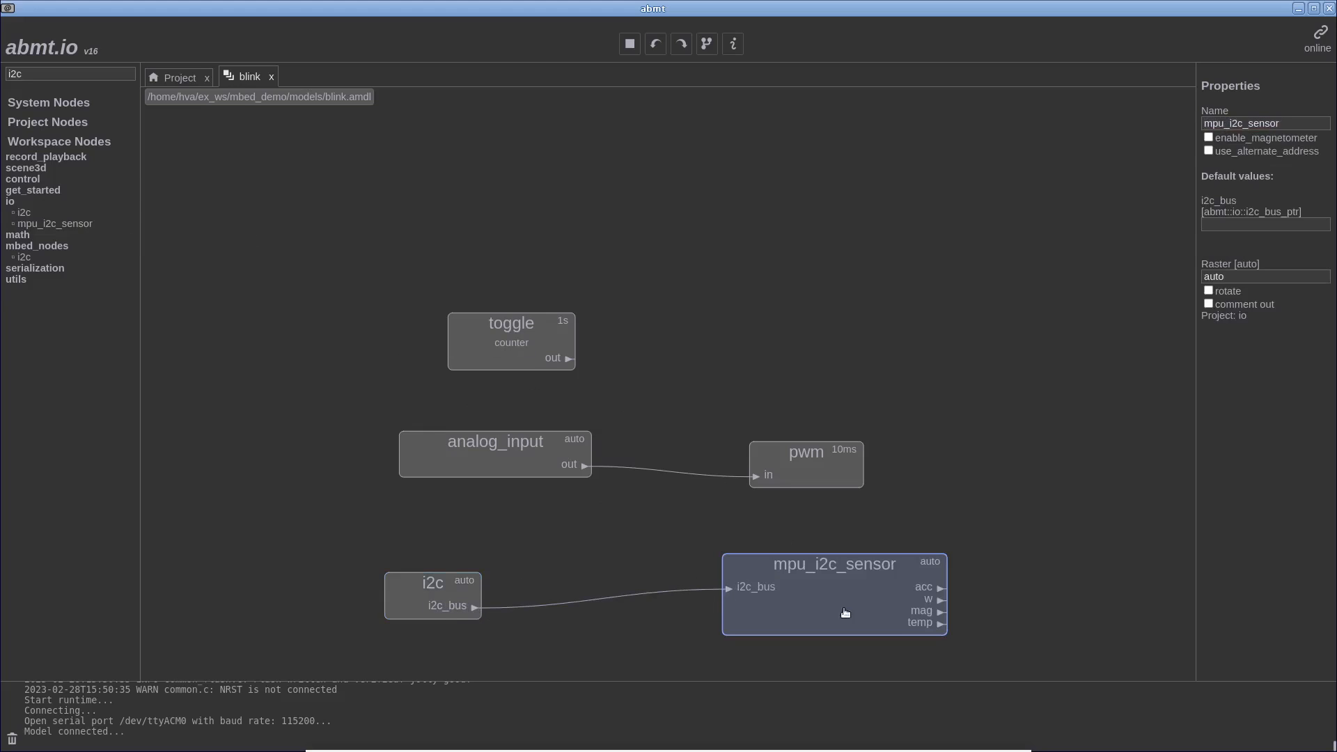
drag(844, 613, 737, 620)
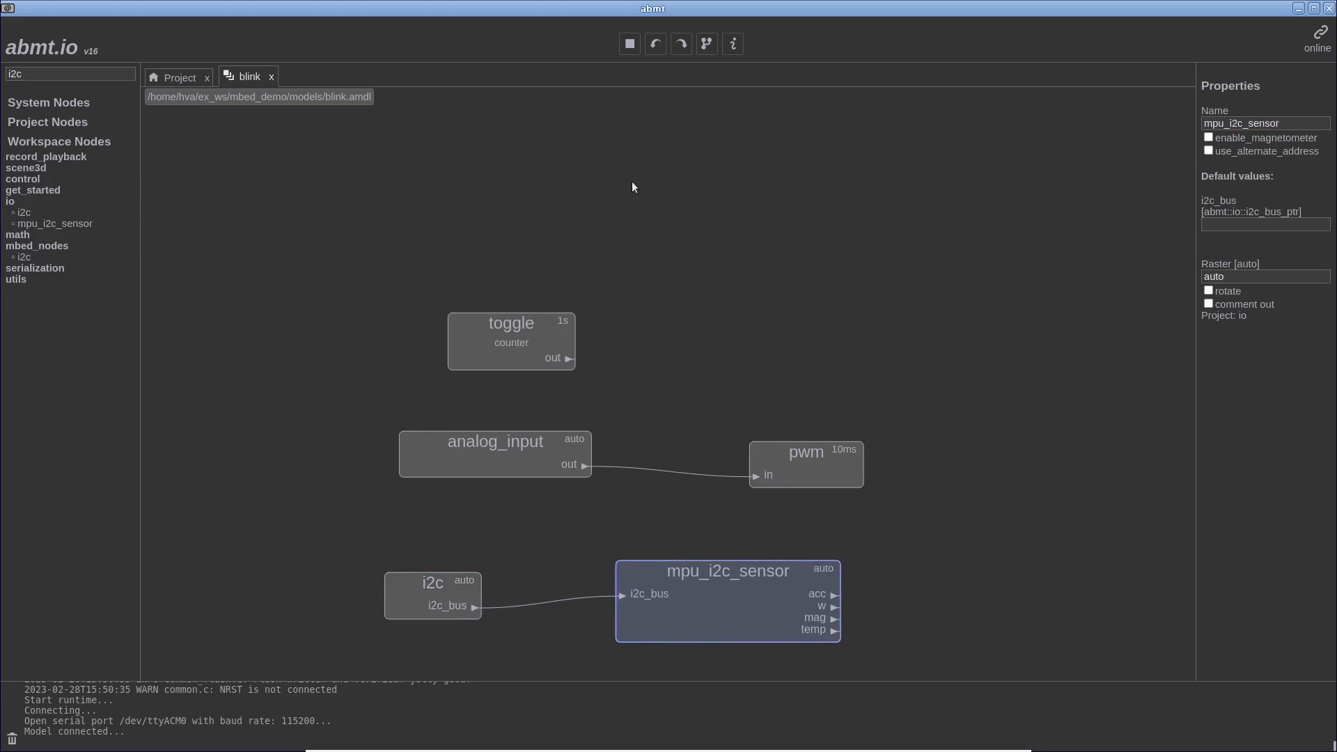
Step: Rebuild and flash the model to the board, then review the i2c node's bus settings
click(629, 43)
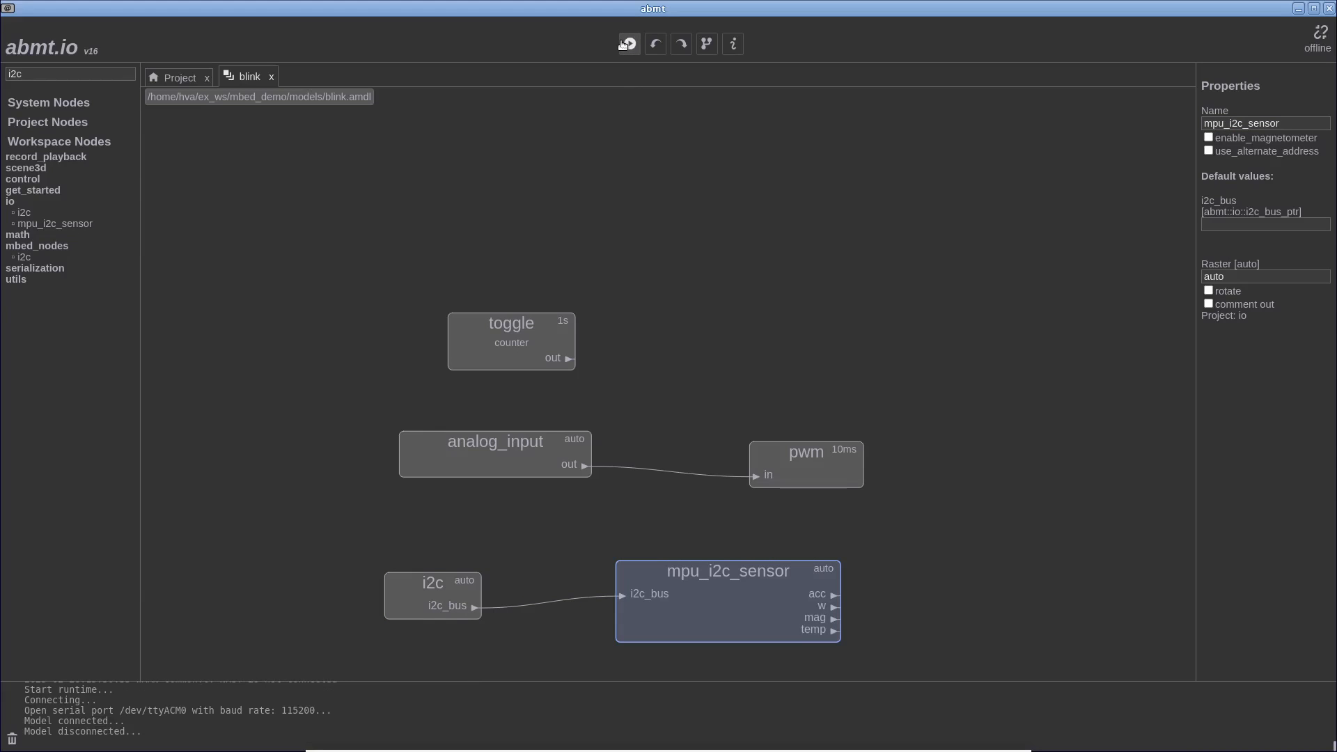
click(628, 43)
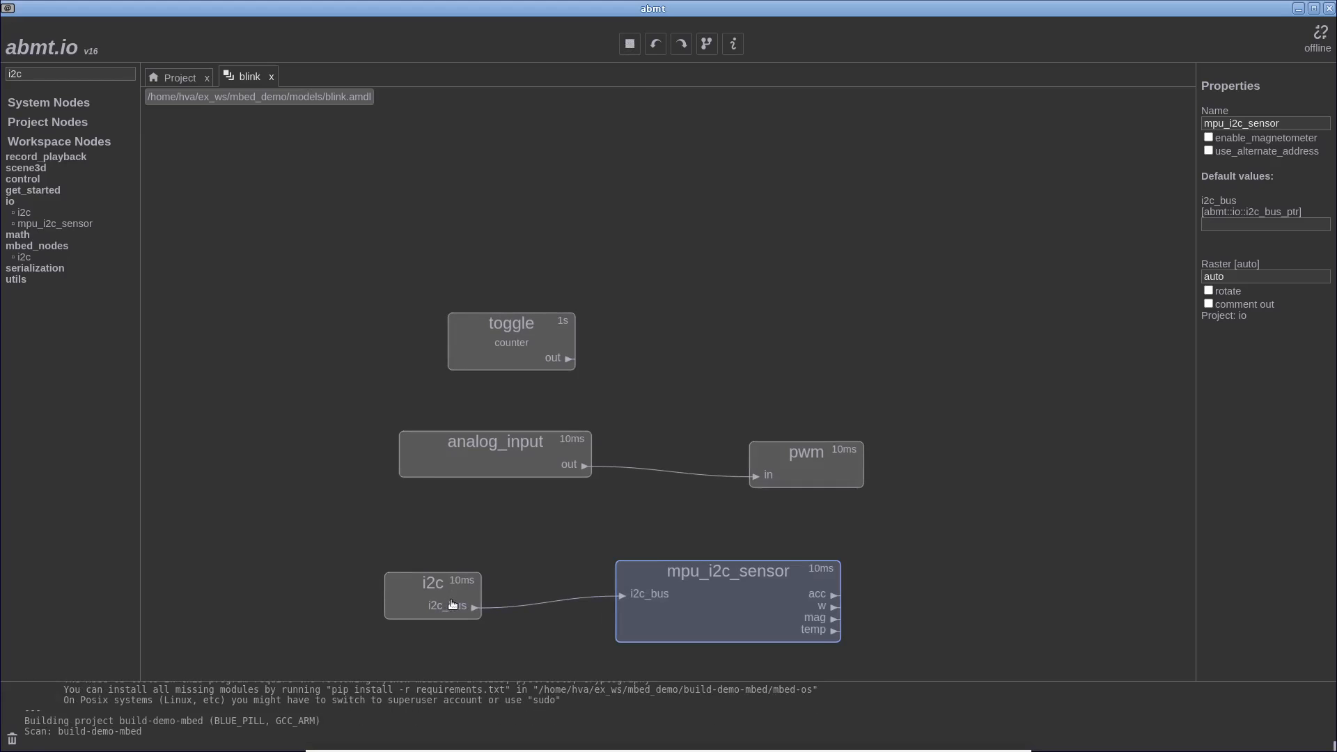
click(433, 596)
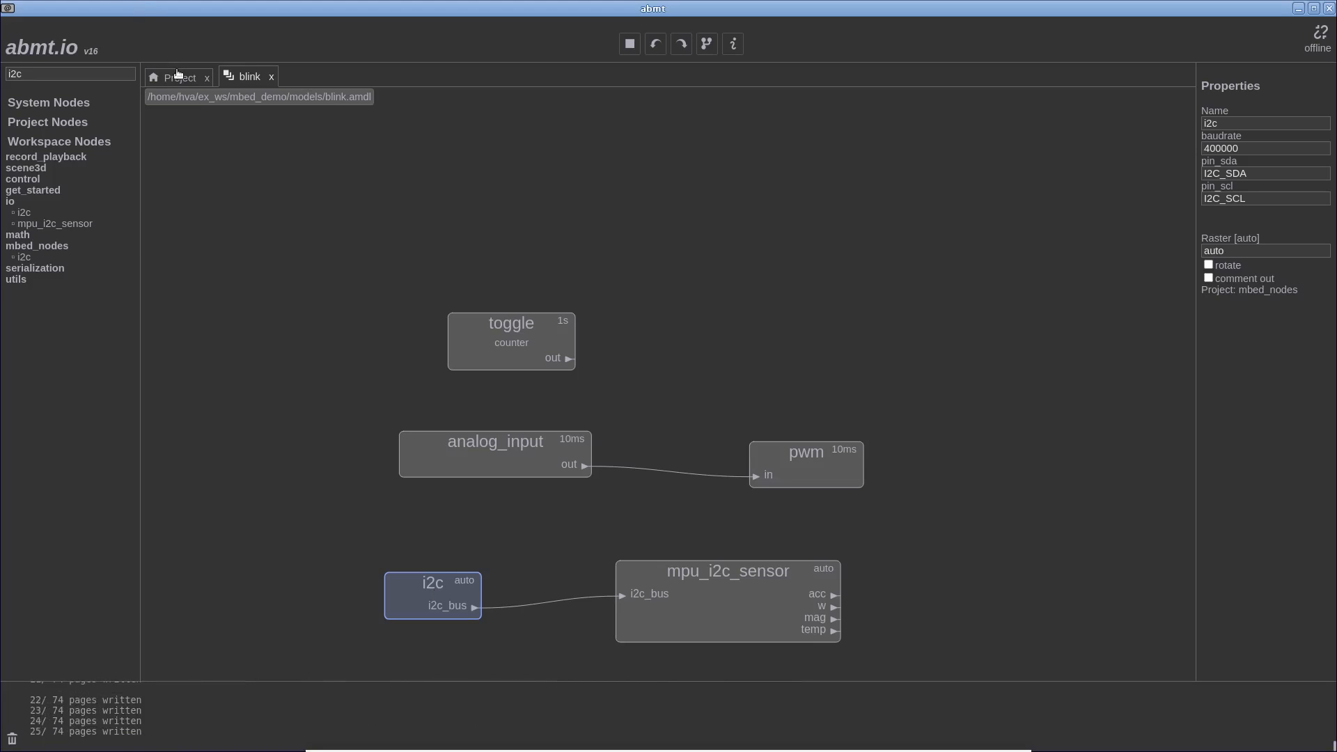
Step: In the live view, clear the scope and plot analog_input.out
click(179, 77)
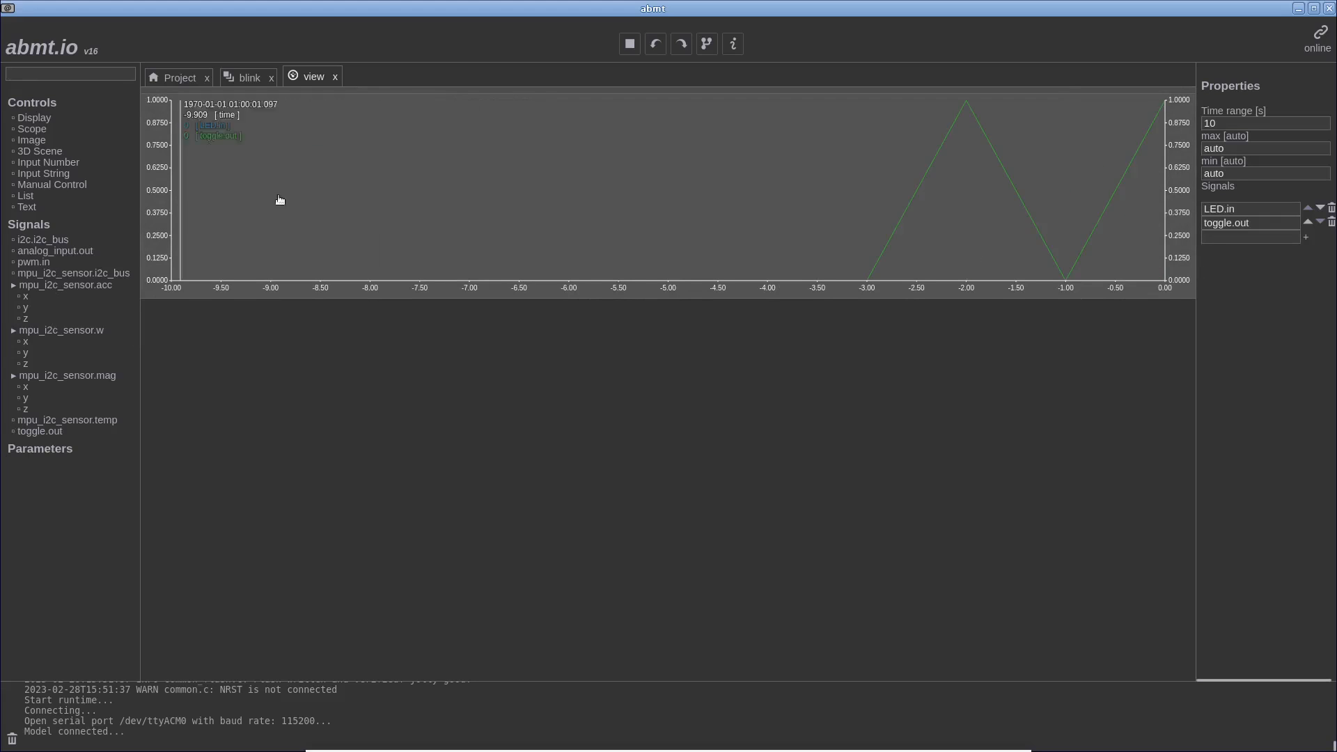
click(1330, 209)
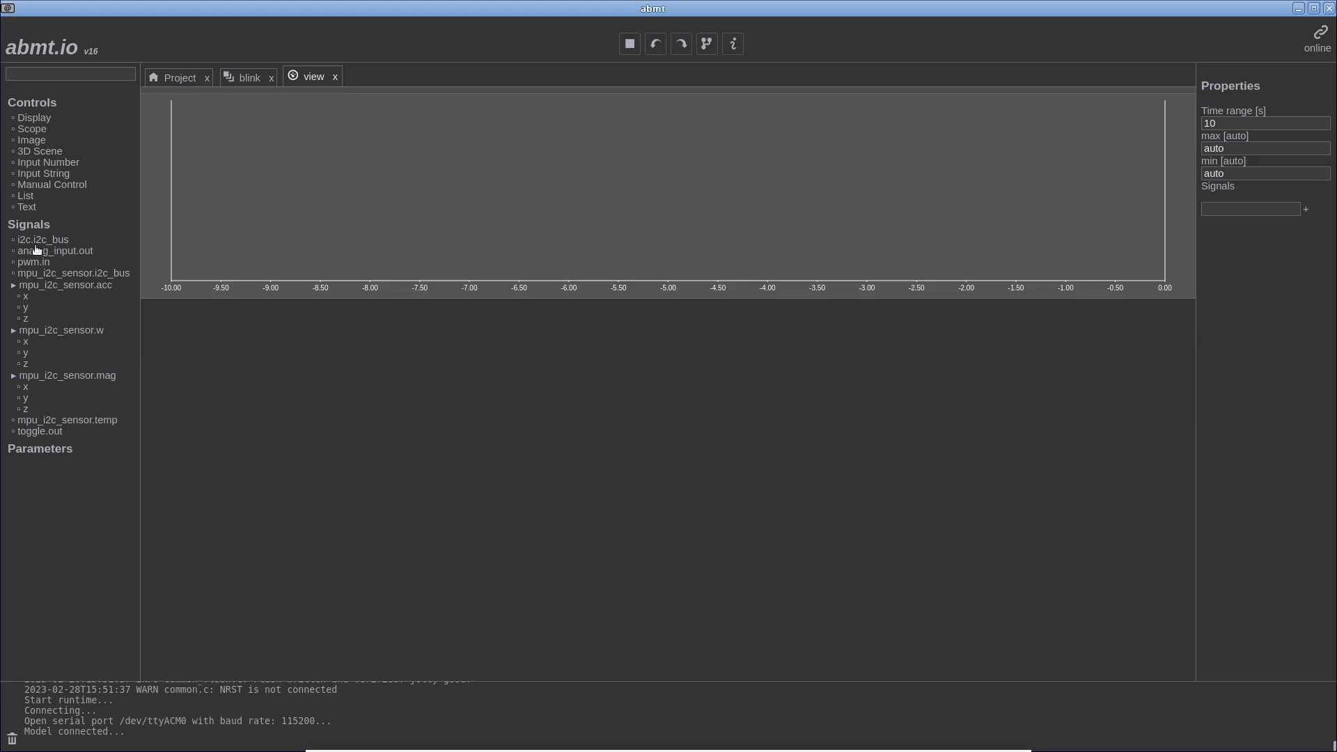
click(56, 251)
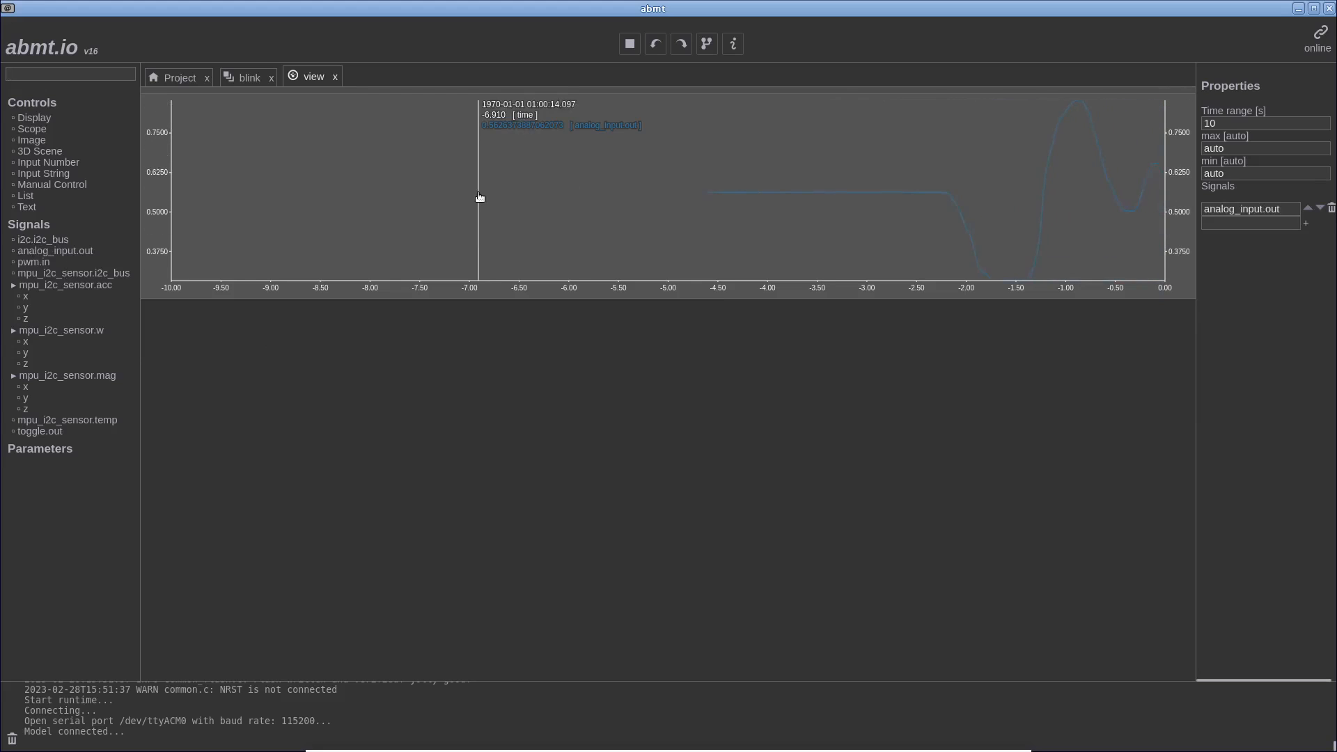
mouse_move(267, 414)
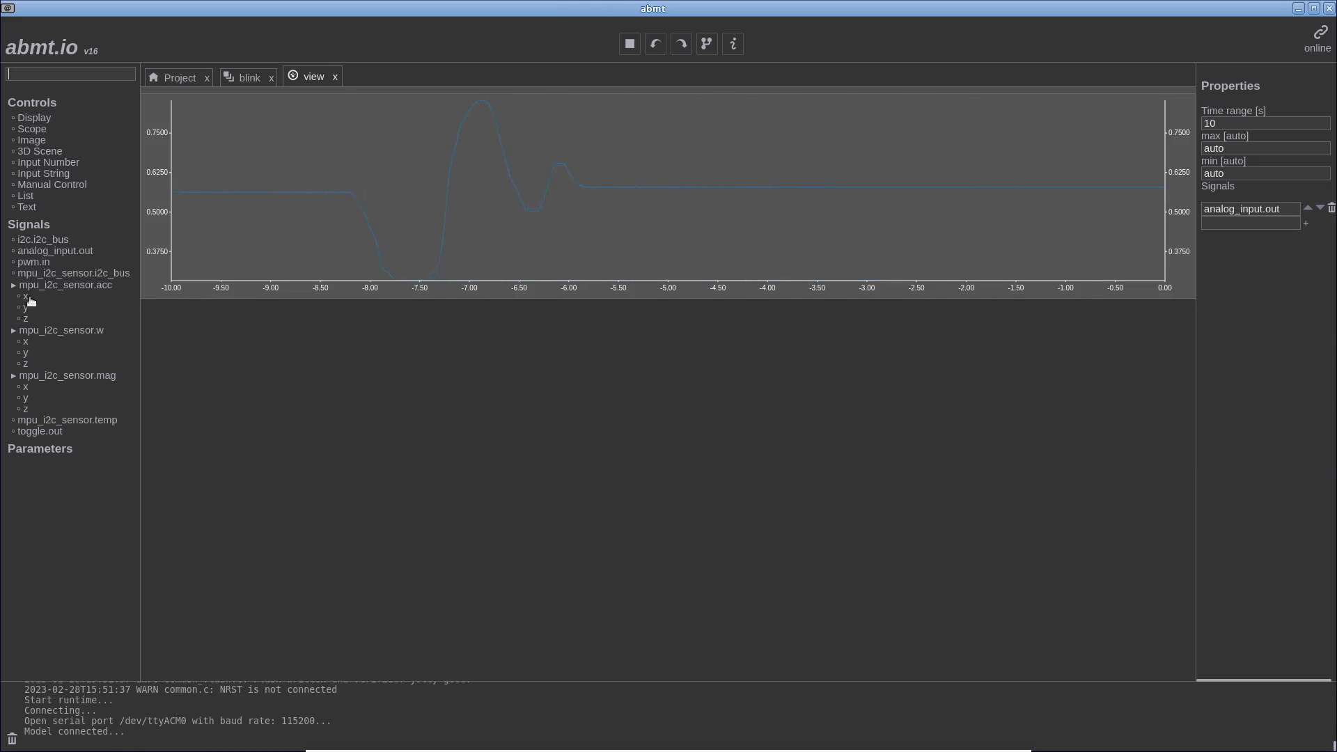
mouse_move(520, 171)
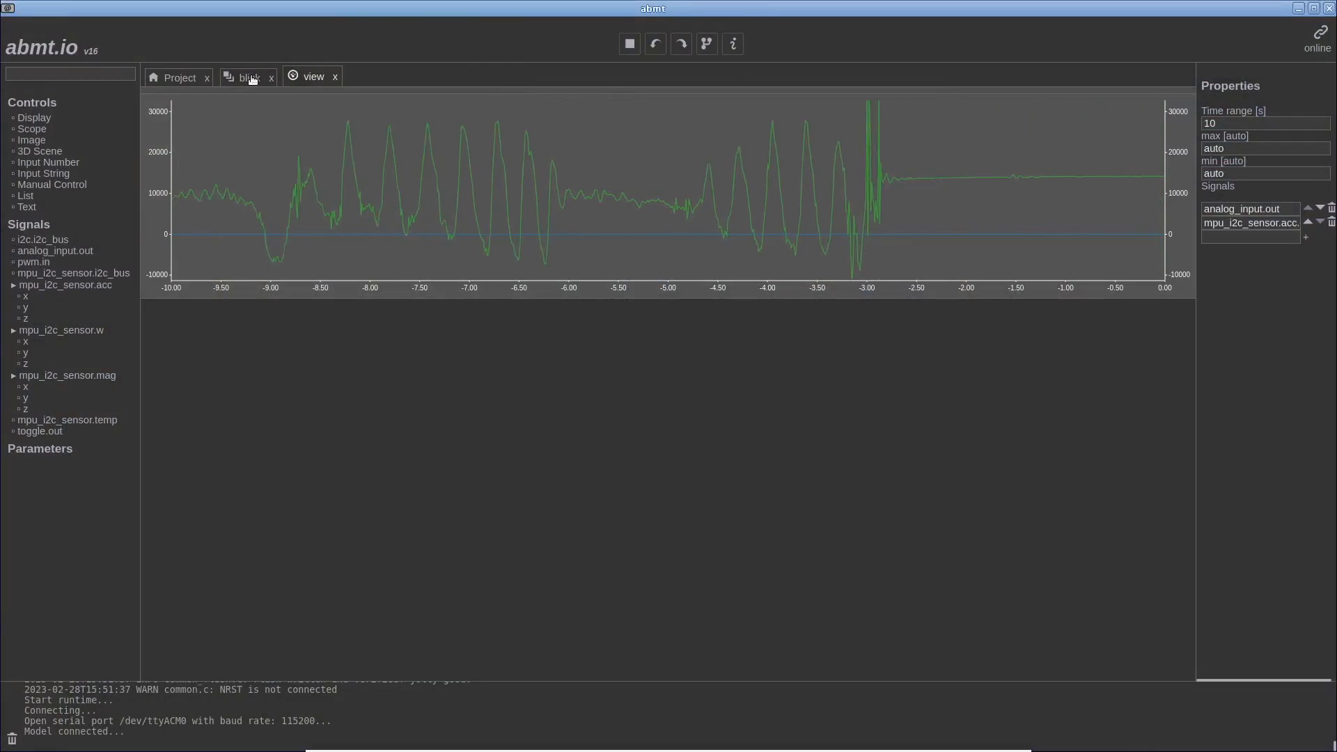
Step: Add an expression acc.x > 1 fed by mpu_i2c_sensor.acc and driving pwm.in
click(248, 77)
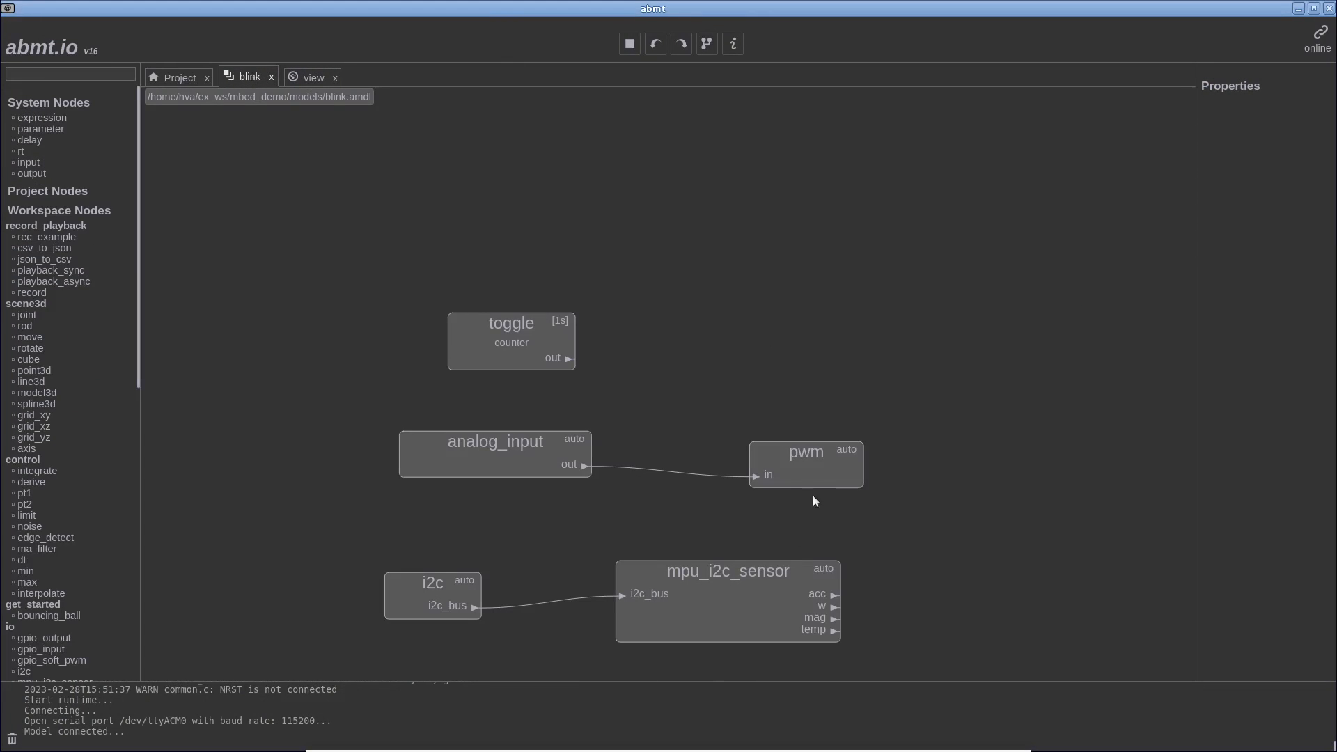
drag(804, 463, 1054, 321)
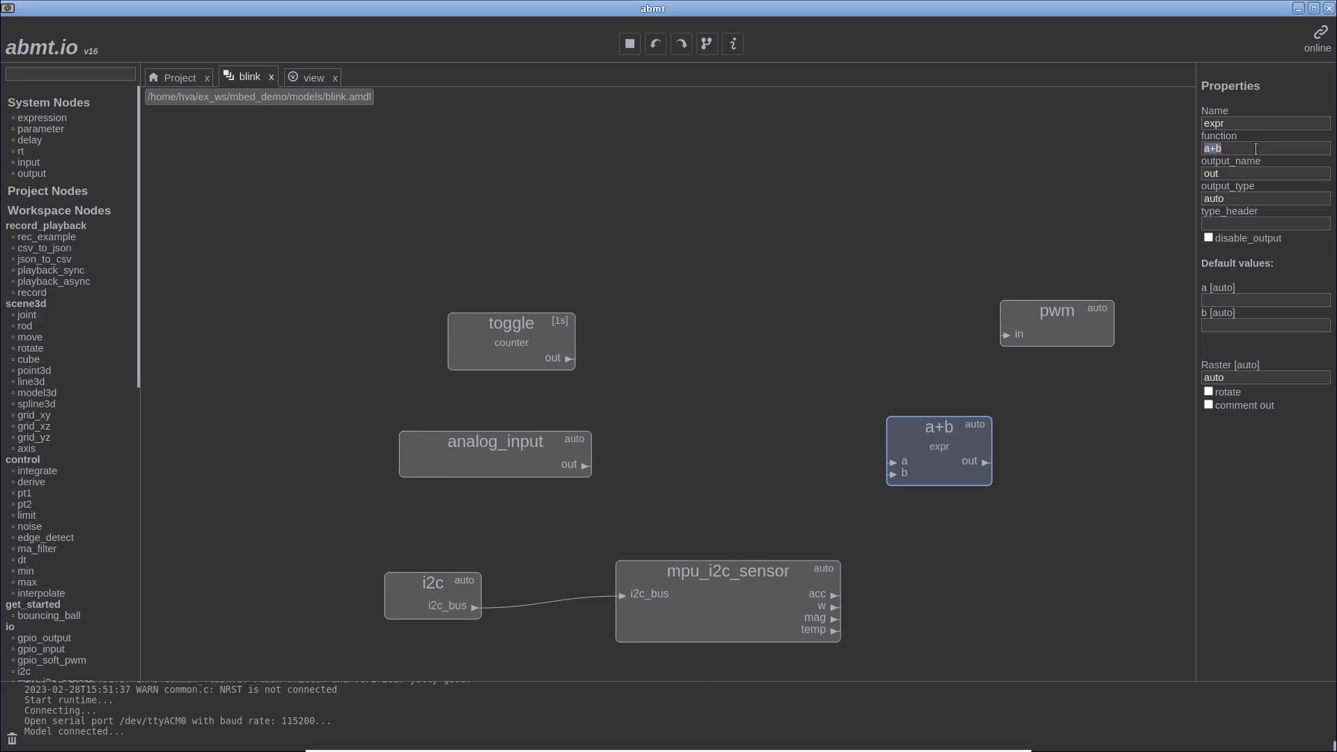
text(acc.x >)
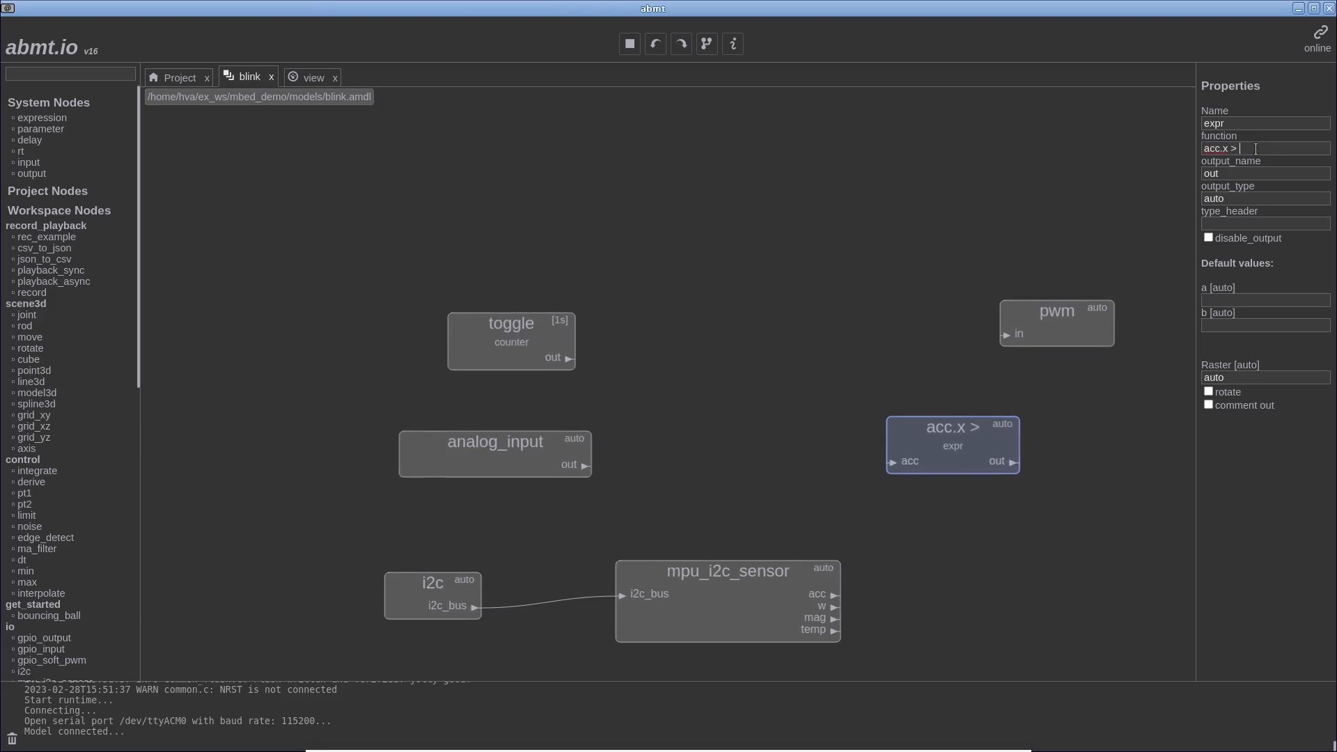
text(1)
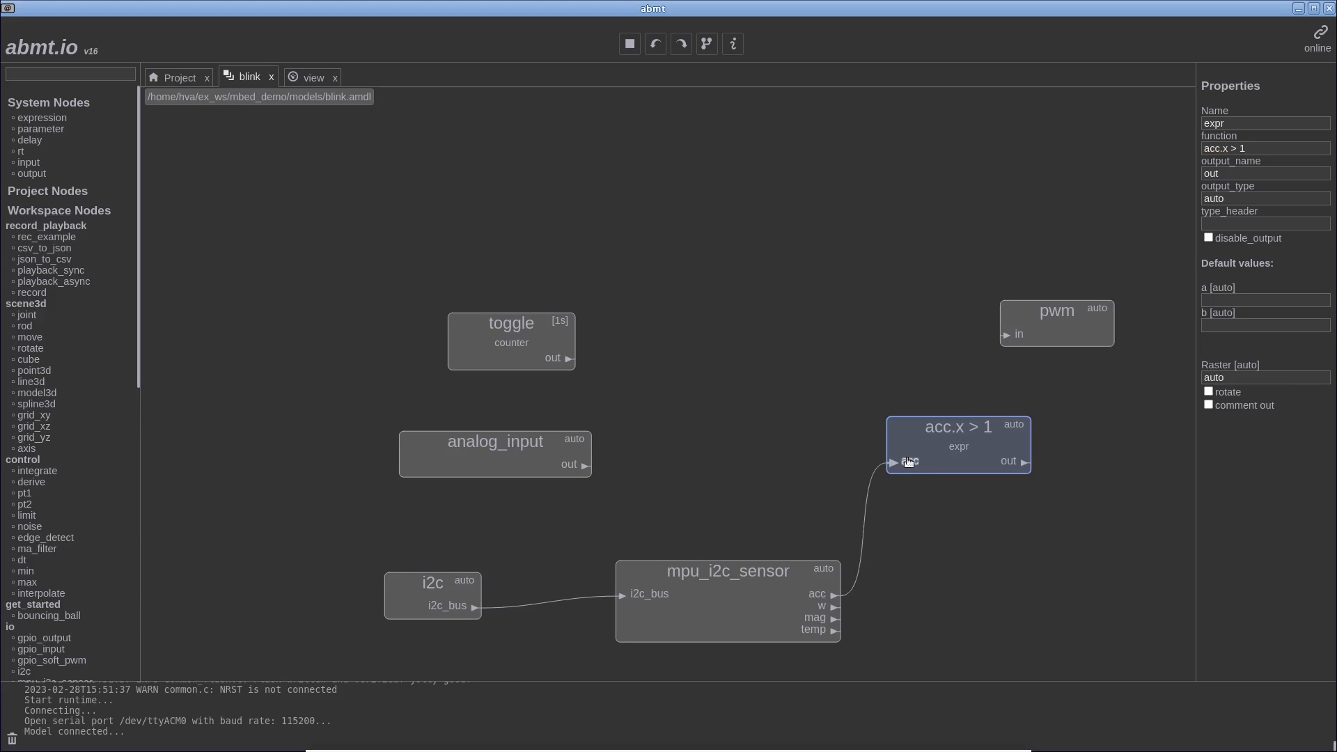
drag(1027, 461, 1001, 333)
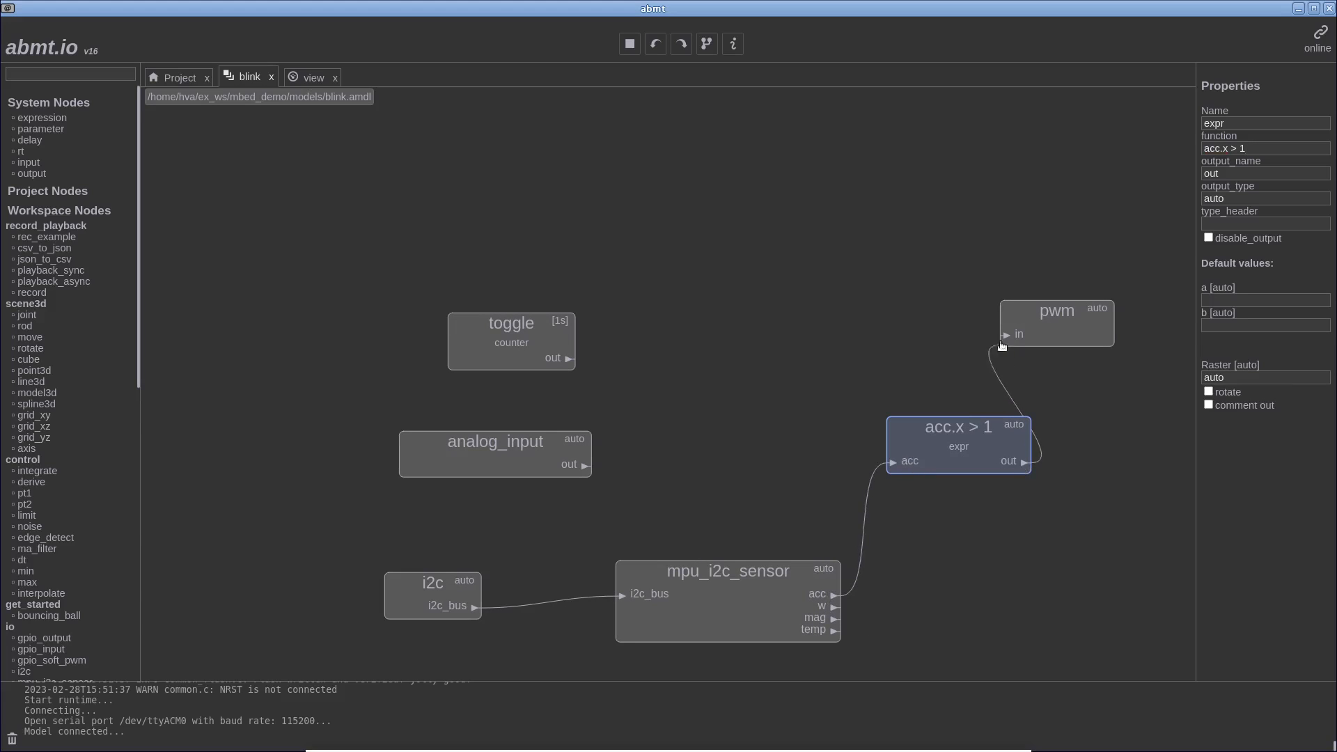
click(1057, 323)
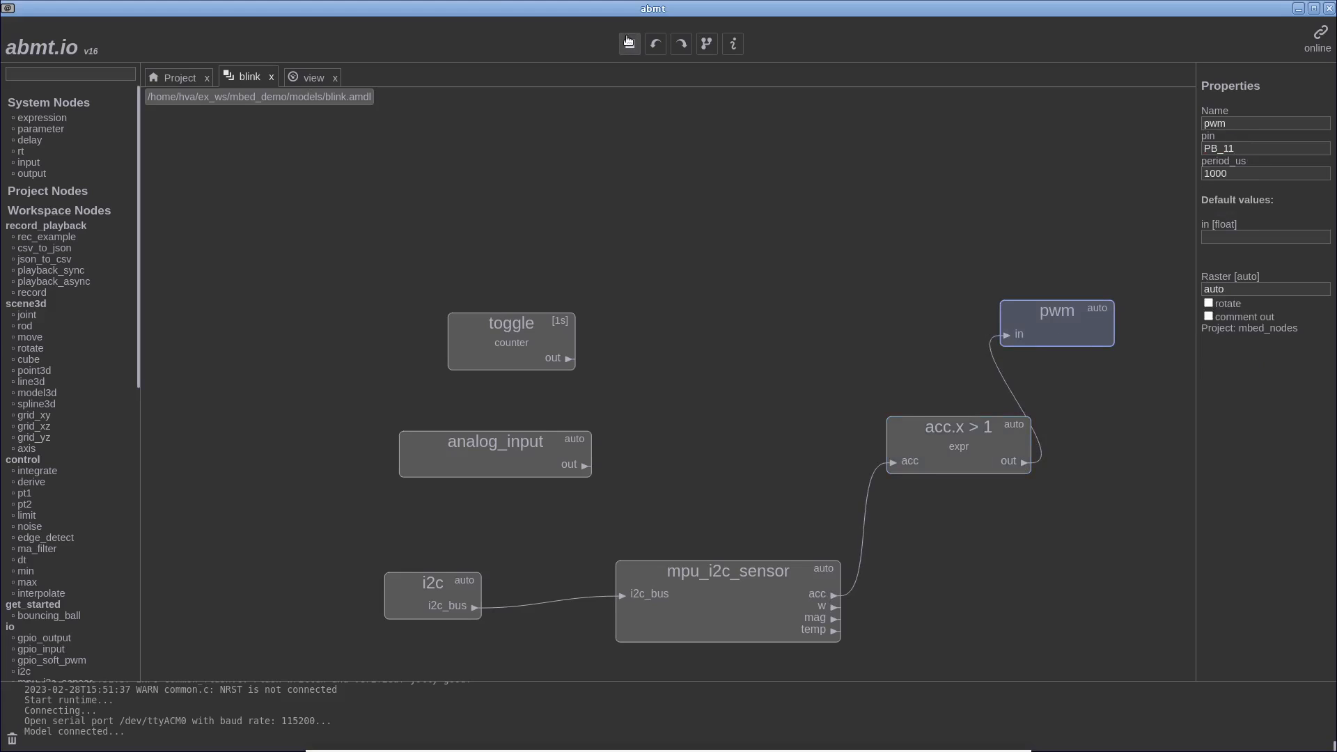
Step: Build and flash the model, retrying after the 'Failed to connect to target' error
click(628, 44)
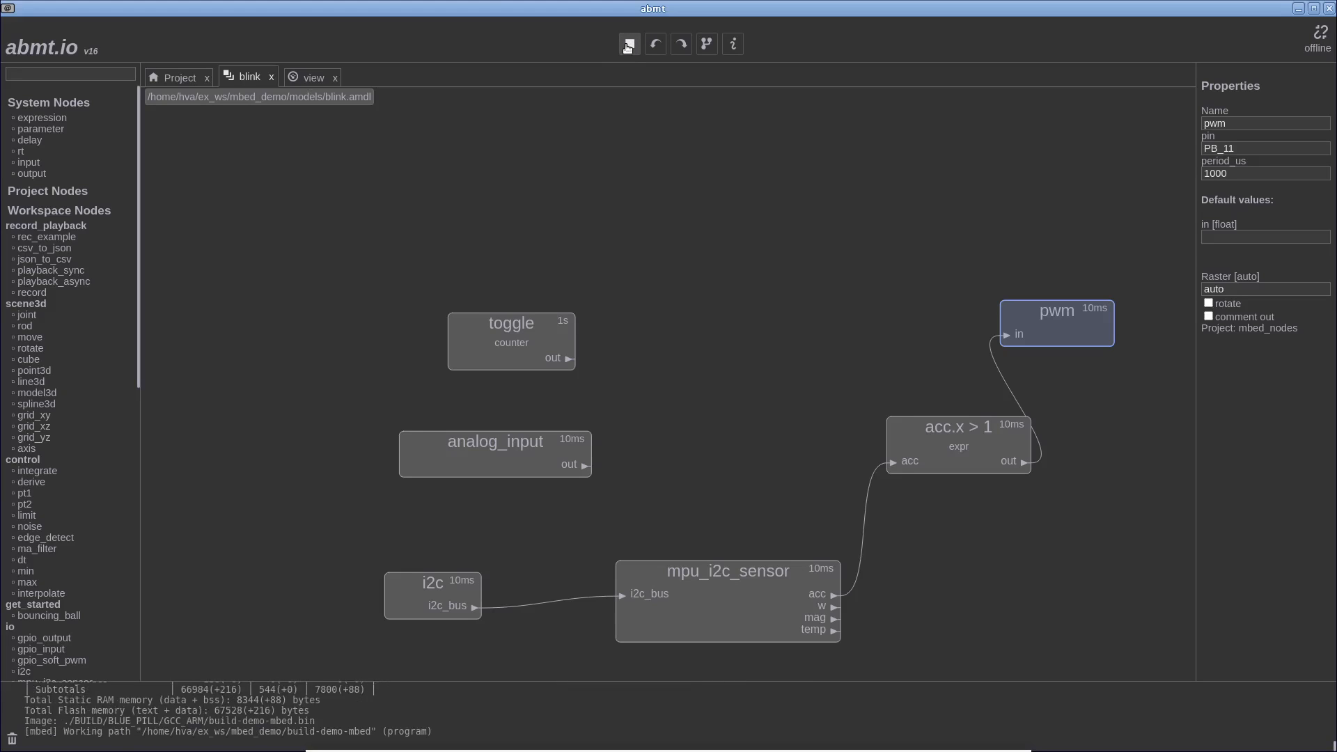
click(628, 43)
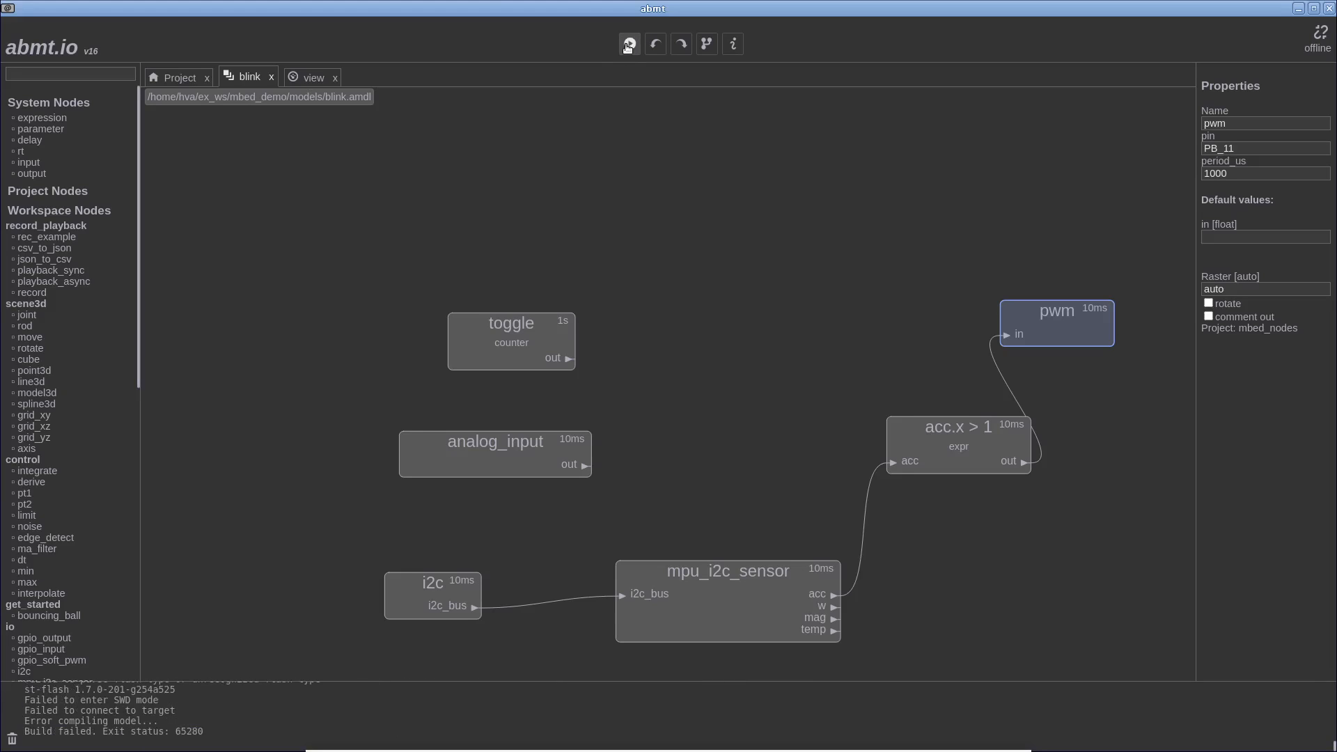
click(629, 43)
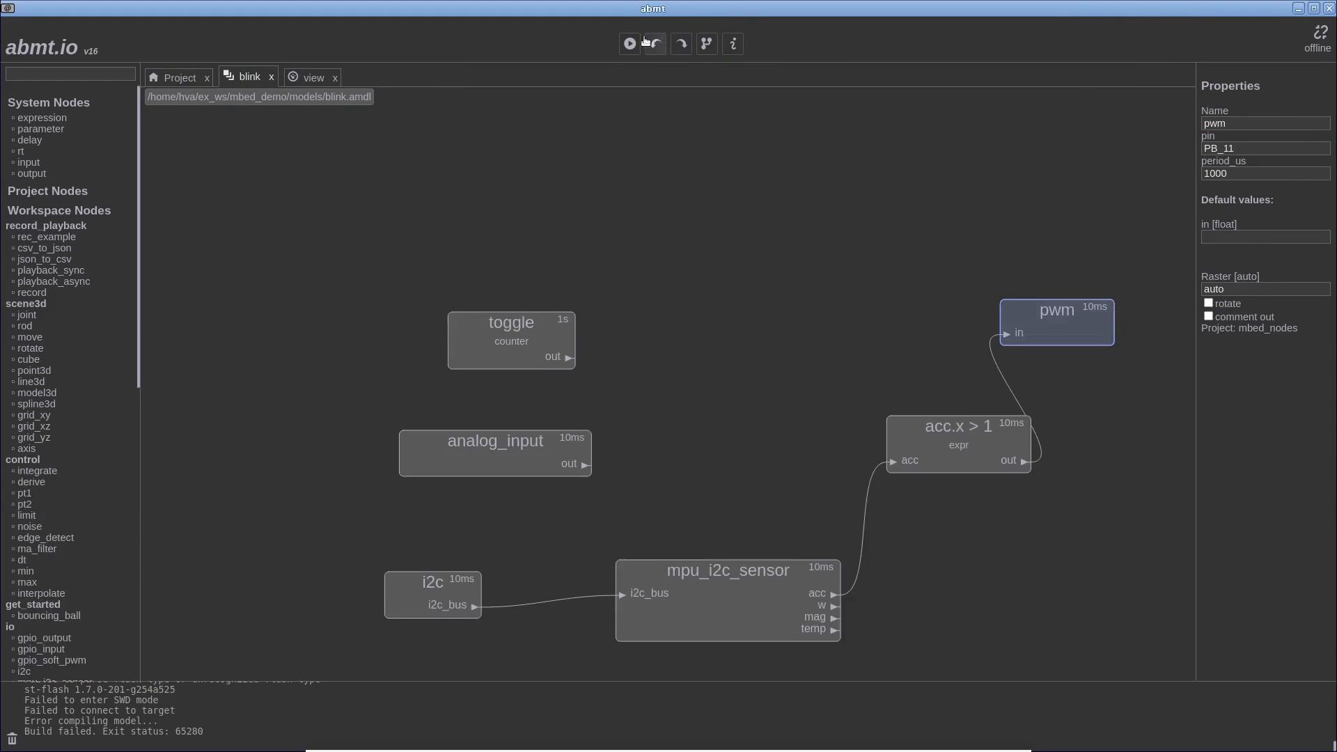
click(628, 43)
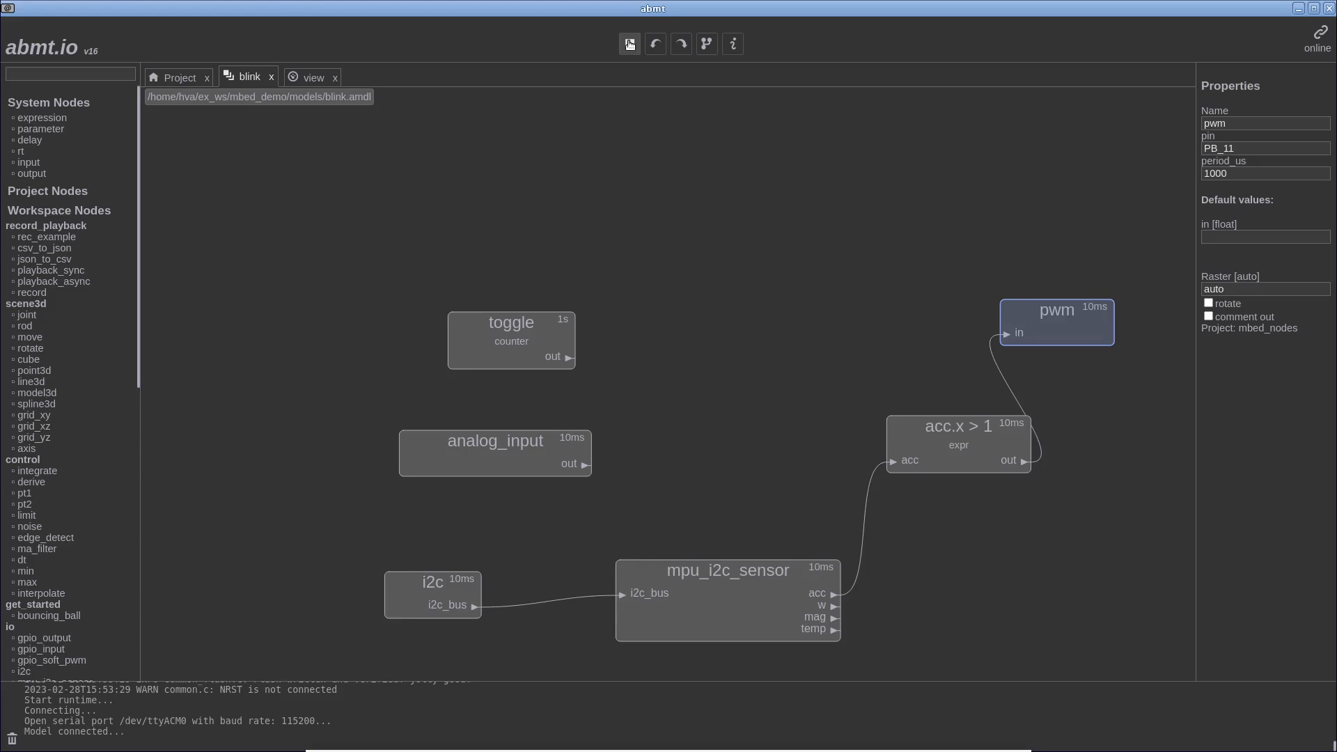
Step: Run the flashed model, watch the acceleration signal in the live scope, then reposition the pwm node beside the expression
click(629, 43)
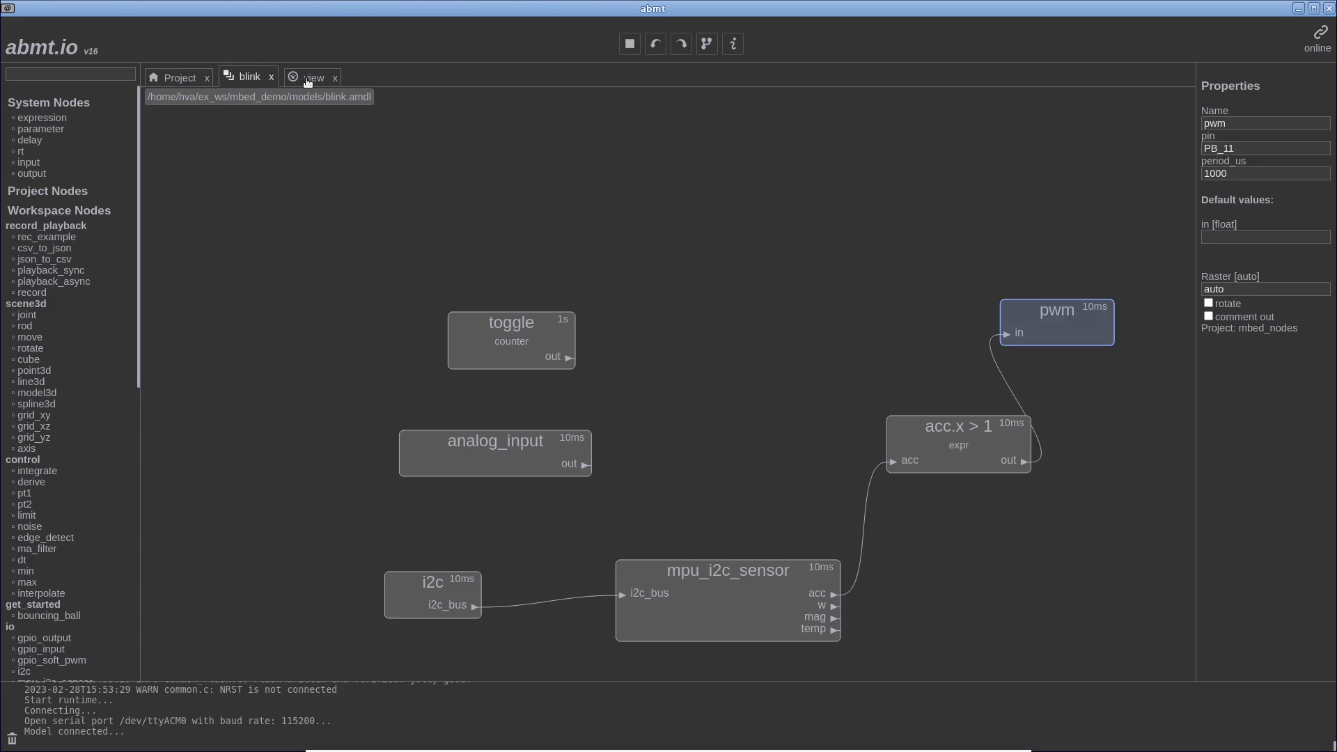
click(314, 77)
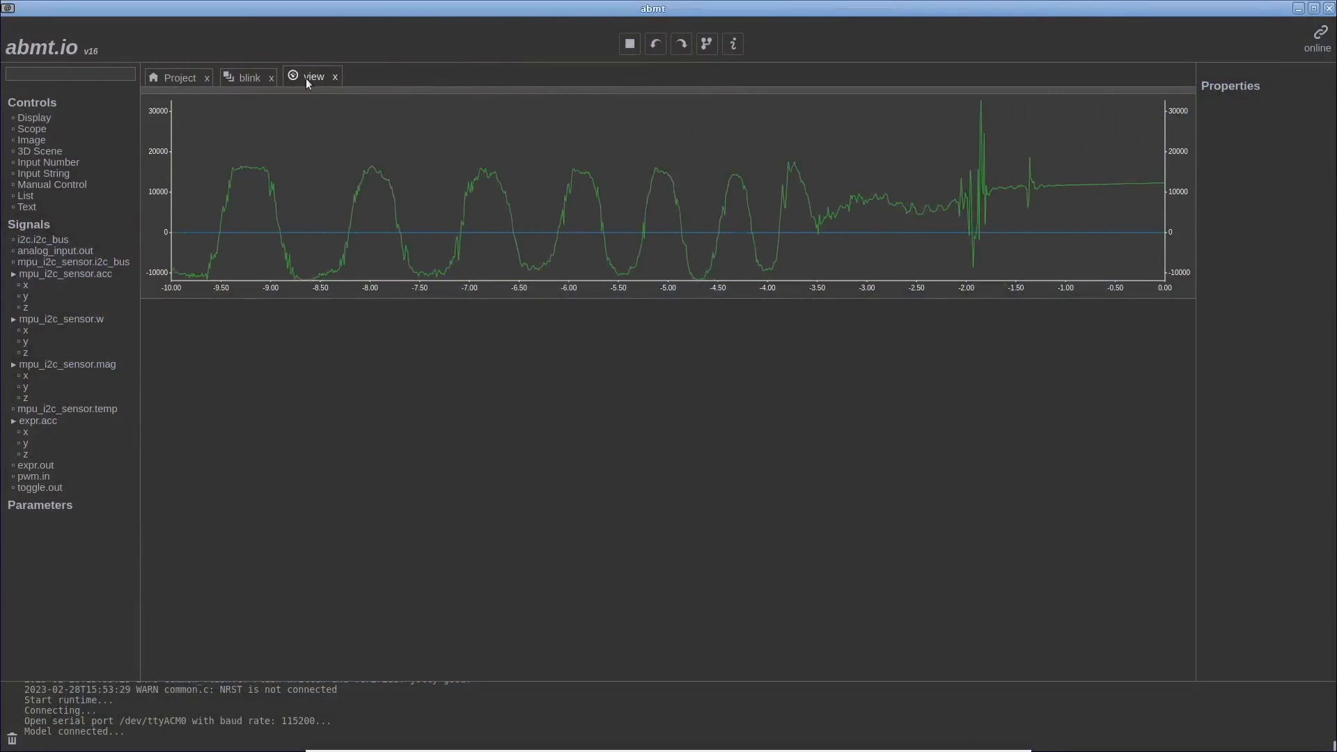
click(247, 78)
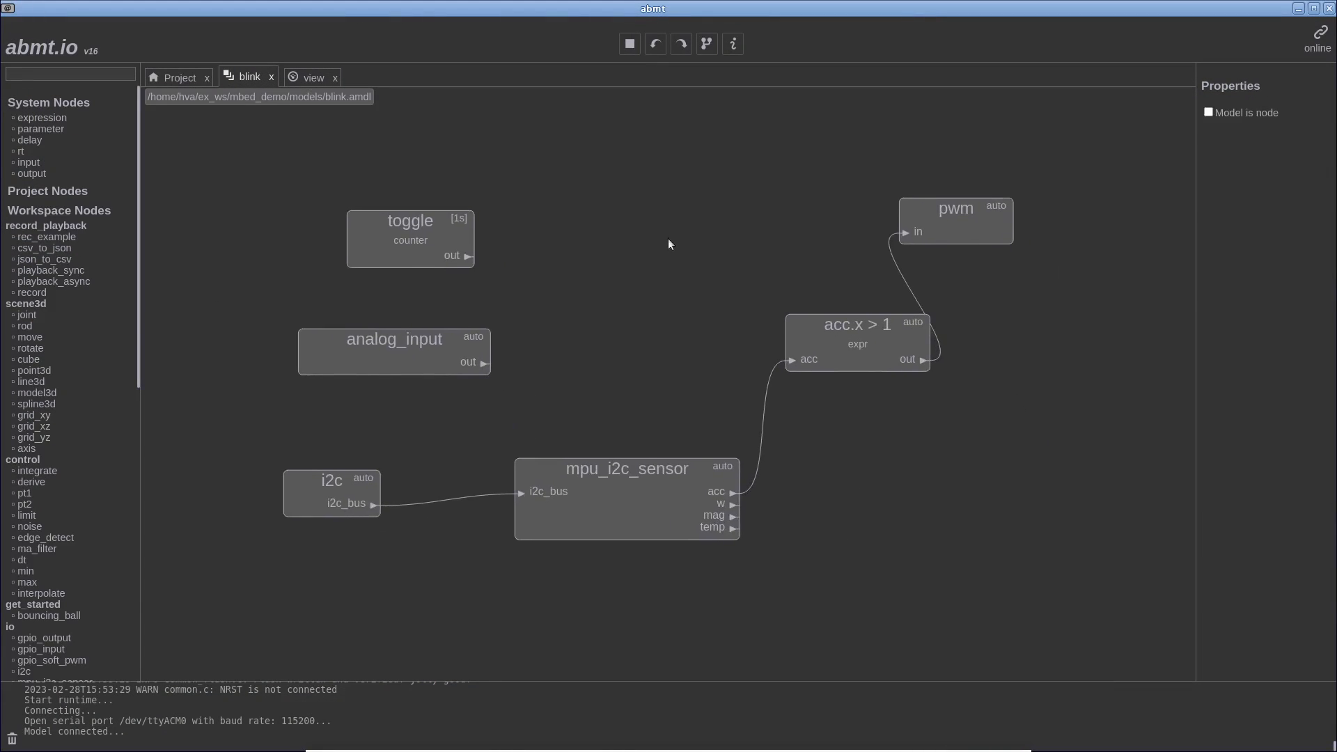
click(955, 220)
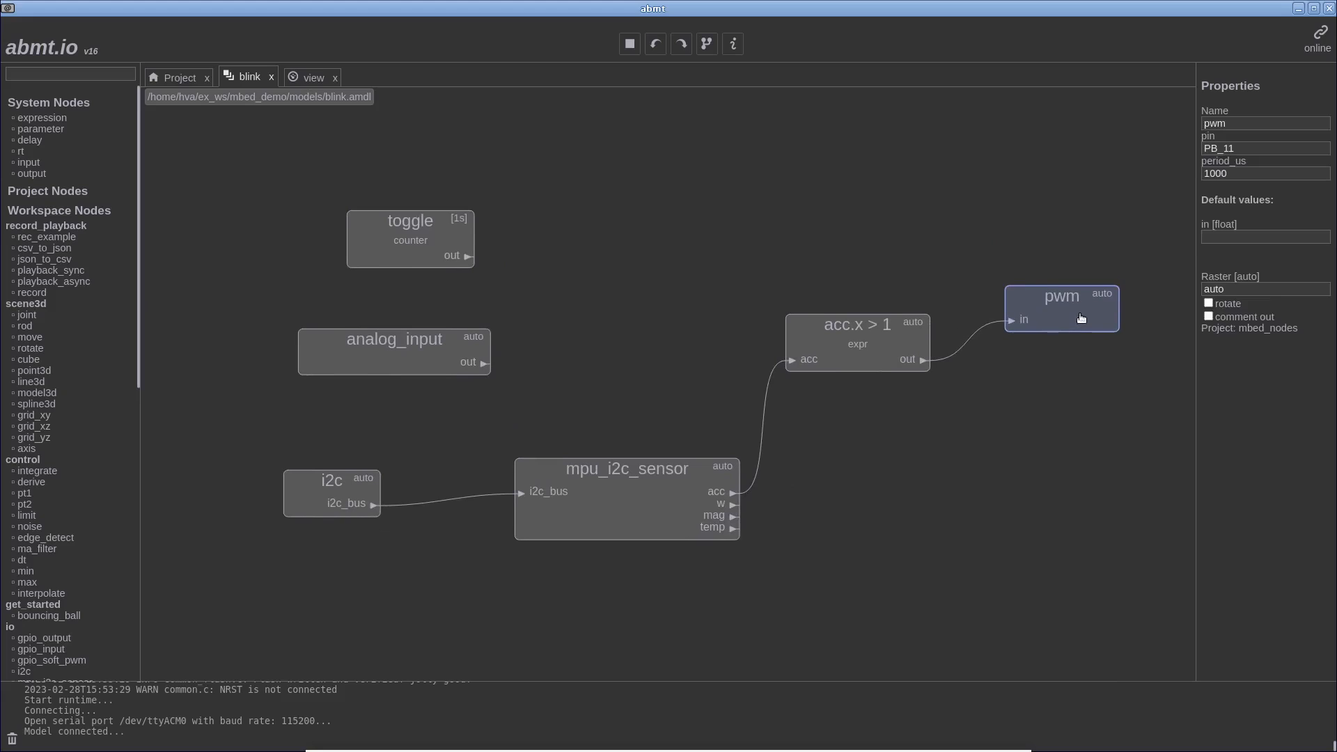
mouse_move(1058, 320)
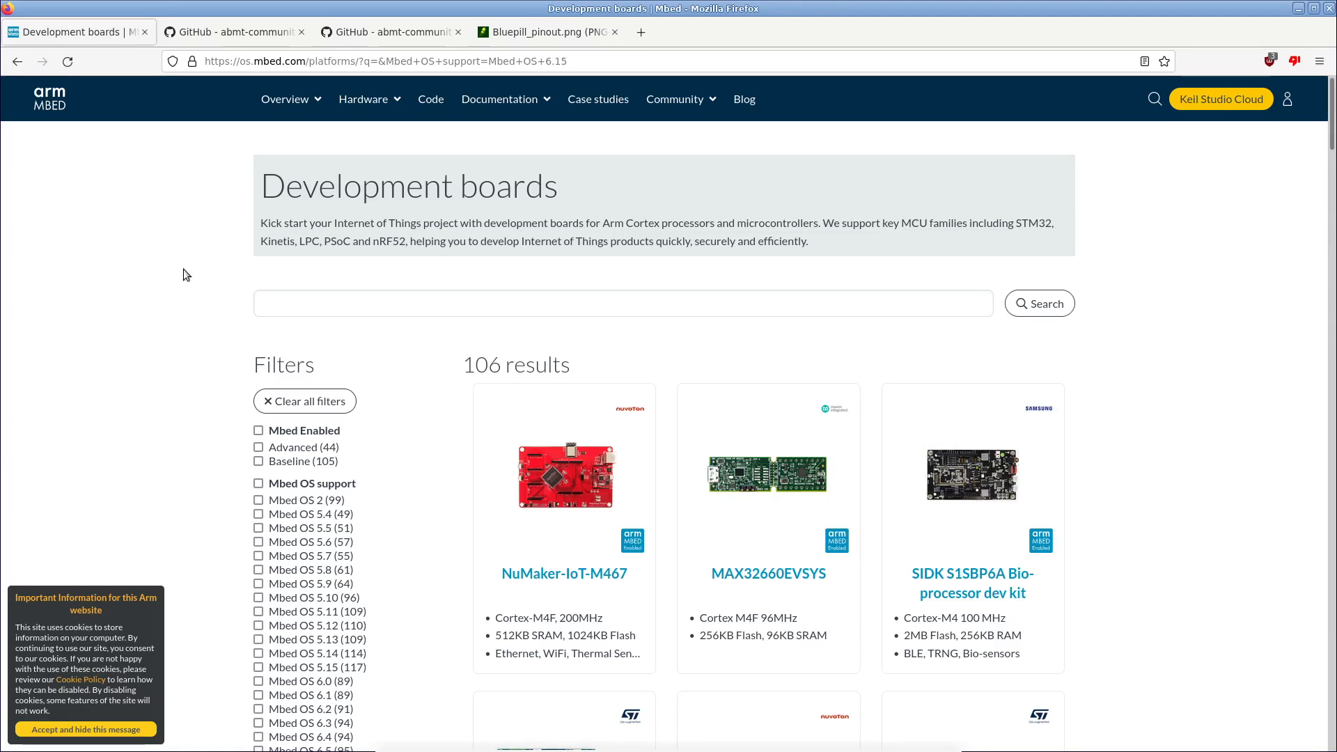
mouse_move(245, 157)
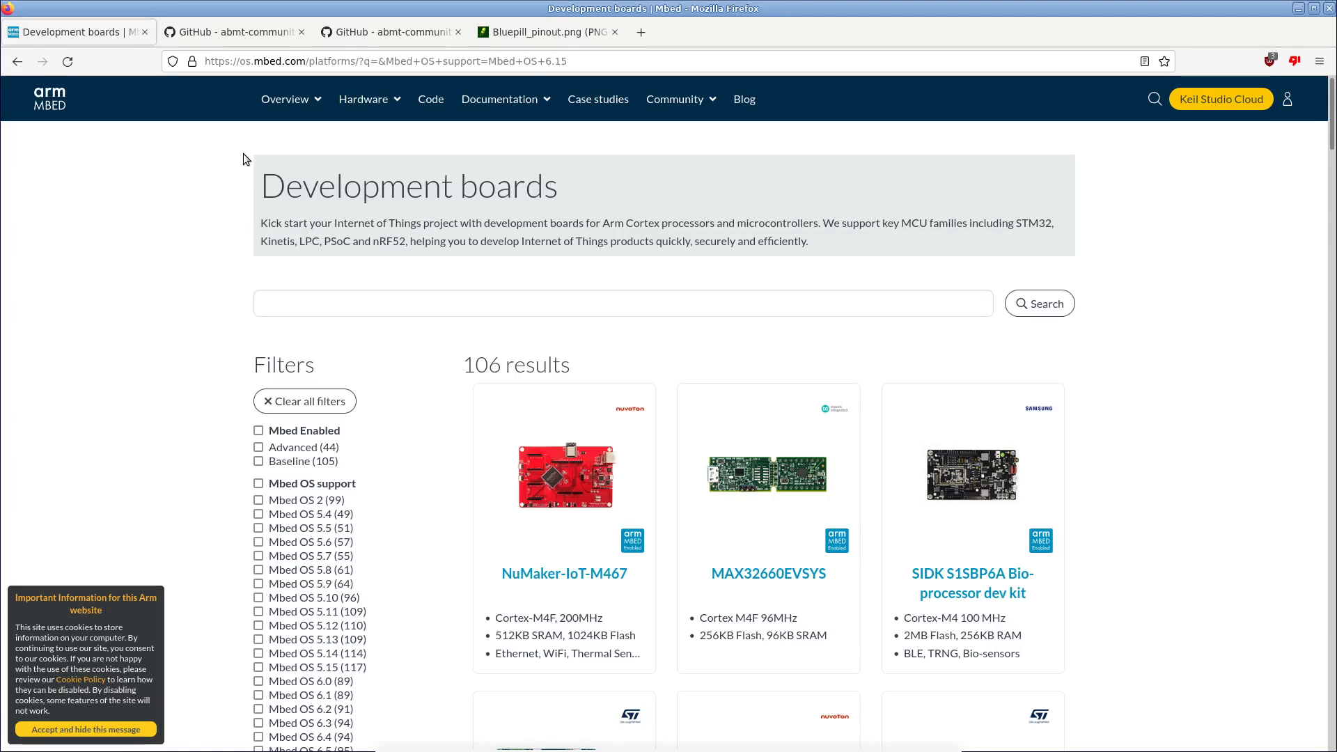
Step: Scroll through the Mbed OS 6.15 development boards list and go to results page 2
scroll(down, 3)
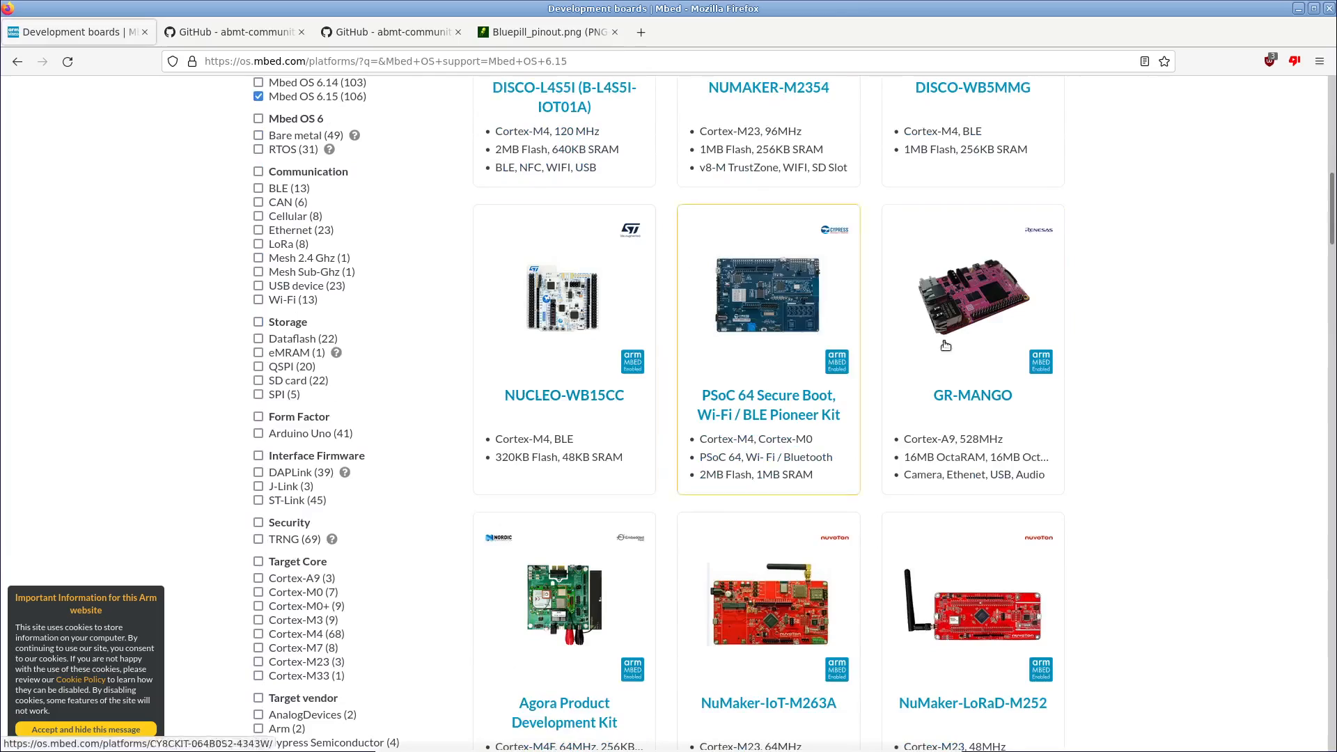
scroll(down, 3)
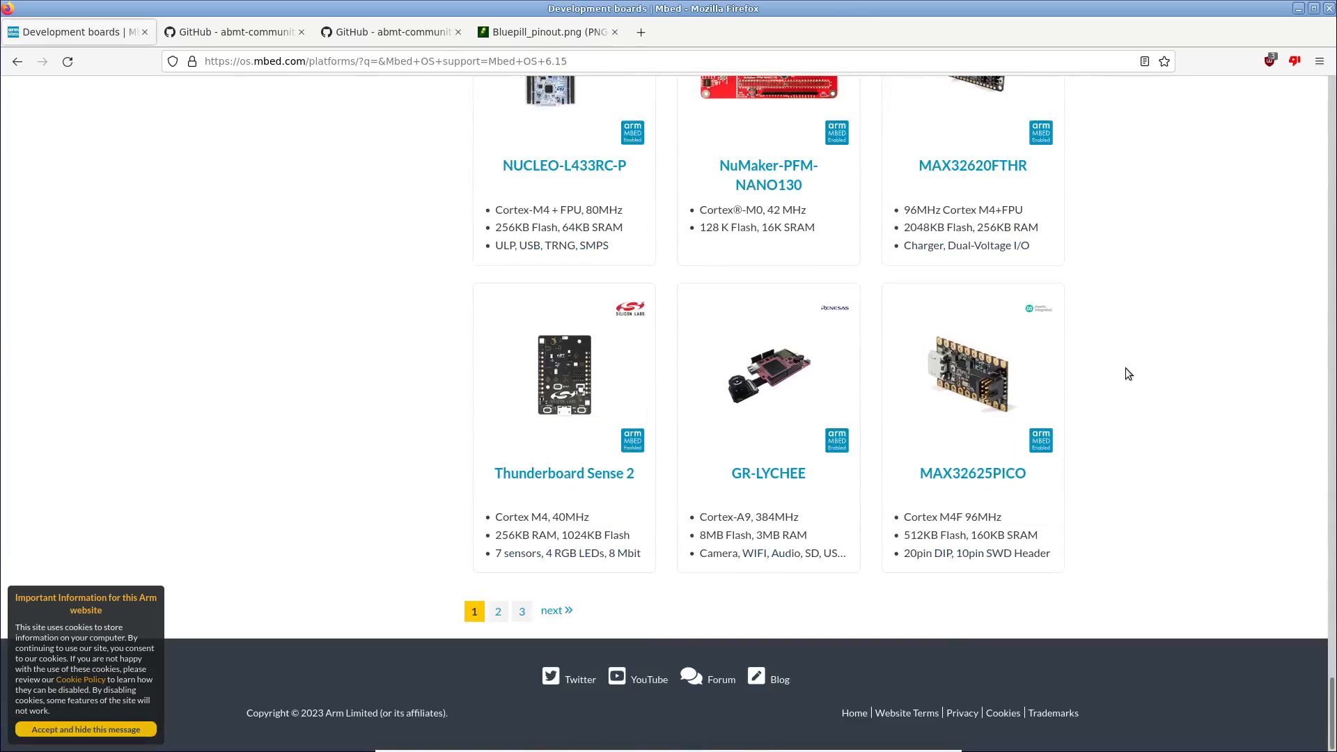
mouse_move(1048, 395)
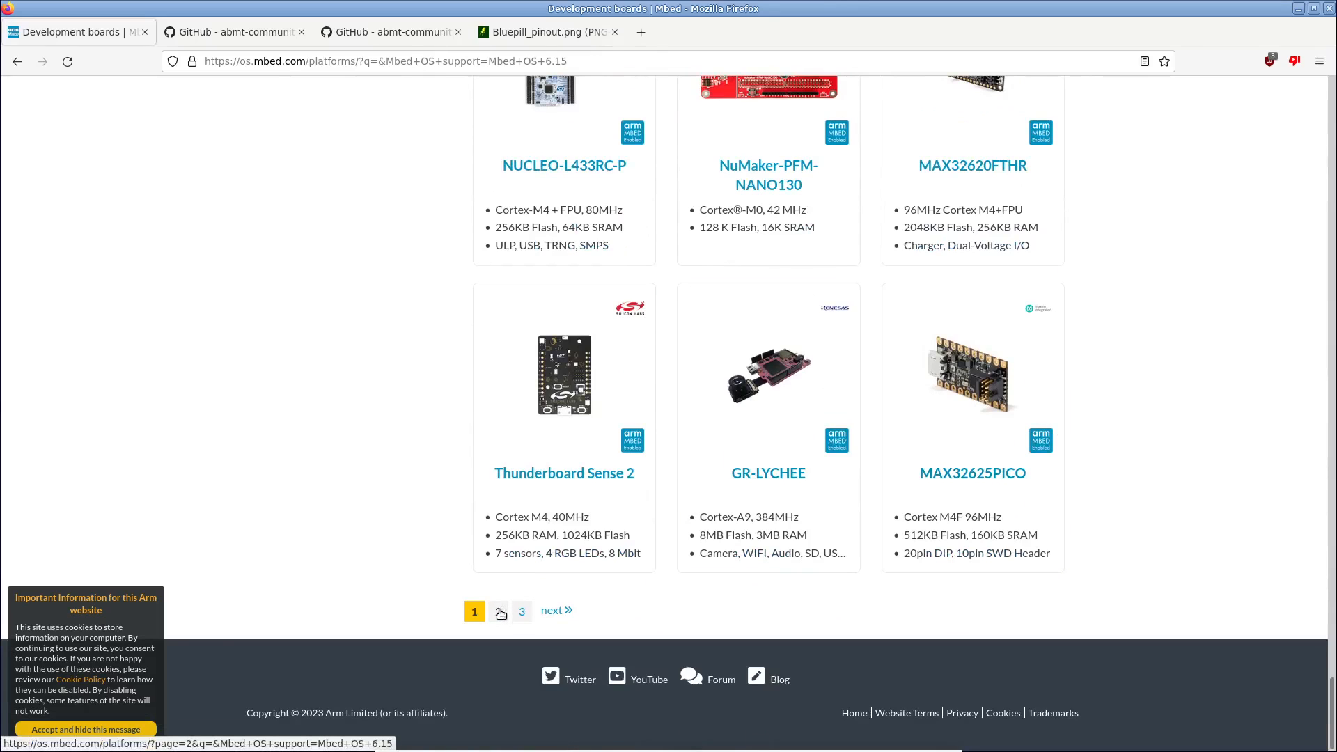
click(551, 610)
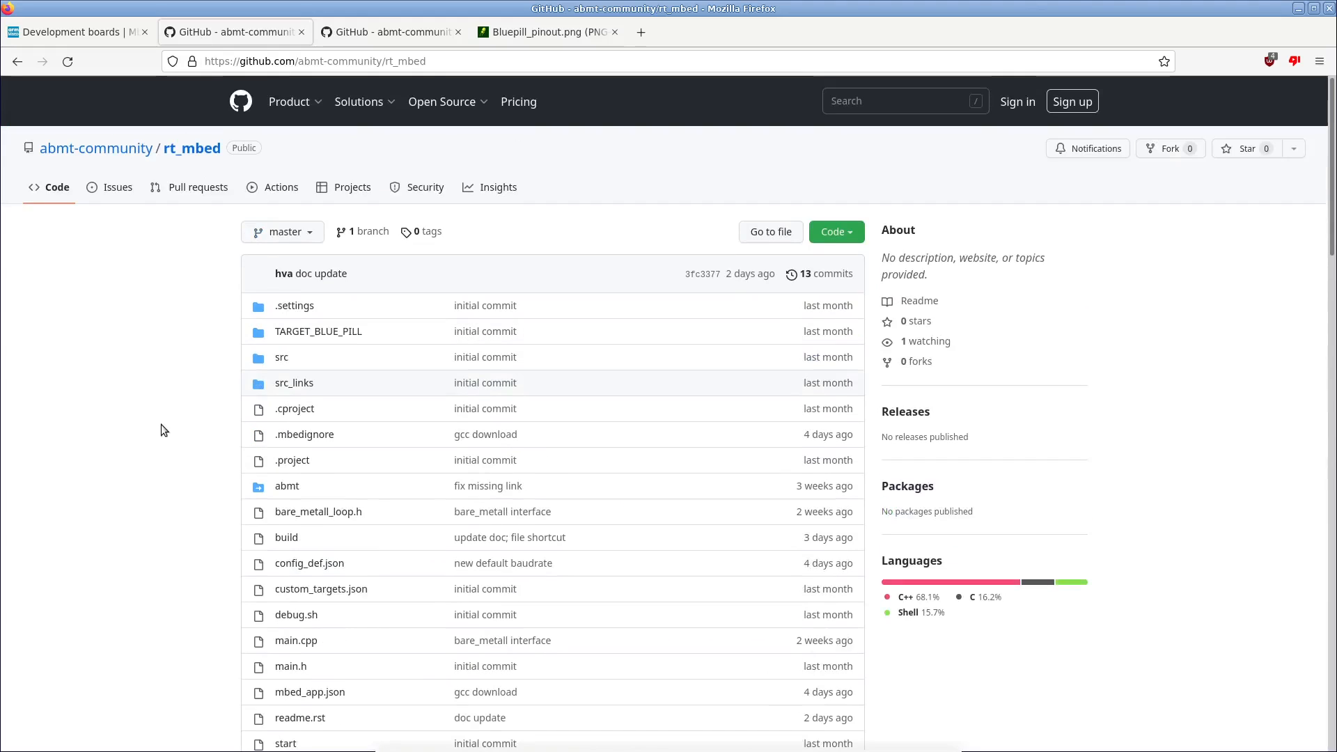
mouse_move(293, 589)
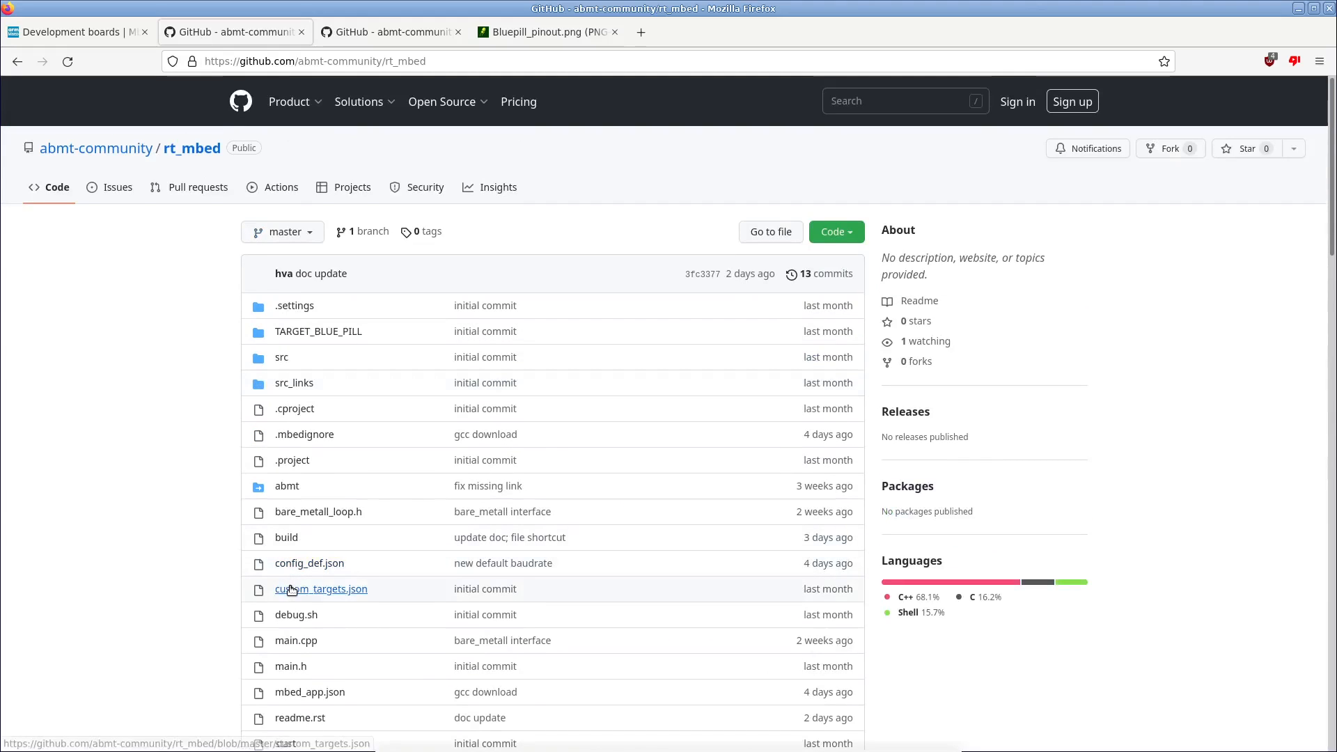
Step: View custom_targets.json in rt_mbed, highlighting BLUE_PILL and the NUCLEO_F103RB target it inherits from
click(320, 589)
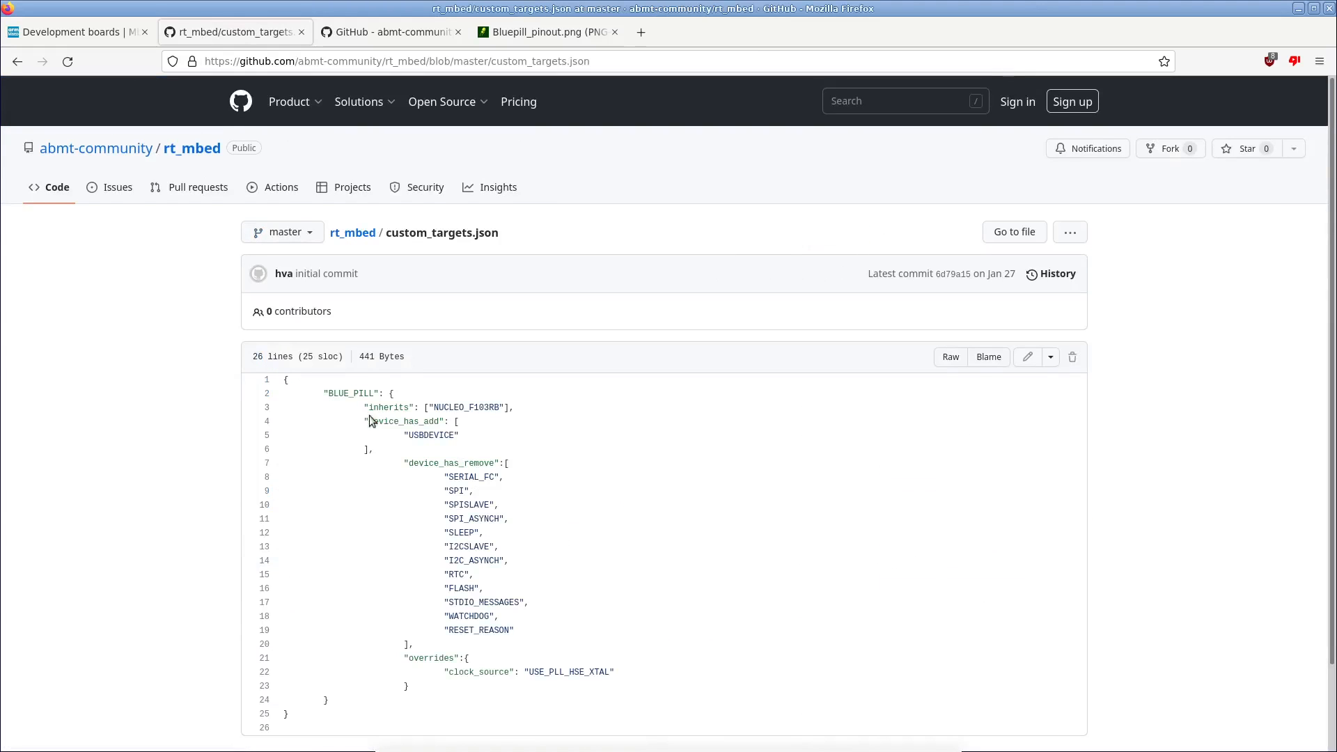
double_click(351, 393)
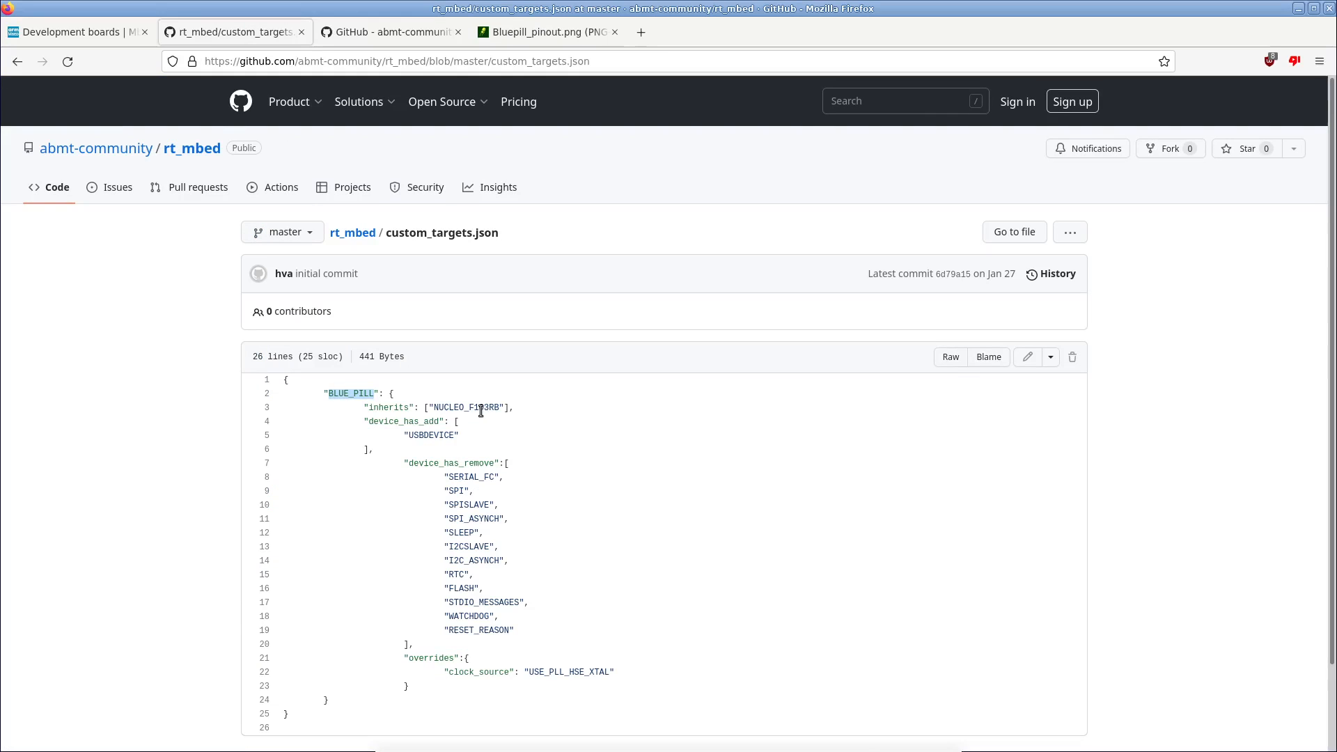
double_click(468, 407)
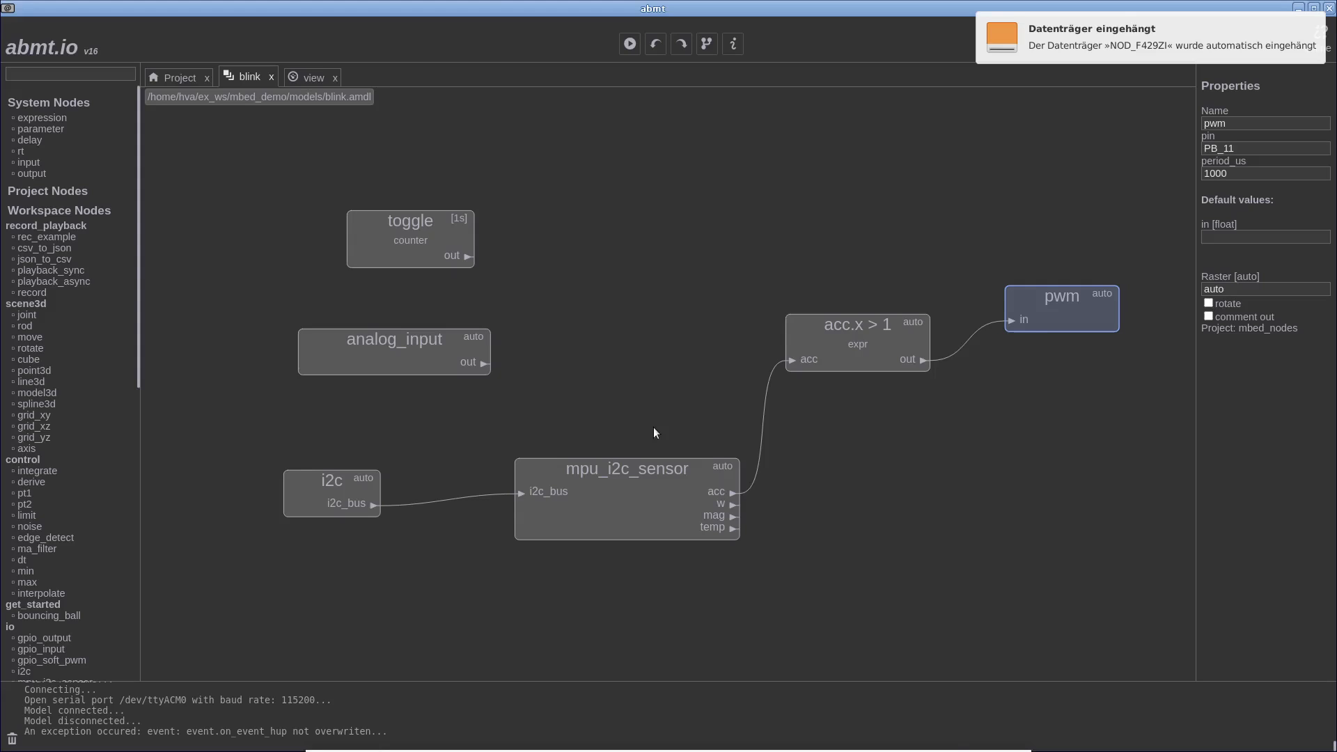
mouse_move(573, 529)
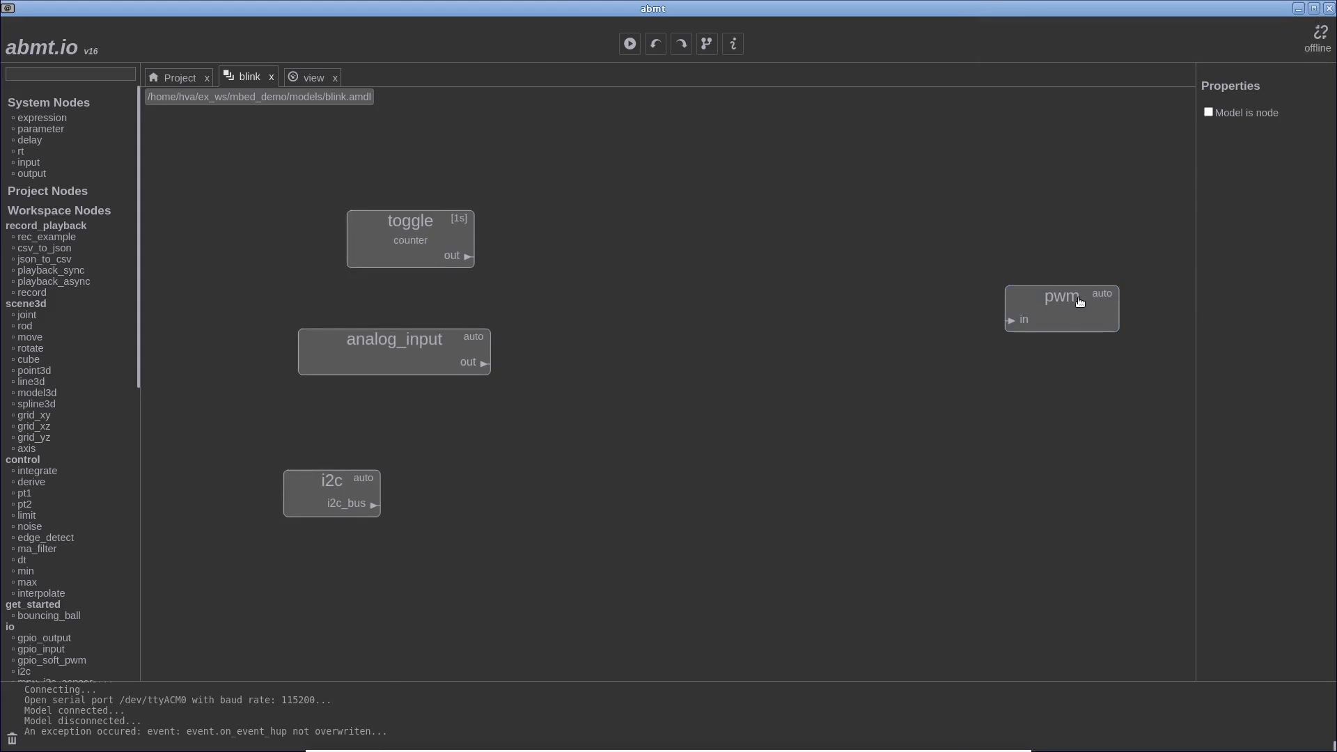
Step: Remove the pwm node, add a gpio_output node on pin LED1 and wire the toggle counter output into it
click(394, 351)
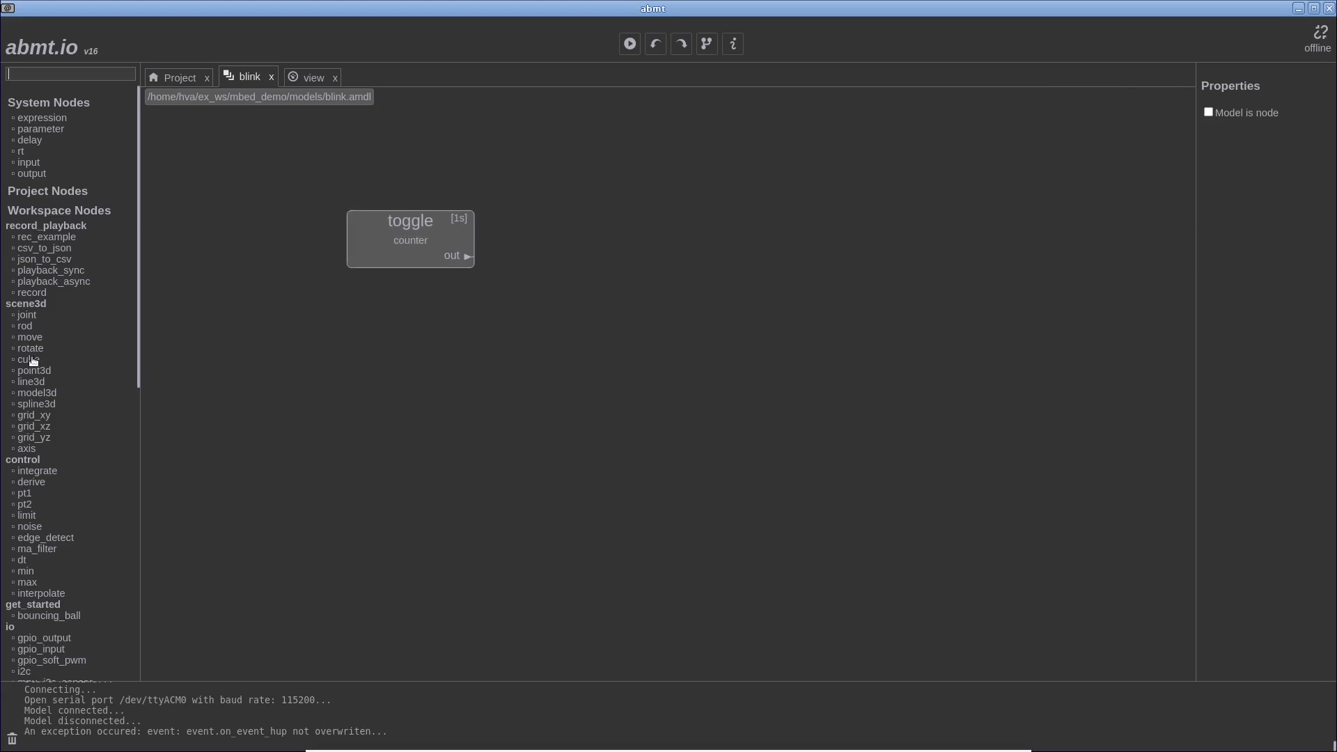
text(output)
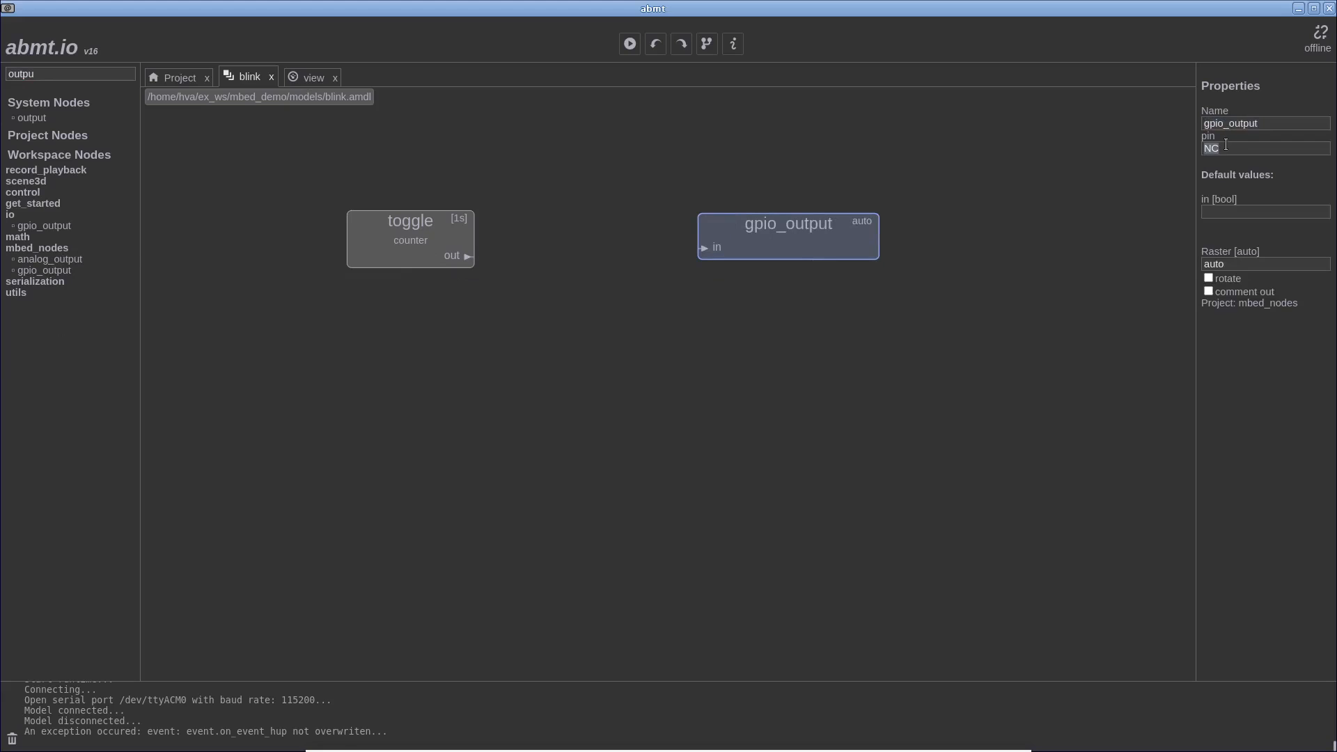
text(1)
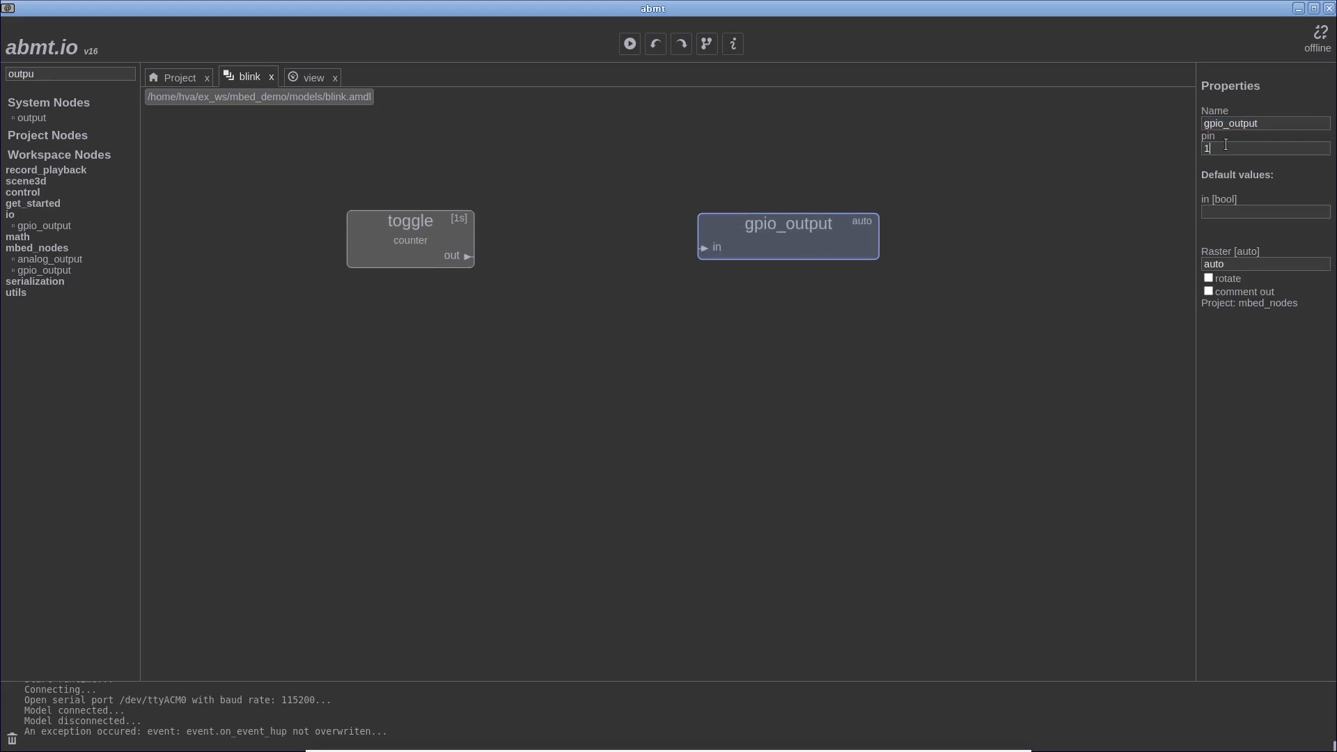
text(LED1)
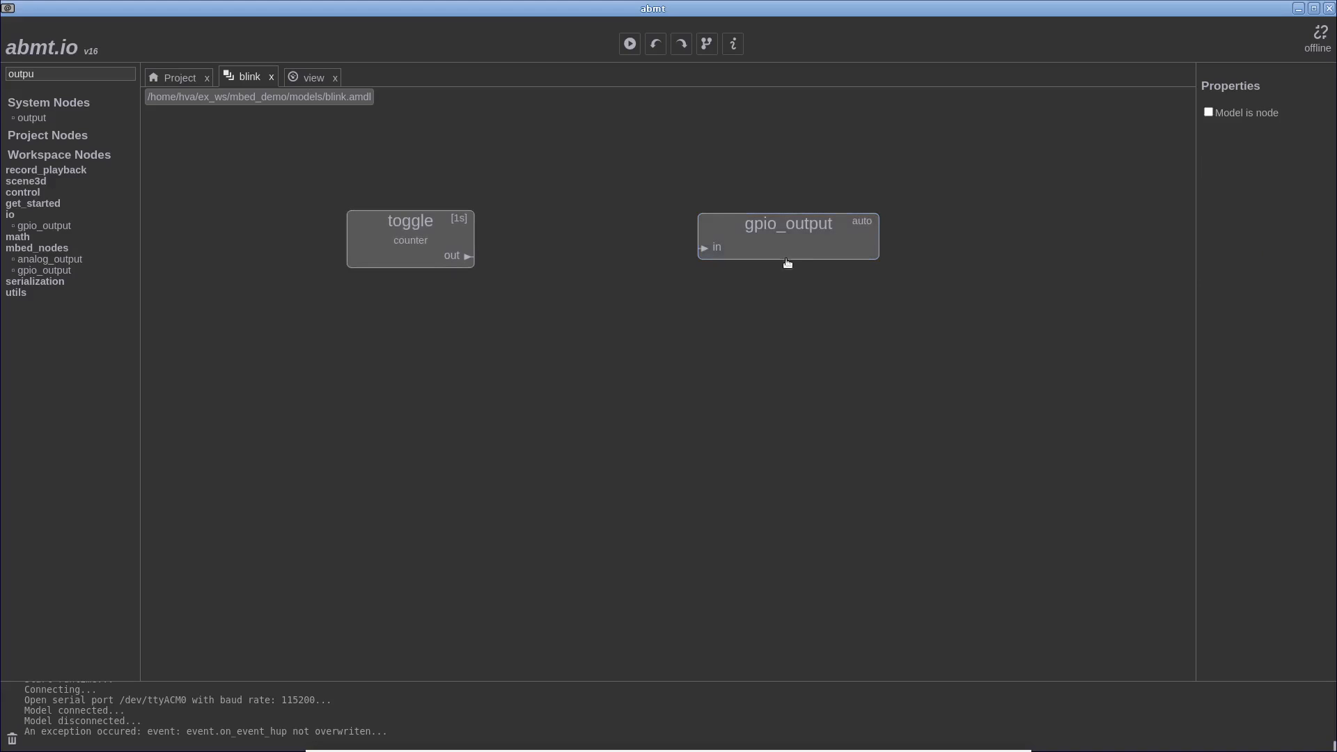
drag(468, 257, 703, 248)
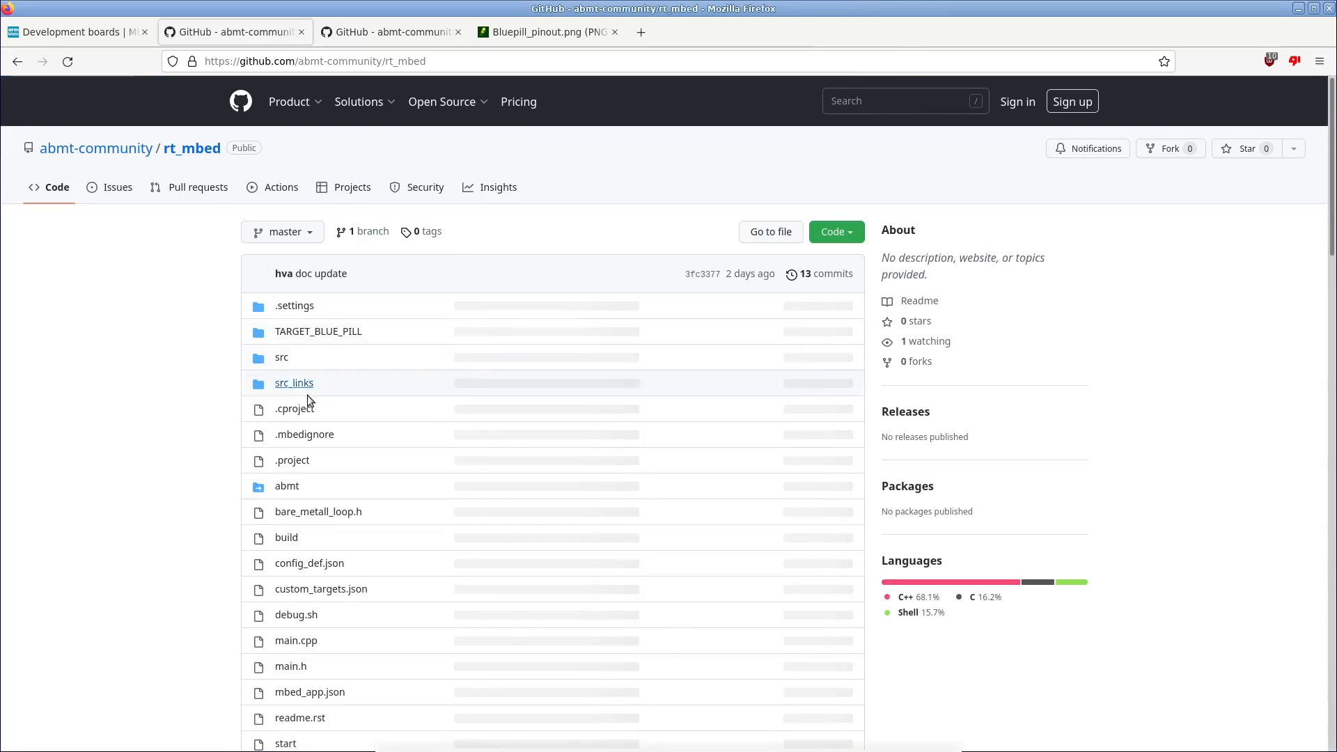
Step: Look up the LED1 definition in TARGET_BLUE_PILL/PinNames.h
click(317, 331)
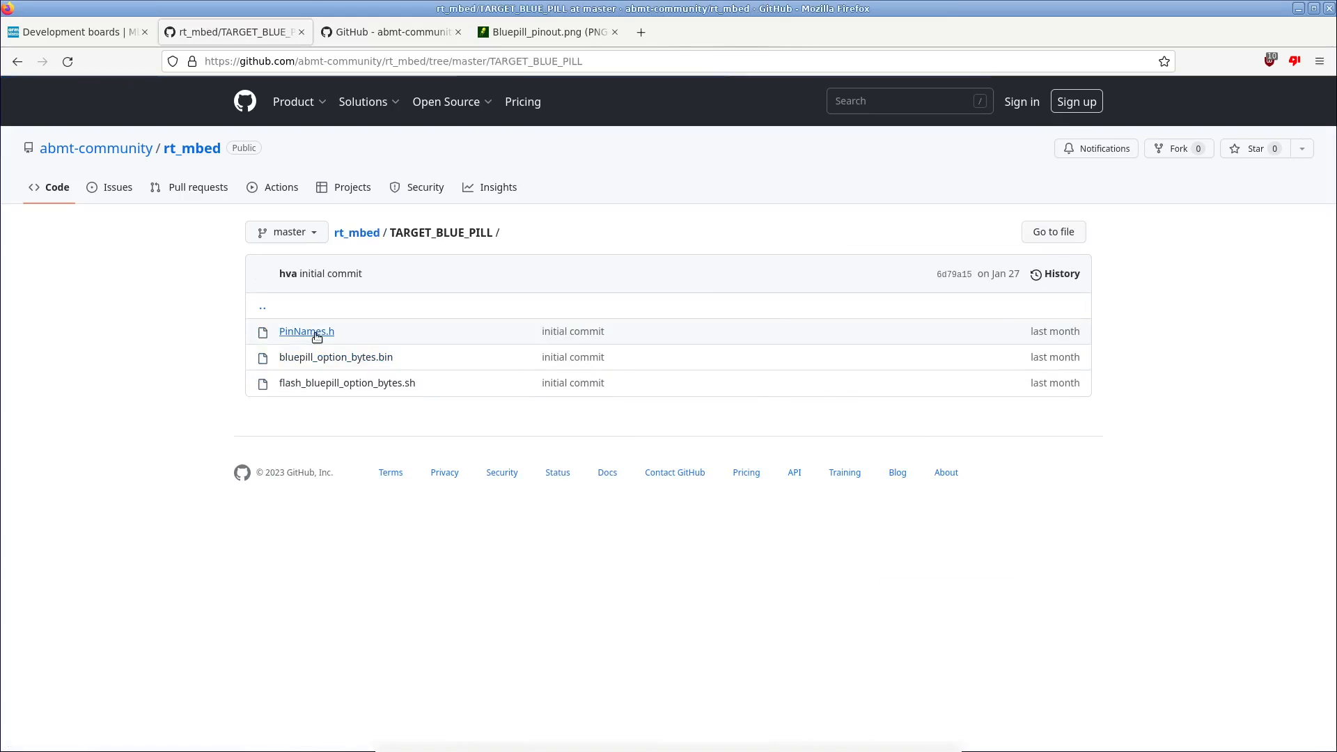
click(306, 331)
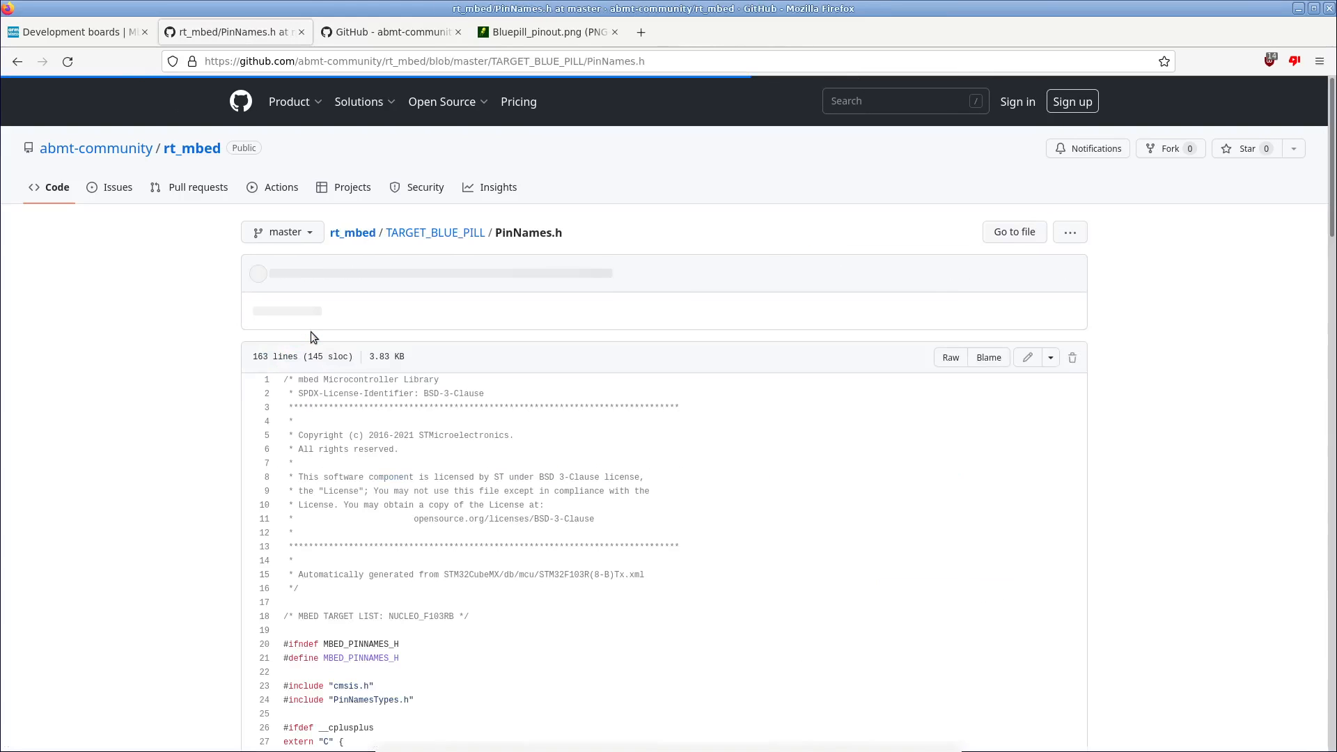
scroll(down, 3)
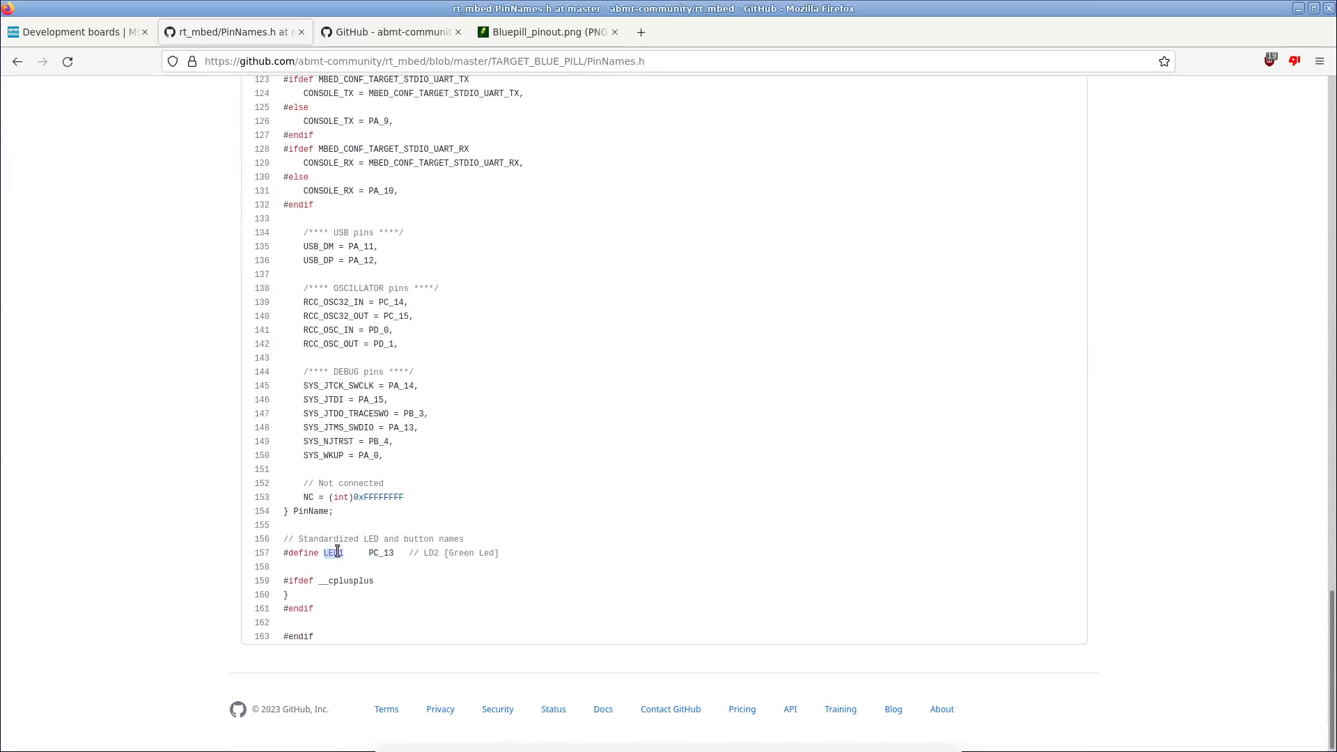
Step: From the Mbed boards list, view the NUCLEO-L476RG page and its Arduino and Morpho header pinouts
click(72, 31)
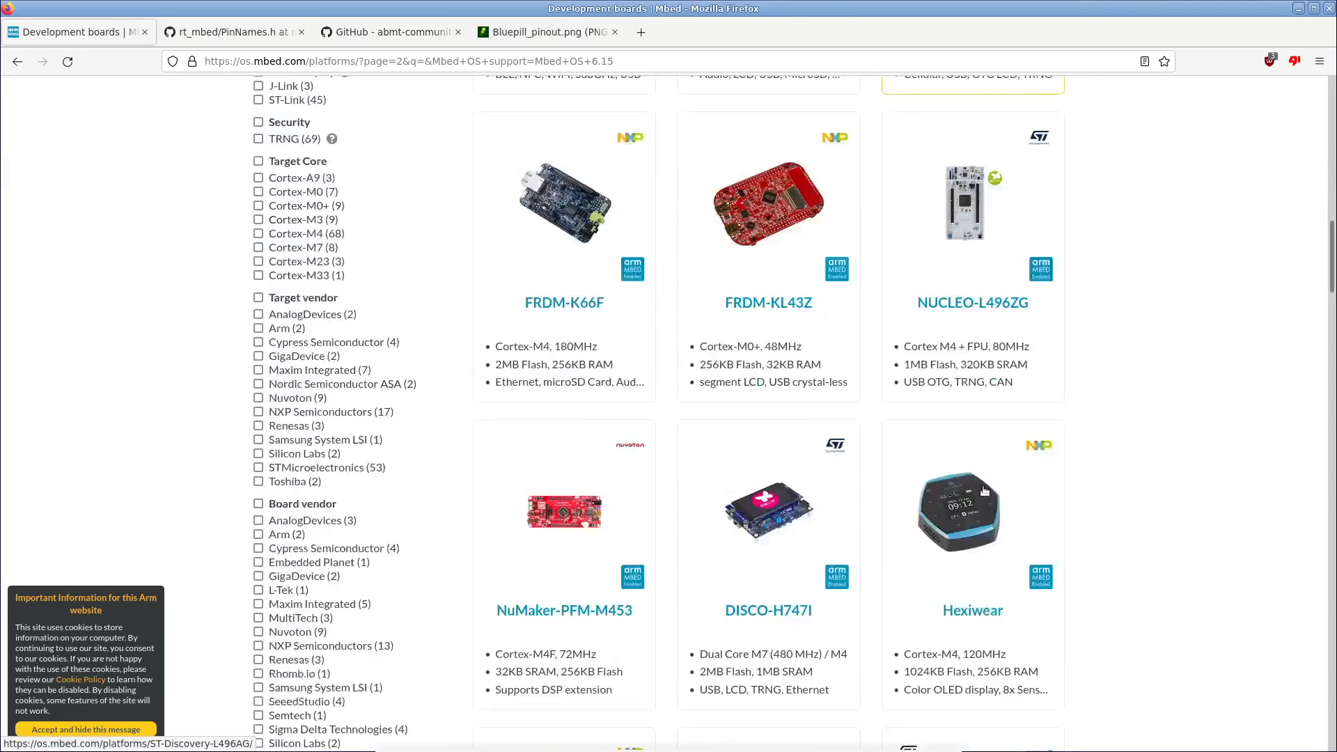
scroll(down, 3)
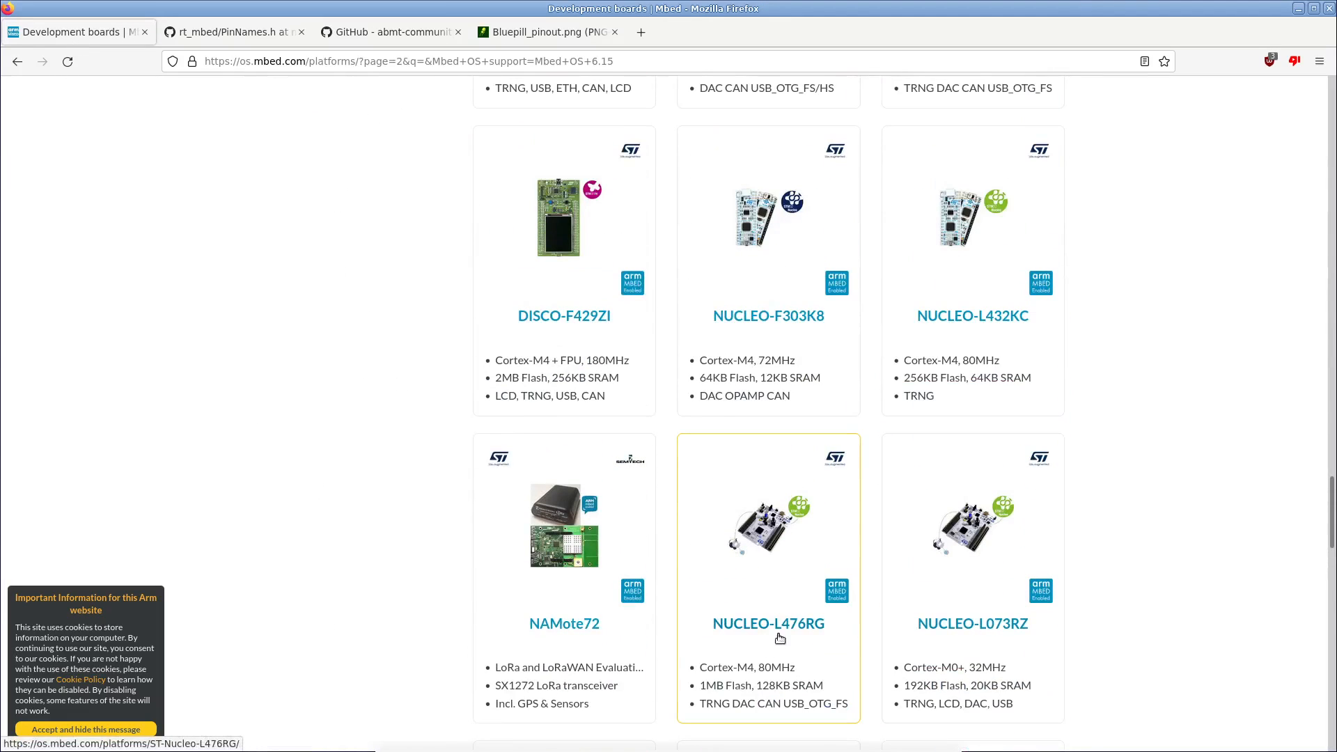
click(768, 622)
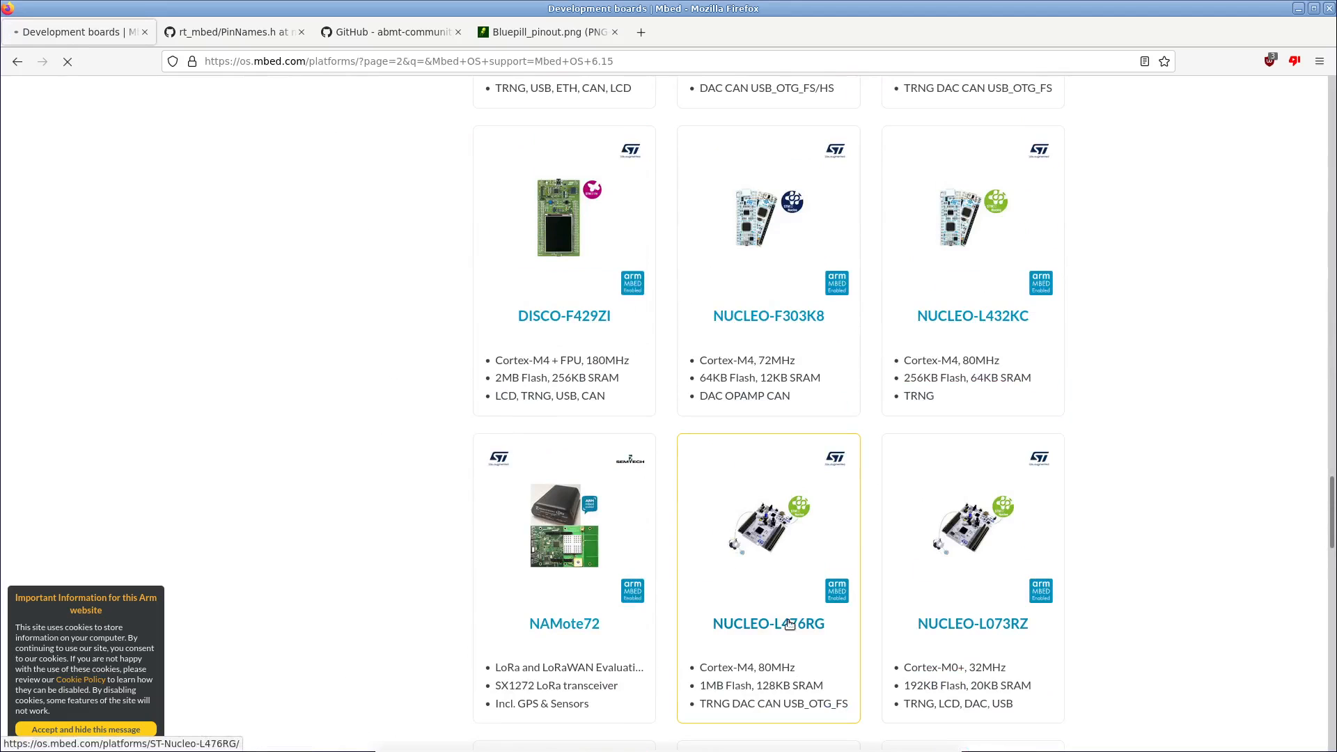
click(768, 622)
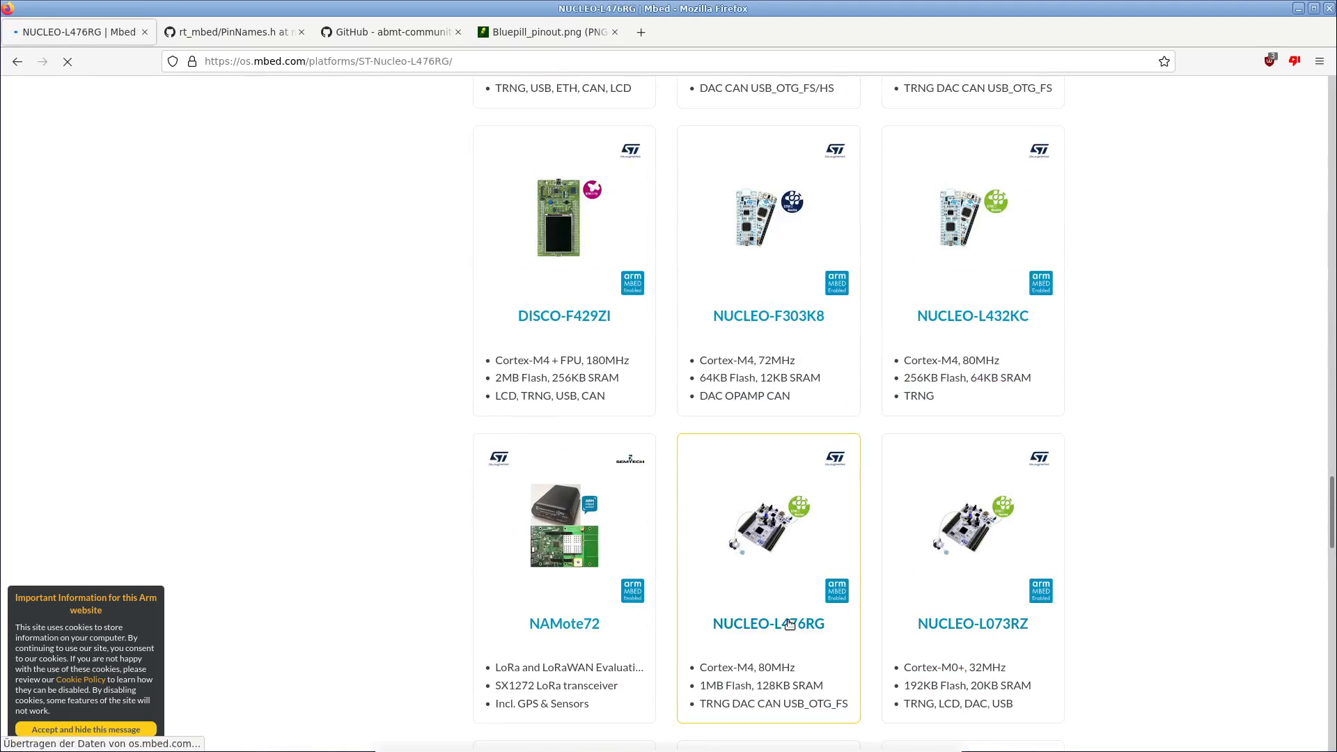
click(769, 623)
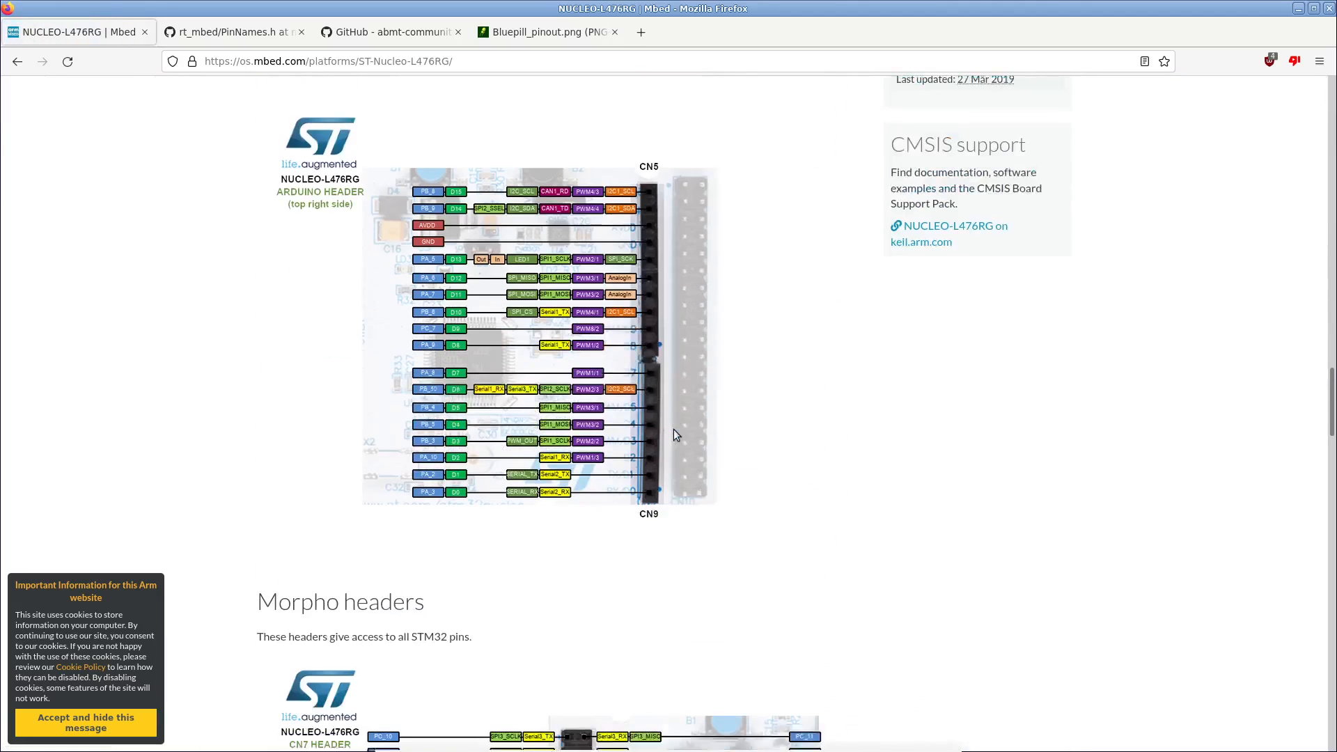
scroll(down, 3)
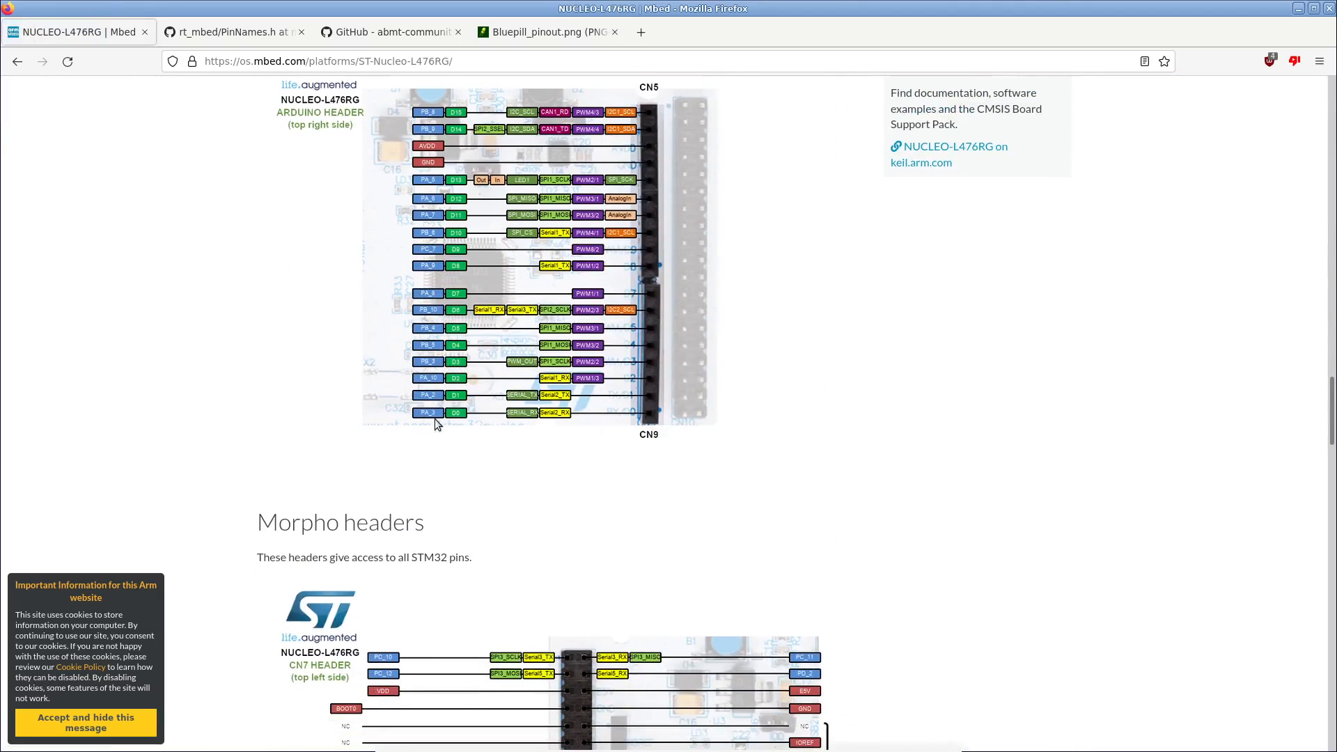
scroll(down, 3)
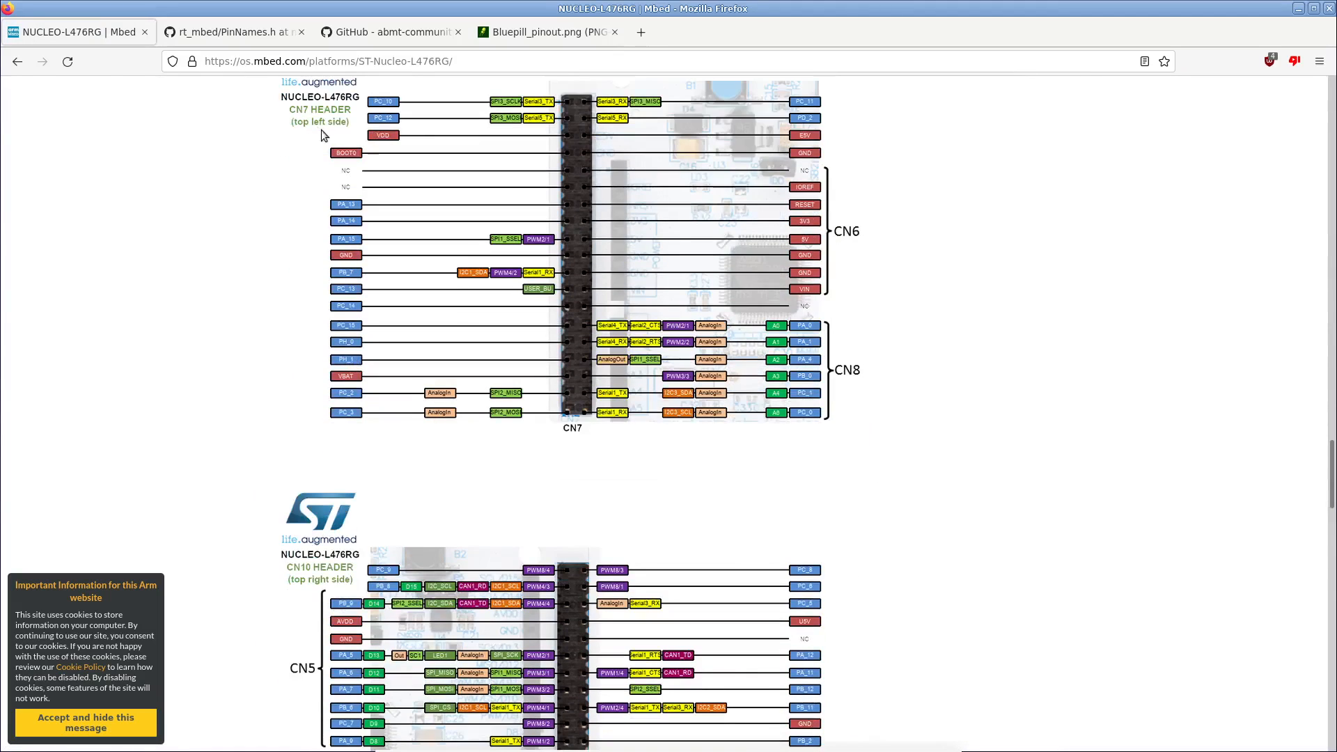
click(15, 61)
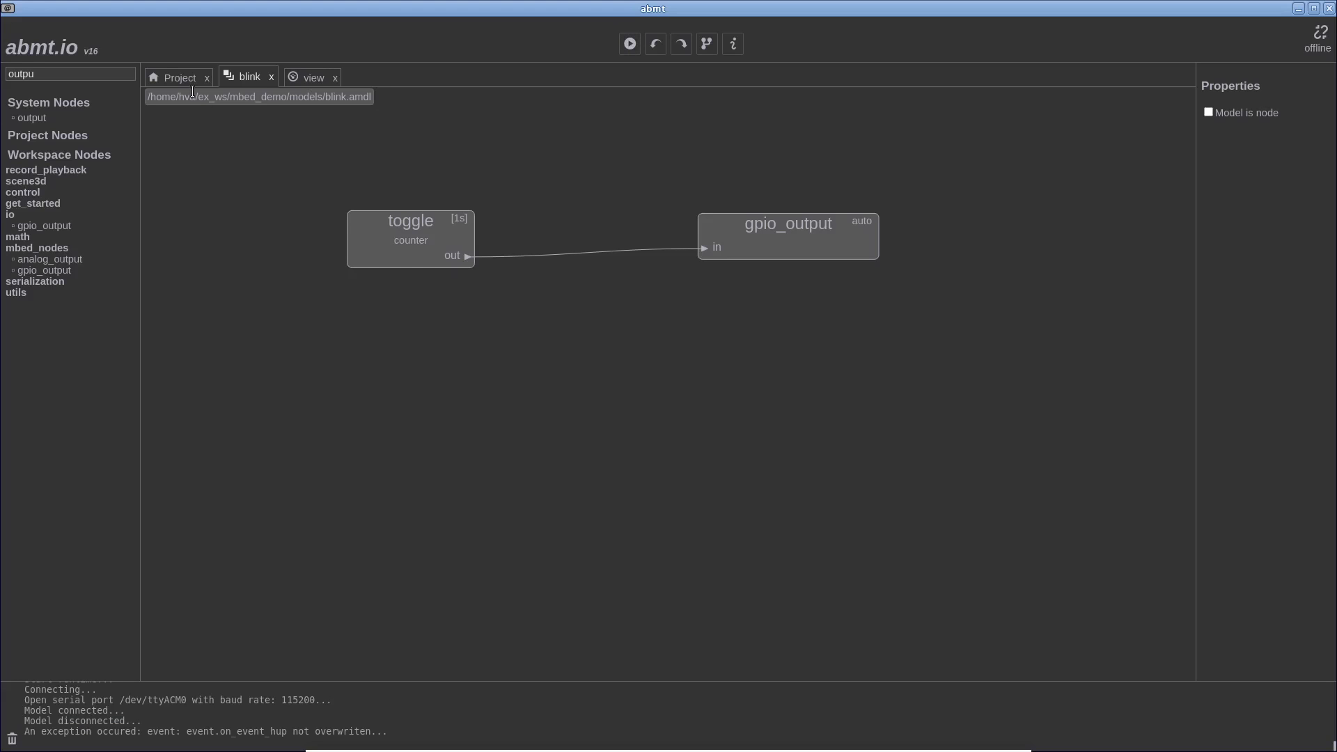
Step: Check the LED node's pin, then change the project's runtime target from BLUE_PILL to NUCLEO_F429ZI
click(788, 235)
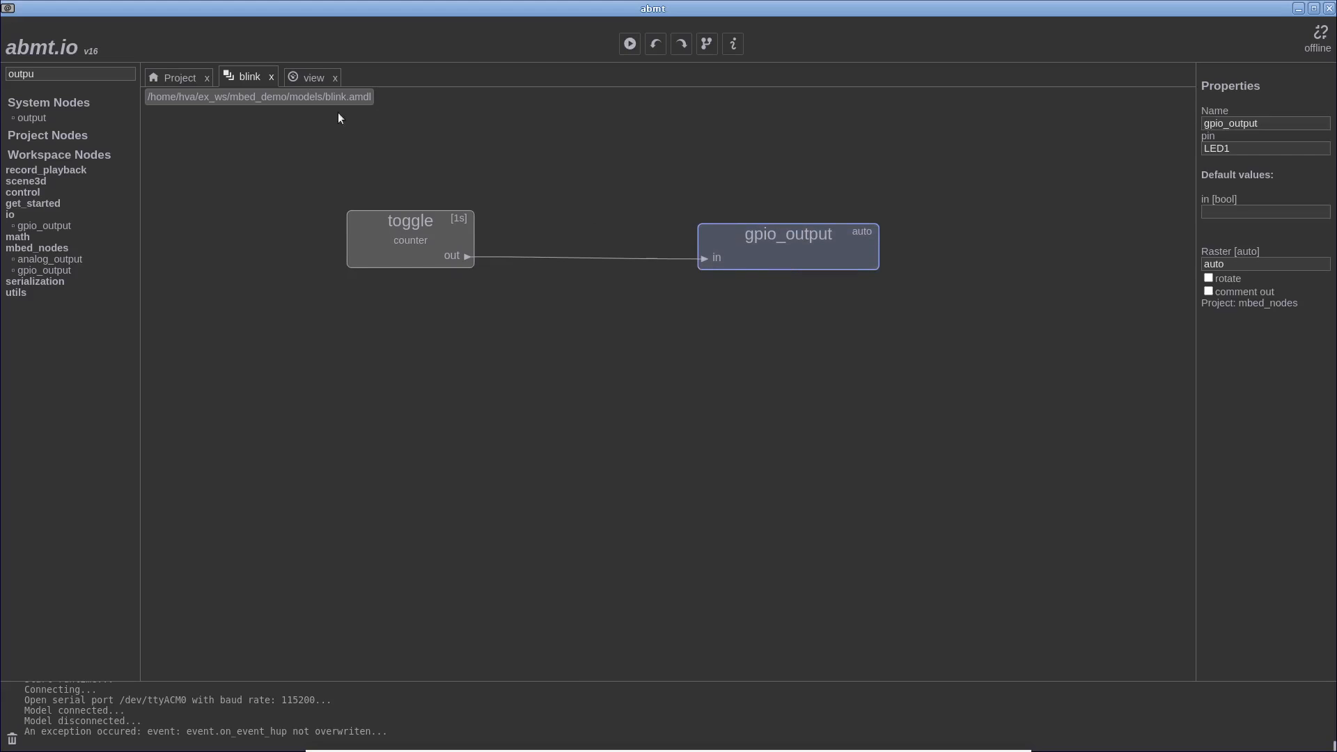
click(179, 78)
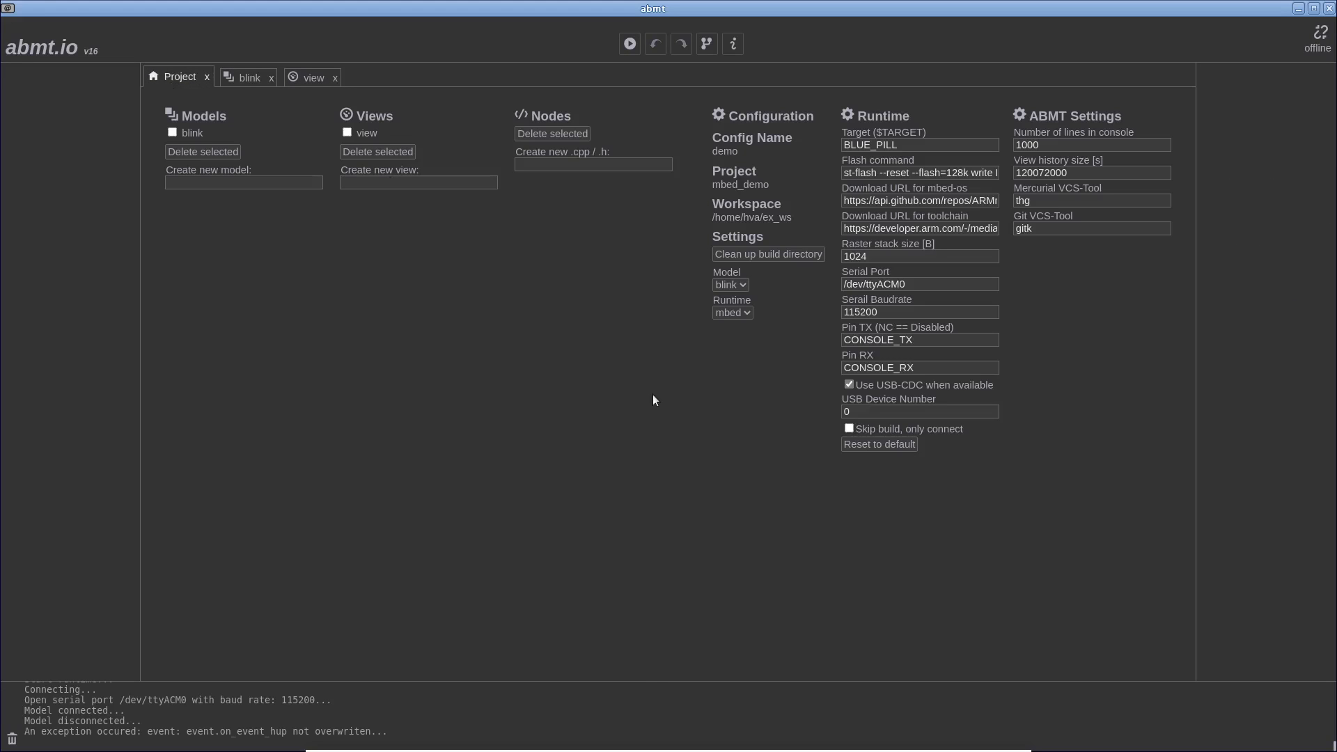
click(919, 145)
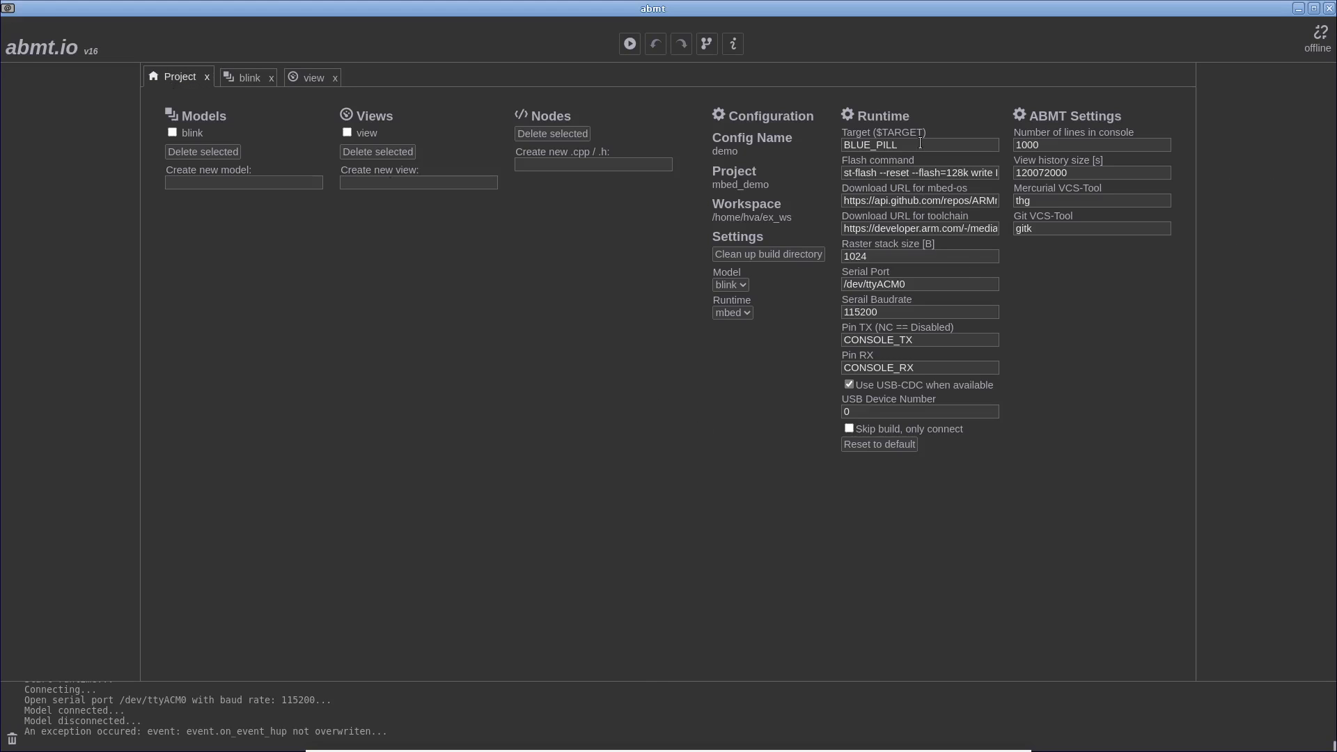
double_click(870, 144)
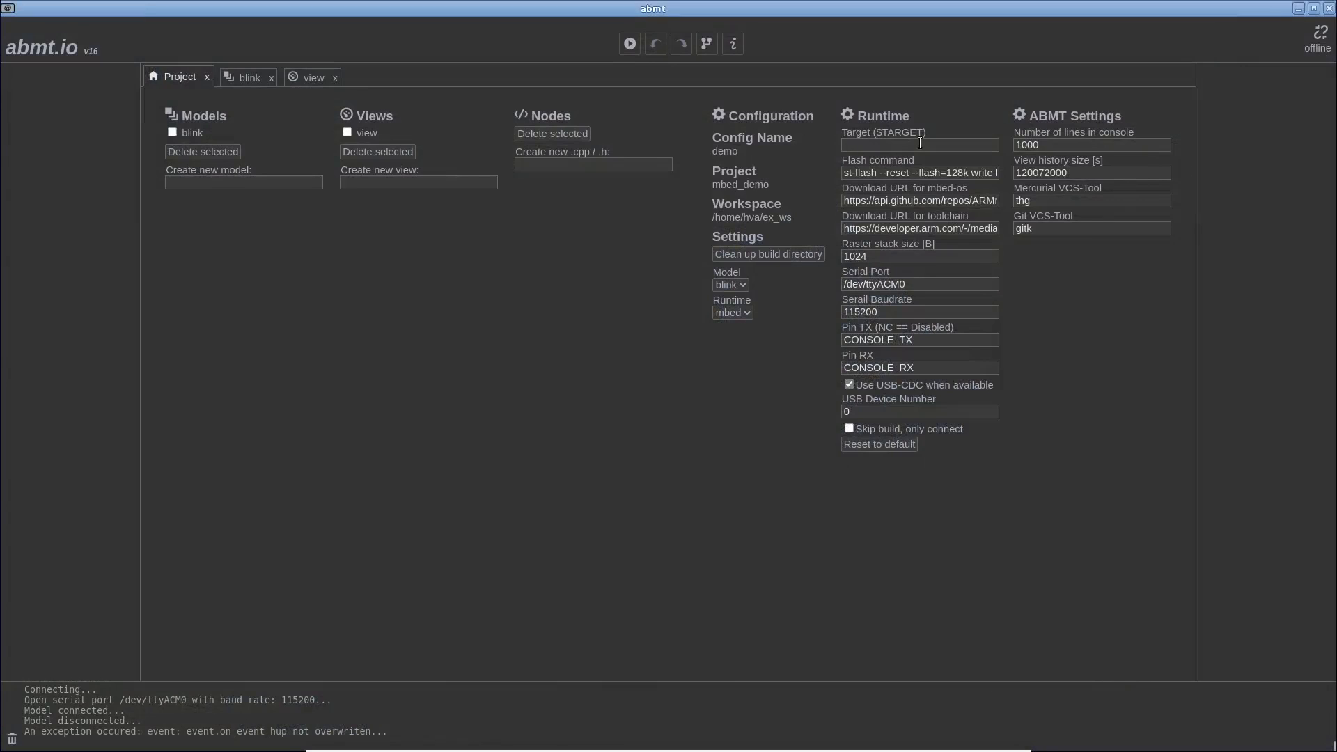
text(N)
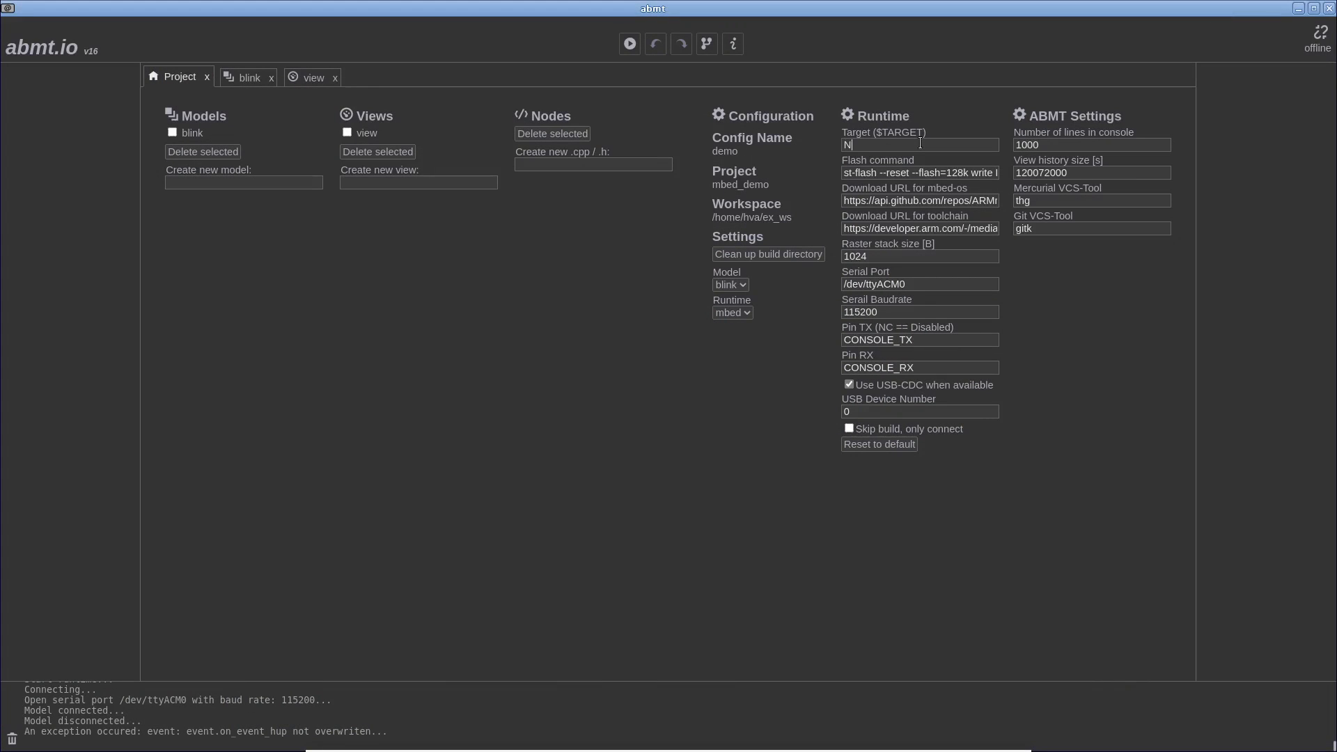
text(UCLEO_F)
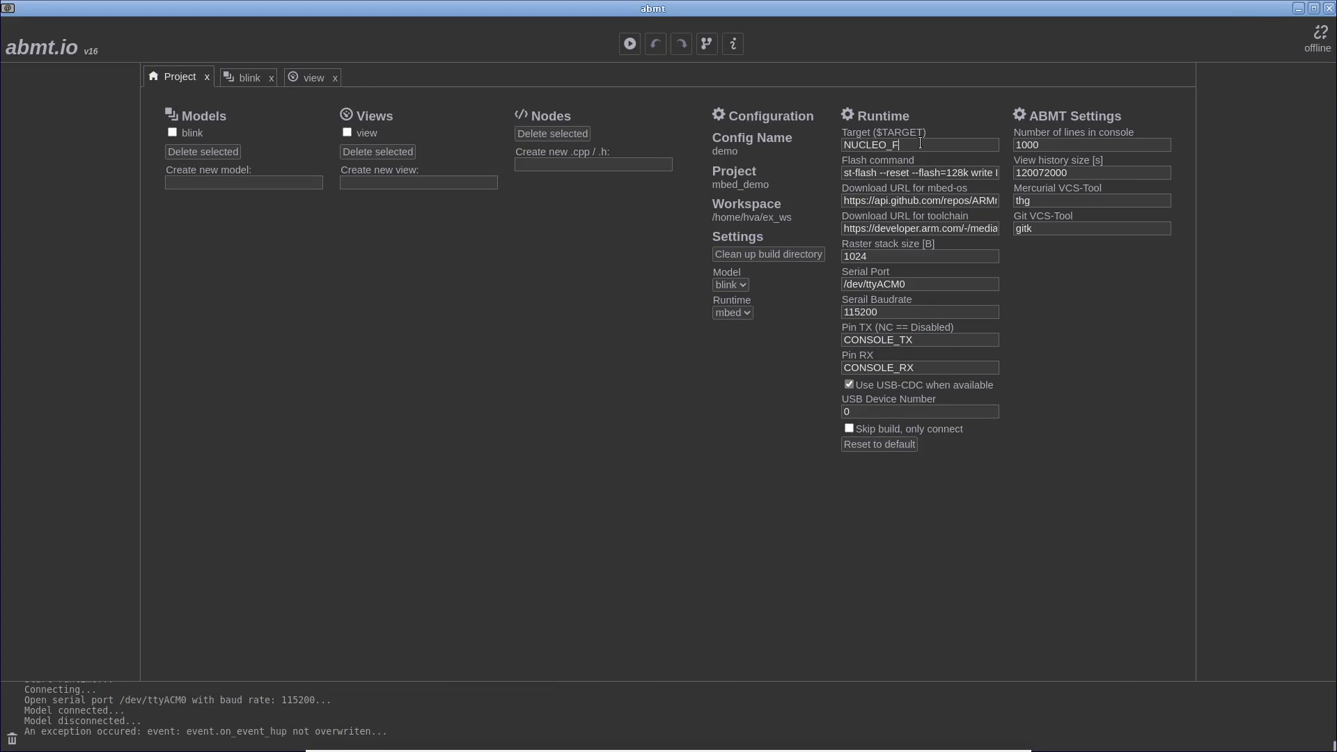
text(429ZI)
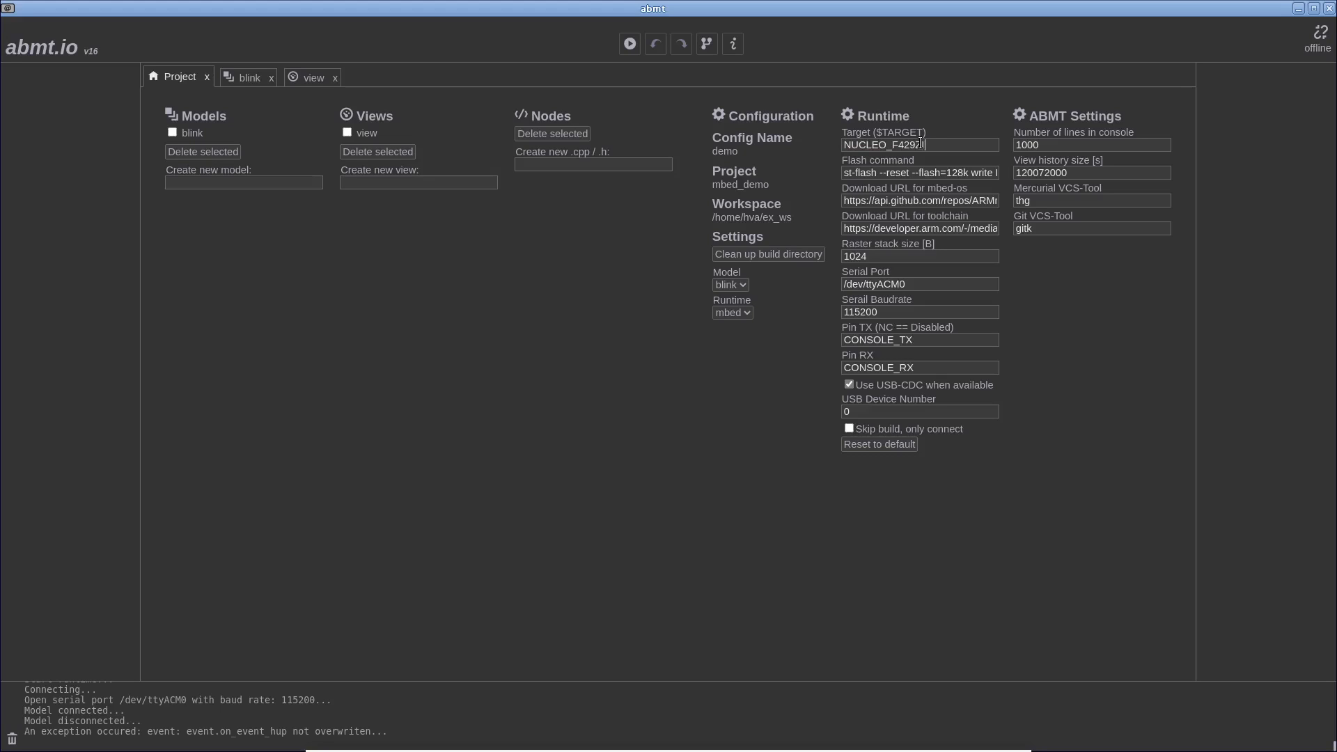
click(874, 172)
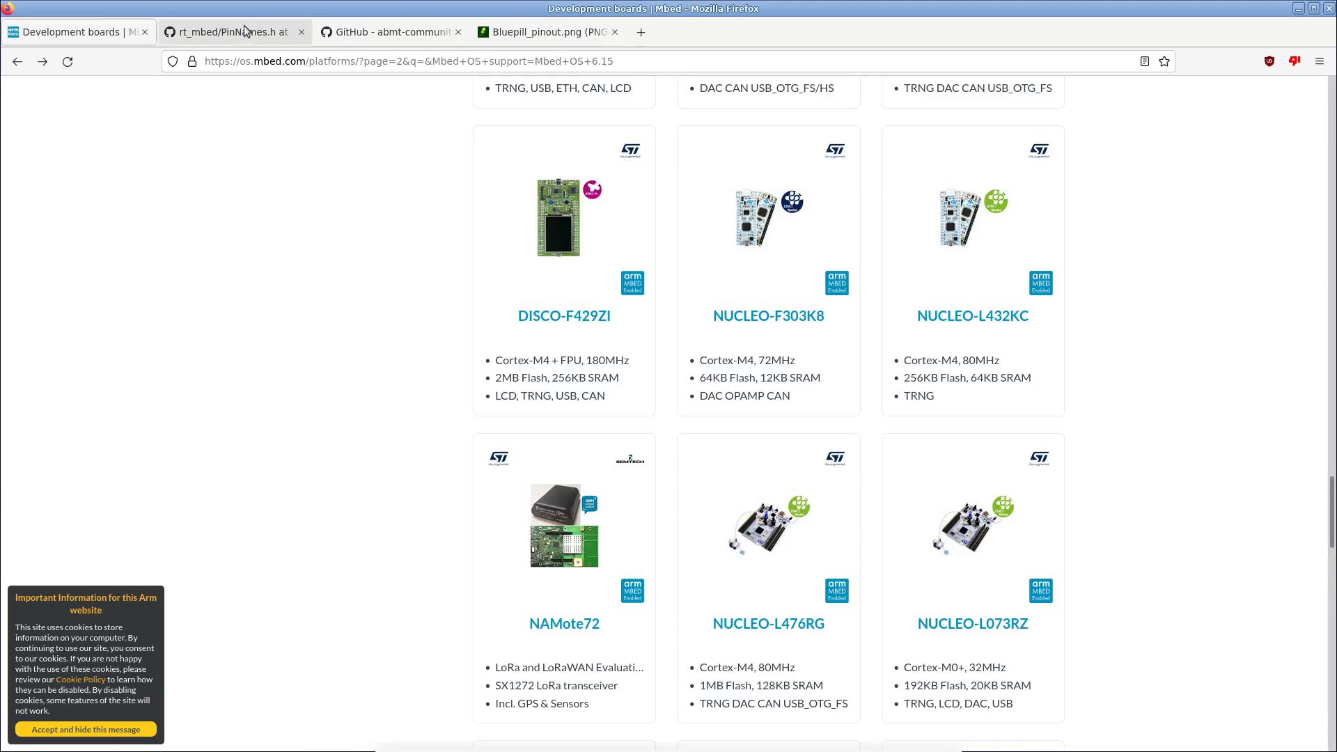
Step: Select the 'openocd -f interface/stlink.cfg …' flash command in the rt_mbed readme for copying
click(237, 31)
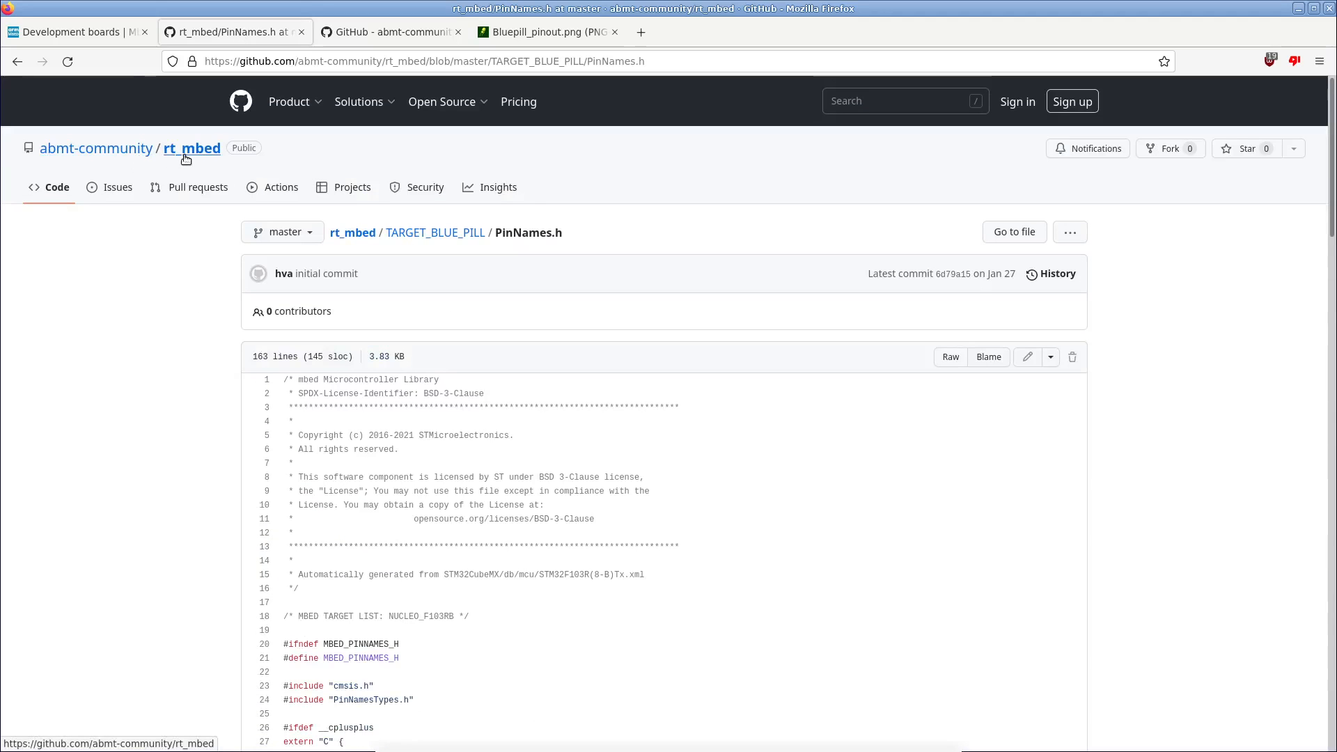
click(192, 147)
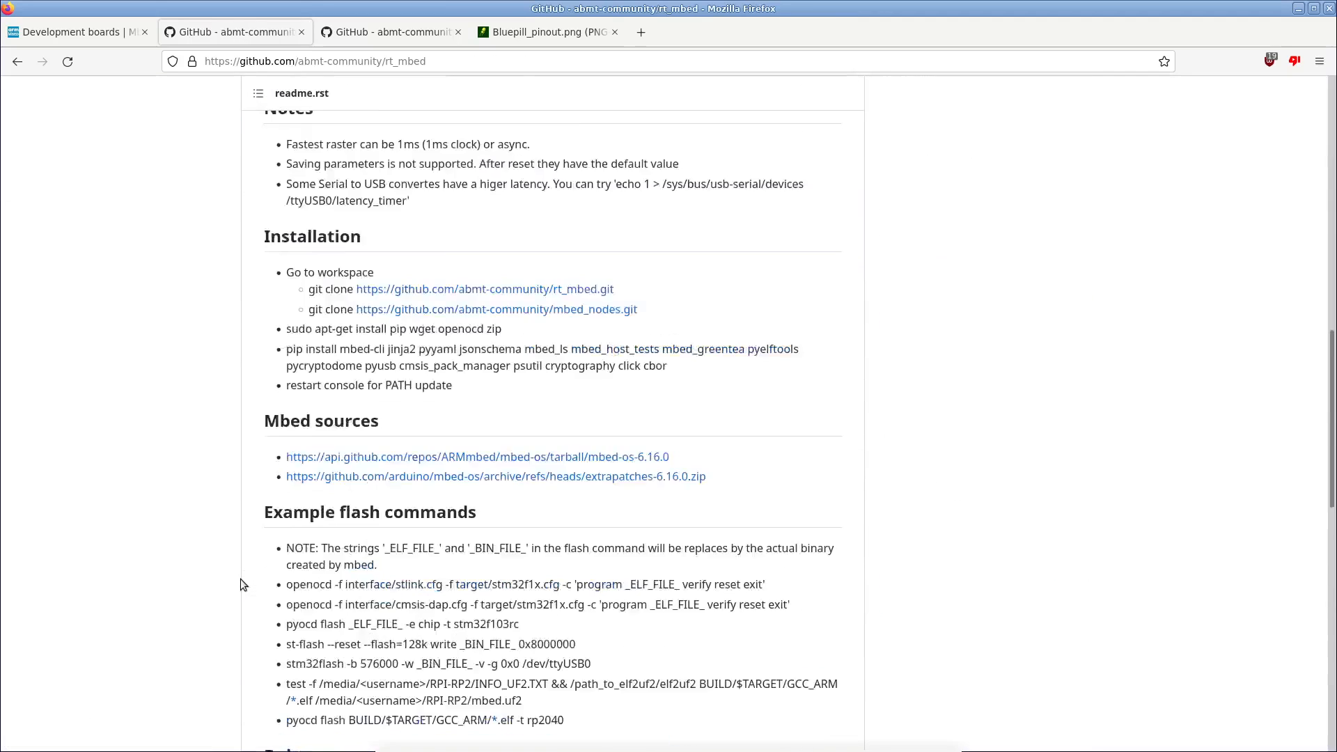
scroll(down, 3)
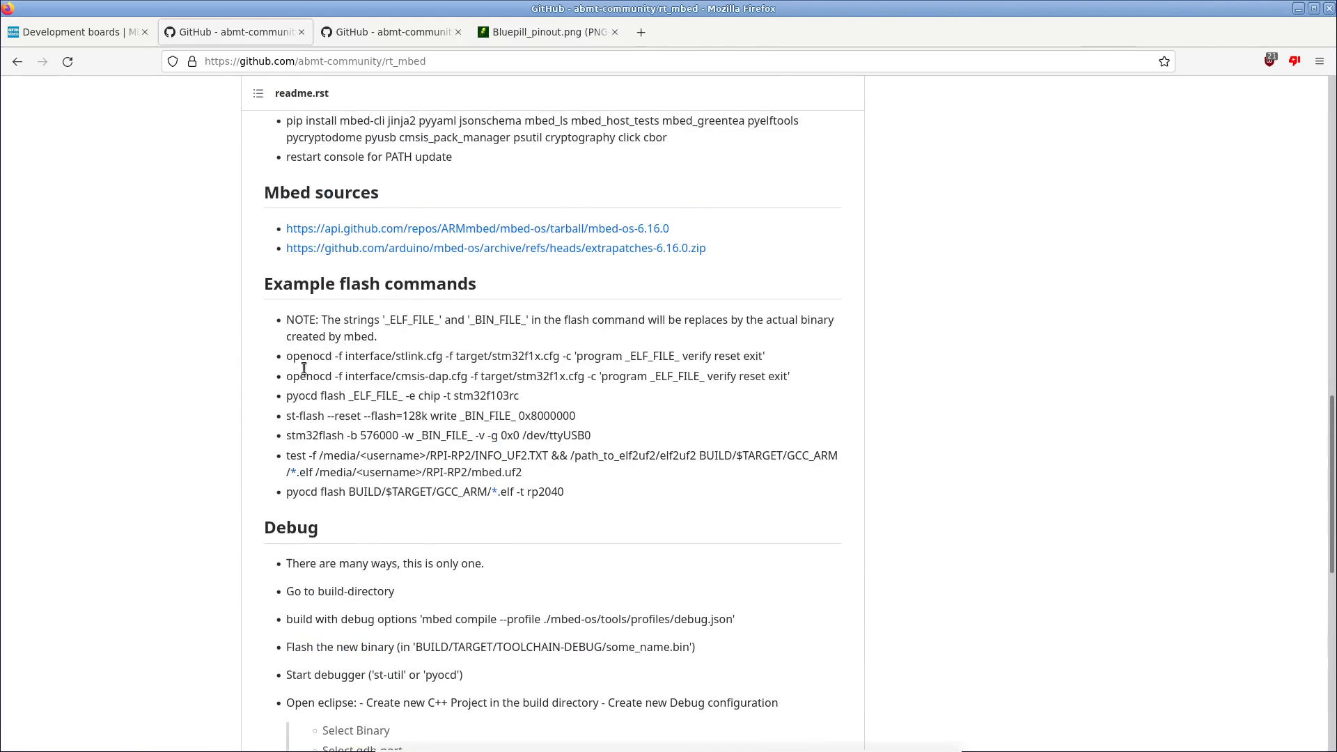
drag(285, 355, 738, 355)
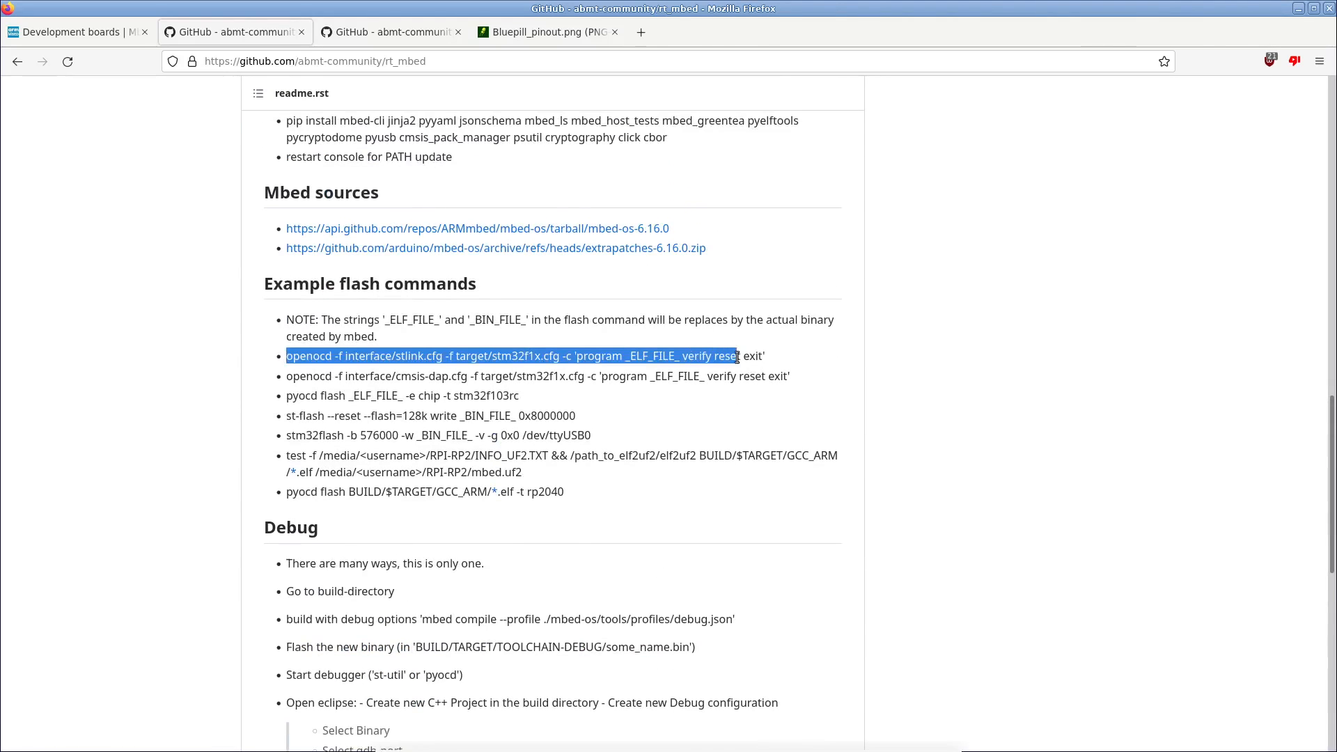
drag(738, 355, 772, 359)
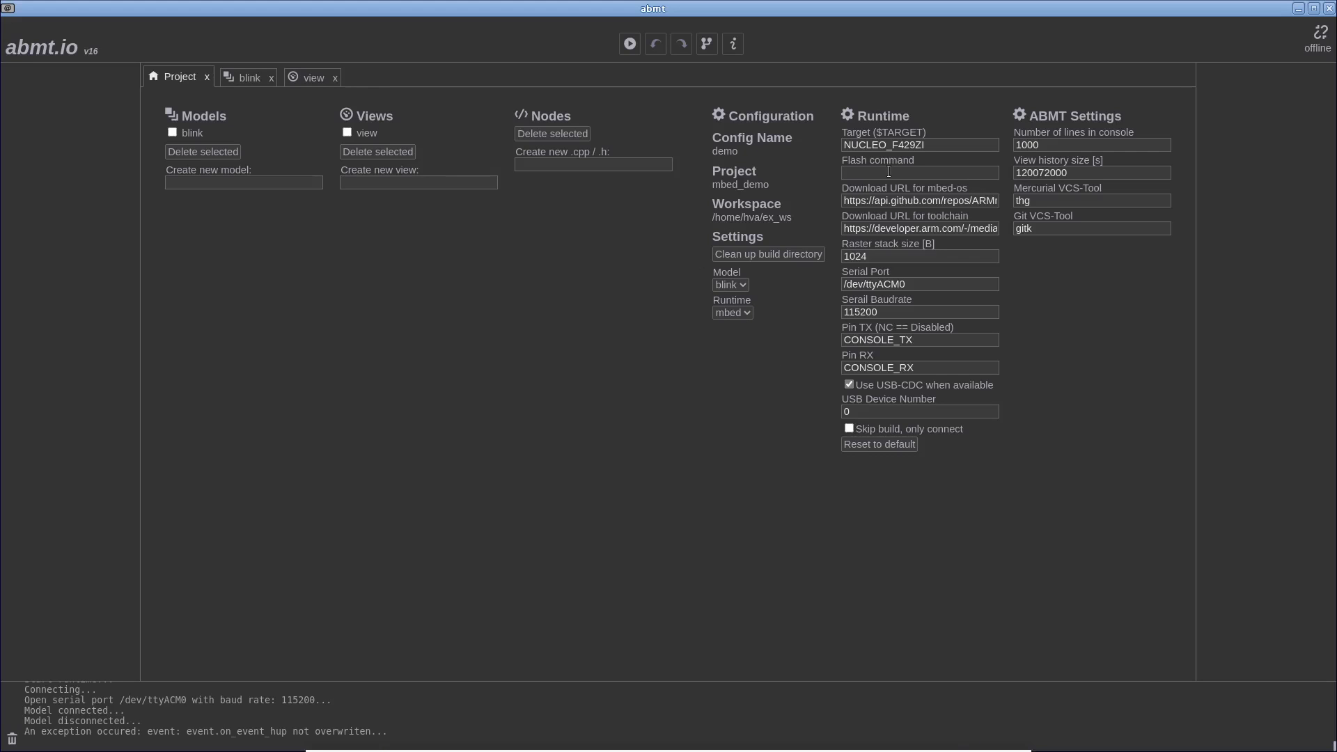
Step: Enter the openocd ST-Link flash command, disable 'Use USB-CDC when available', then build, flash and start the model
text(program _ELF_FILE_ verify reset exit)
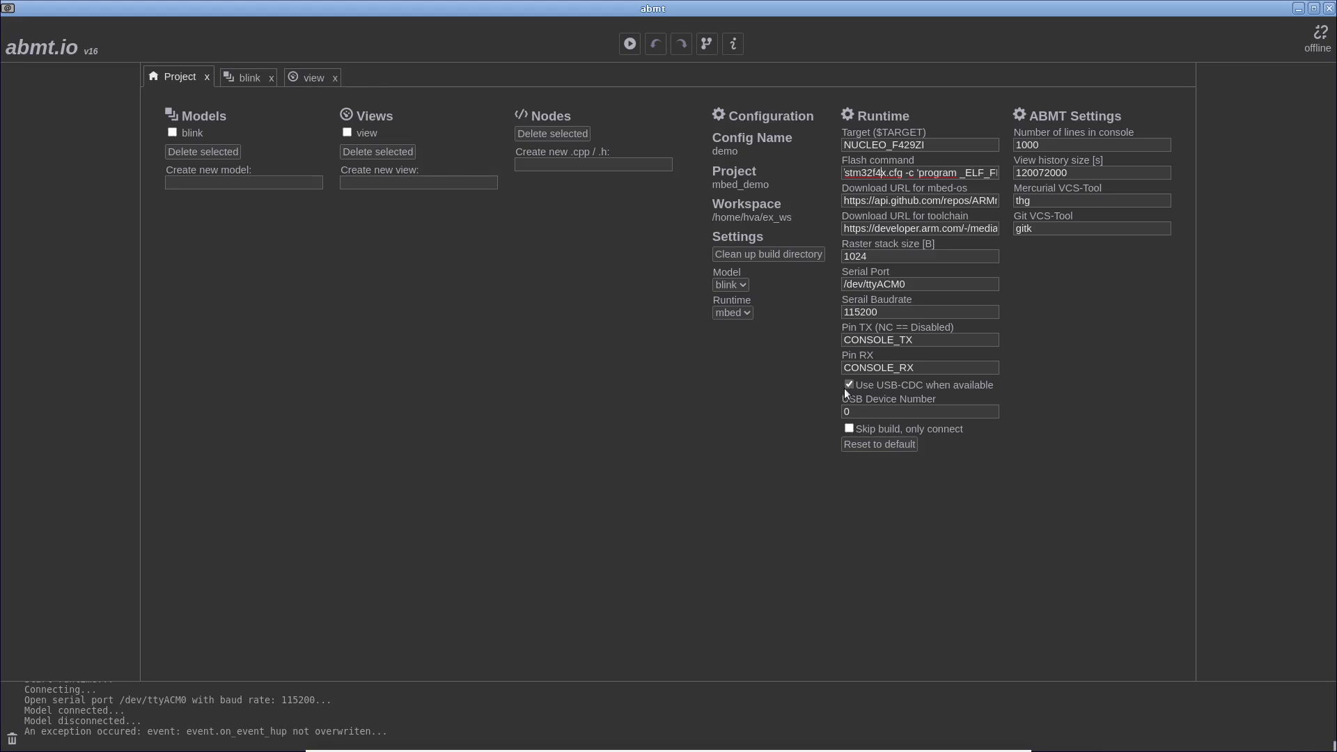
click(848, 385)
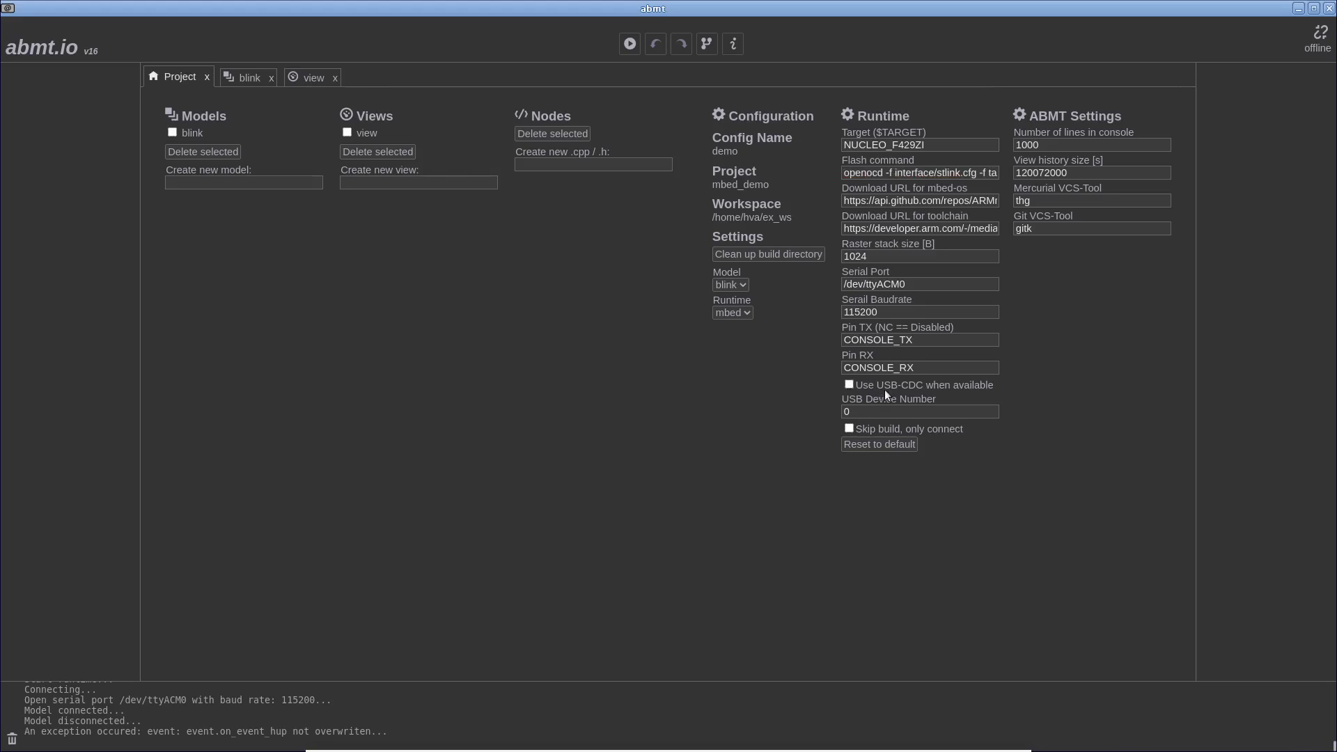
mouse_move(900, 393)
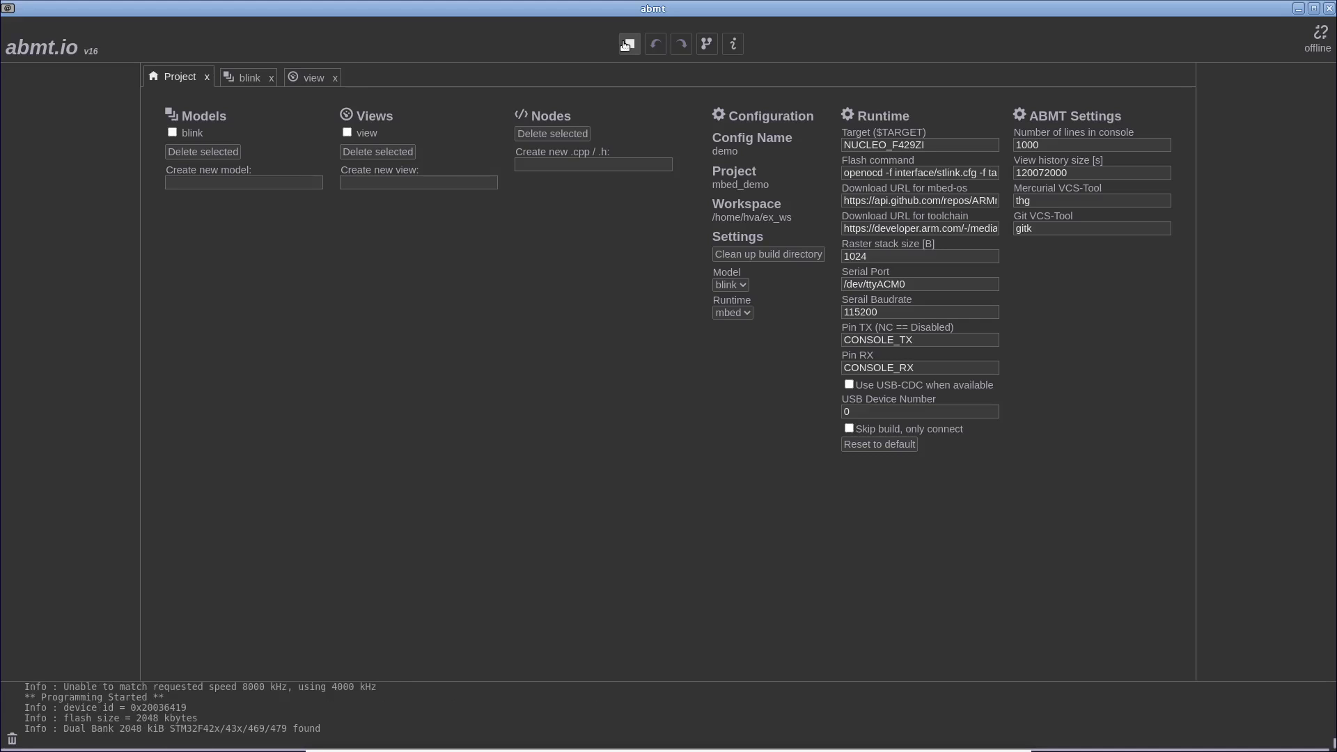
click(628, 44)
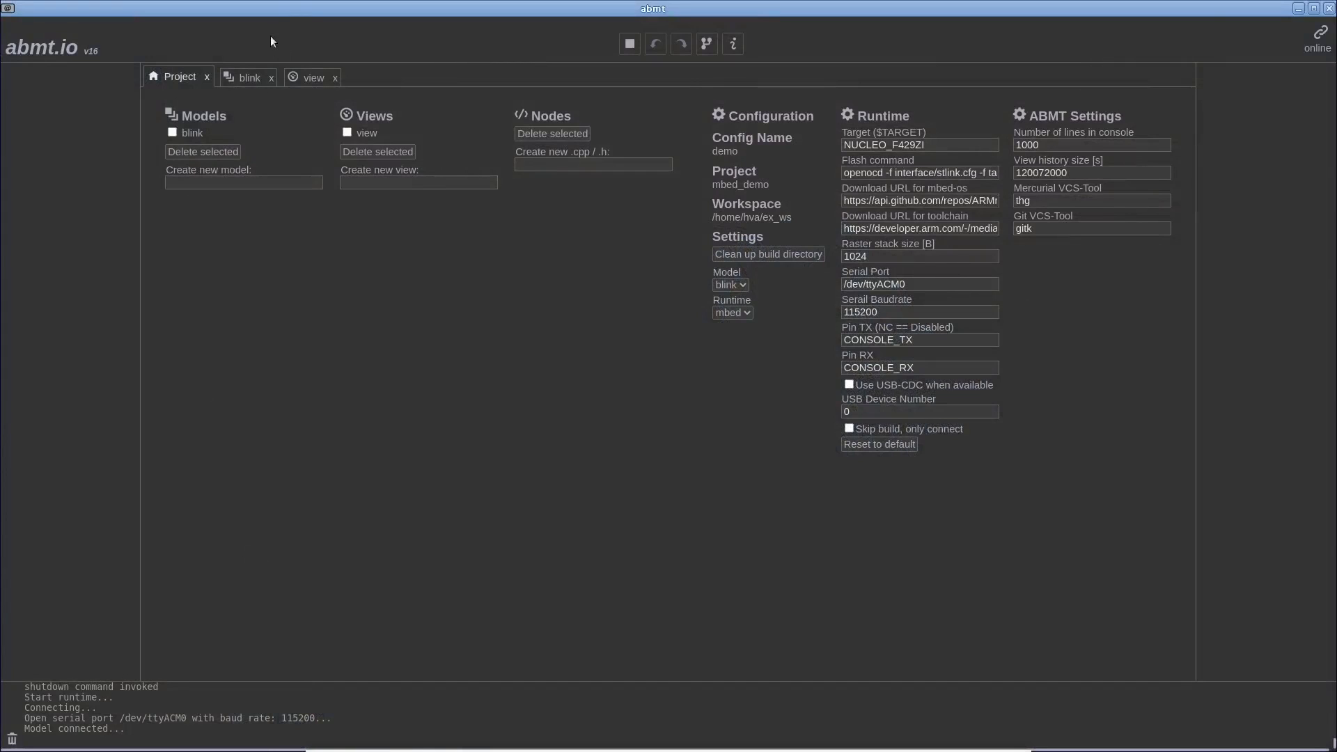
Step: Set the toggle counter's end value to 2 and assign pin LED2 to gpio_output_1
click(248, 78)
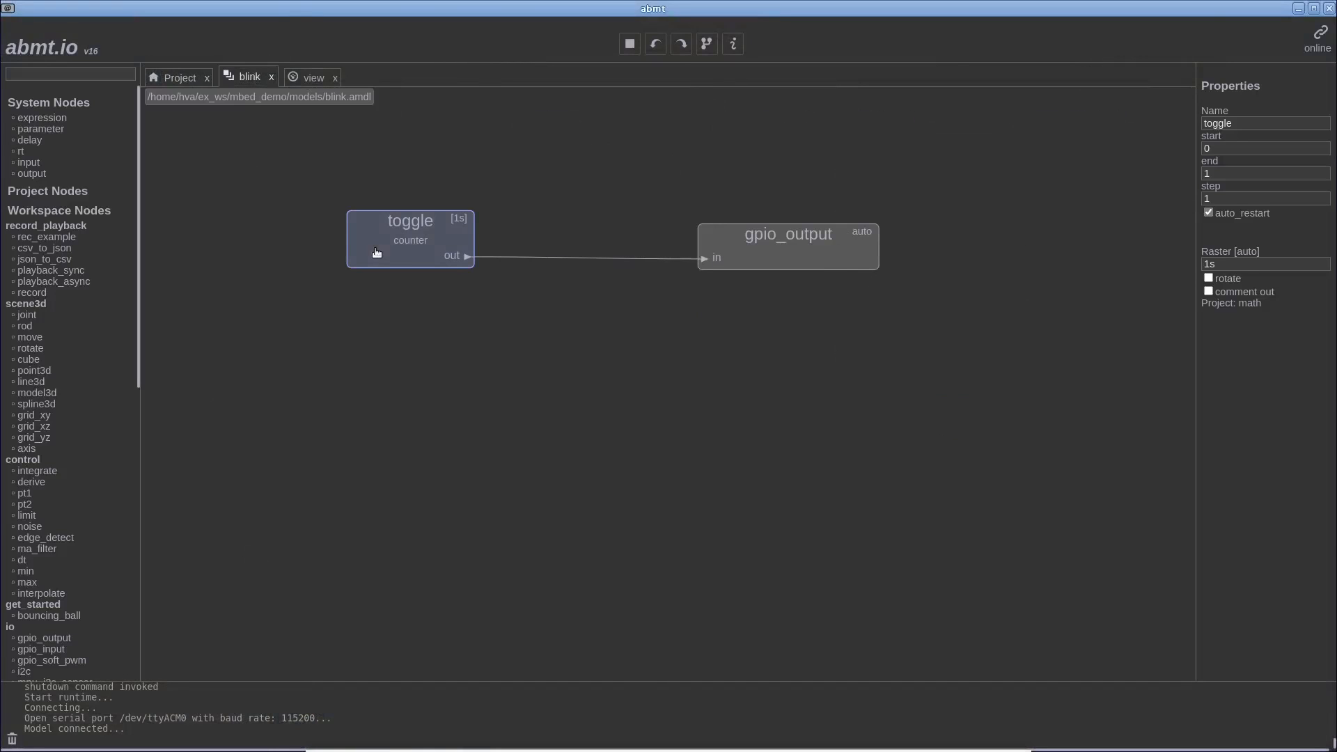
click(1264, 173)
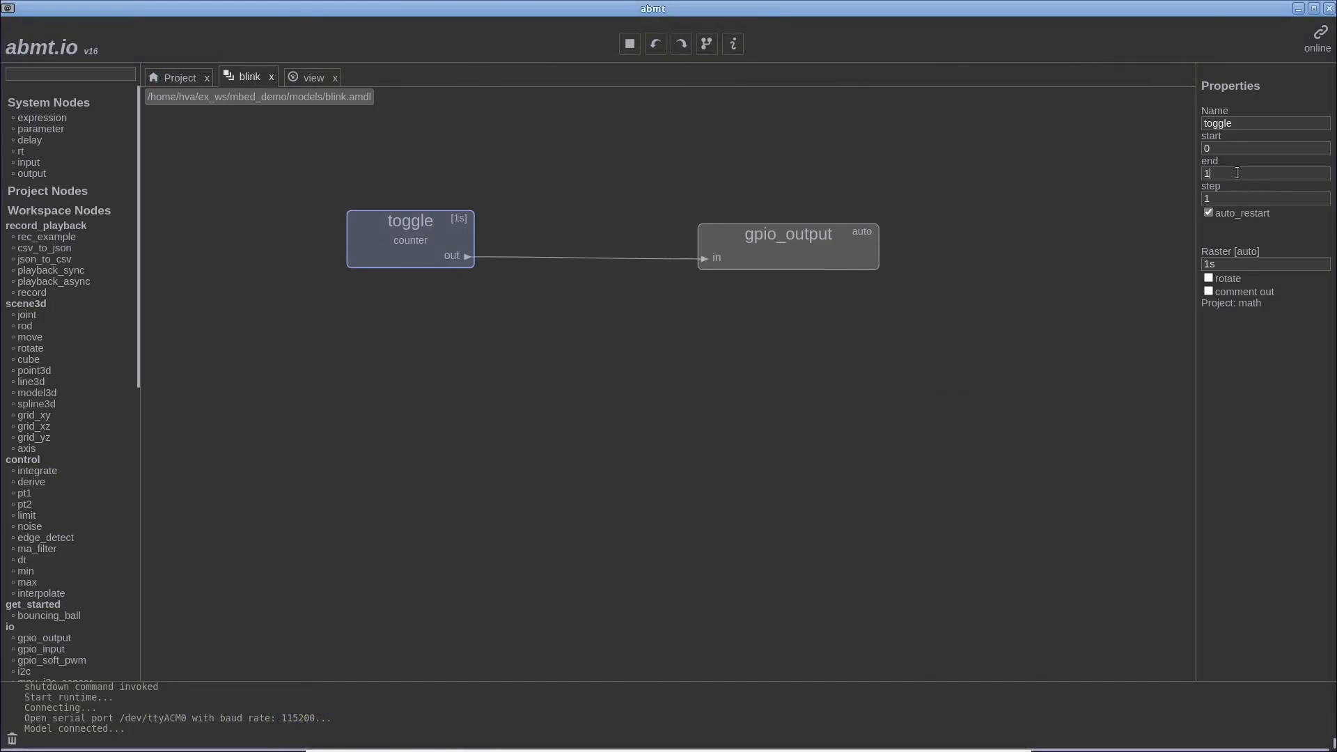
text(2)
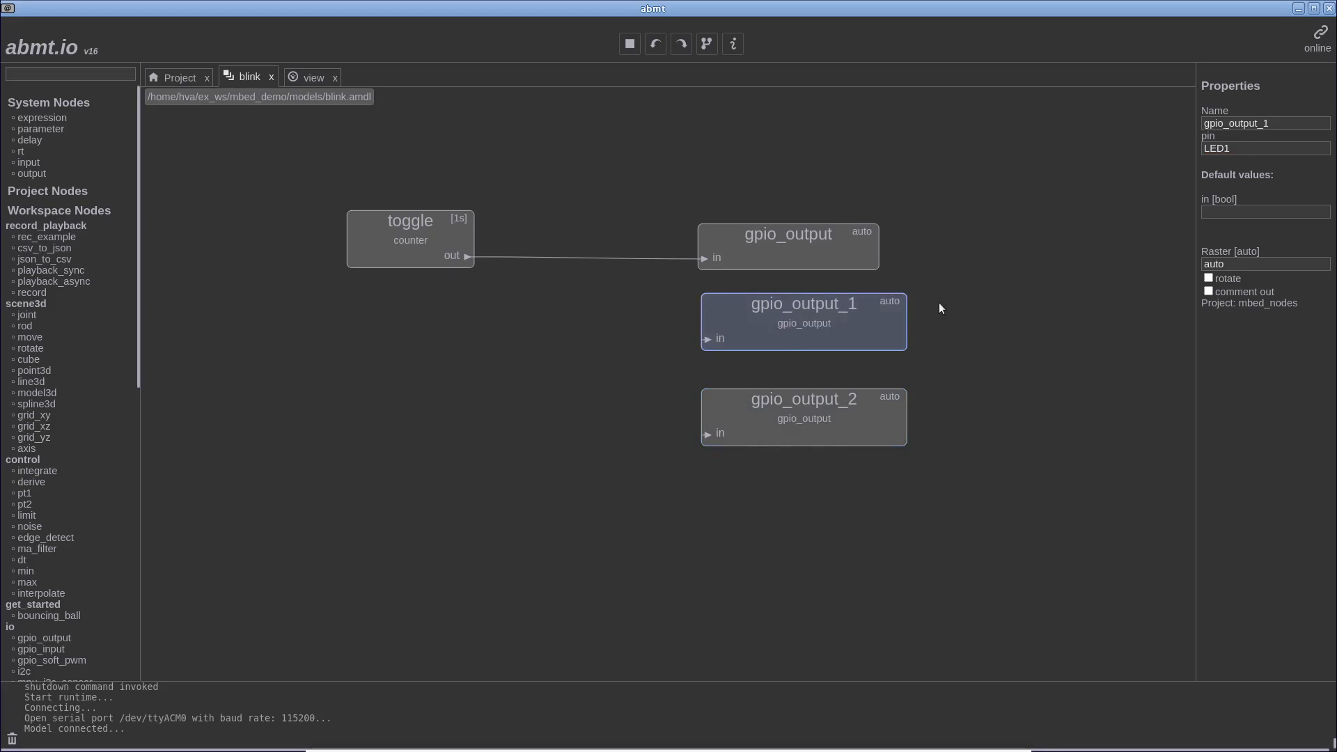
click(803, 416)
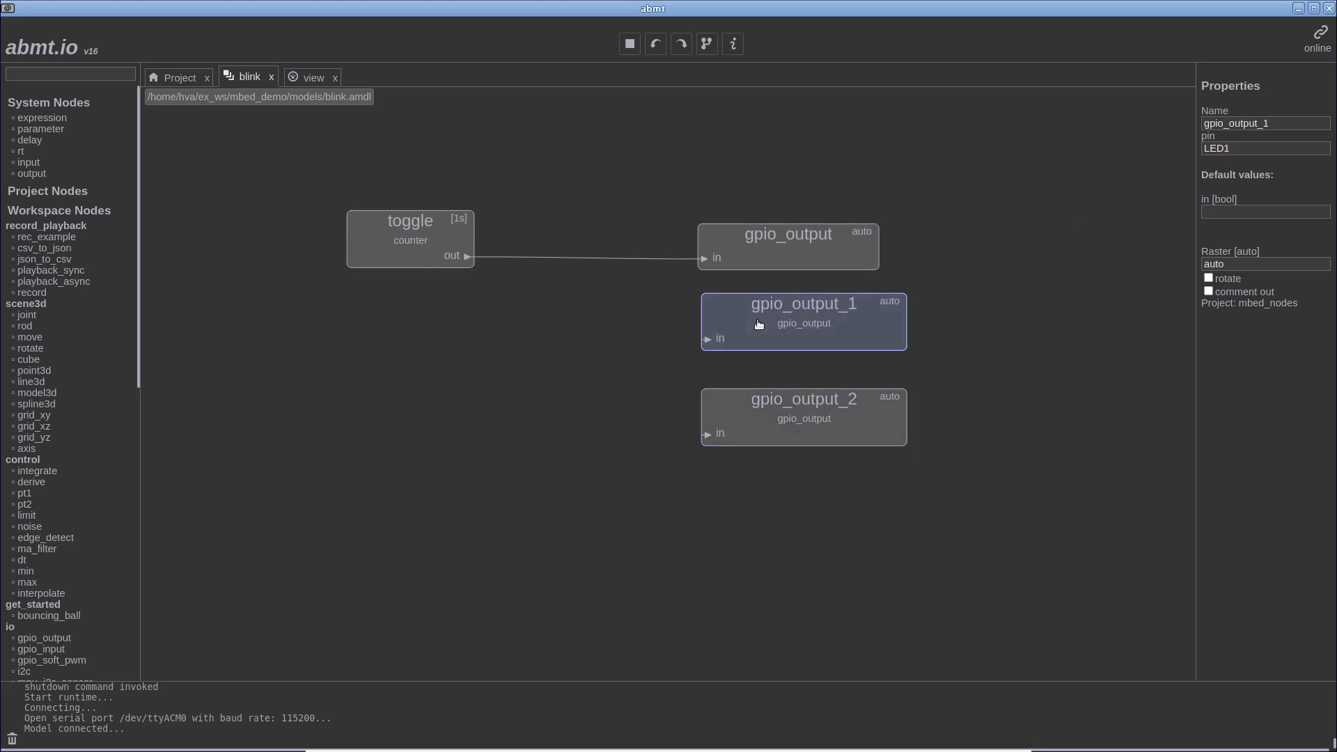
text(LED2)
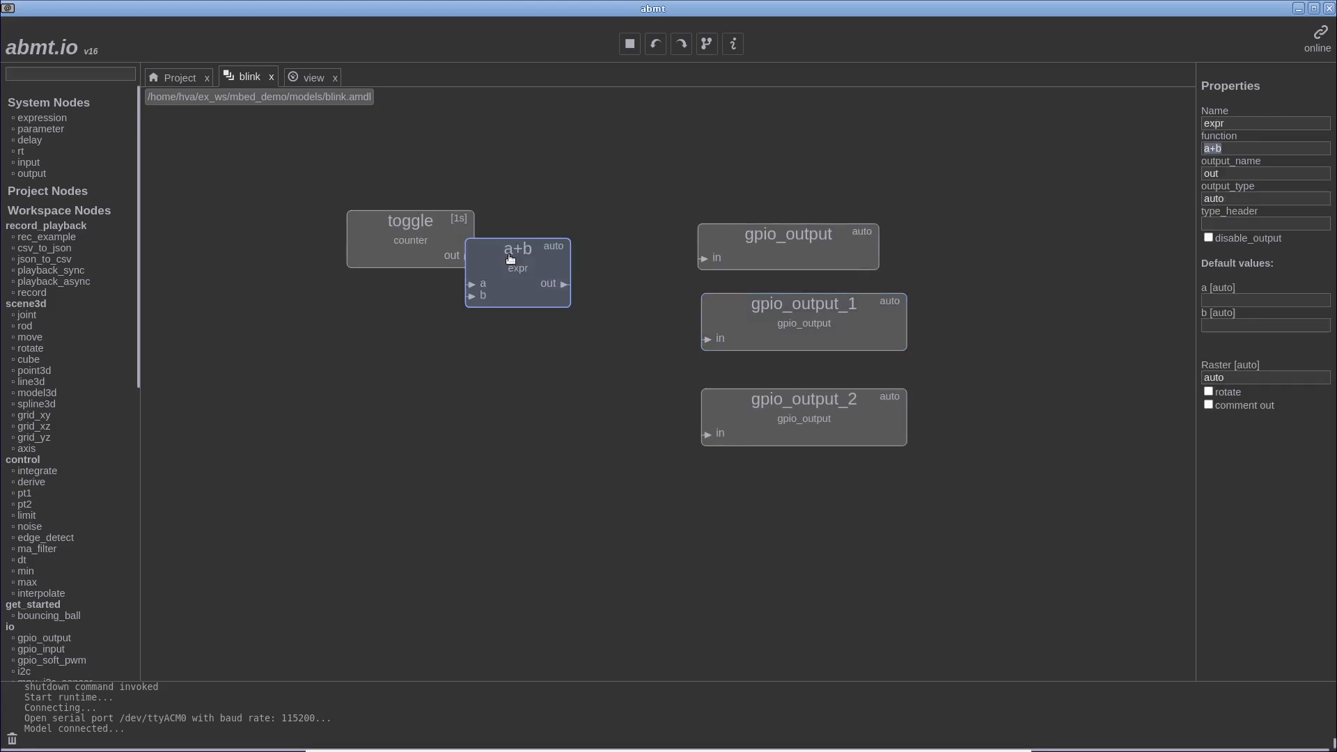
Step: Place expression nodes with functions a == 0, a == 1 and a == 2, and wire the counter output into a == 0's input a
drag(516, 273, 571, 276)
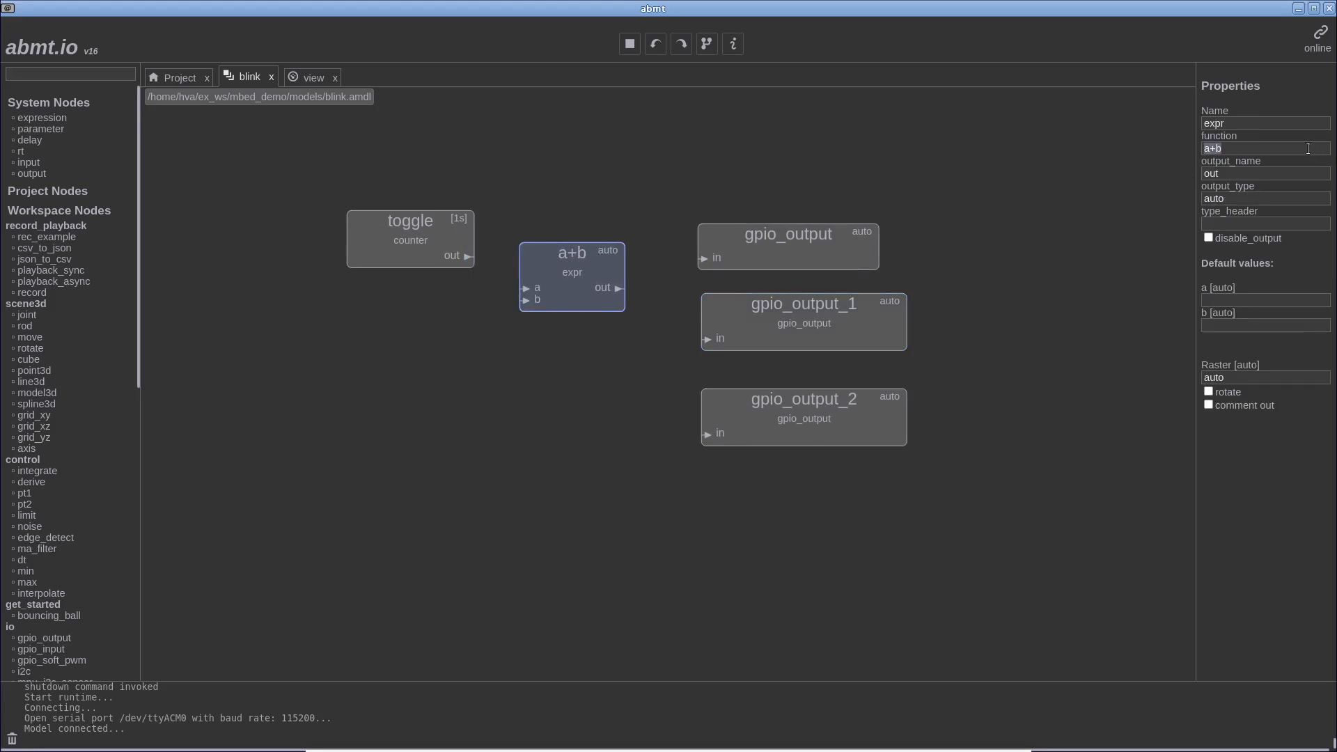
text(a ==)
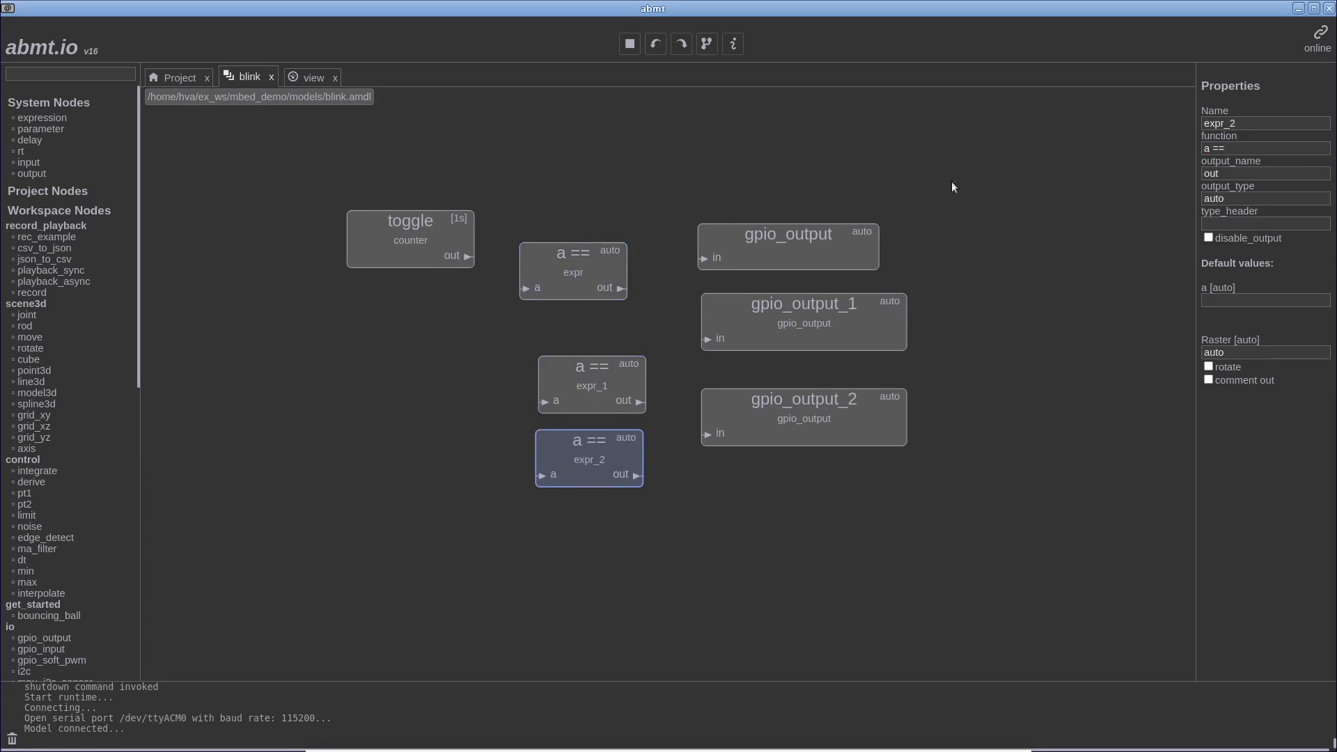
click(1264, 148)
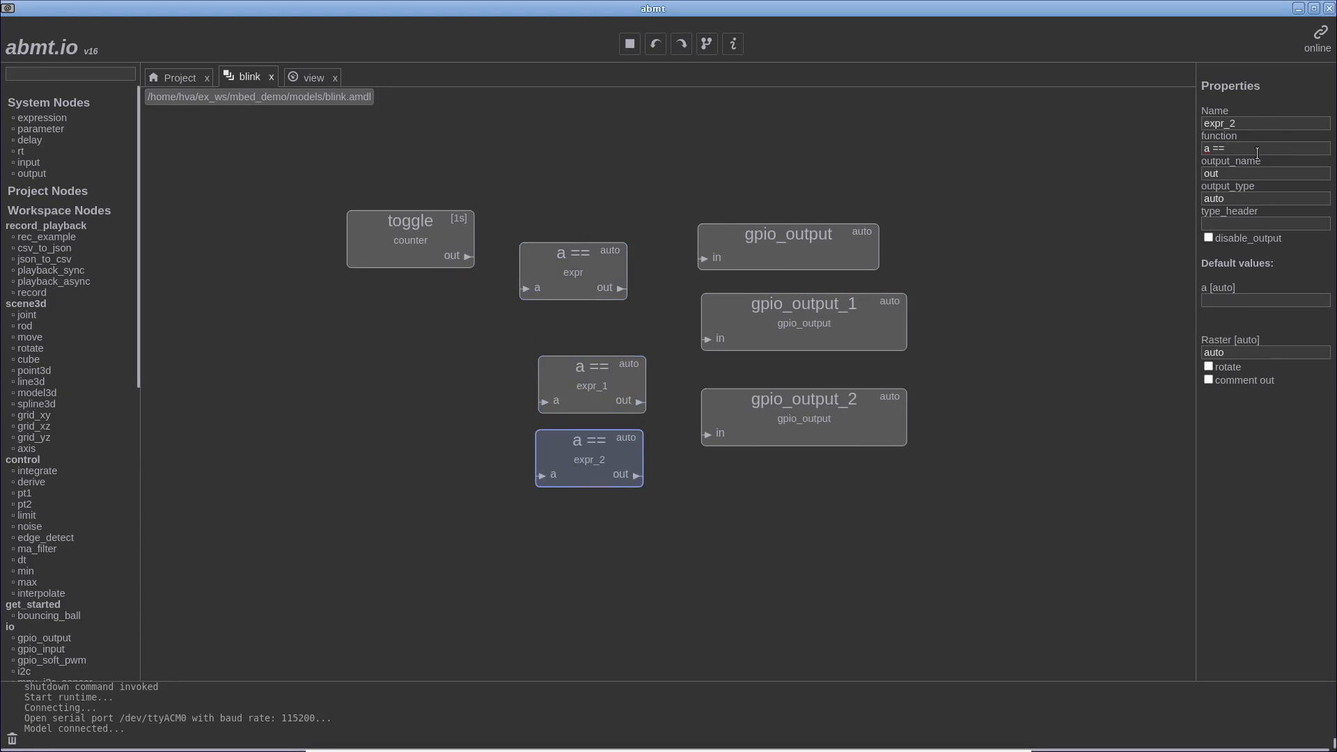
text(2)
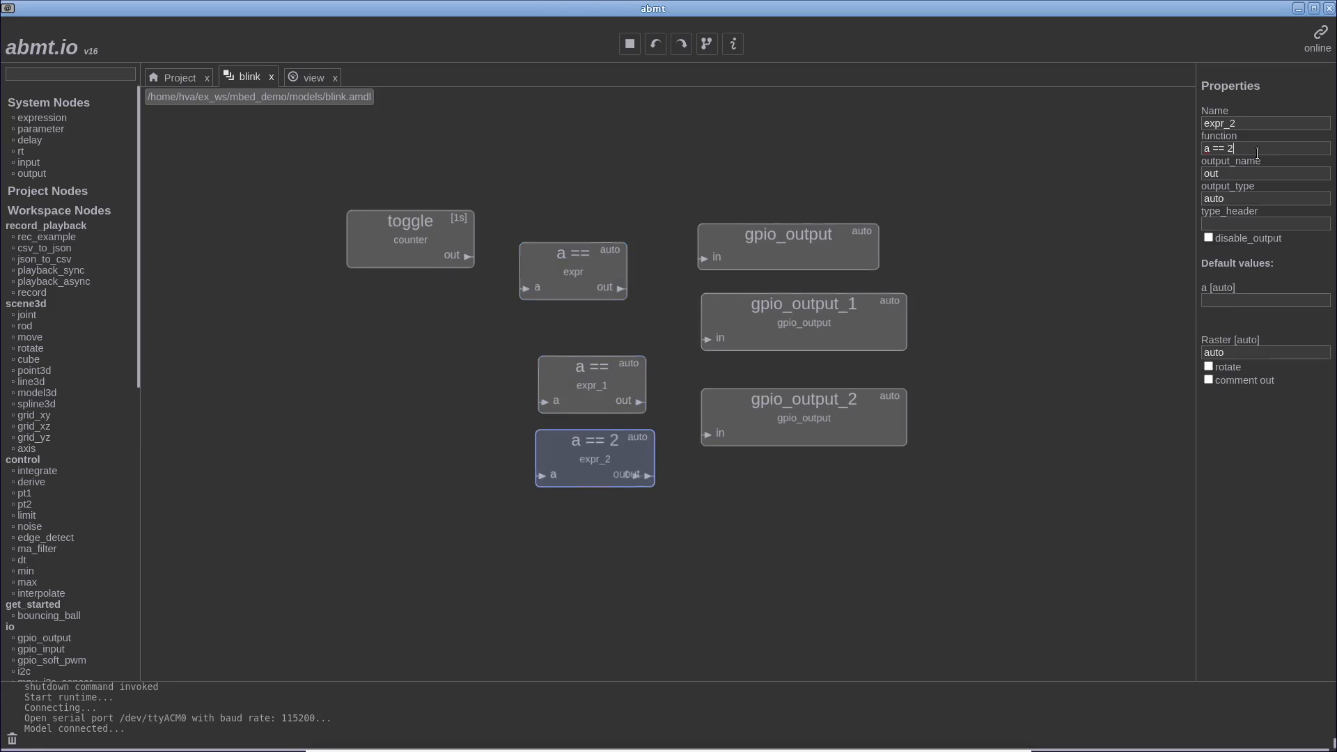
click(591, 385)
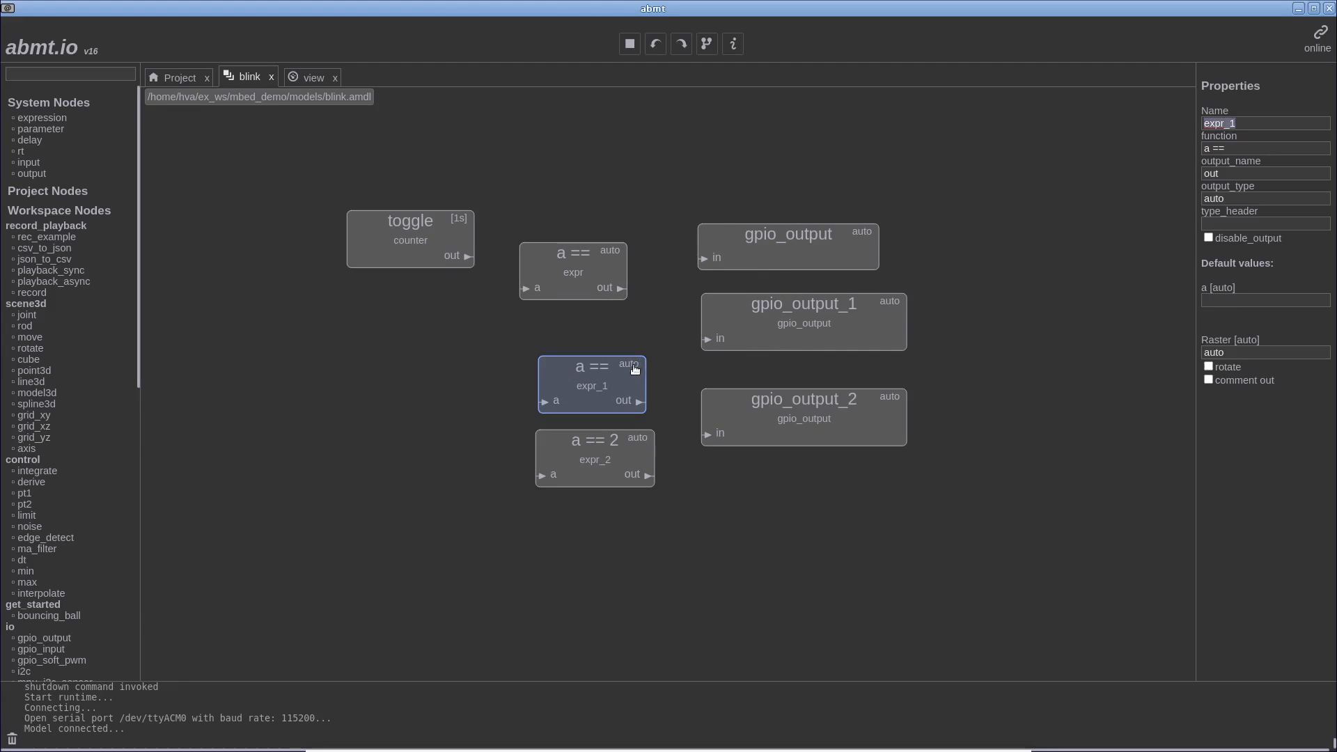
click(1264, 147)
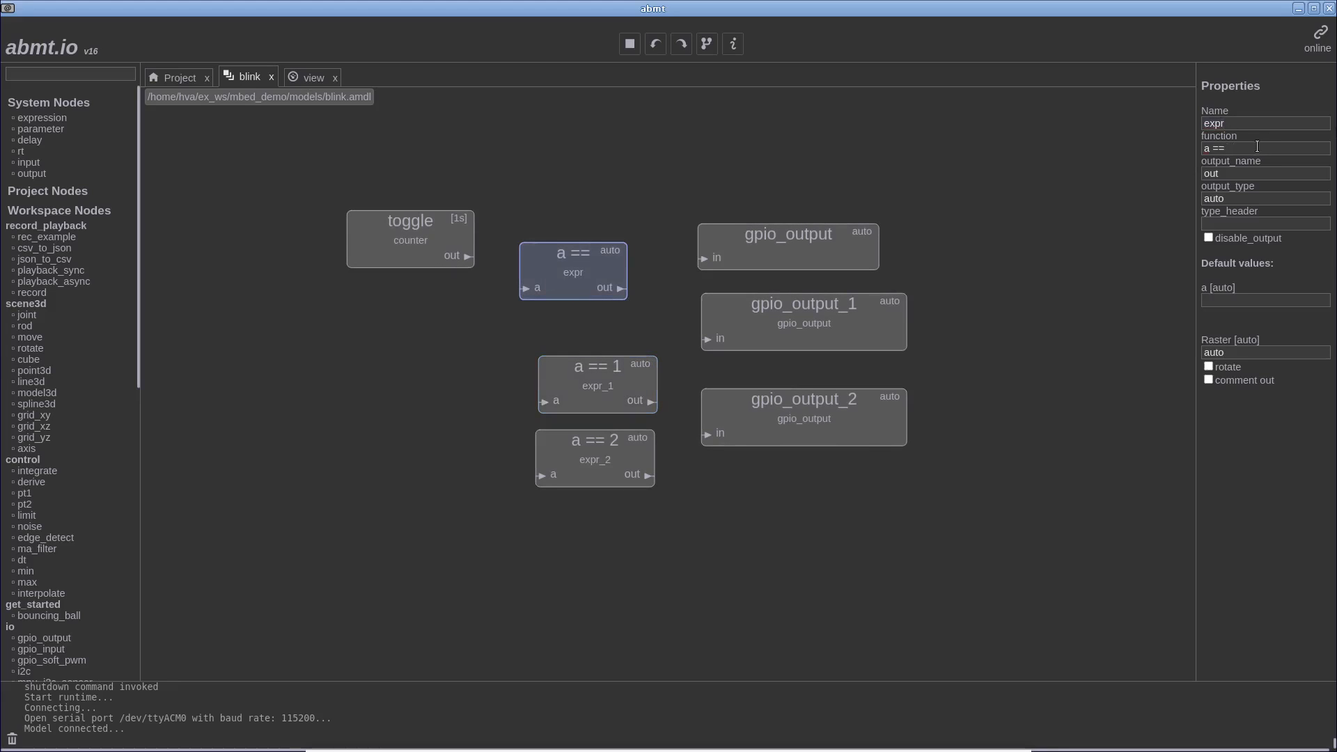
text(0)
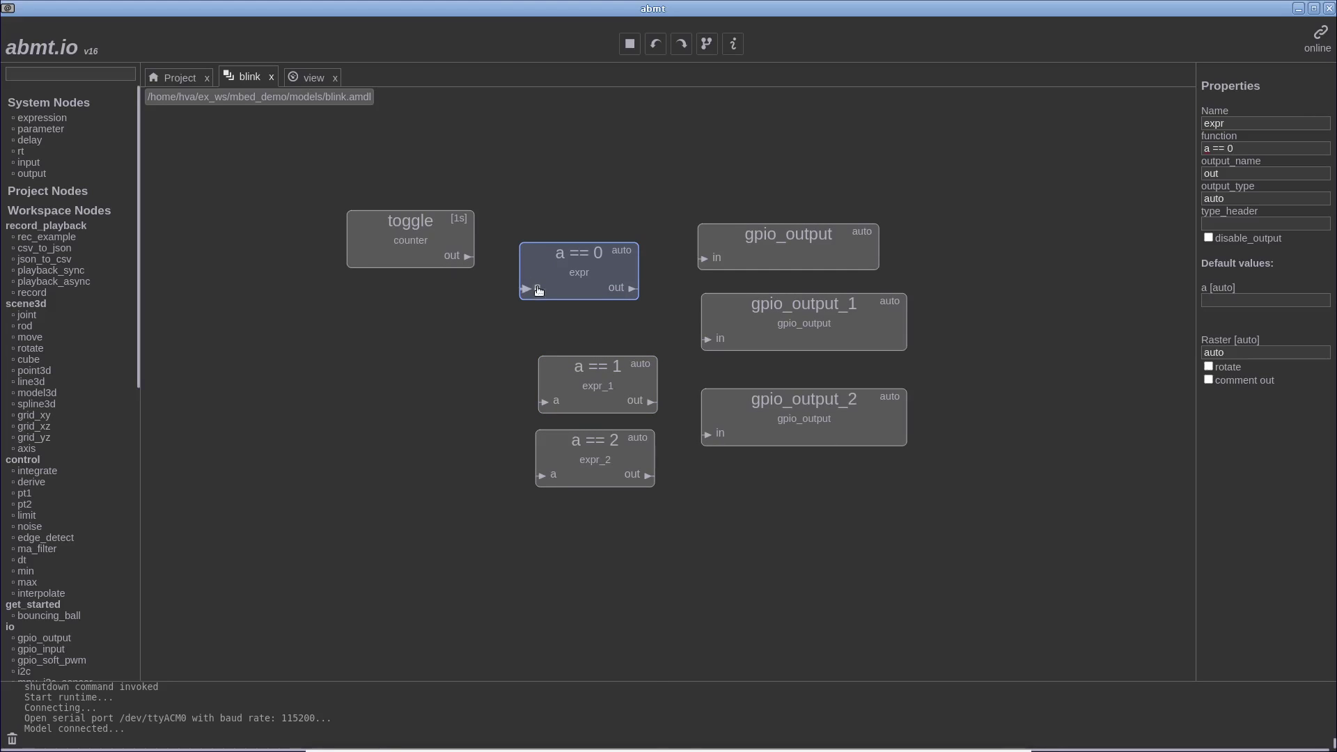
drag(468, 255, 527, 287)
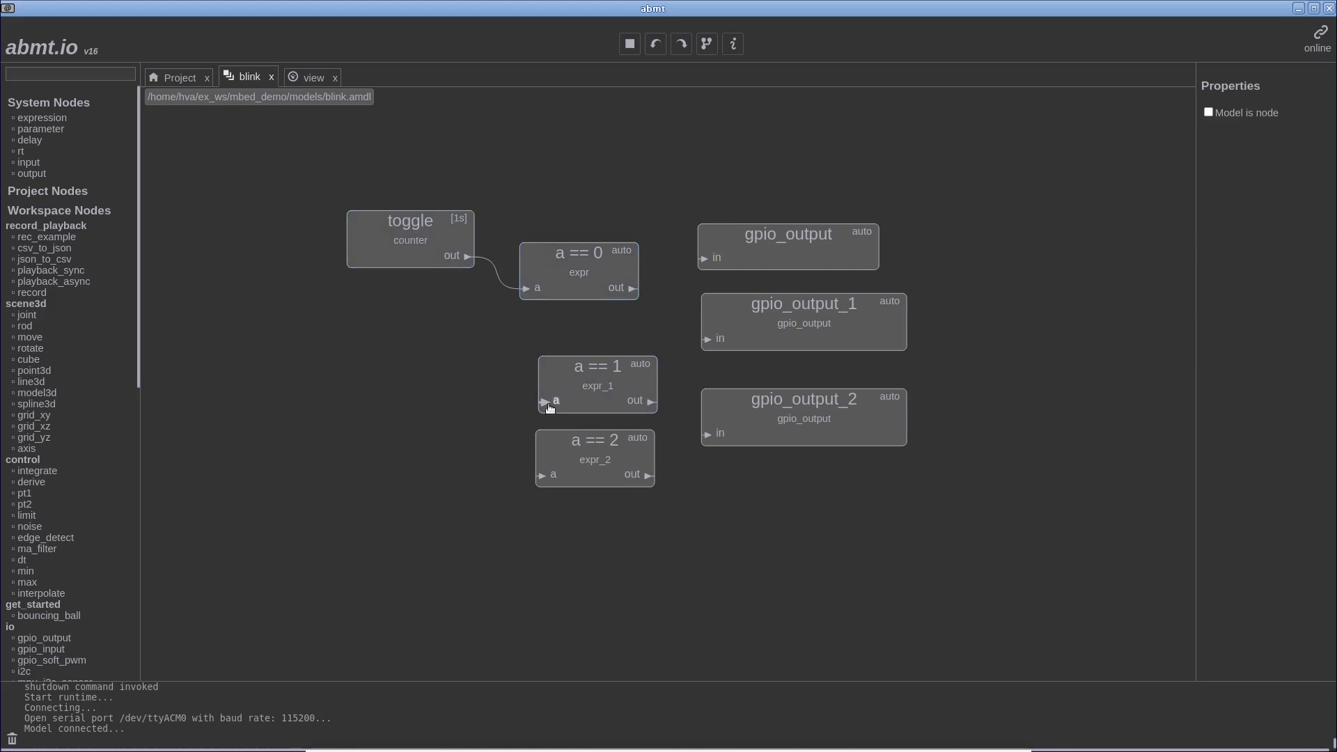
Step: Connect the counter output to the a == 1 expression input, then stop and rerun to reflash
click(596, 384)
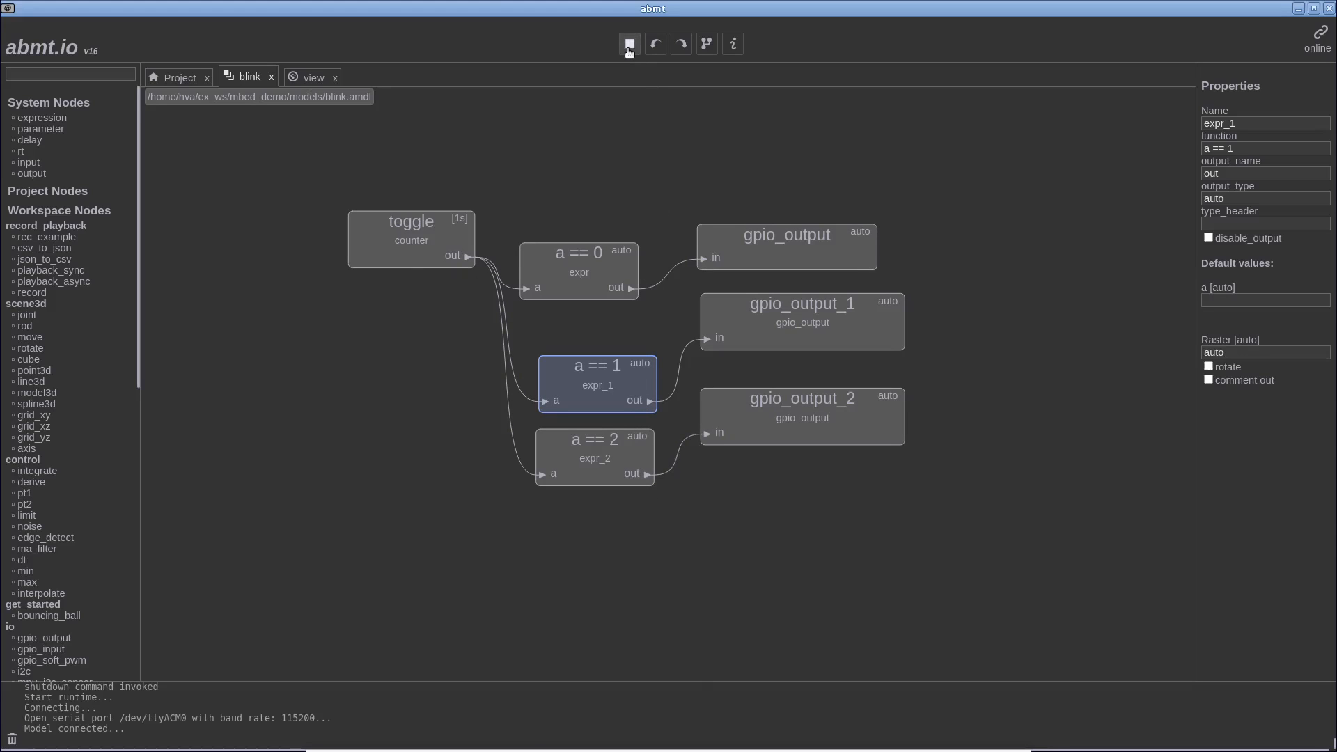
click(629, 44)
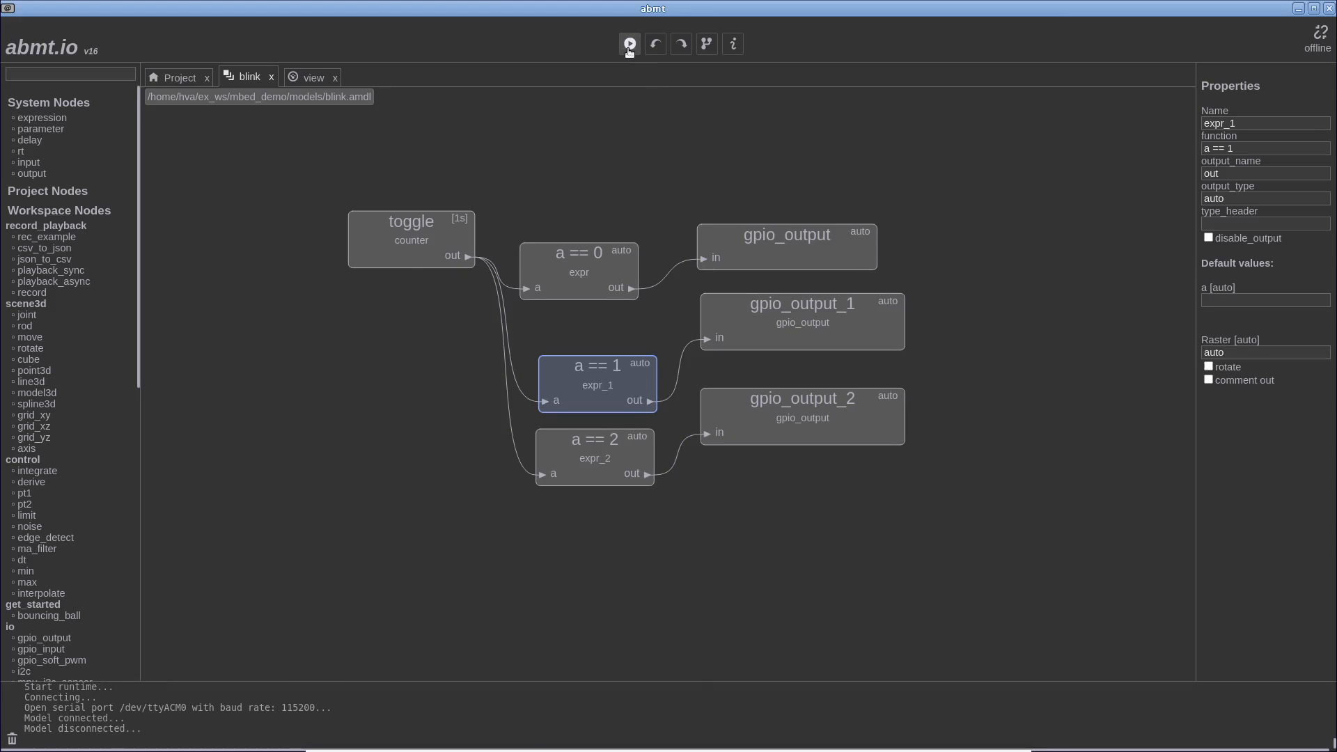
click(630, 43)
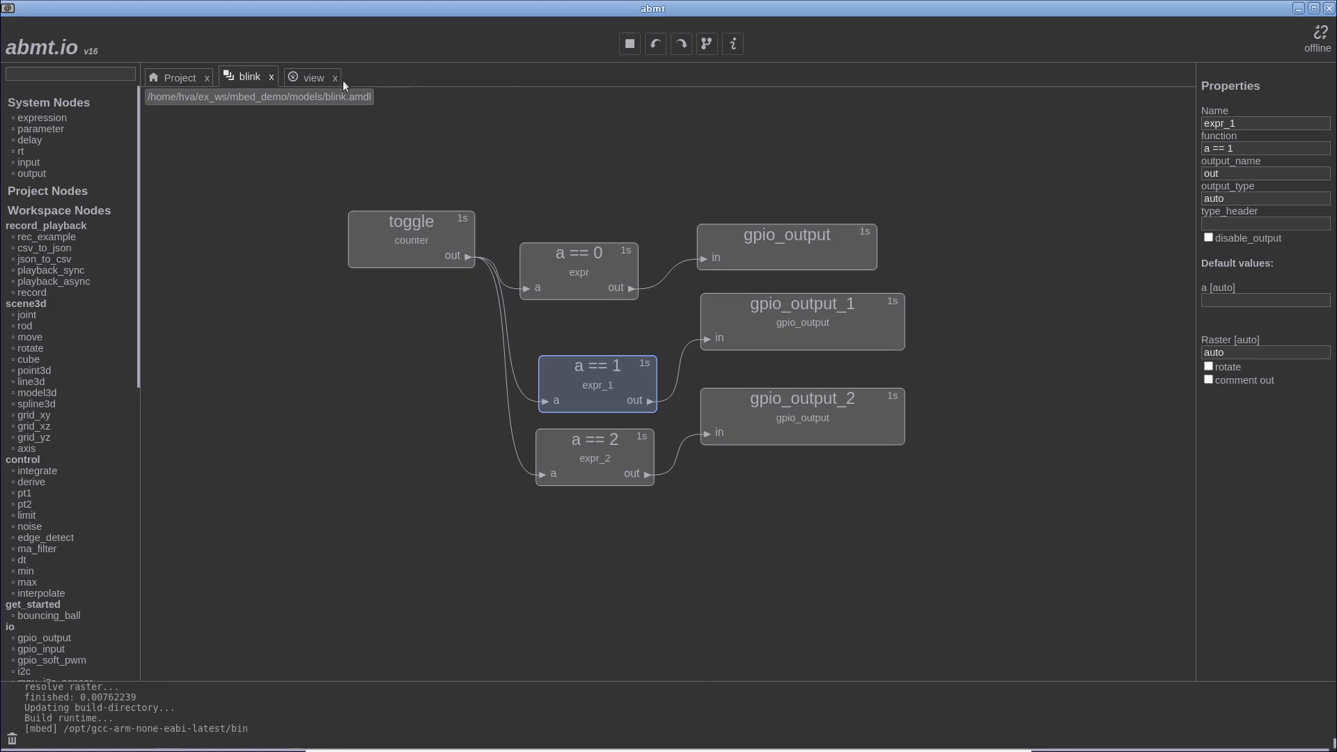
click(334, 78)
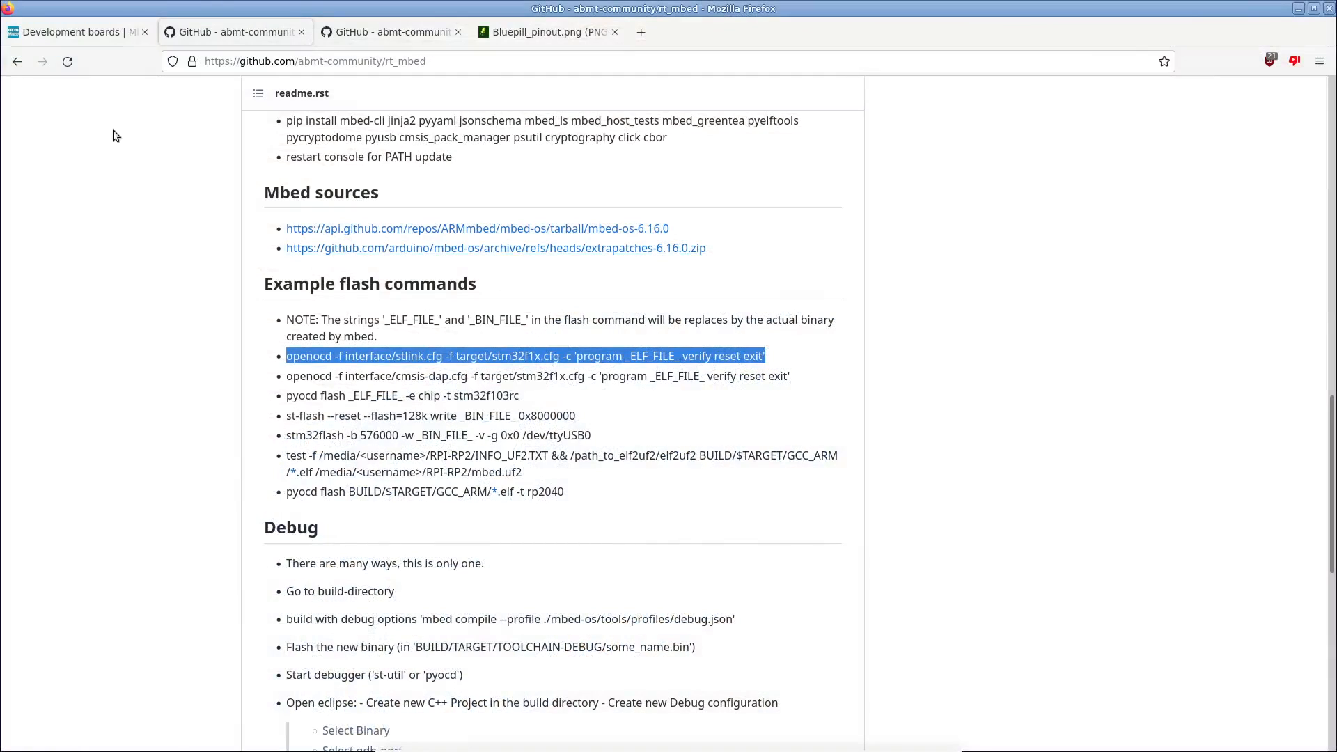
click(69, 32)
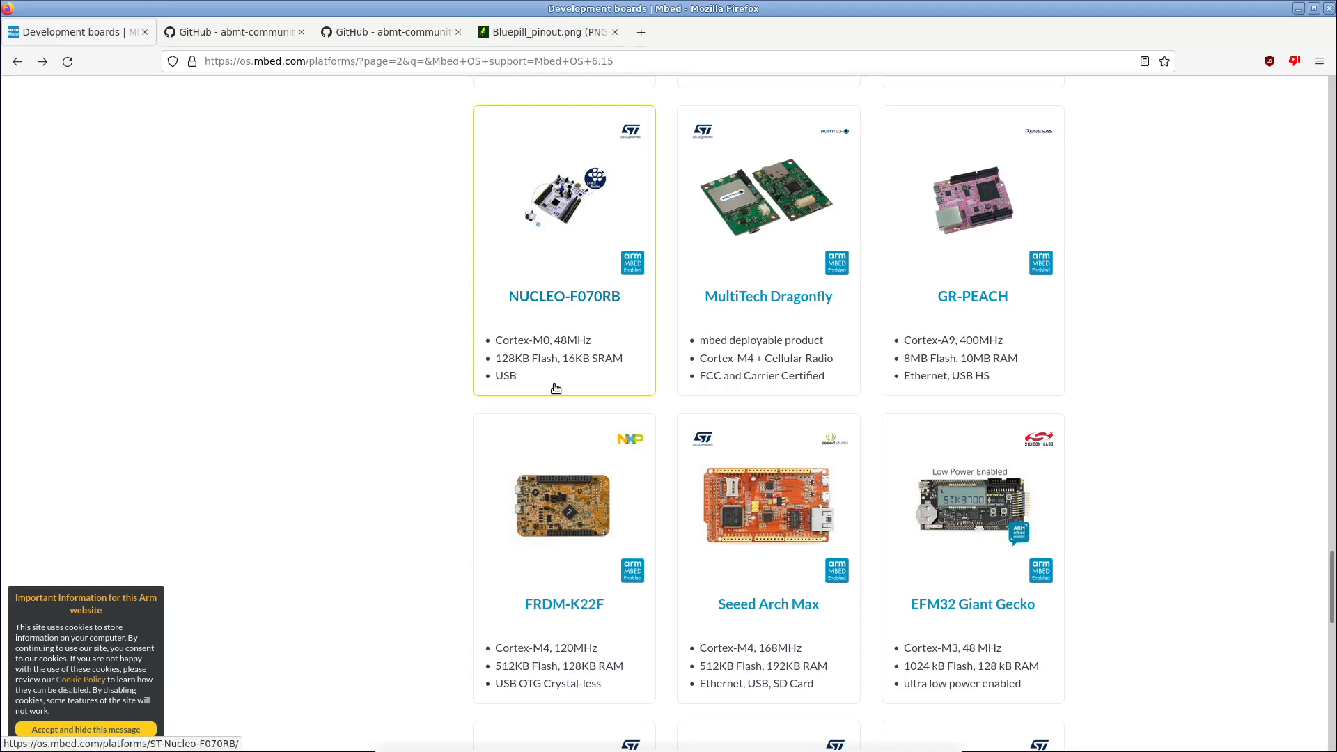
click(237, 31)
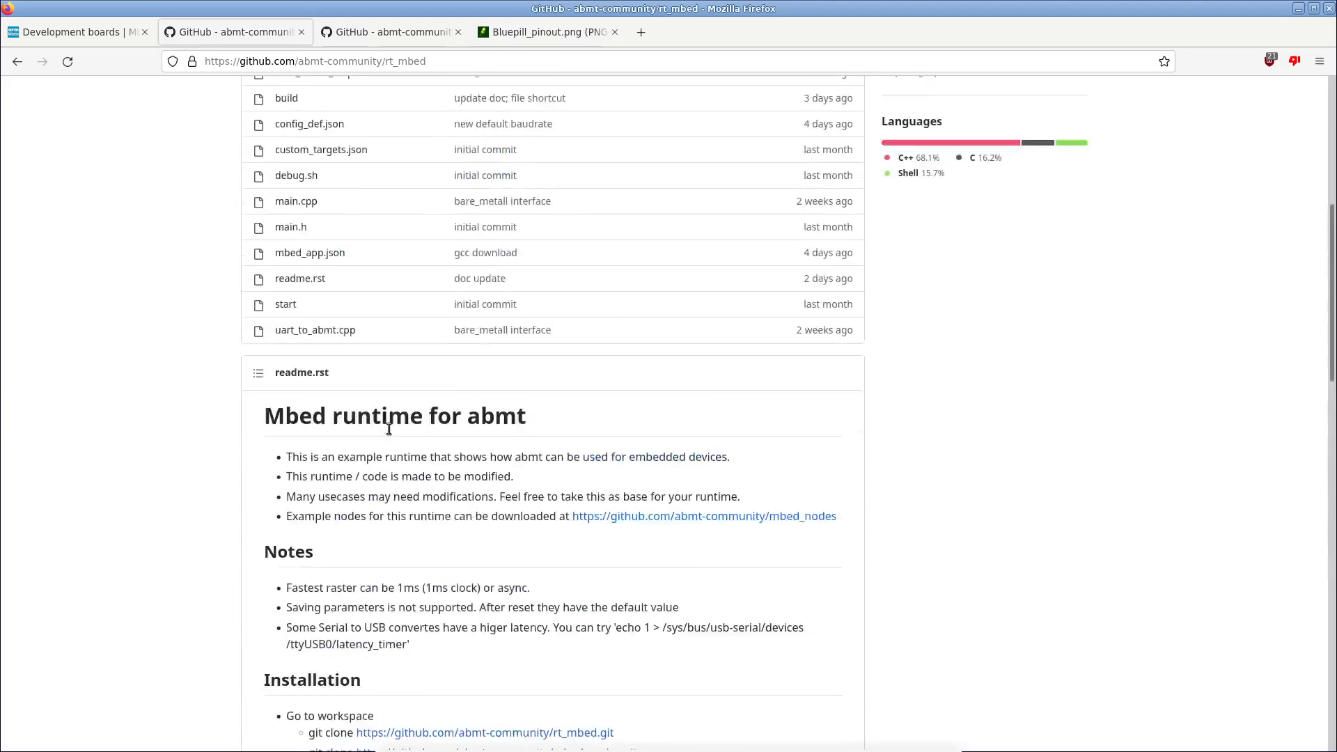
scroll(up, 3)
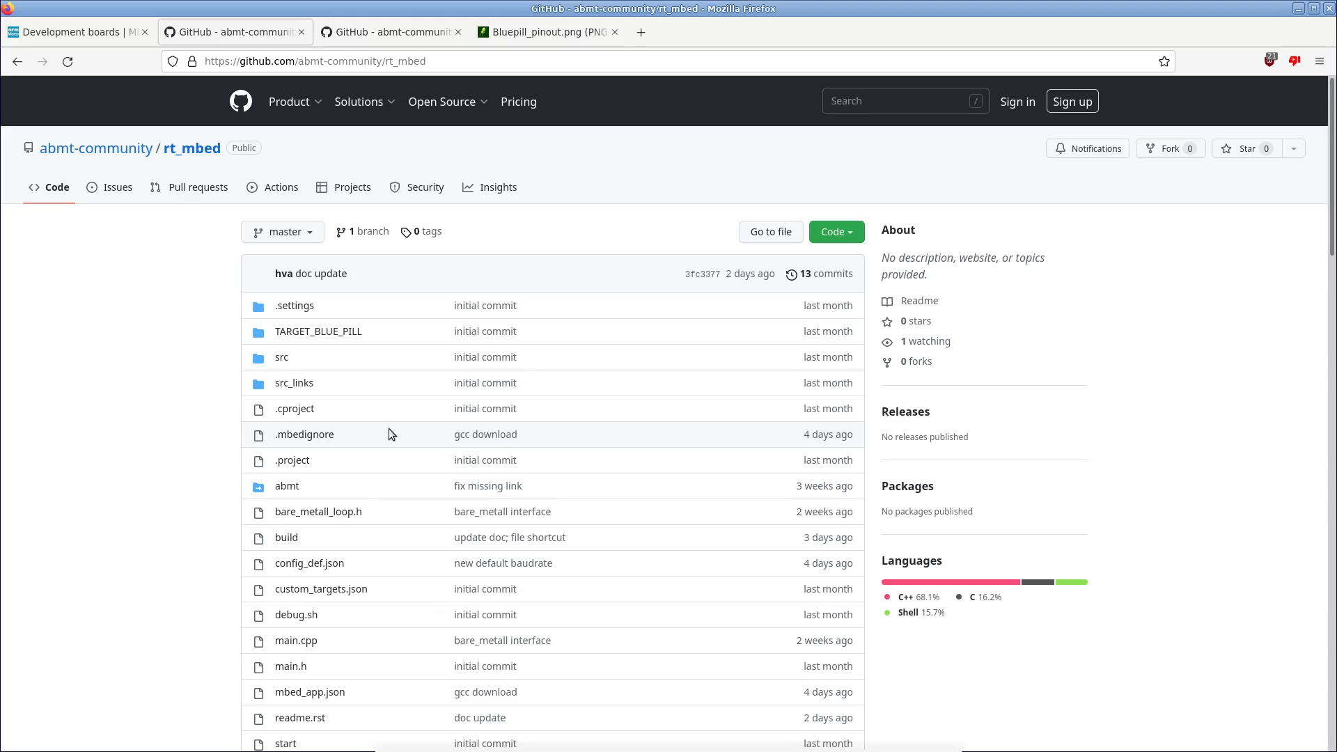
scroll(down, 3)
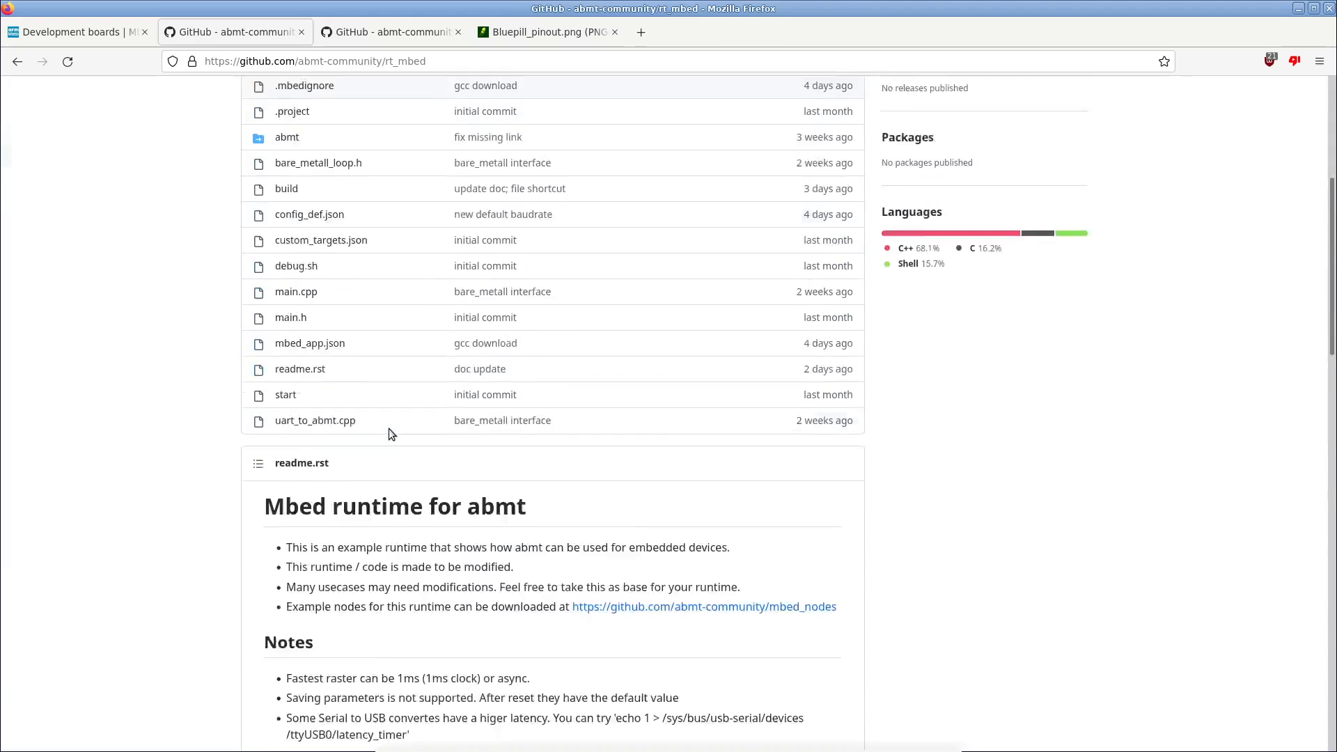
scroll(down, 3)
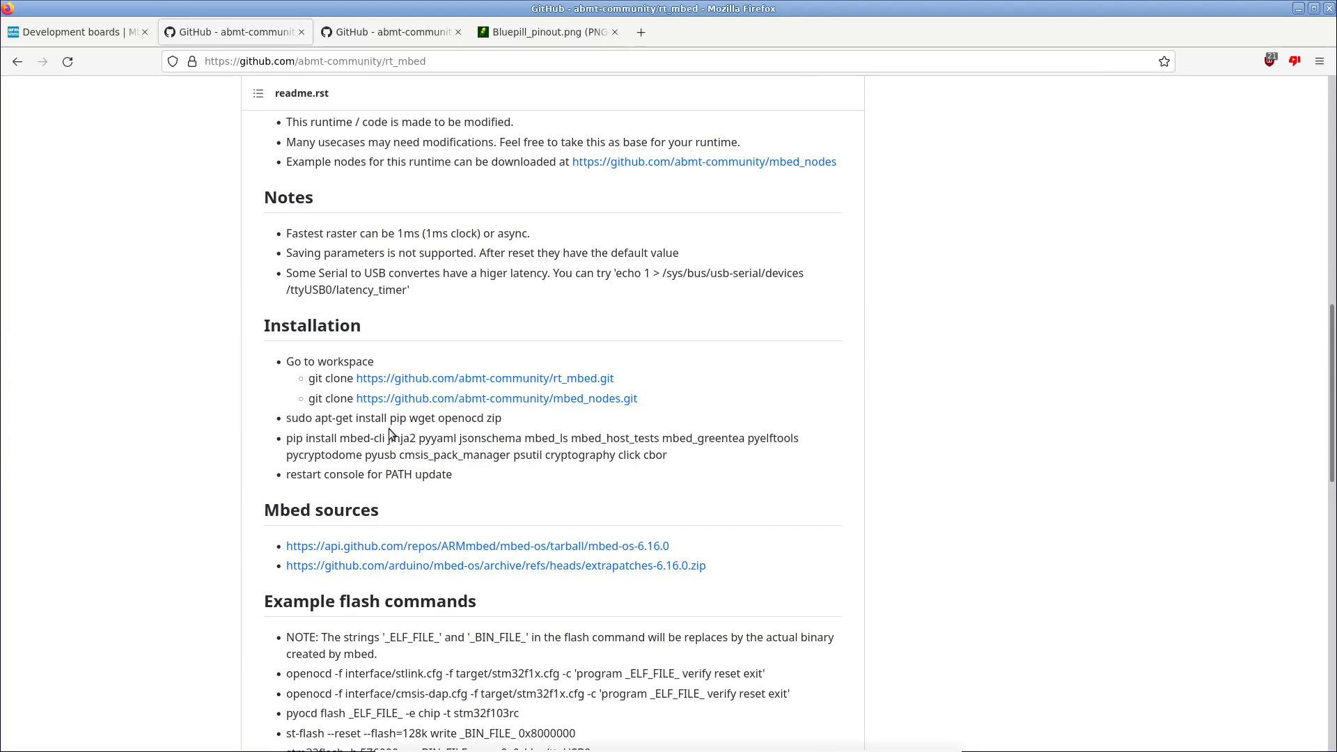